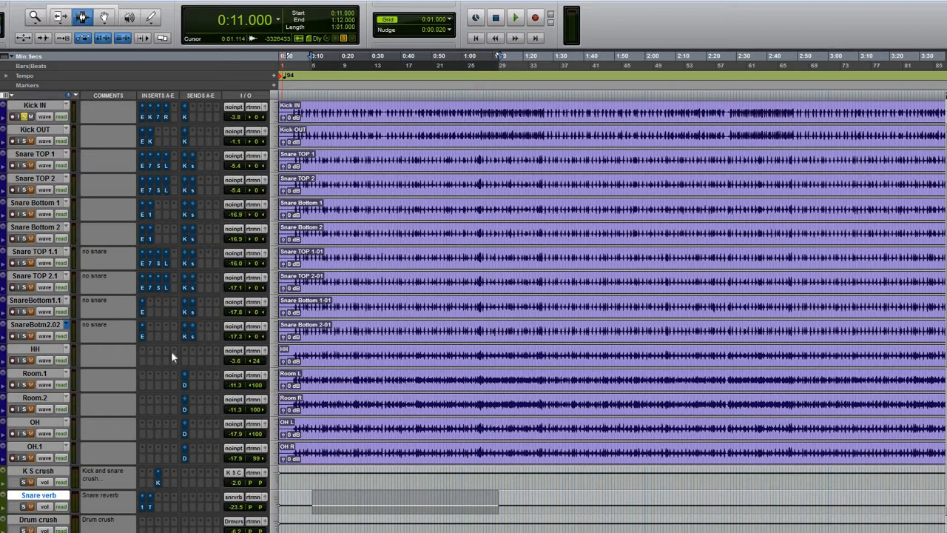
{"action": "mouse_move", "coordinate": [172, 356]}
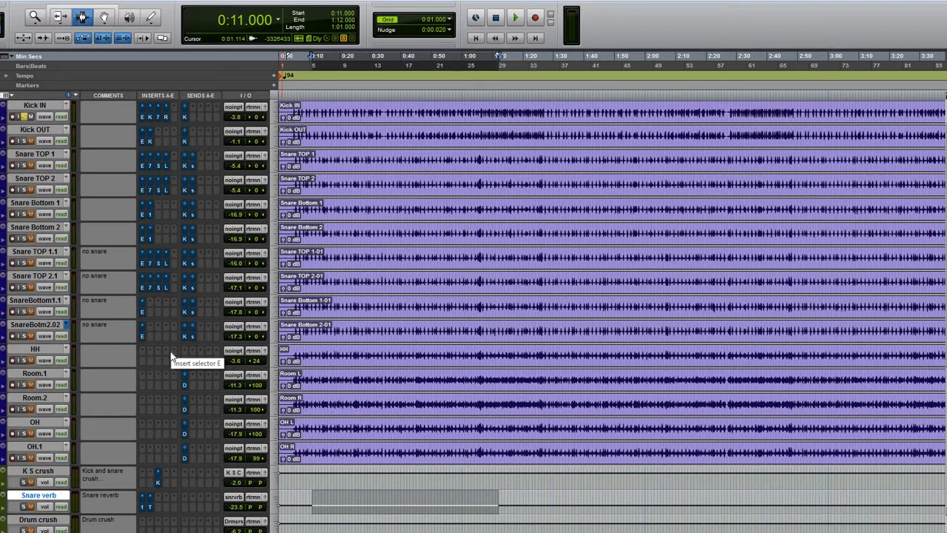
{"action": "mouse_move", "coordinate": [521, 249]}
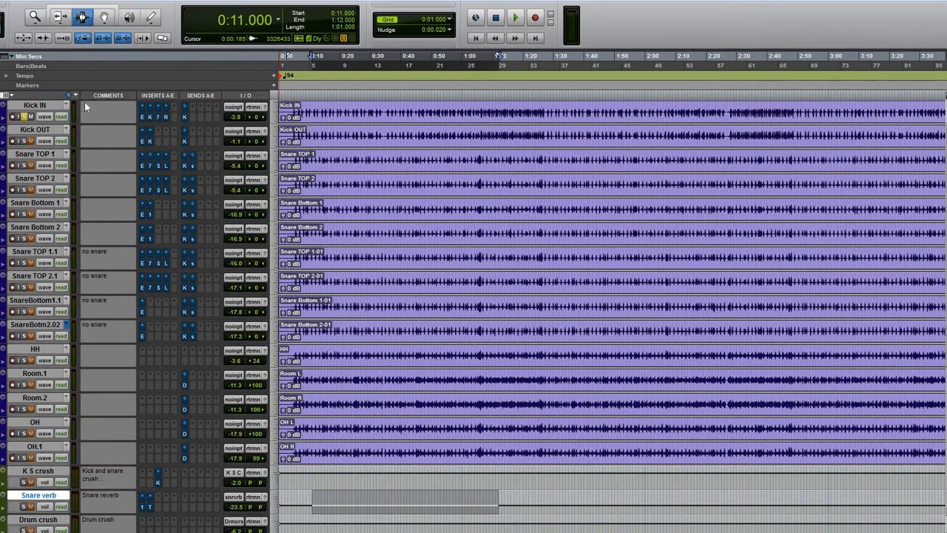
{"action": "mouse_move", "coordinate": [86, 107]}
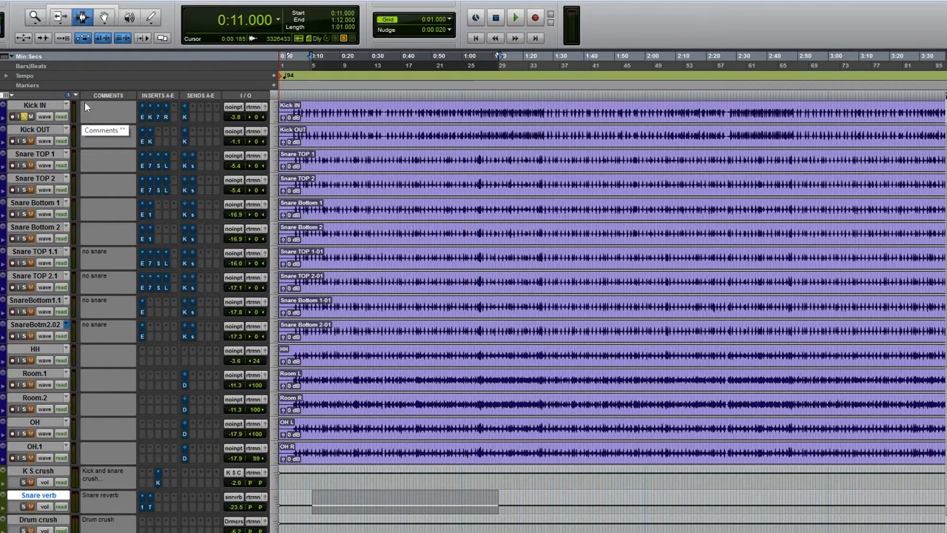
{"action": "mouse_move", "coordinate": [115, 279]}
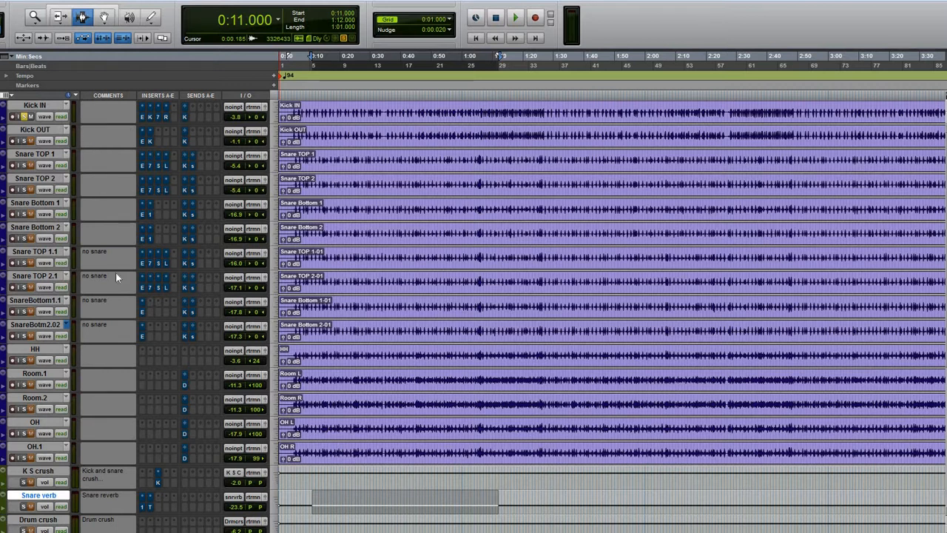
{"action": "mouse_move", "coordinate": [118, 318]}
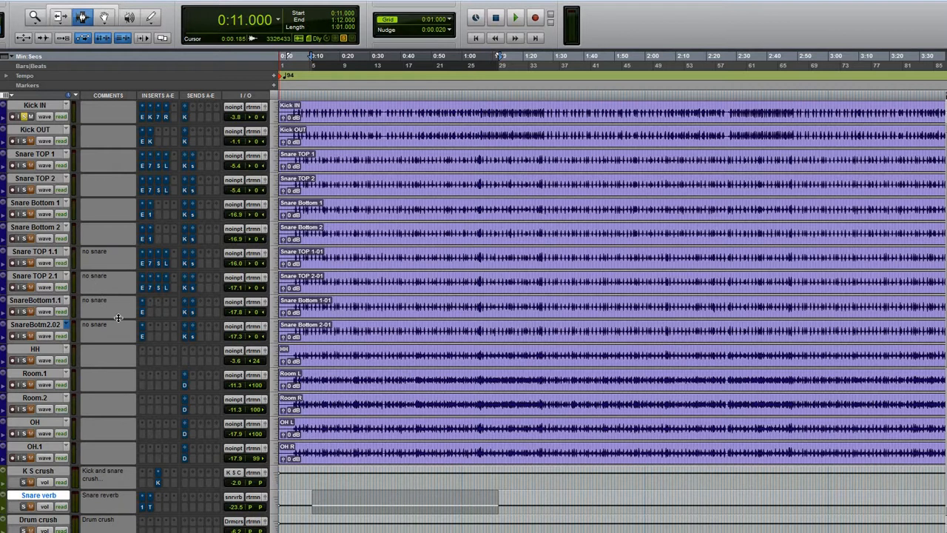
{"action": "mouse_move", "coordinate": [82, 340]}
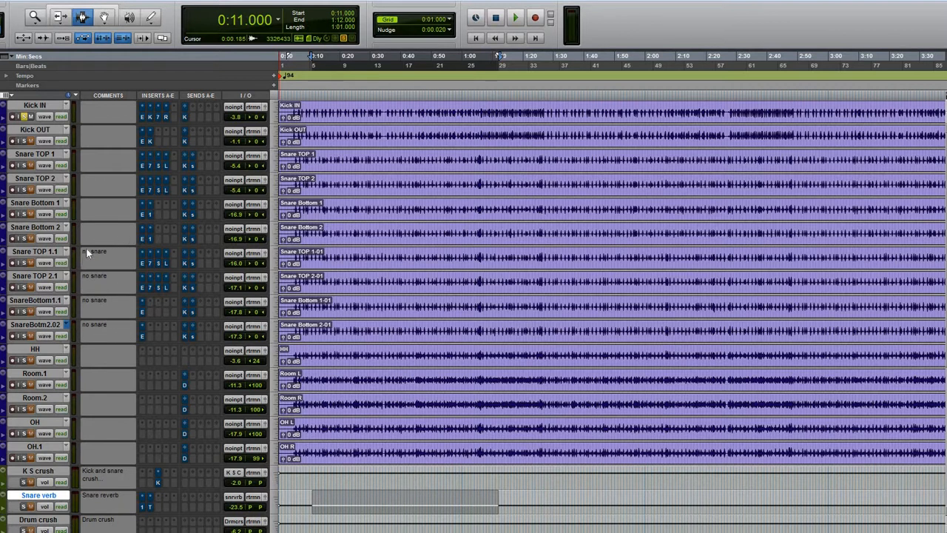
{"action": "mouse_move", "coordinate": [111, 257]}
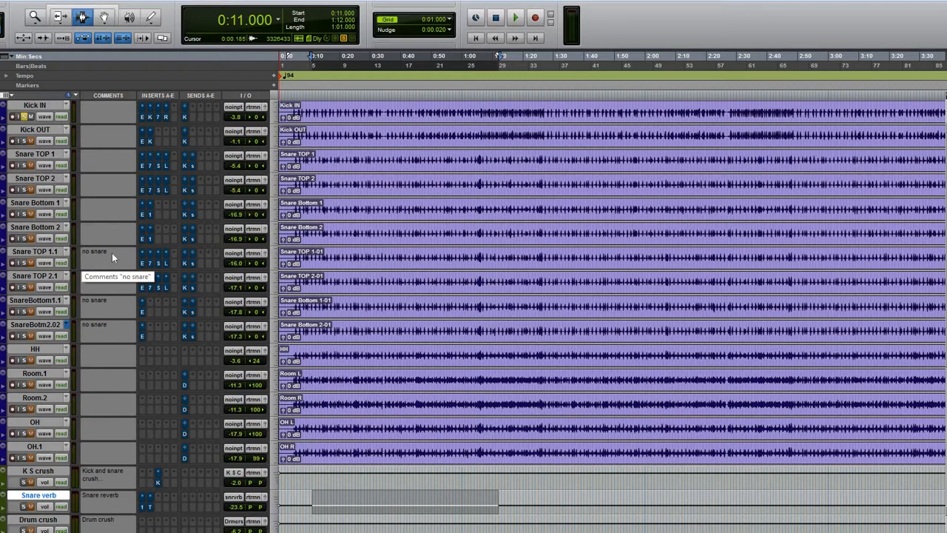
{"action": "mouse_move", "coordinate": [98, 252]}
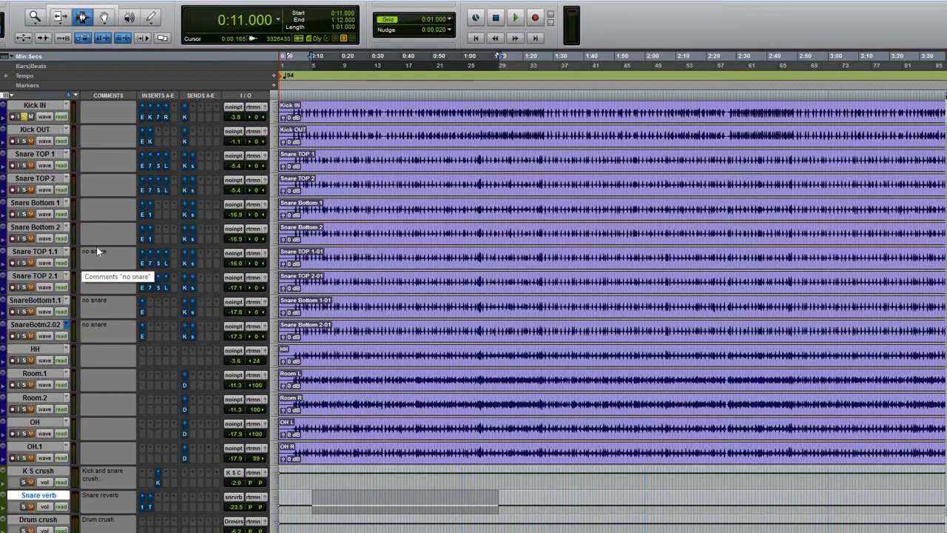
{"action": "mouse_move", "coordinate": [126, 341]}
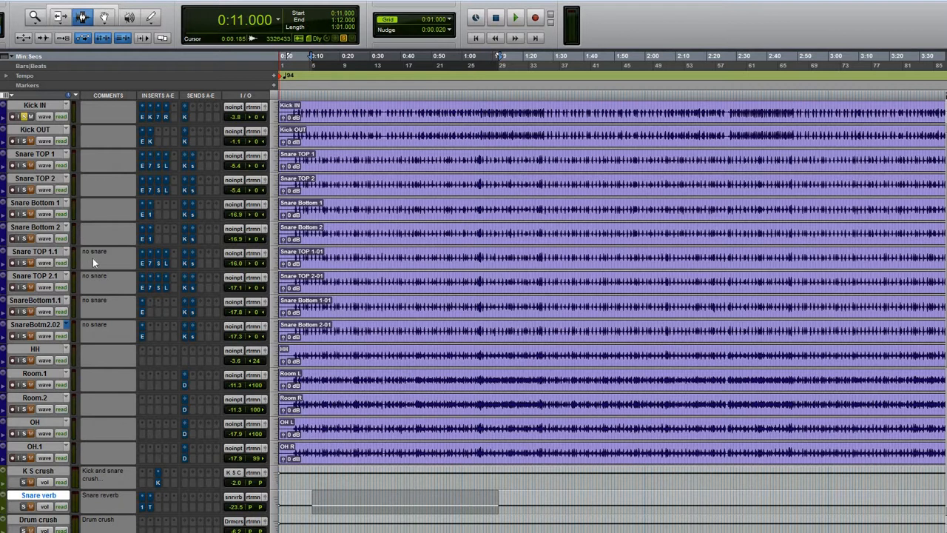
{"action": "mouse_move", "coordinate": [107, 331]}
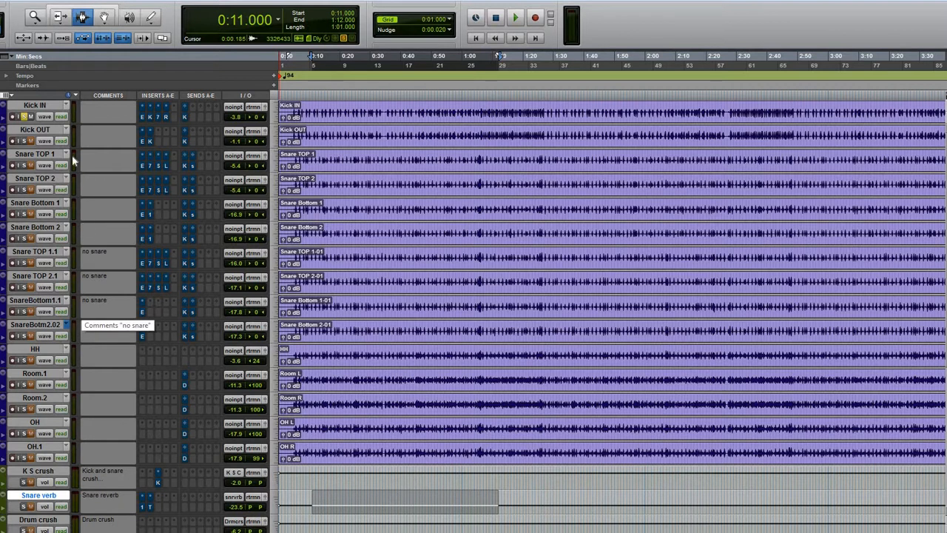
{"action": "mouse_move", "coordinate": [124, 255]}
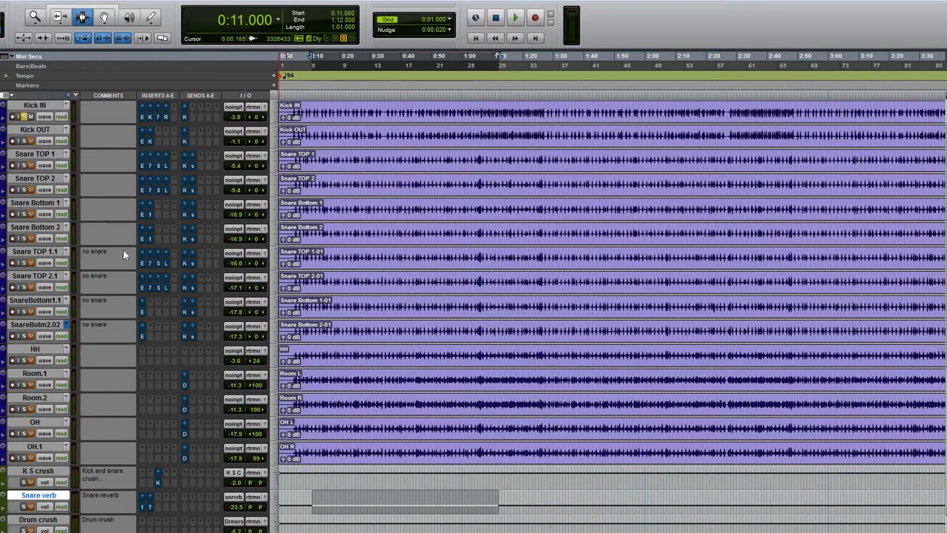
{"action": "mouse_move", "coordinate": [124, 254]}
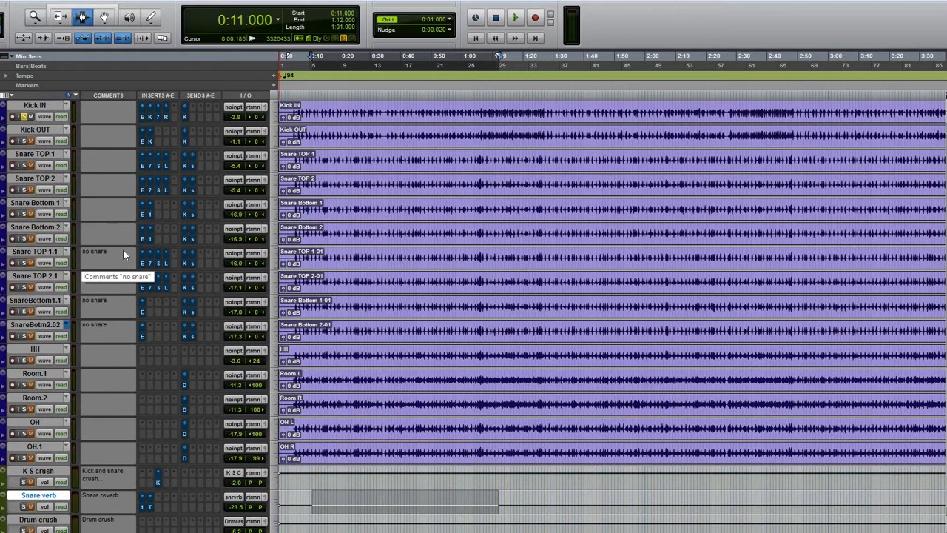
- Play the drum mix and switch the Kick IN Expander/Gate from bypassed to active
{"action": "scroll", "scroll_direction": "down", "scroll_amount": 3}
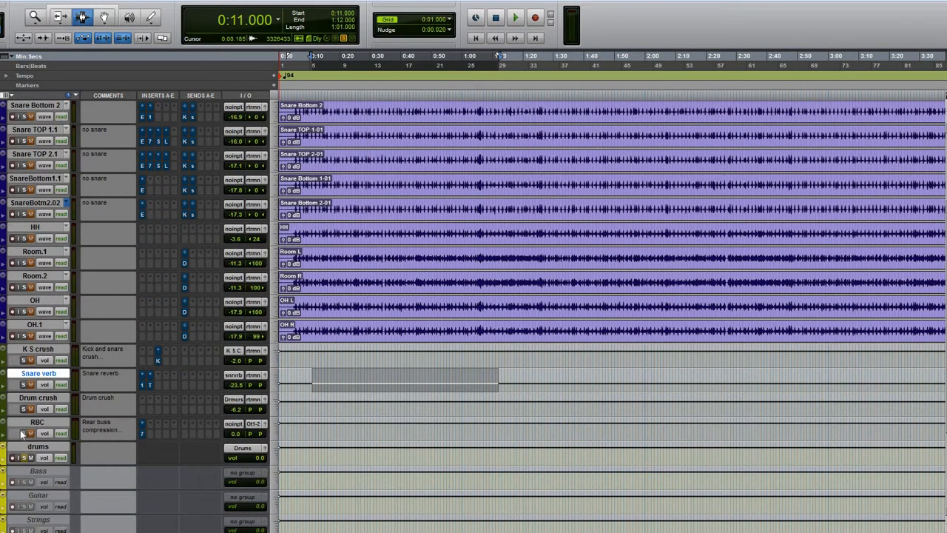
{"action": "scroll", "scroll_direction": "down", "scroll_amount": 3}
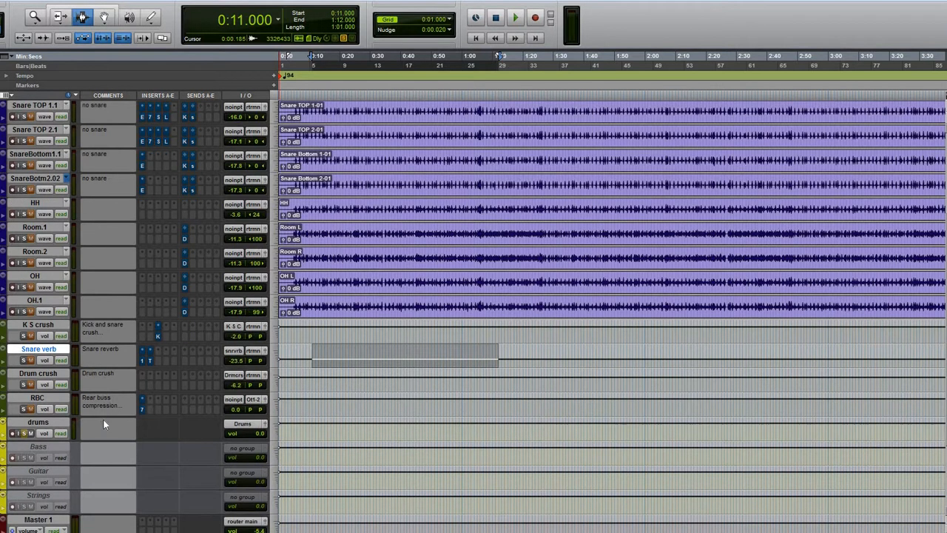
{"action": "scroll", "scroll_direction": "down", "scroll_amount": 3}
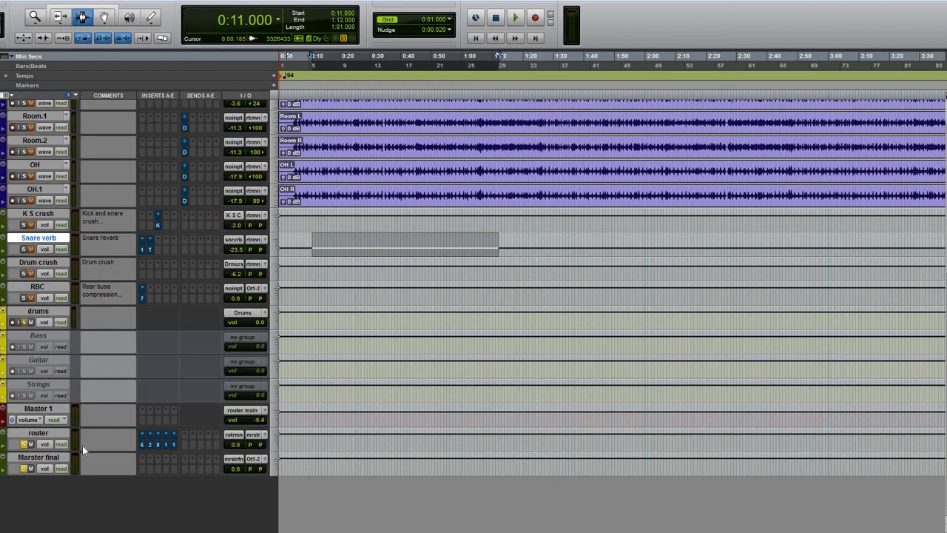
{"action": "scroll", "scroll_direction": "up", "scroll_amount": 3}
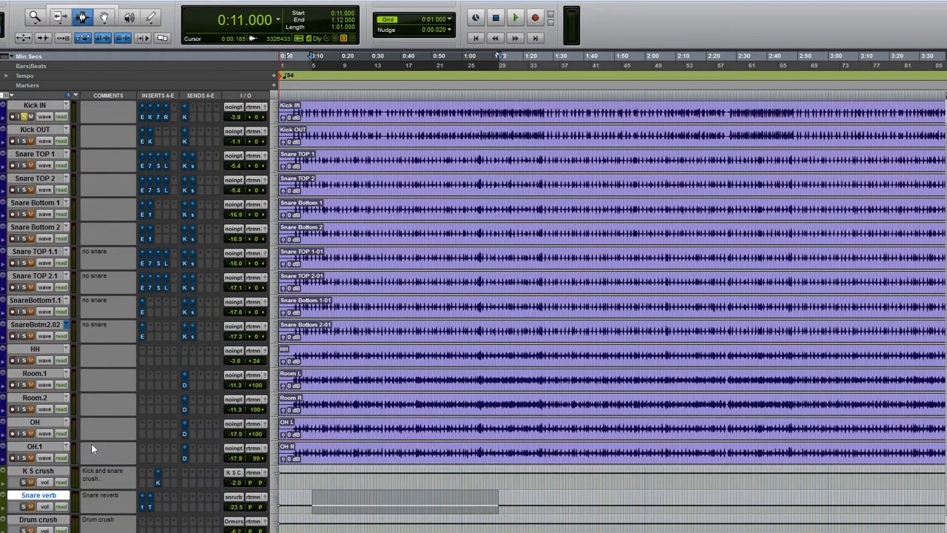
{"action": "mouse_move", "coordinate": [101, 367]}
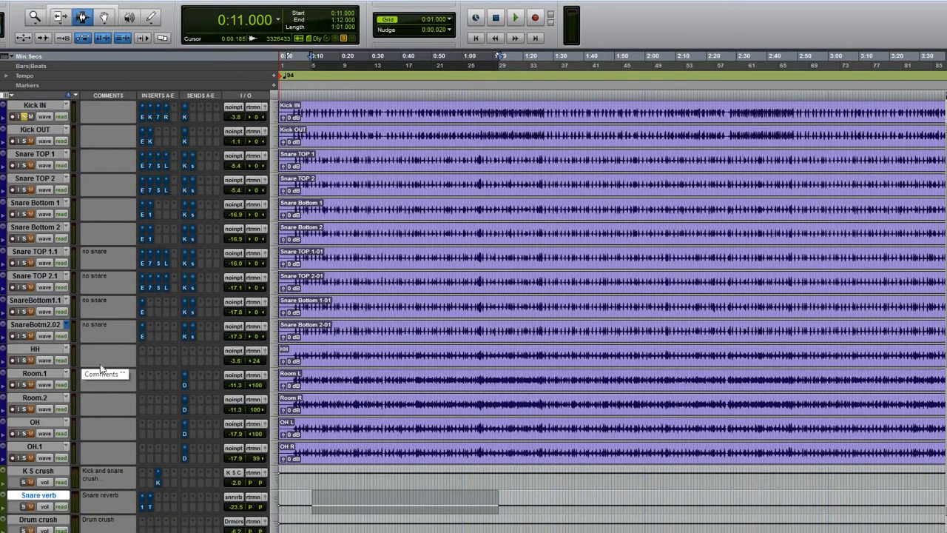
{"action": "mouse_move", "coordinate": [101, 252]}
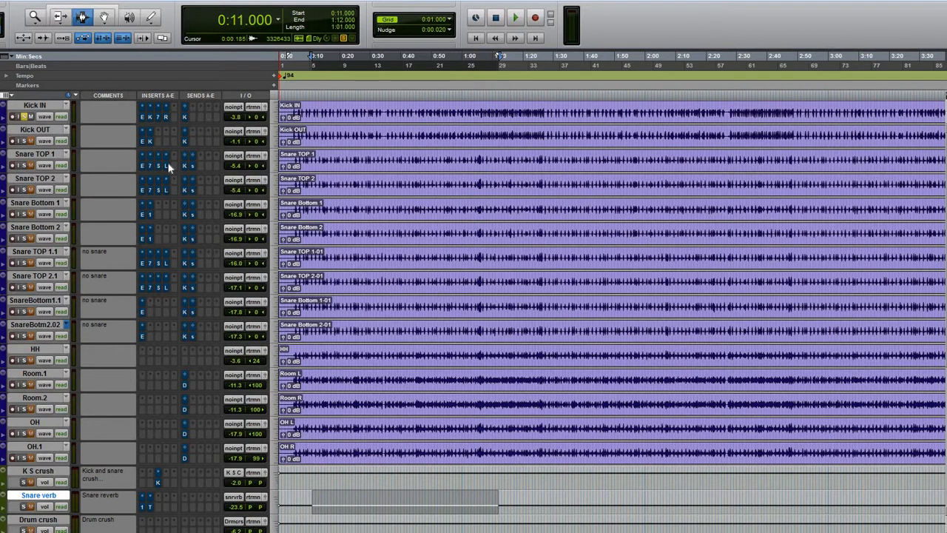
{"action": "mouse_move", "coordinate": [169, 166]}
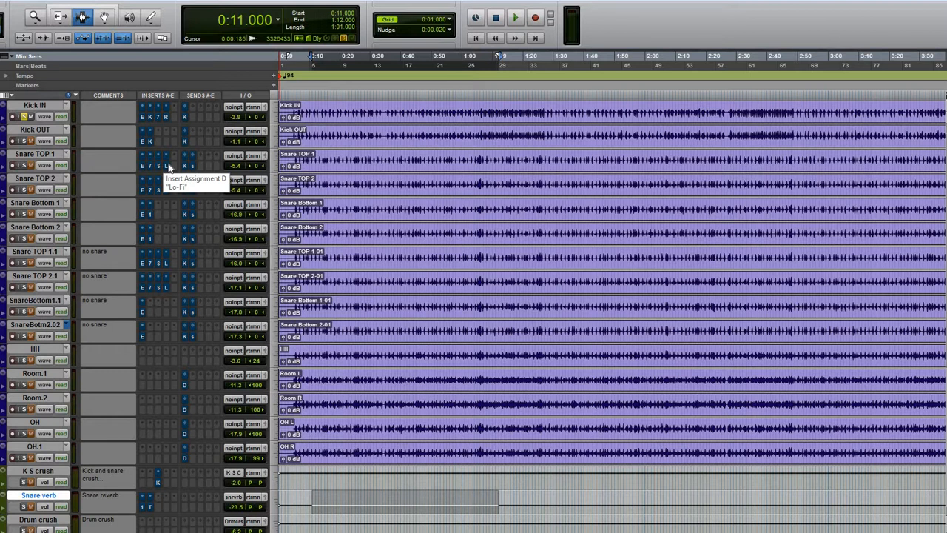
{"action": "left_click", "coordinate": [515, 17]}
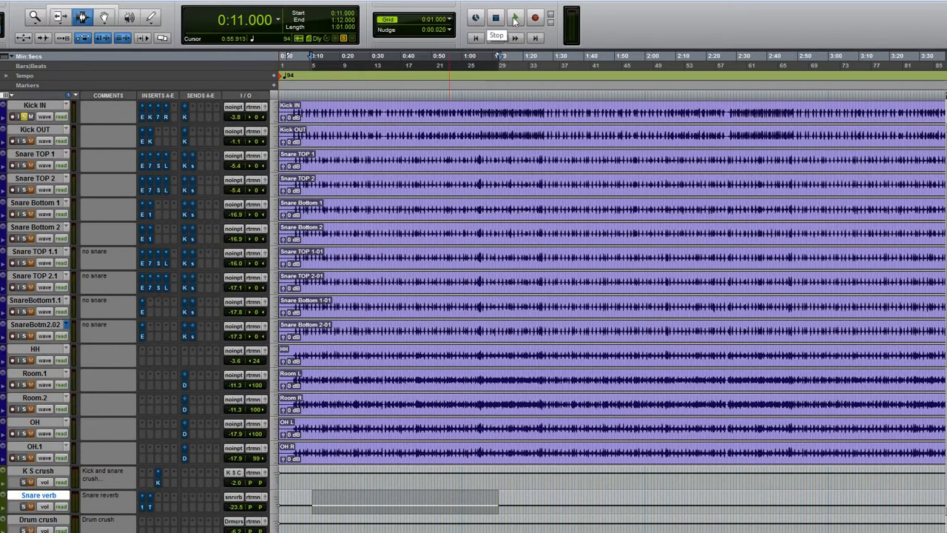
{"action": "left_click", "coordinate": [515, 18]}
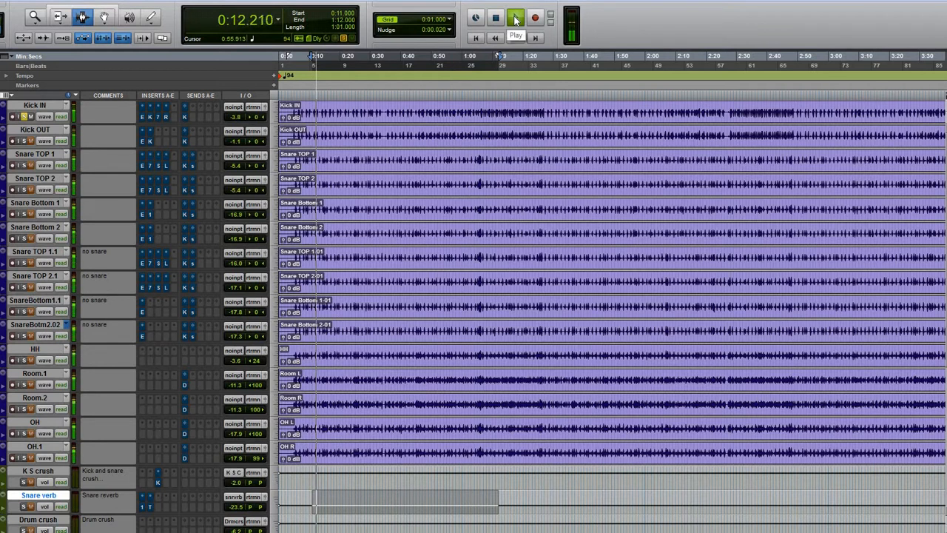
{"action": "left_click", "coordinate": [515, 17]}
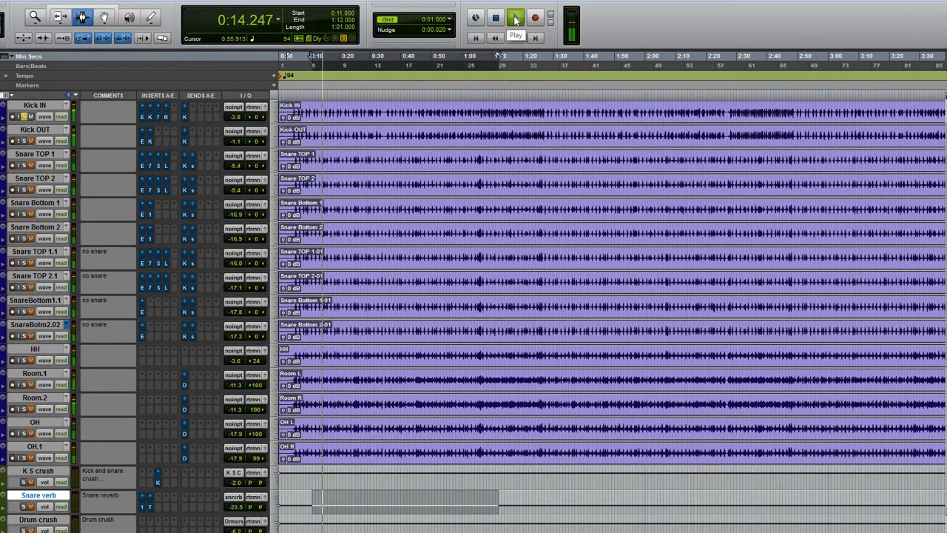
{"action": "left_click", "coordinate": [515, 18]}
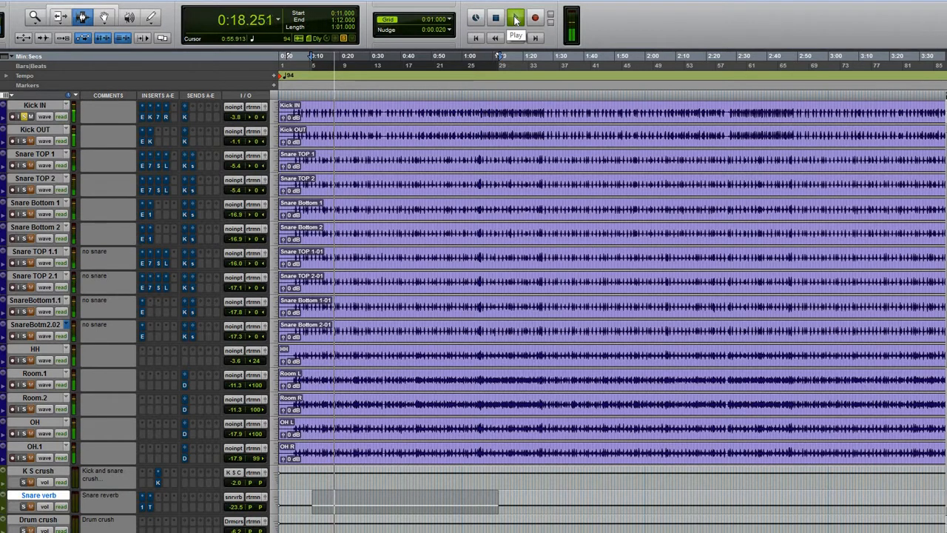
{"action": "left_click", "coordinate": [515, 18]}
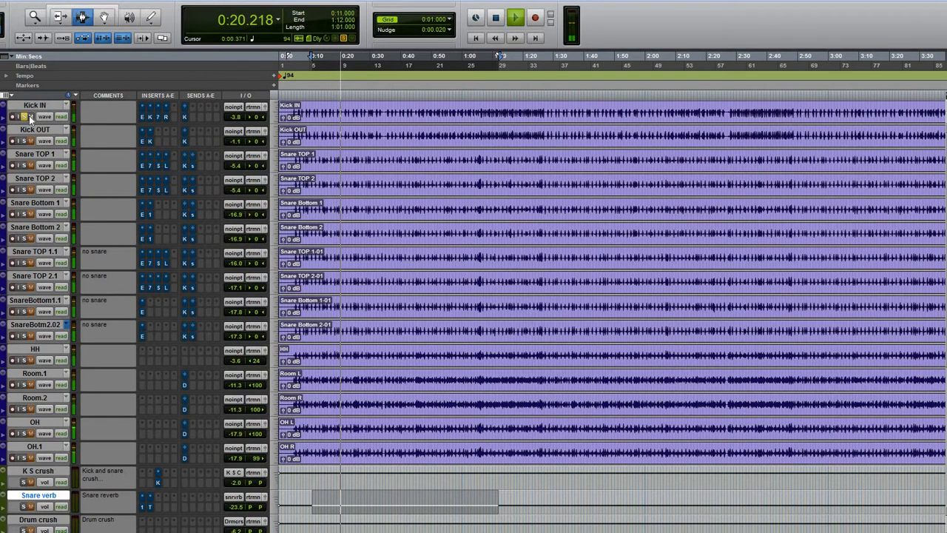
{"action": "left_click", "coordinate": [515, 17]}
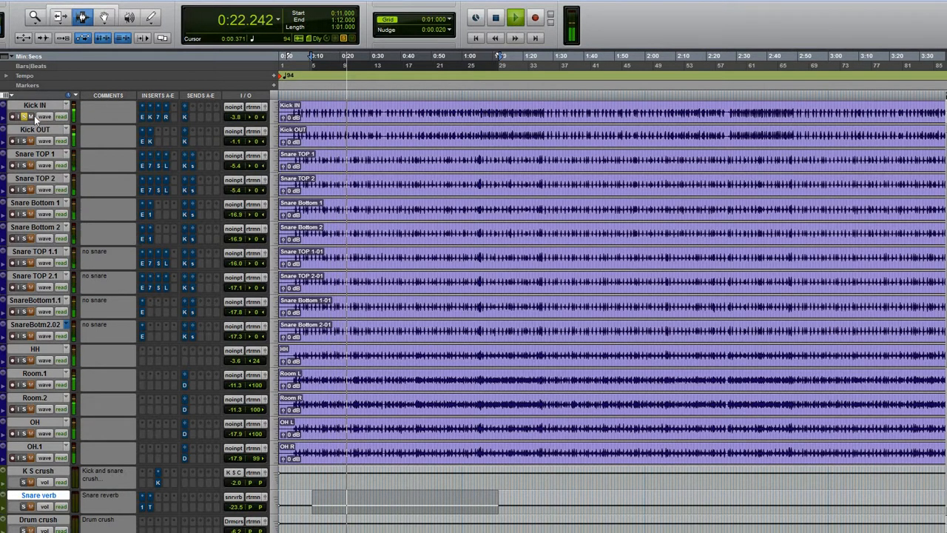
{"action": "left_click", "coordinate": [515, 18]}
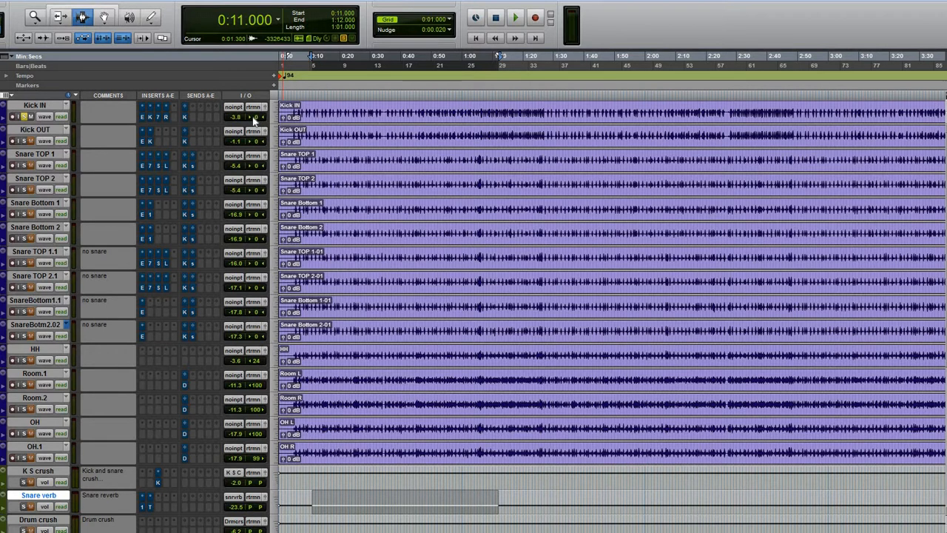
{"action": "mouse_move", "coordinate": [255, 130]}
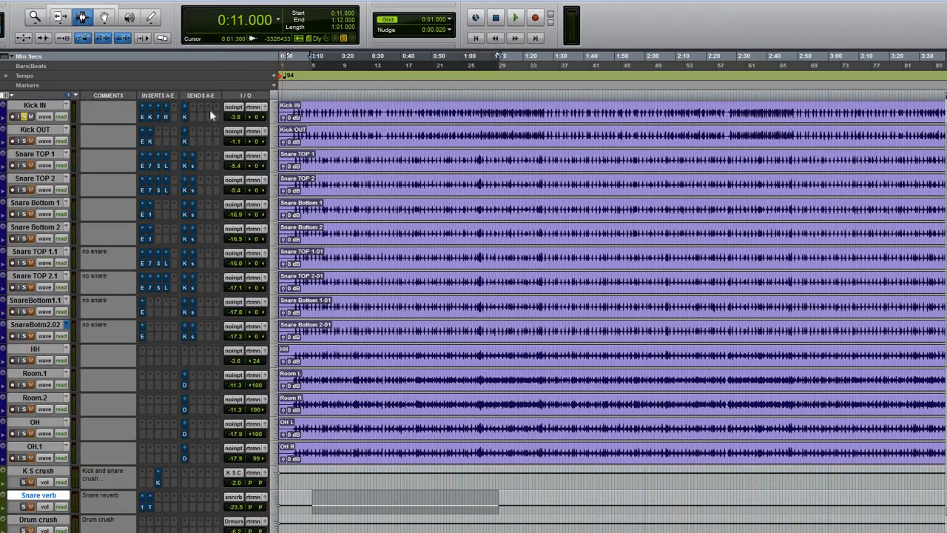
{"action": "mouse_move", "coordinate": [235, 117]}
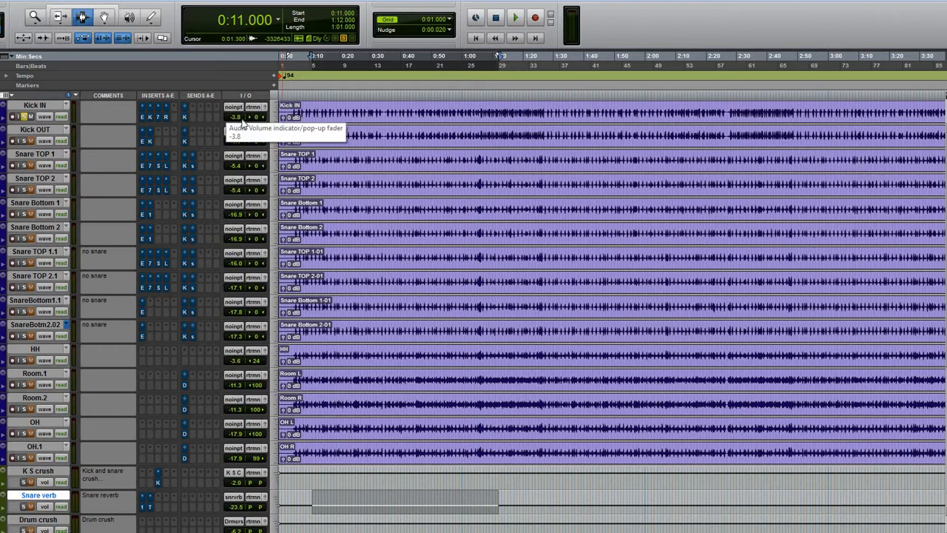
{"action": "mouse_move", "coordinate": [27, 117]}
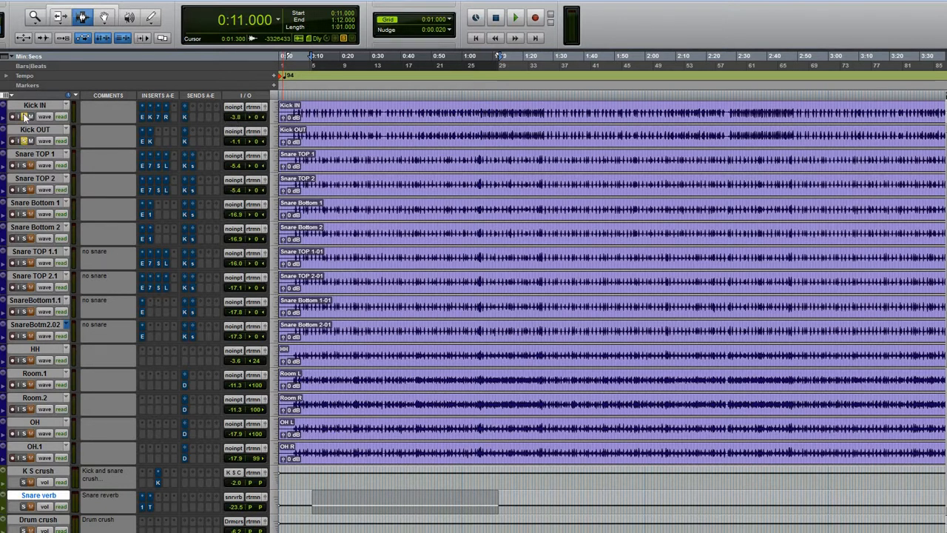
{"action": "left_click", "coordinate": [515, 18]}
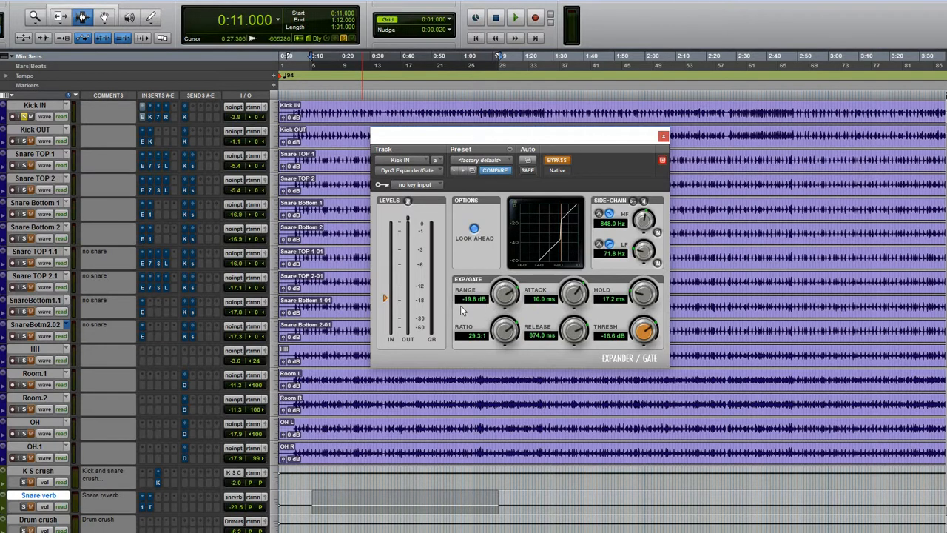
{"action": "mouse_move", "coordinate": [547, 309]}
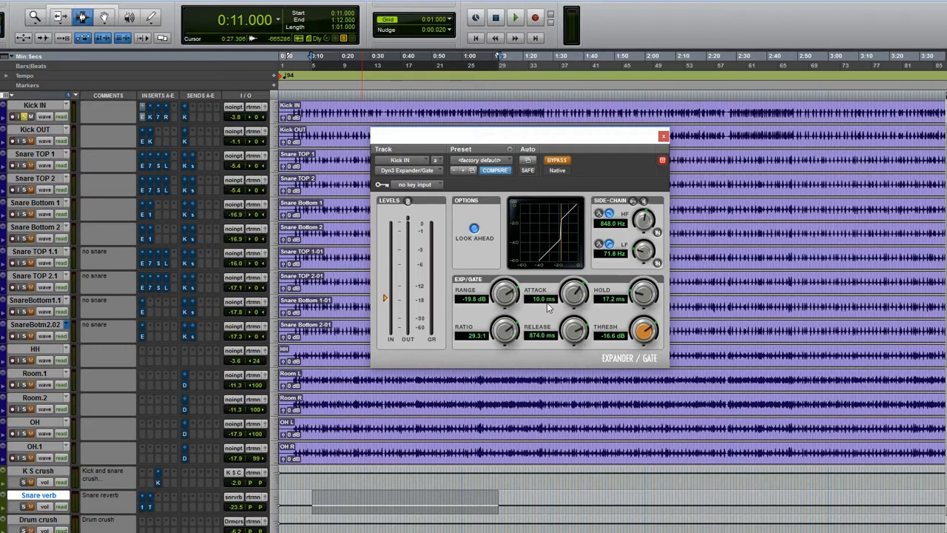
{"action": "mouse_move", "coordinate": [475, 343]}
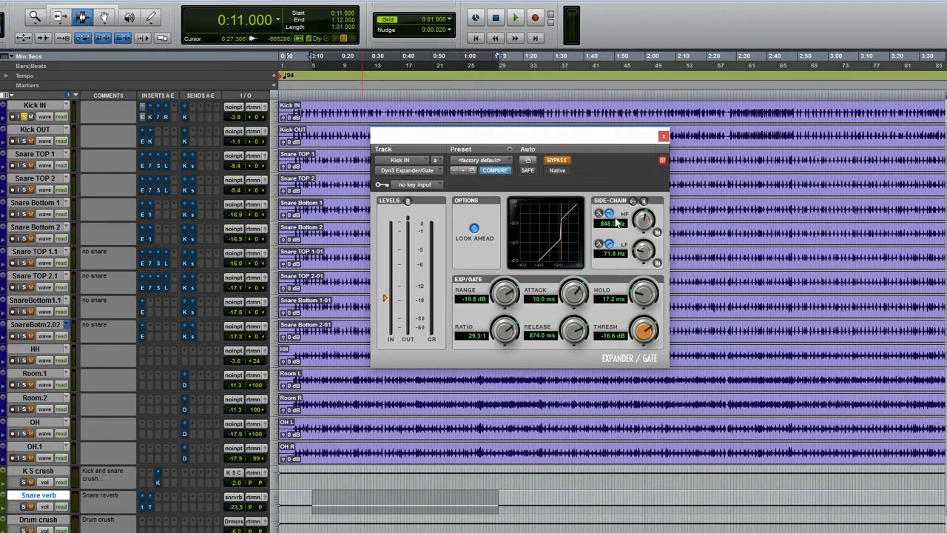
{"action": "mouse_move", "coordinate": [605, 231]}
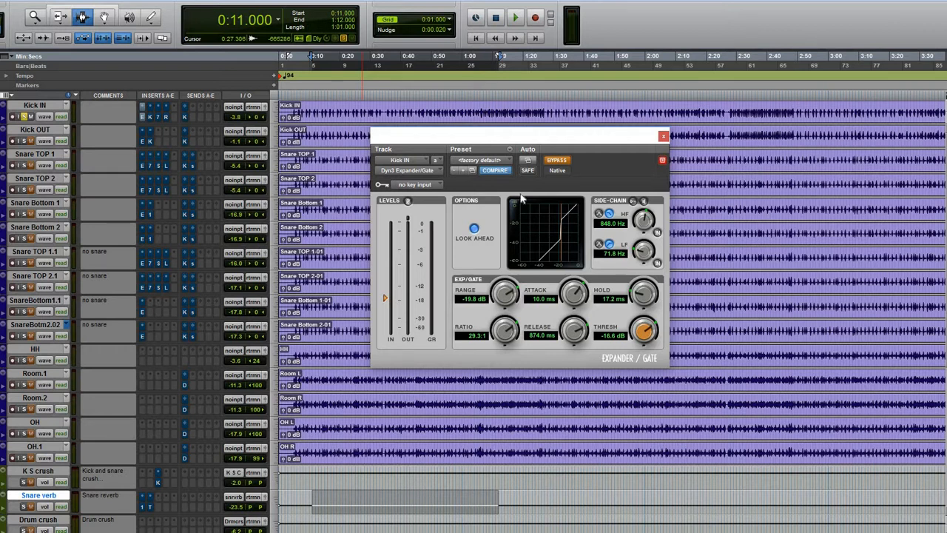
{"action": "mouse_move", "coordinate": [483, 190]}
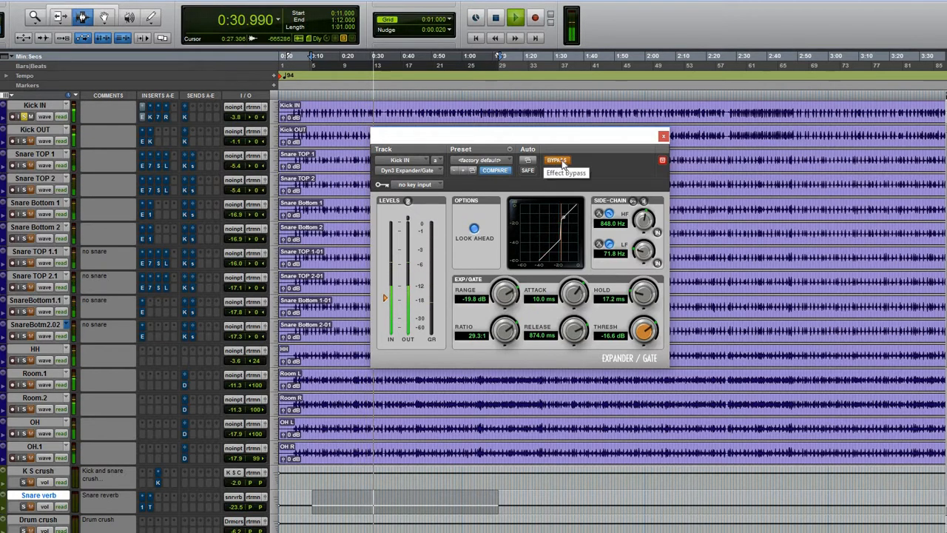
{"action": "left_click", "coordinate": [556, 160]}
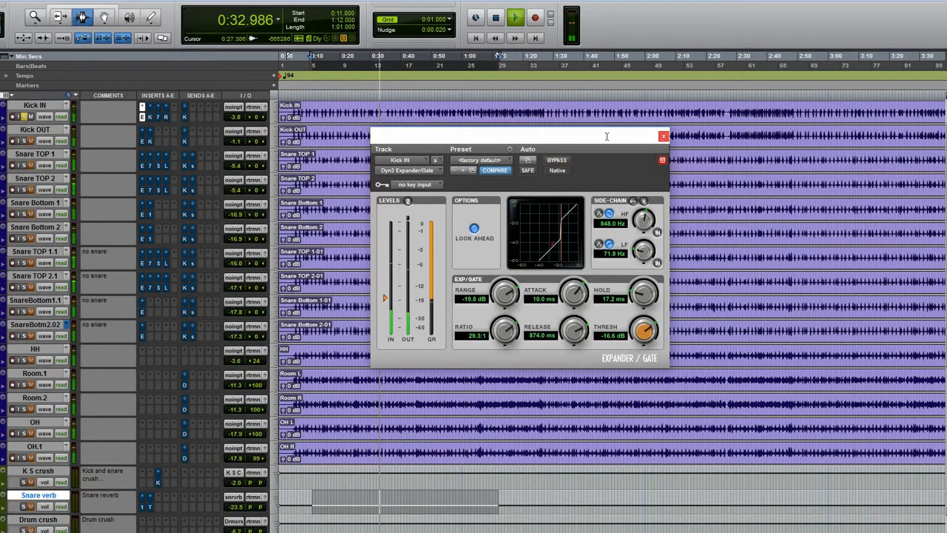
- Activate Kick IN's Kramer HLS channel strip during playback and close its window
{"action": "left_click", "coordinate": [663, 137]}
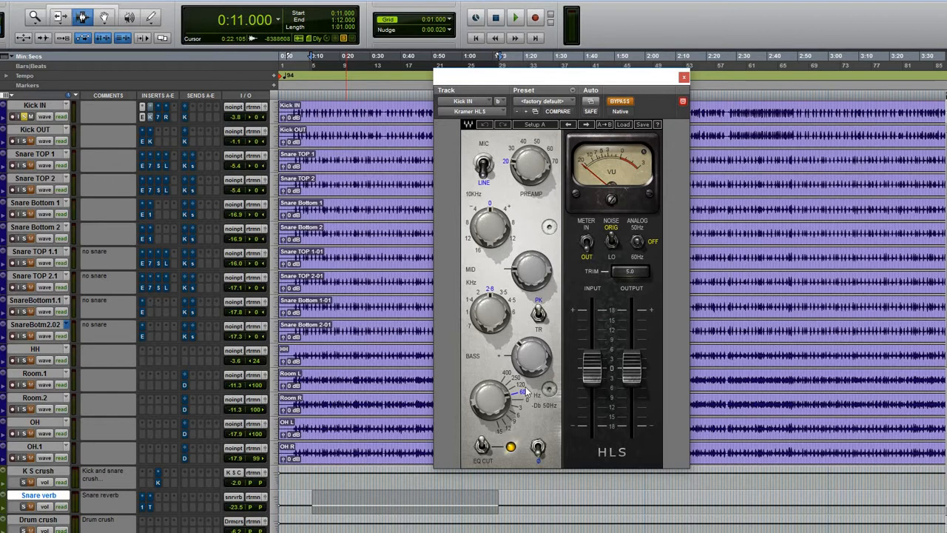
{"action": "mouse_move", "coordinate": [518, 420]}
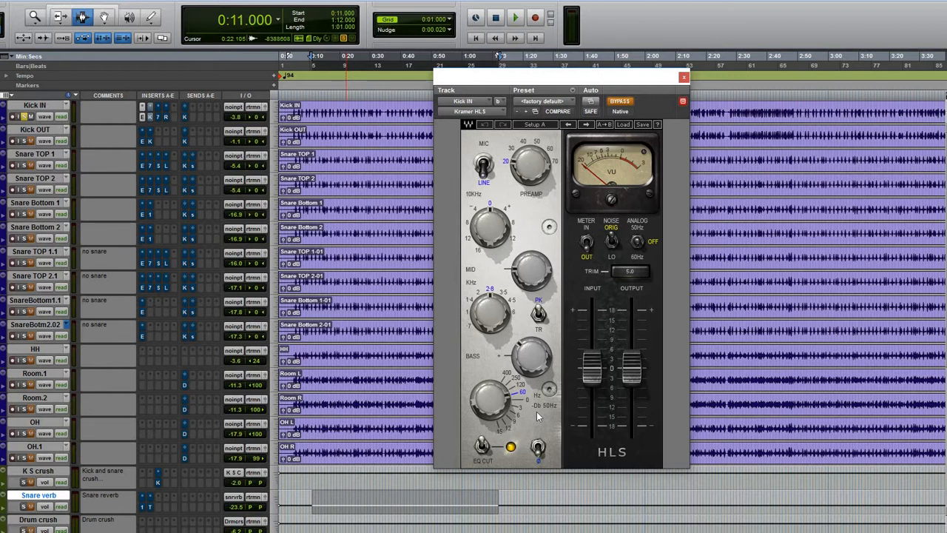
{"action": "mouse_move", "coordinate": [530, 349]}
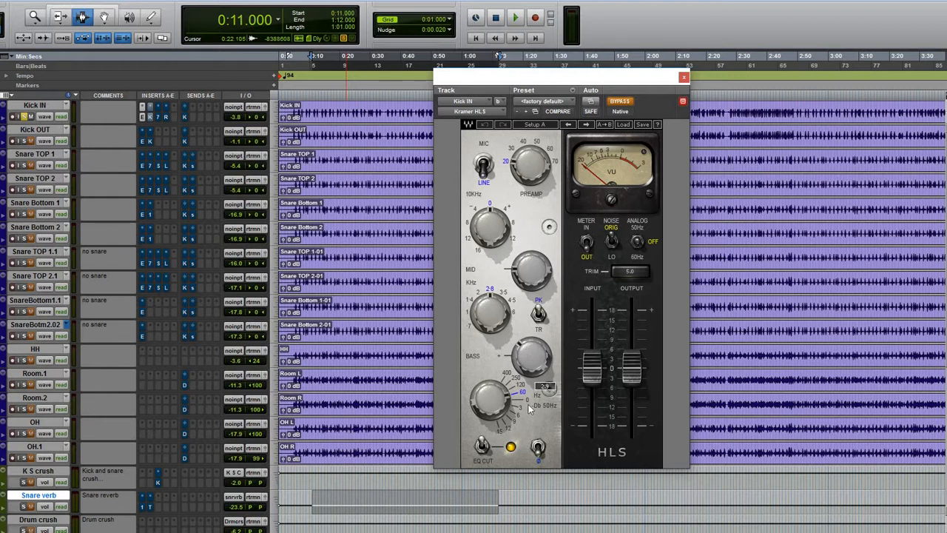
{"action": "left_click", "coordinate": [538, 446]}
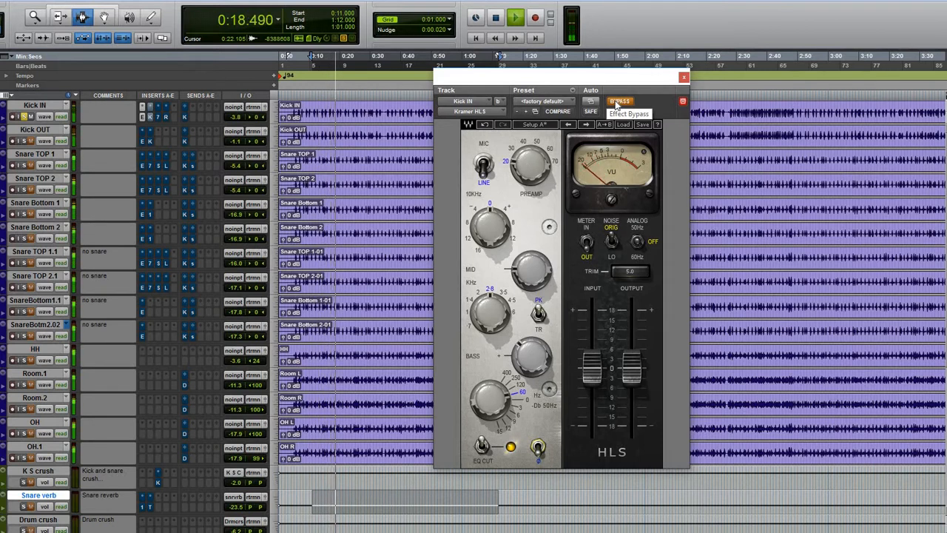
{"action": "left_click", "coordinate": [620, 101]}
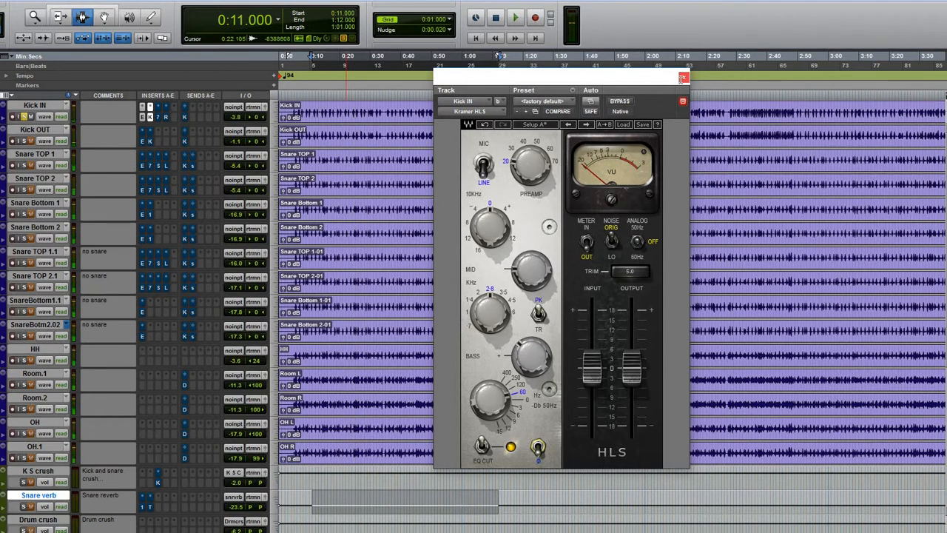
{"action": "left_click", "coordinate": [683, 77]}
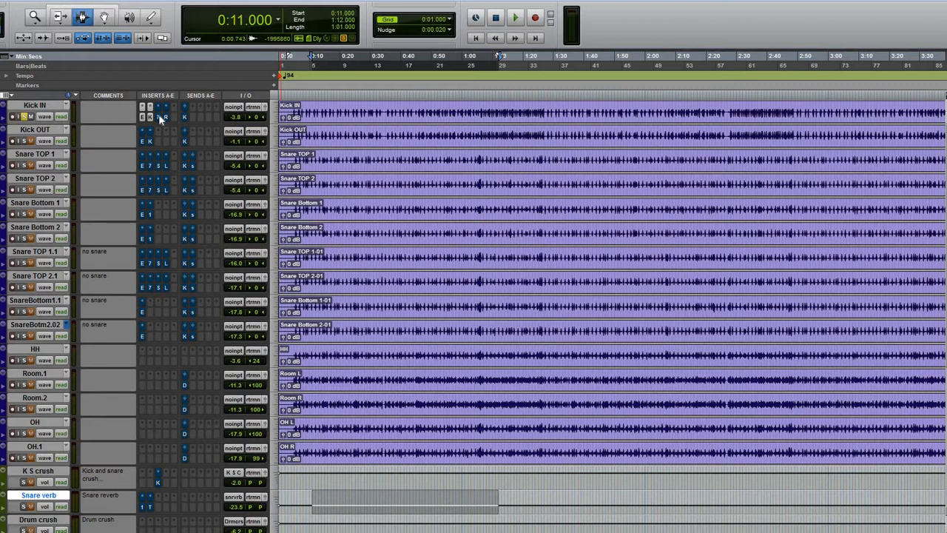
- Activate Kick IN's 7-band EQ to hear its low boost and upper bump, then close it
{"action": "left_click", "coordinate": [157, 116]}
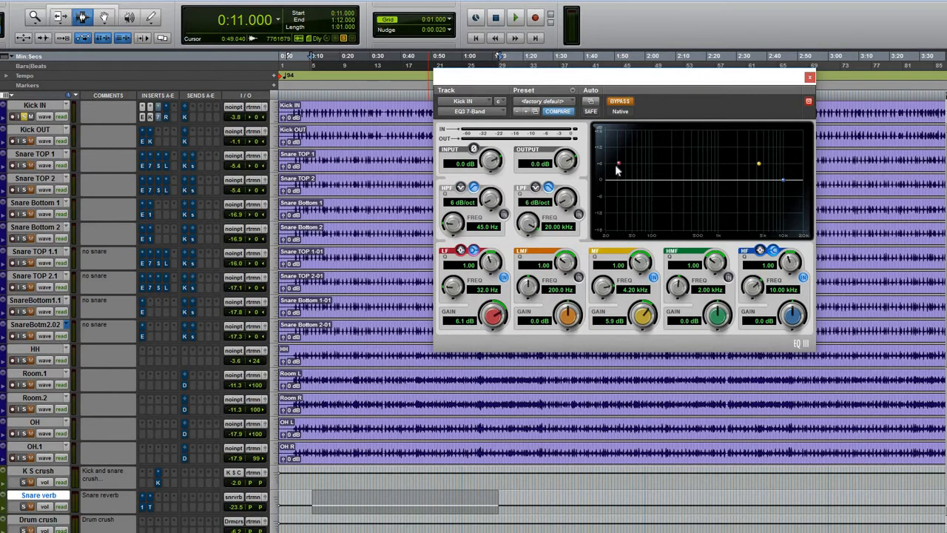
{"action": "mouse_move", "coordinate": [619, 174]}
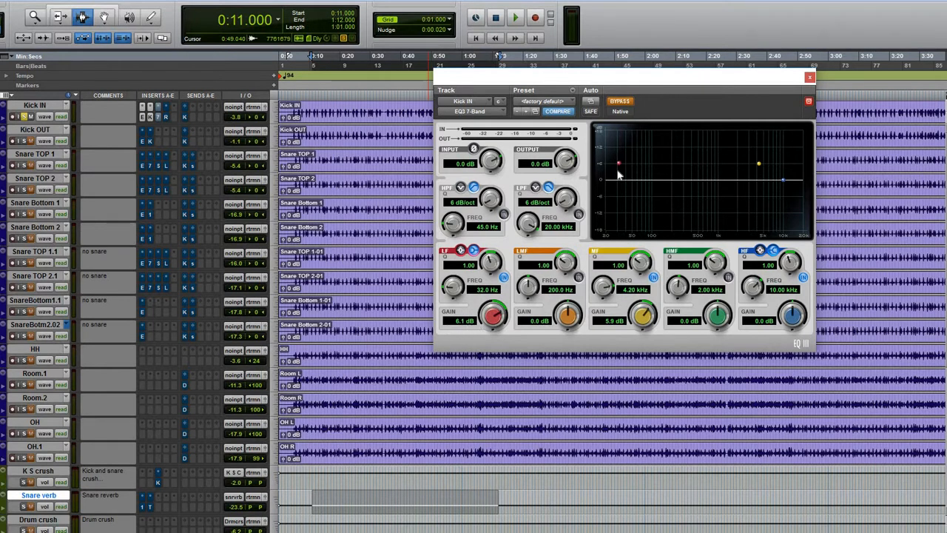
{"action": "mouse_move", "coordinate": [529, 287]}
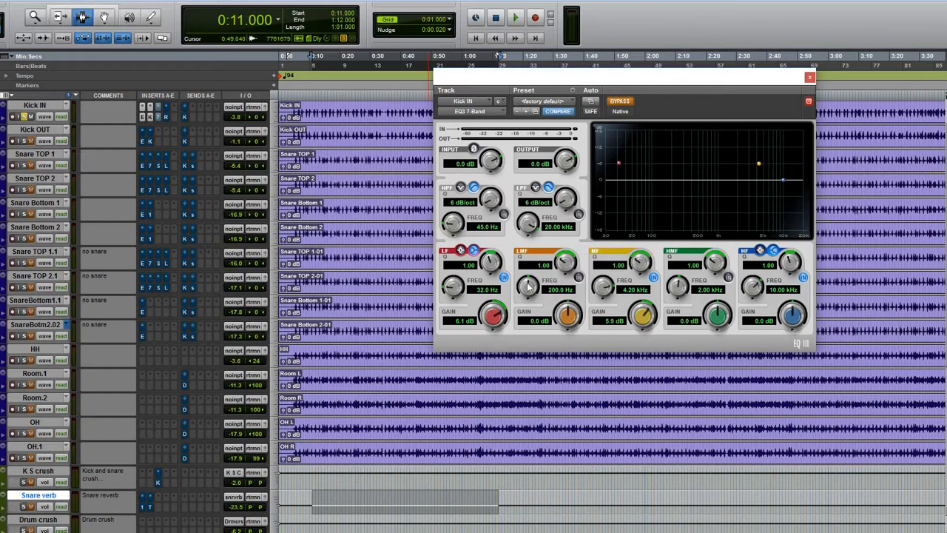
{"action": "mouse_move", "coordinate": [546, 272]}
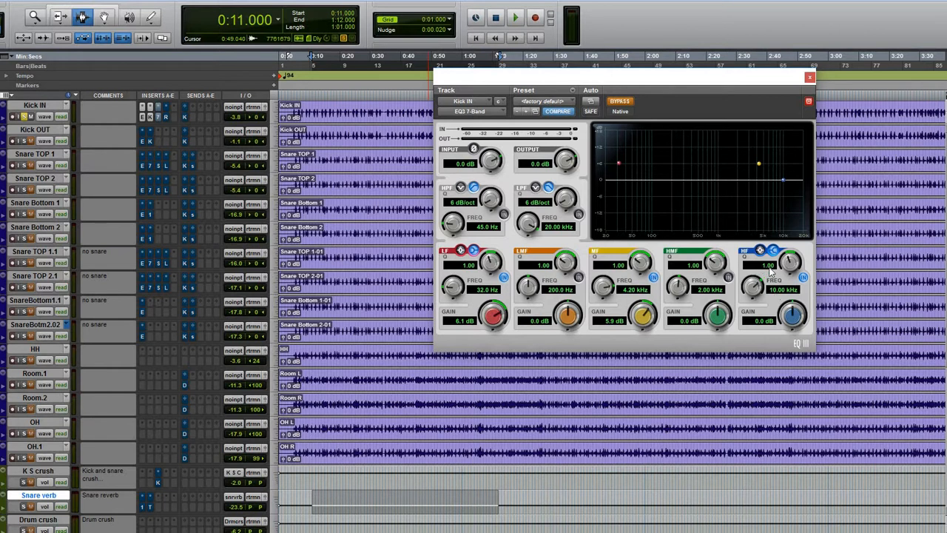
{"action": "mouse_move", "coordinate": [778, 296]}
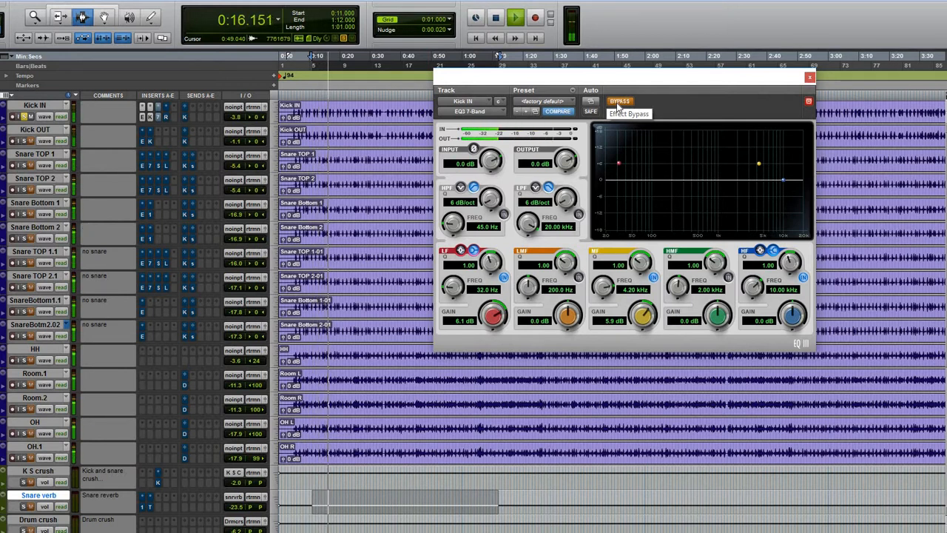
{"action": "left_click", "coordinate": [620, 101]}
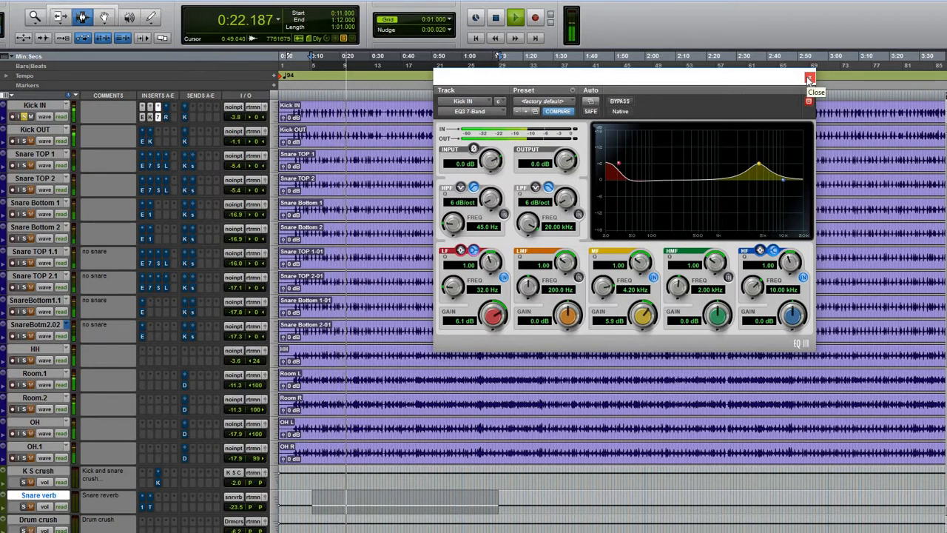
{"action": "left_click", "coordinate": [808, 79]}
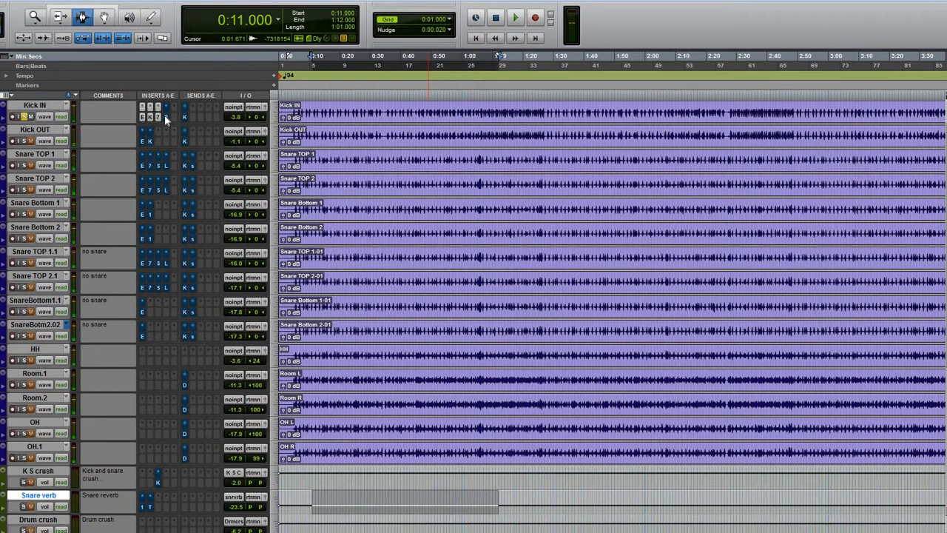
- Compare Kick IN's Renaissance Bass bypassed versus active, leave it engaged and close it
{"action": "left_click", "coordinate": [142, 106]}
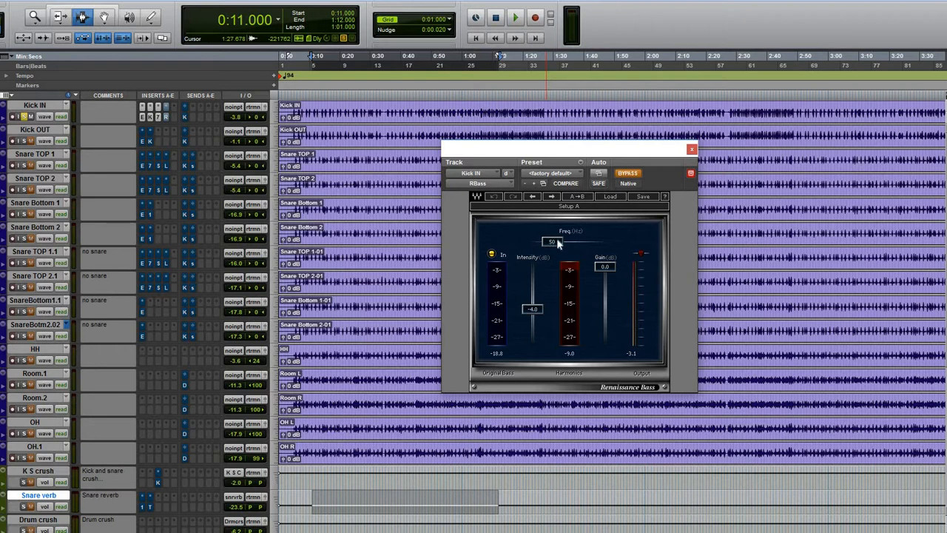
{"action": "mouse_move", "coordinate": [574, 245]}
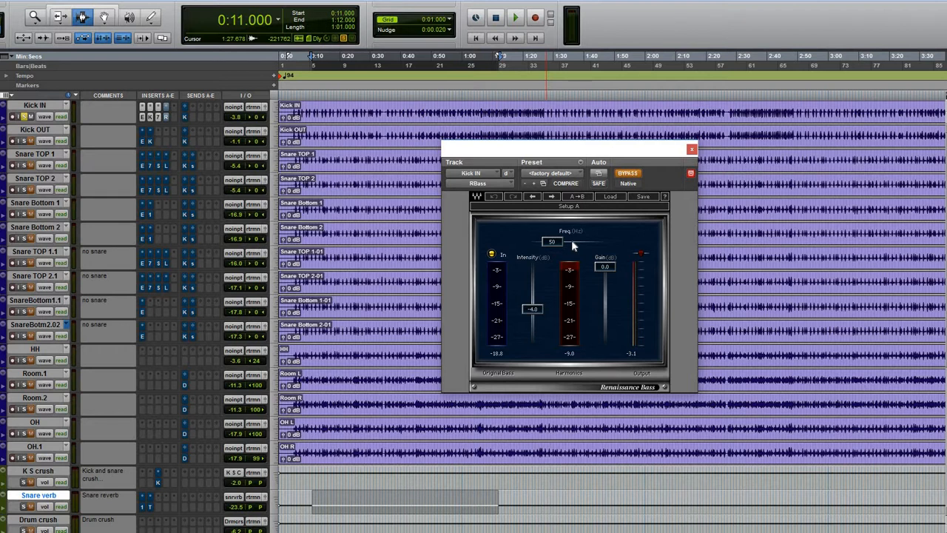
{"action": "mouse_move", "coordinate": [627, 283]}
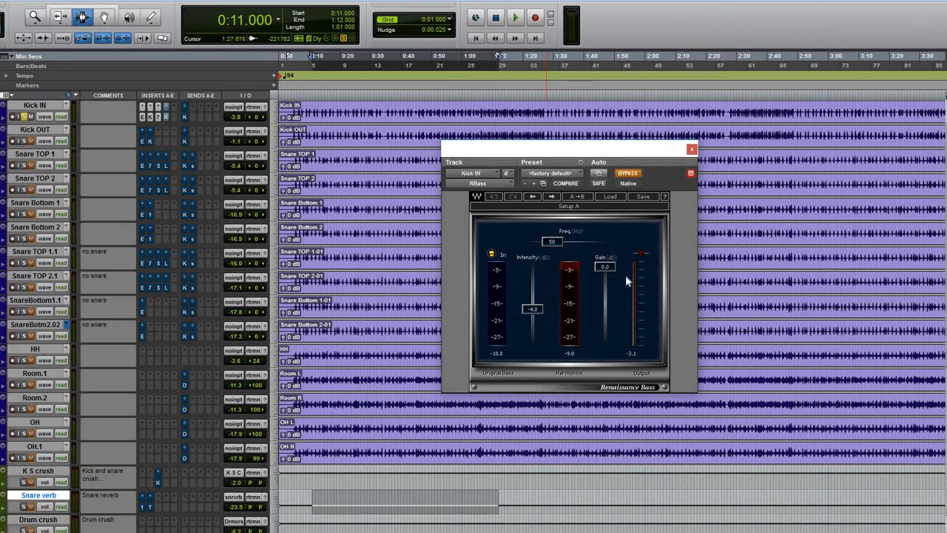
{"action": "mouse_move", "coordinate": [563, 293]}
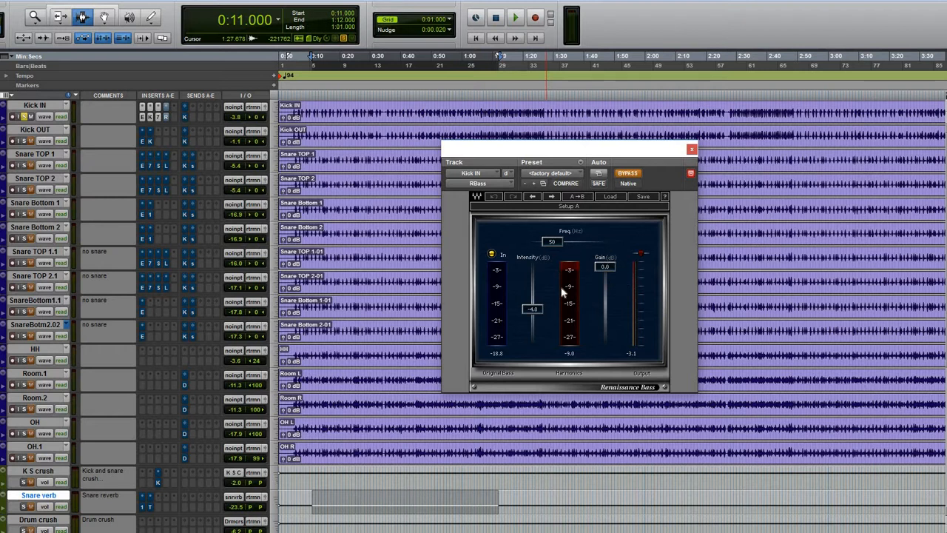
{"action": "mouse_move", "coordinate": [539, 284]}
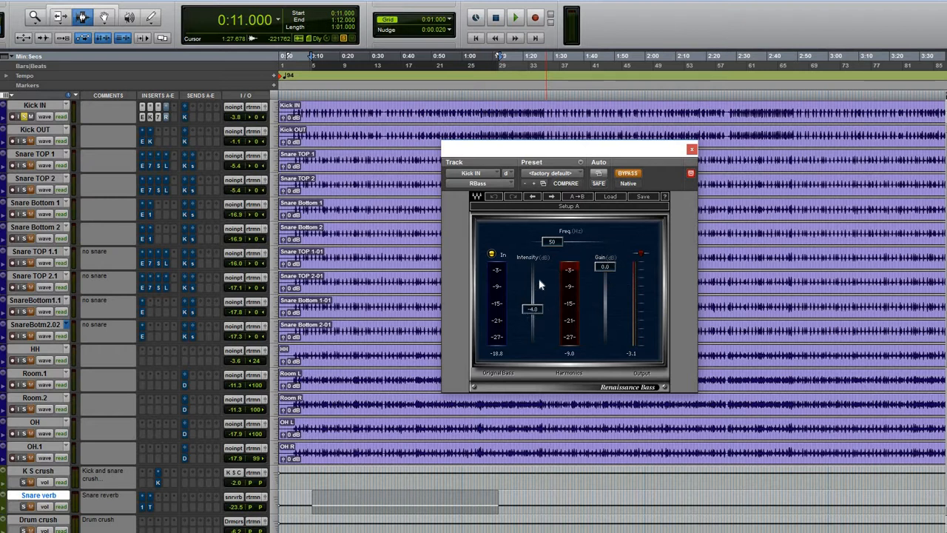
{"action": "left_click", "coordinate": [515, 18]}
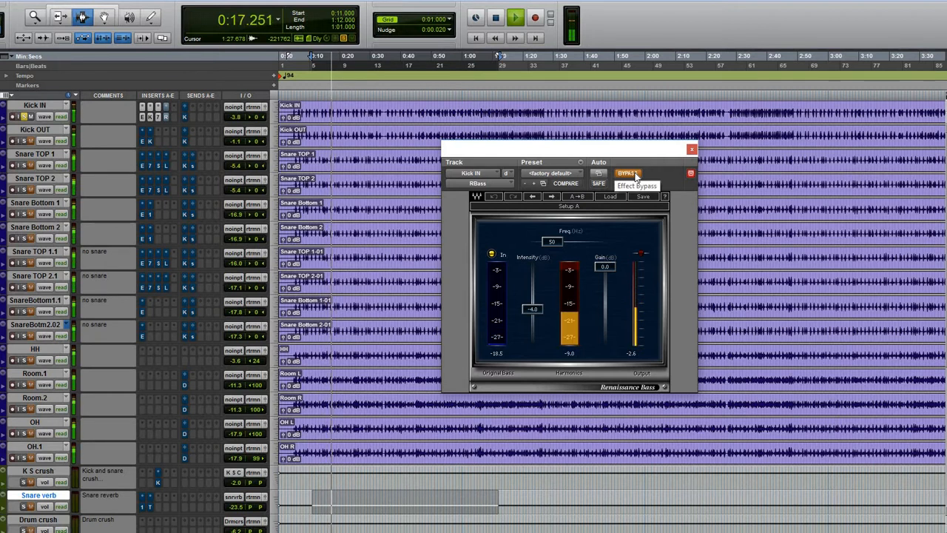
{"action": "left_click", "coordinate": [627, 173]}
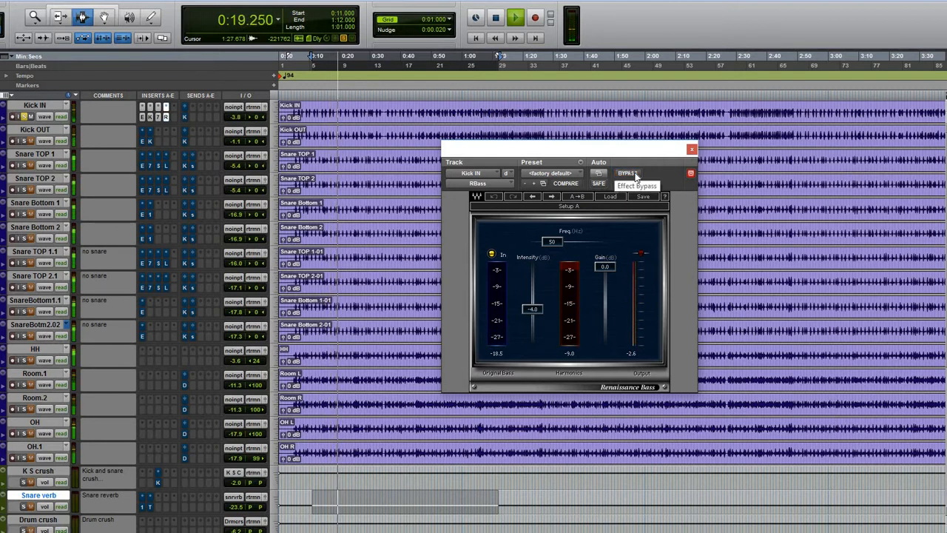
{"action": "left_click", "coordinate": [628, 173]}
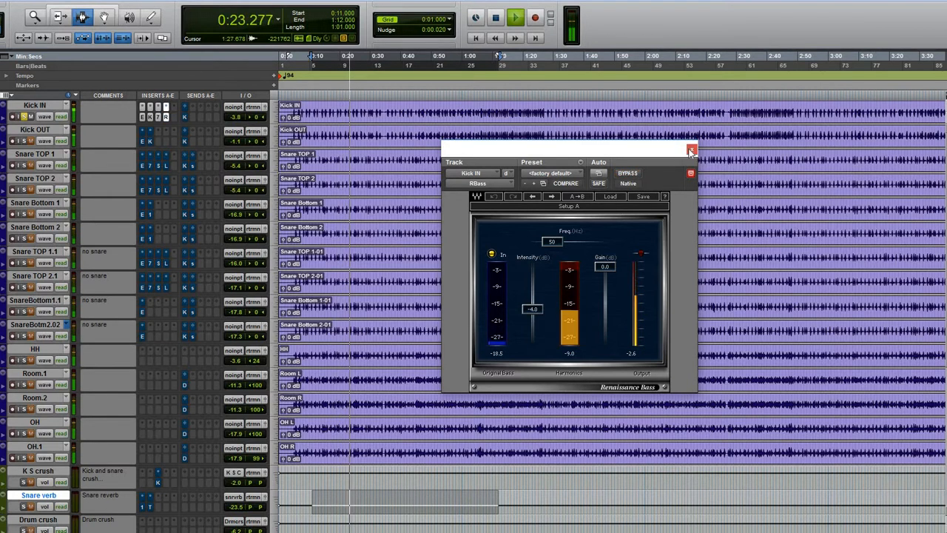
{"action": "left_click", "coordinate": [691, 148]}
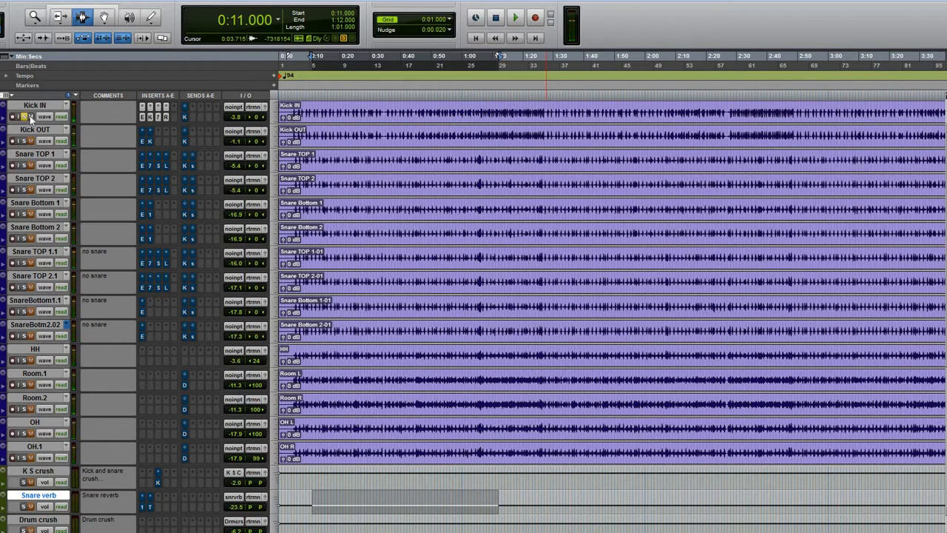
- During playback, audition Kick OUT's Expander/Gate bypassed against active and check its settings menu
{"action": "left_click", "coordinate": [28, 115]}
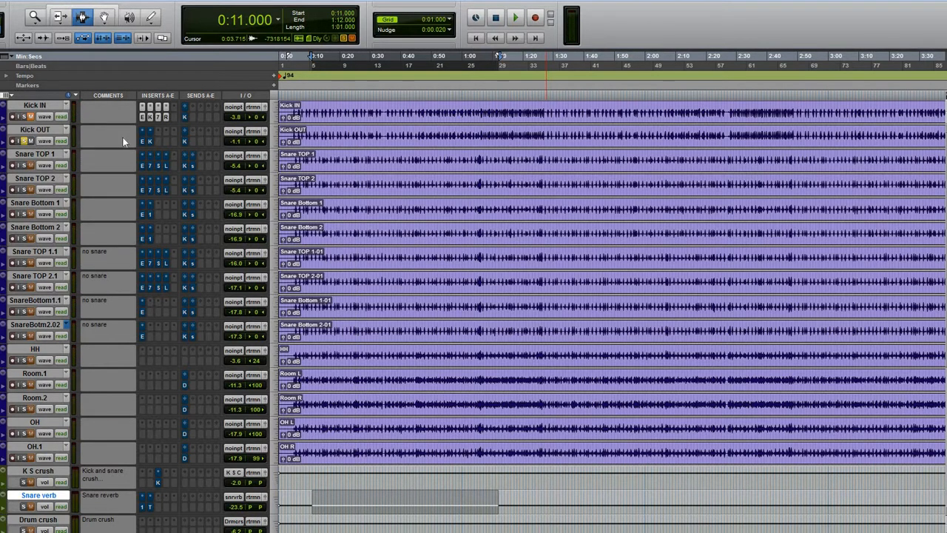
{"action": "mouse_move", "coordinate": [275, 138]}
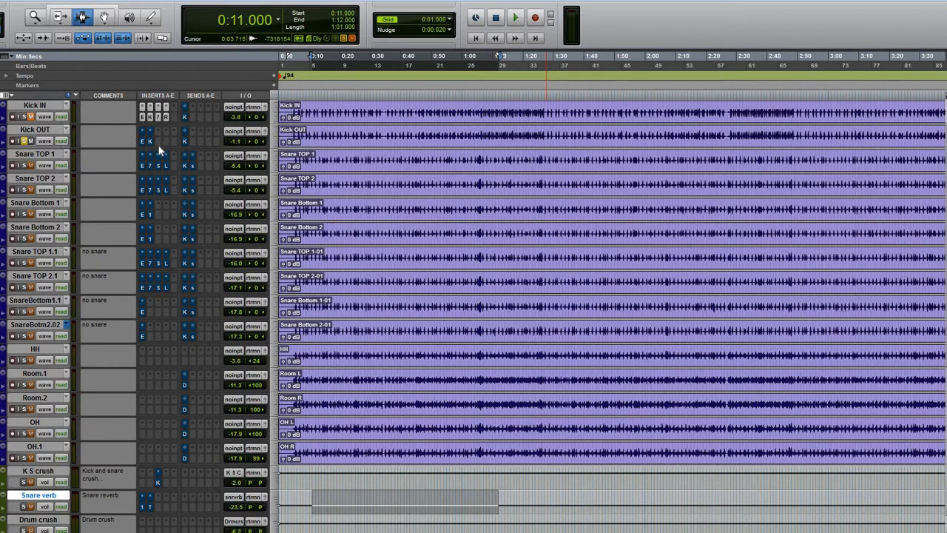
{"action": "mouse_move", "coordinate": [158, 148]}
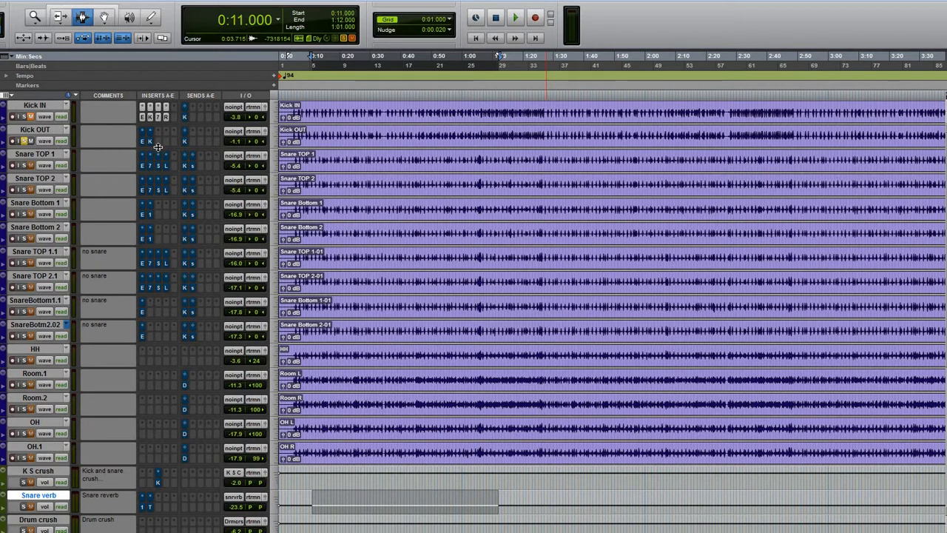
{"action": "left_click", "coordinate": [515, 17]}
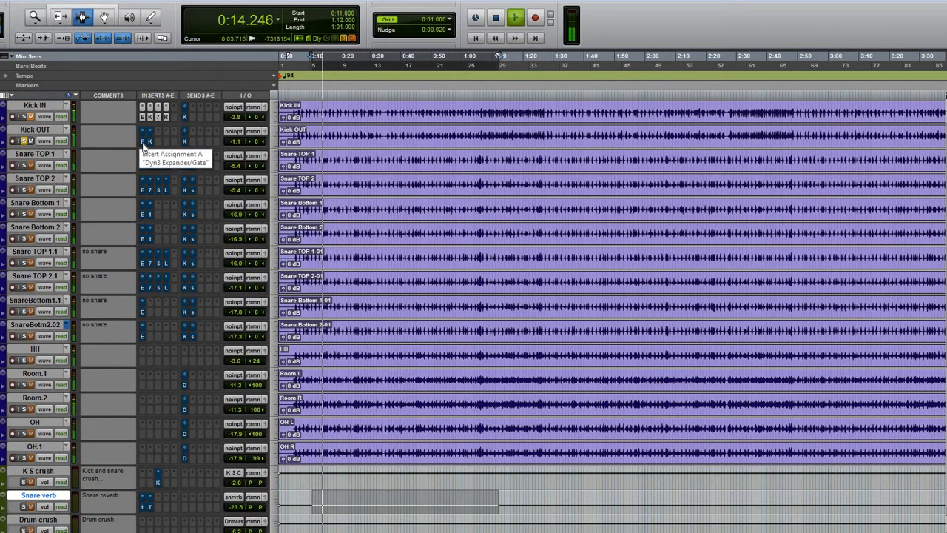
{"action": "left_click", "coordinate": [143, 142]}
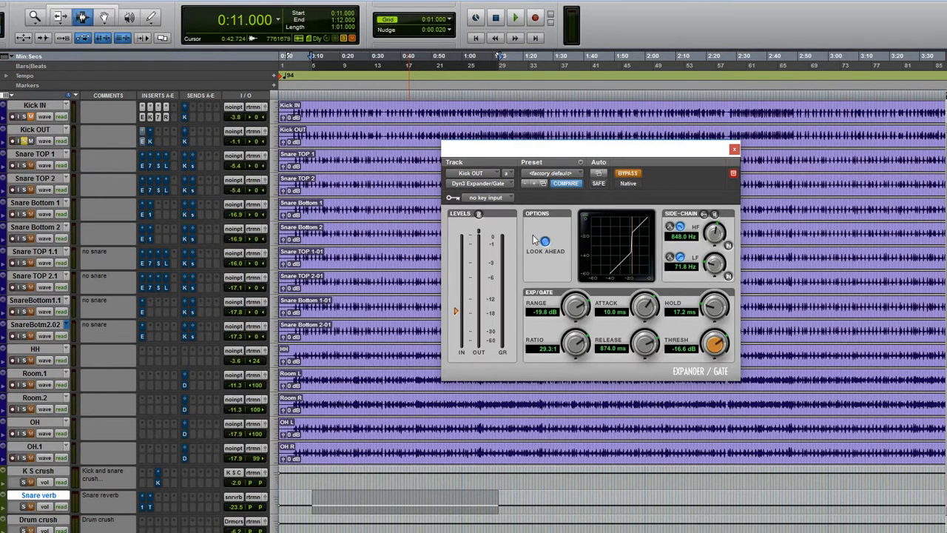
{"action": "mouse_move", "coordinate": [719, 307]}
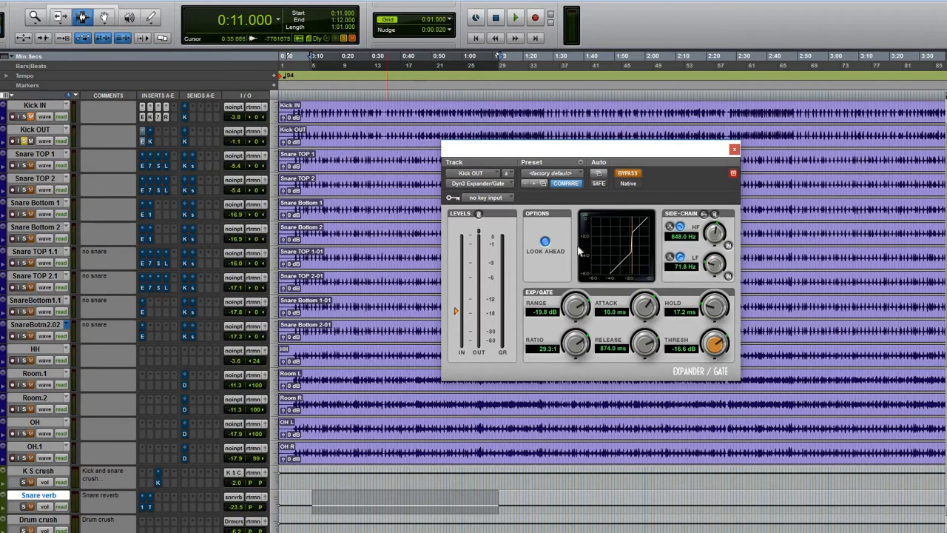
{"action": "left_click", "coordinate": [580, 171]}
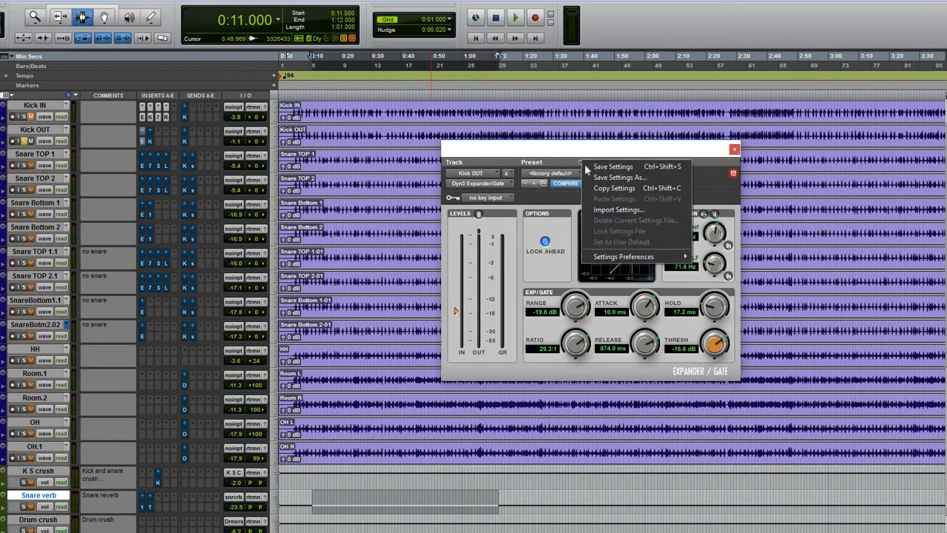
{"action": "mouse_move", "coordinate": [616, 188]}
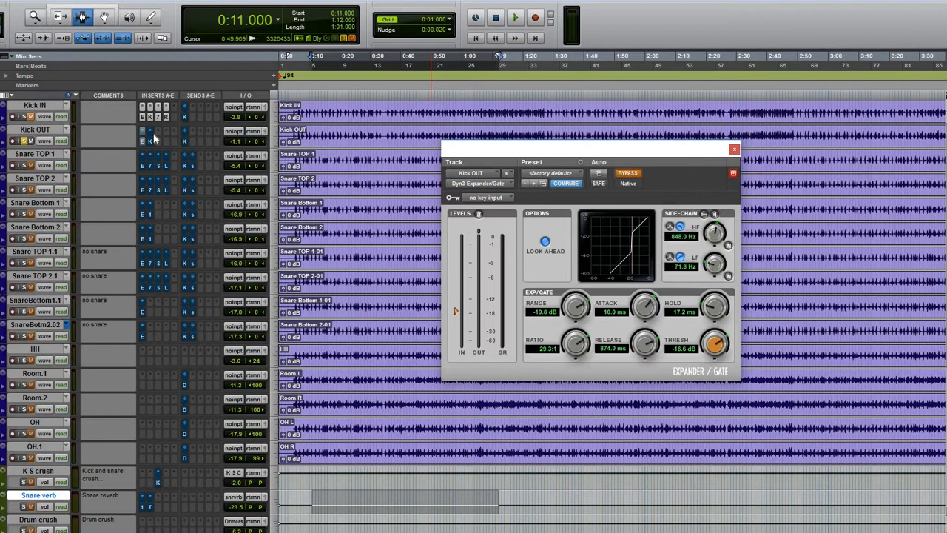
{"action": "left_click", "coordinate": [627, 173]}
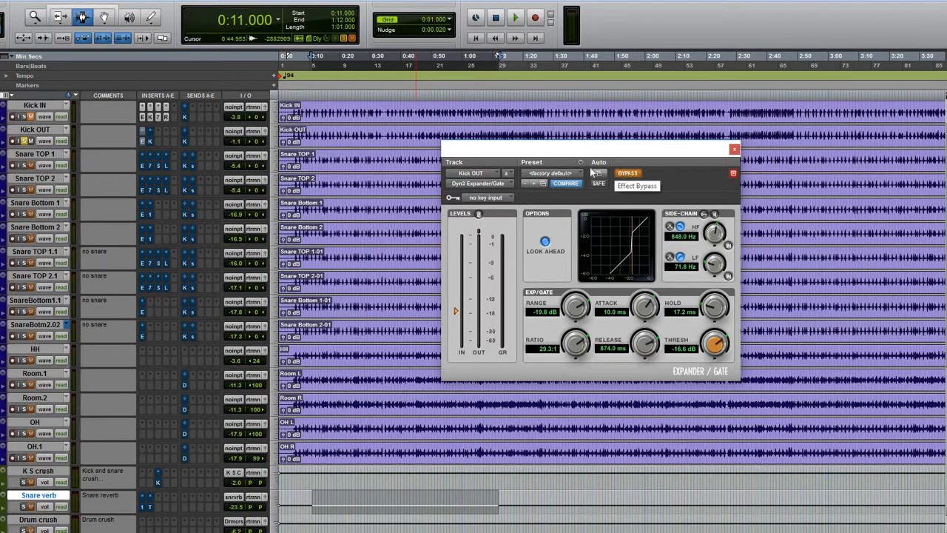
{"action": "left_click", "coordinate": [580, 163]}
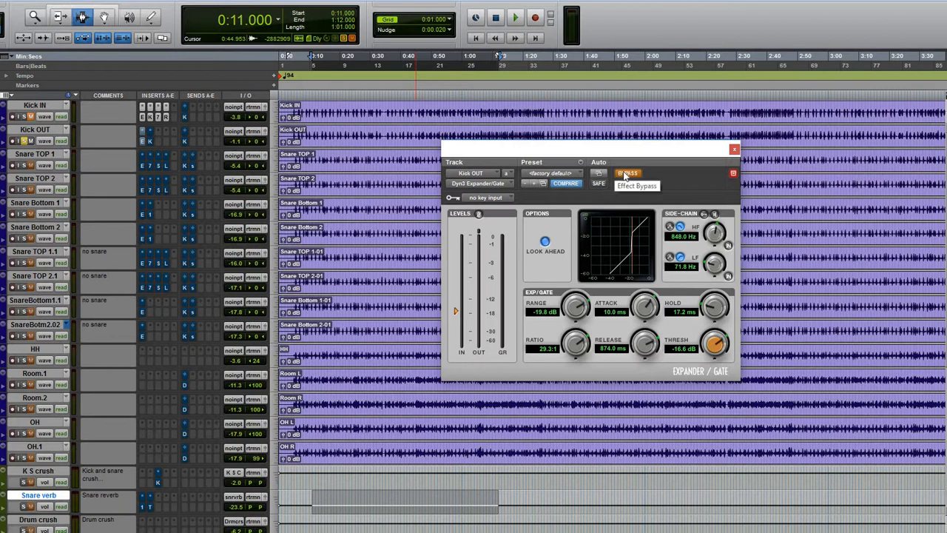
{"action": "left_click", "coordinate": [515, 18]}
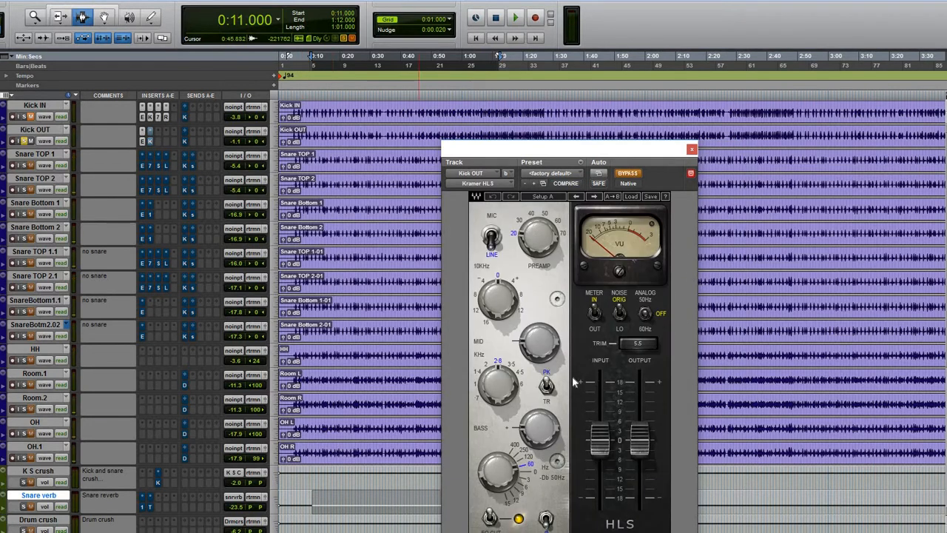
{"action": "mouse_move", "coordinate": [503, 488]}
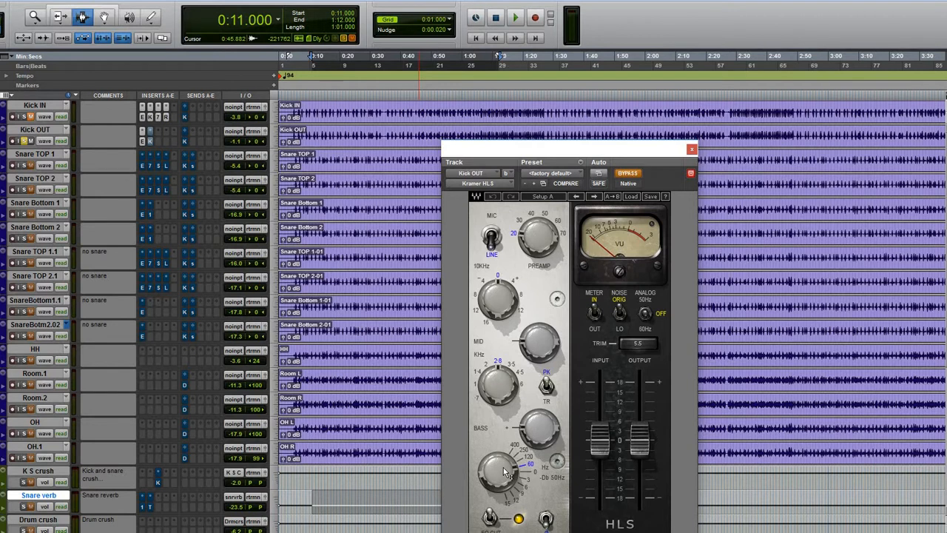
{"action": "mouse_move", "coordinate": [545, 435]}
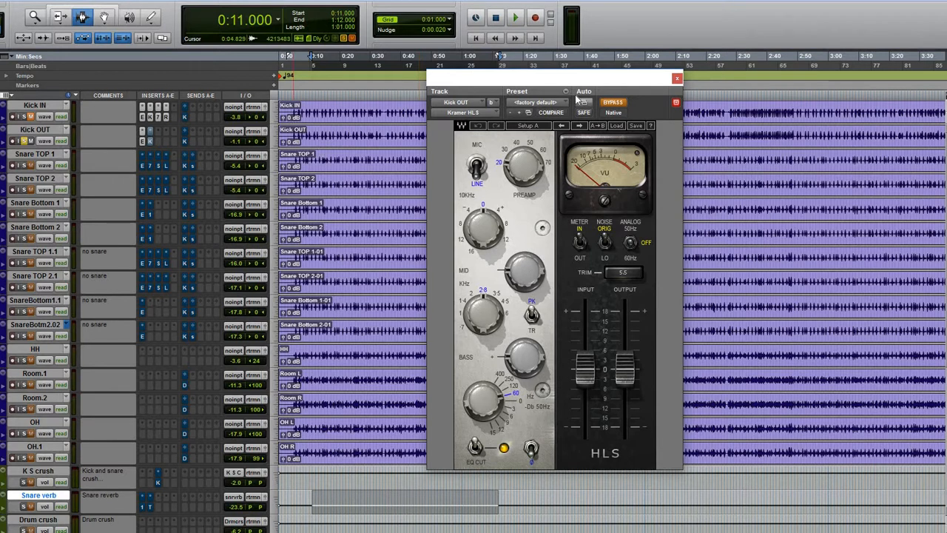
- Audition Kick OUT's Kramer HLS EQ bypassed against active, leaving it active
{"action": "left_click", "coordinate": [515, 18]}
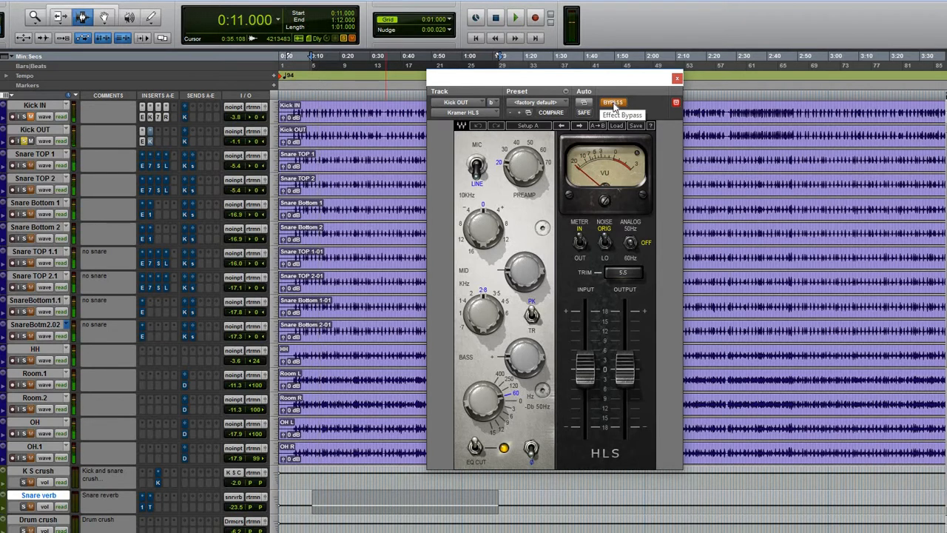
{"action": "left_click", "coordinate": [515, 18]}
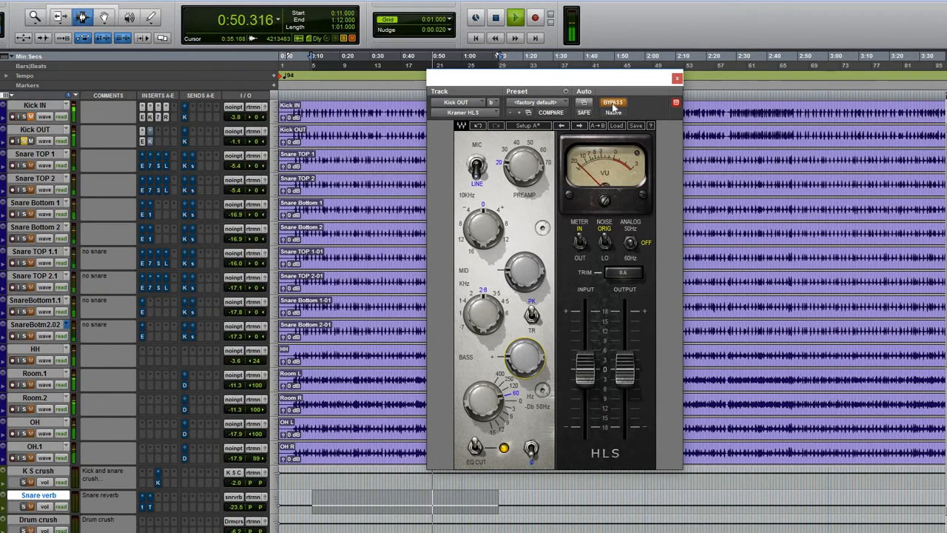
{"action": "left_click", "coordinate": [613, 103]}
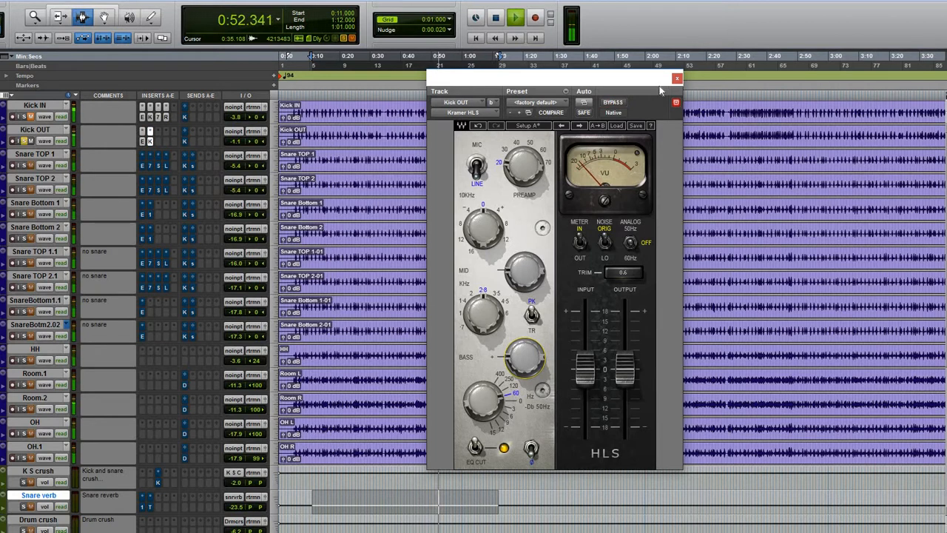
- Close the Kramer HLS and Kick IN gate windows, then play and stop the drums
{"action": "left_click", "coordinate": [674, 79]}
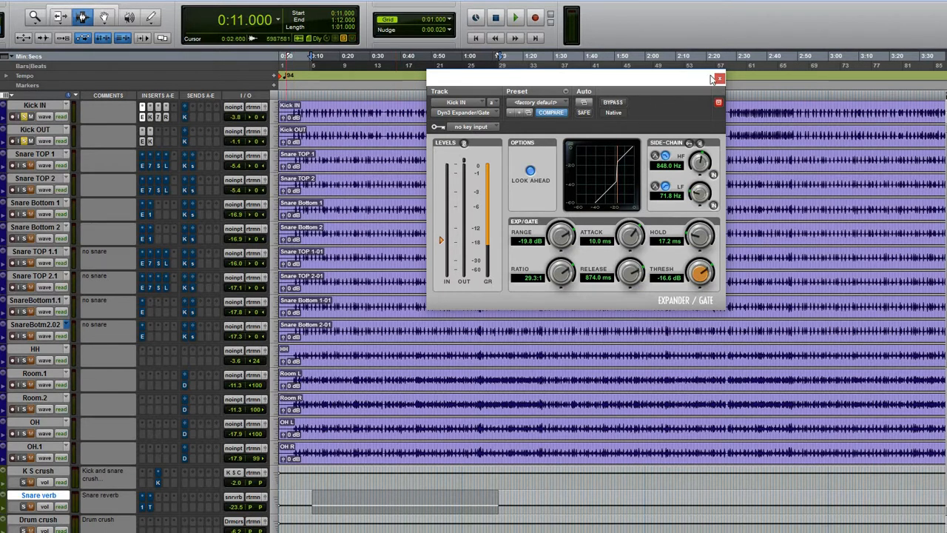
{"action": "left_click", "coordinate": [719, 79]}
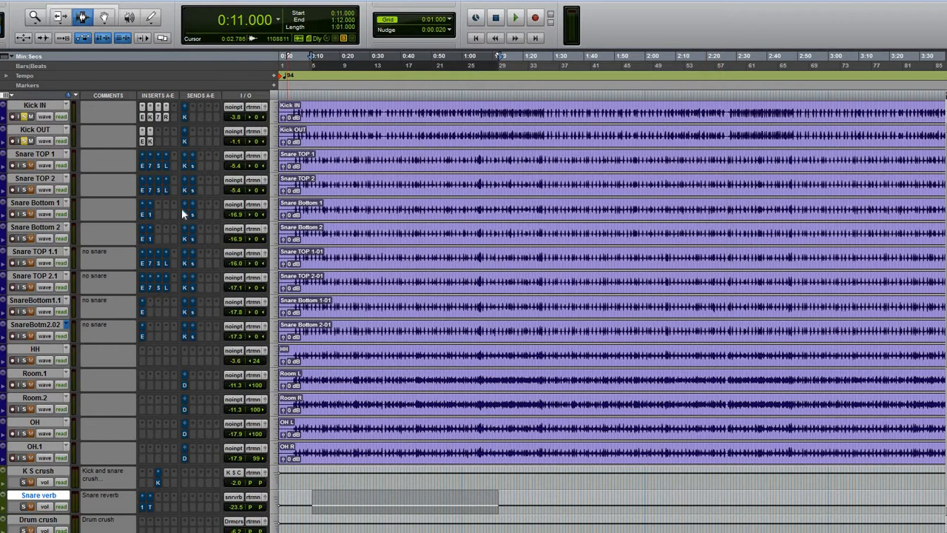
{"action": "mouse_move", "coordinate": [204, 216]}
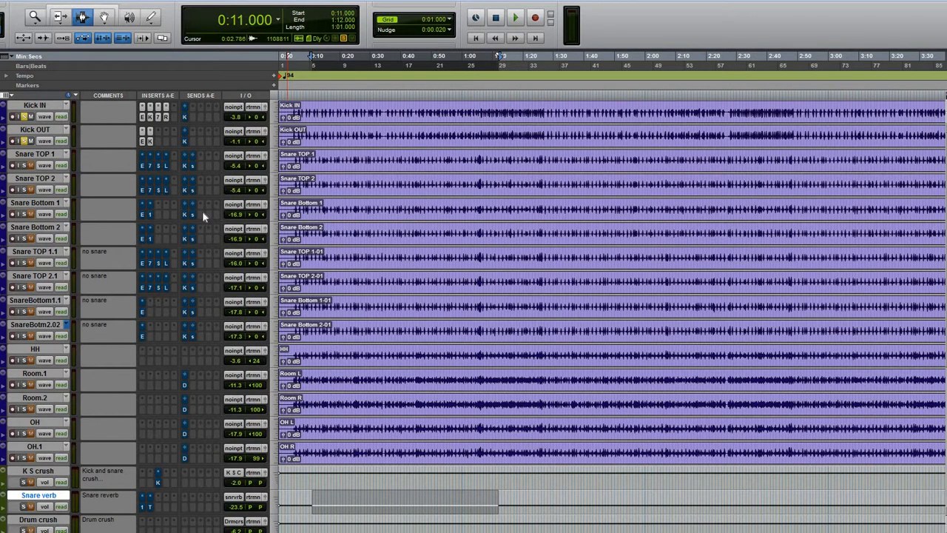
{"action": "left_click", "coordinate": [515, 16]}
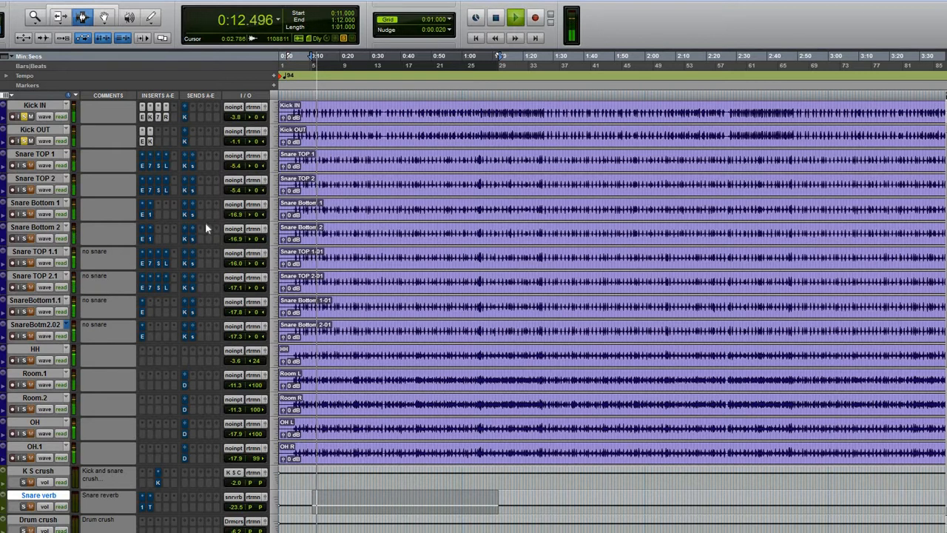
{"action": "left_click", "coordinate": [515, 17]}
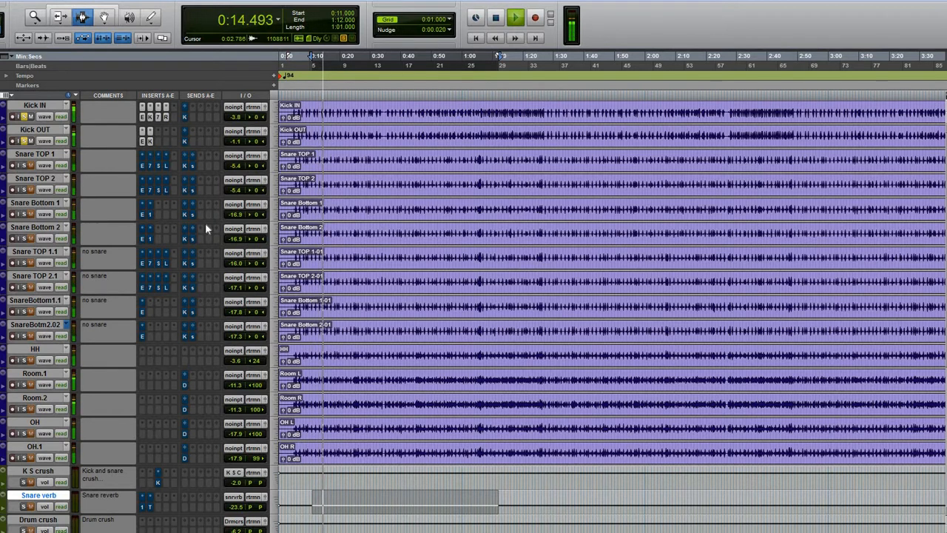
{"action": "left_click", "coordinate": [515, 17]}
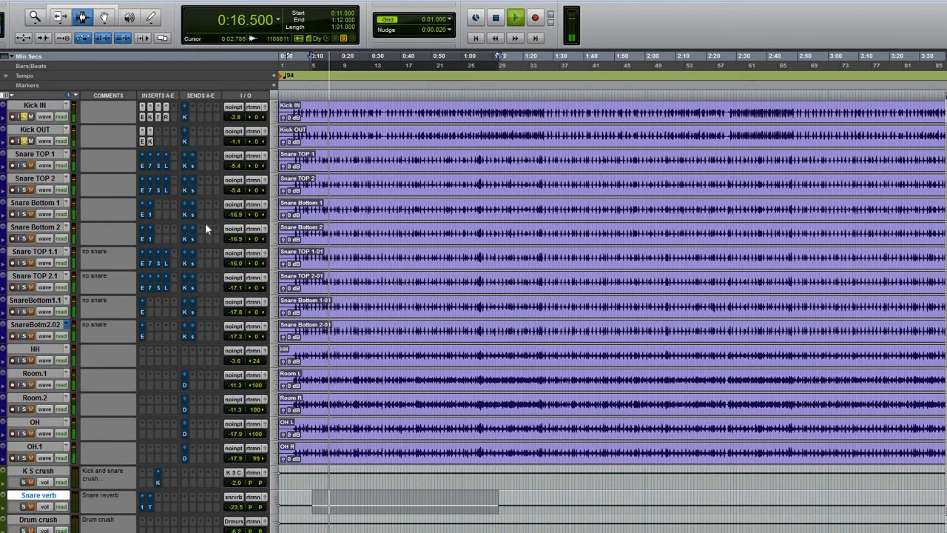
{"action": "left_click", "coordinate": [515, 18]}
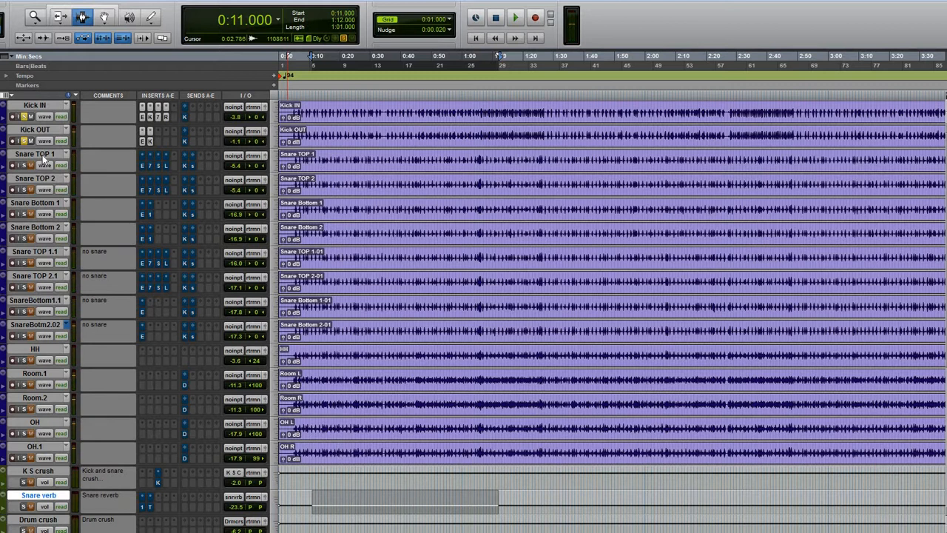
{"action": "mouse_move", "coordinate": [36, 154]}
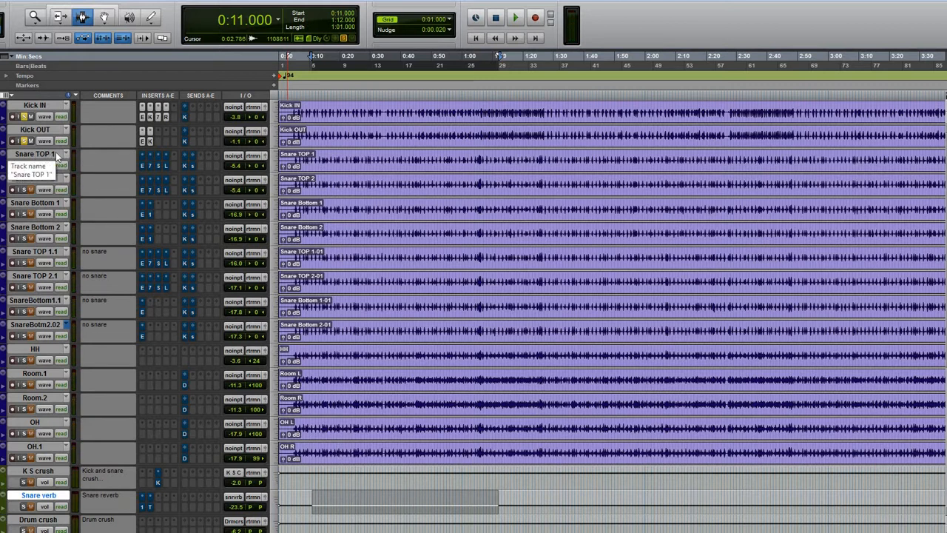
{"action": "mouse_move", "coordinate": [222, 172]}
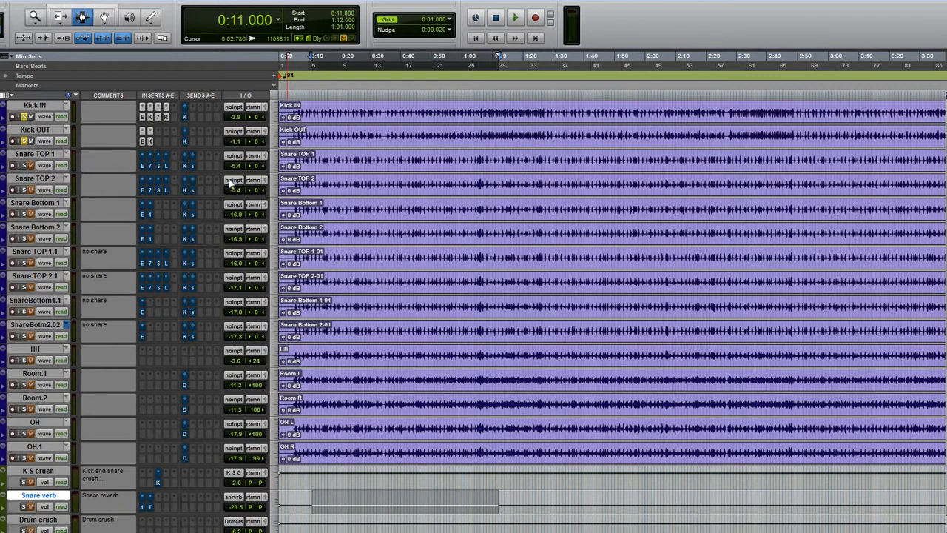
{"action": "mouse_move", "coordinate": [156, 200]}
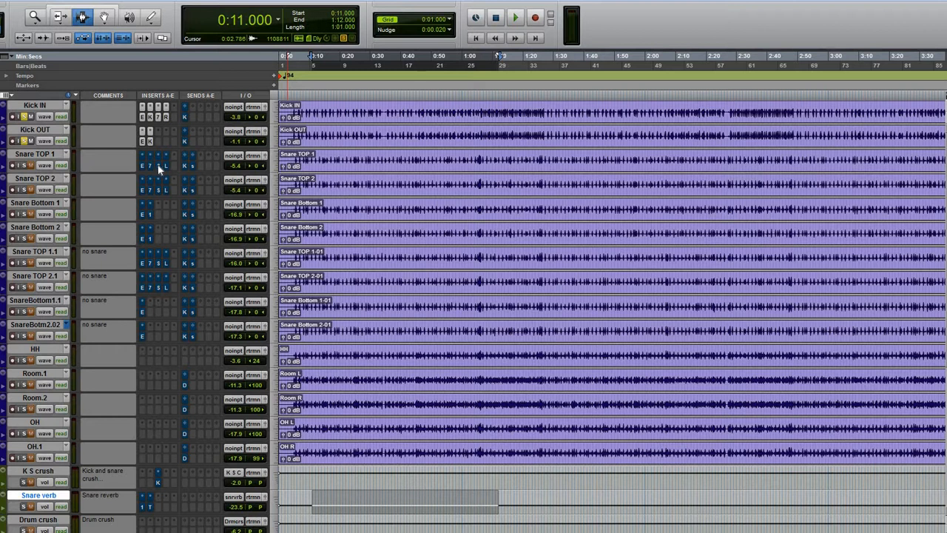
{"action": "mouse_move", "coordinate": [142, 166]}
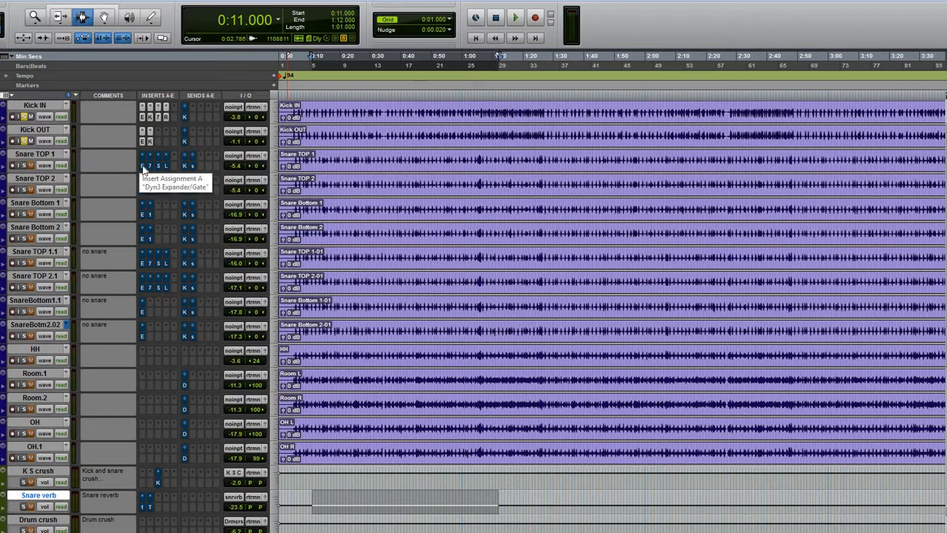
- Toggle Snare TOP 1's Expander/Gate bypass during playback, leave it active and close it
{"action": "left_click", "coordinate": [142, 166]}
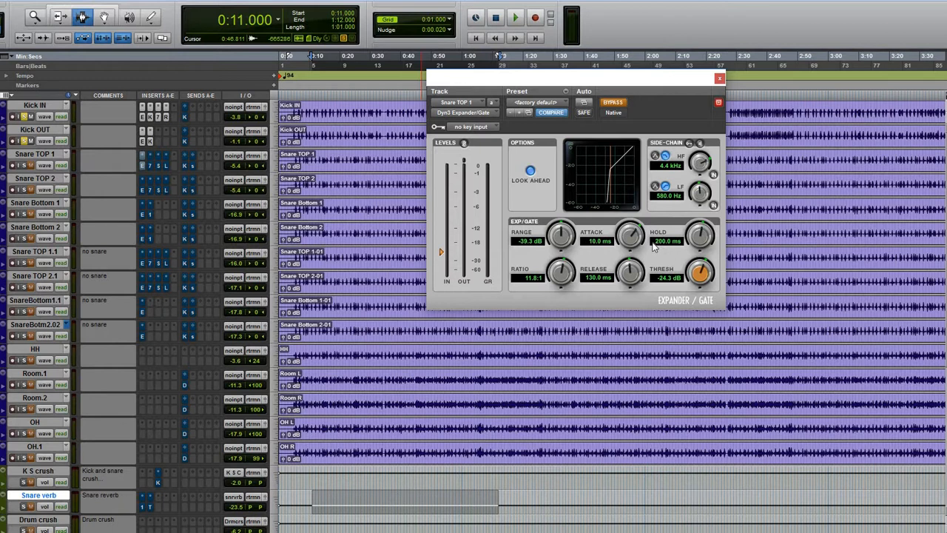
{"action": "mouse_move", "coordinate": [663, 289]}
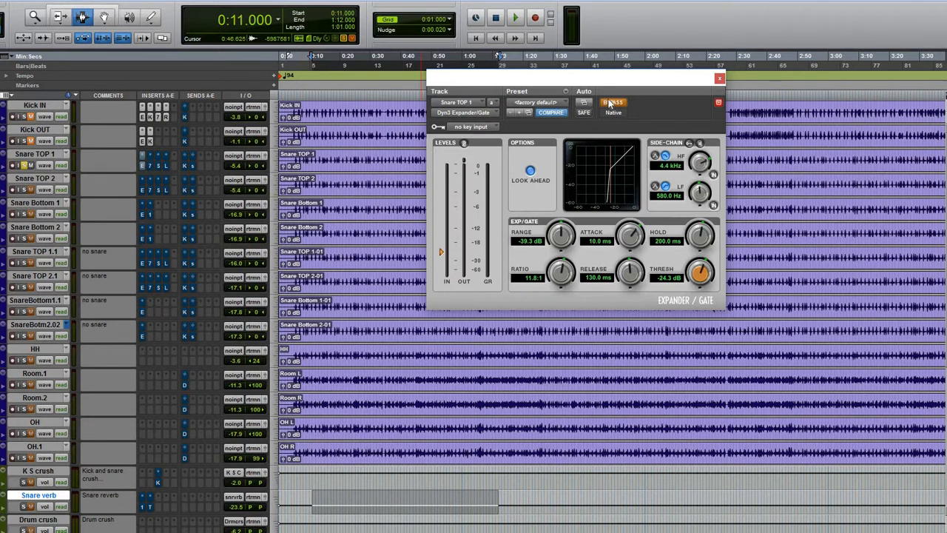
{"action": "left_click", "coordinate": [613, 101]}
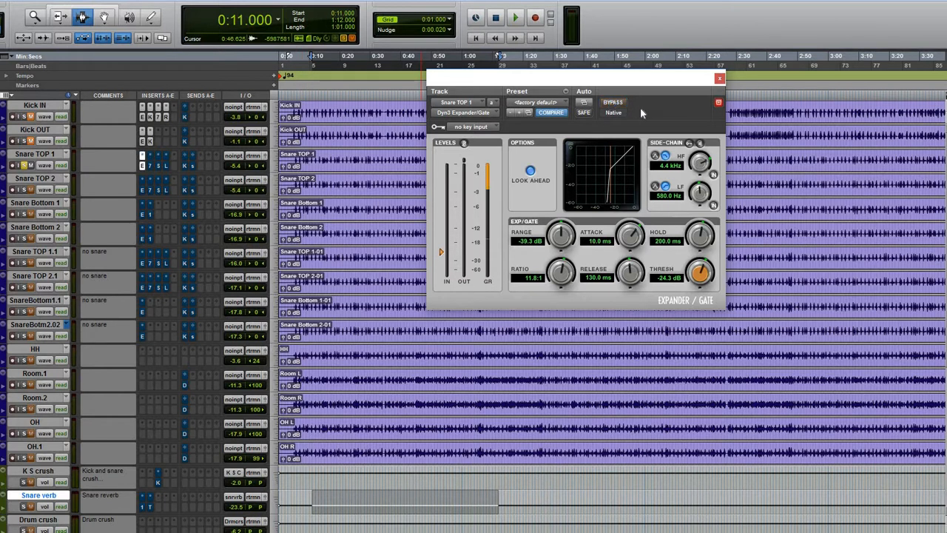
{"action": "left_click", "coordinate": [515, 18]}
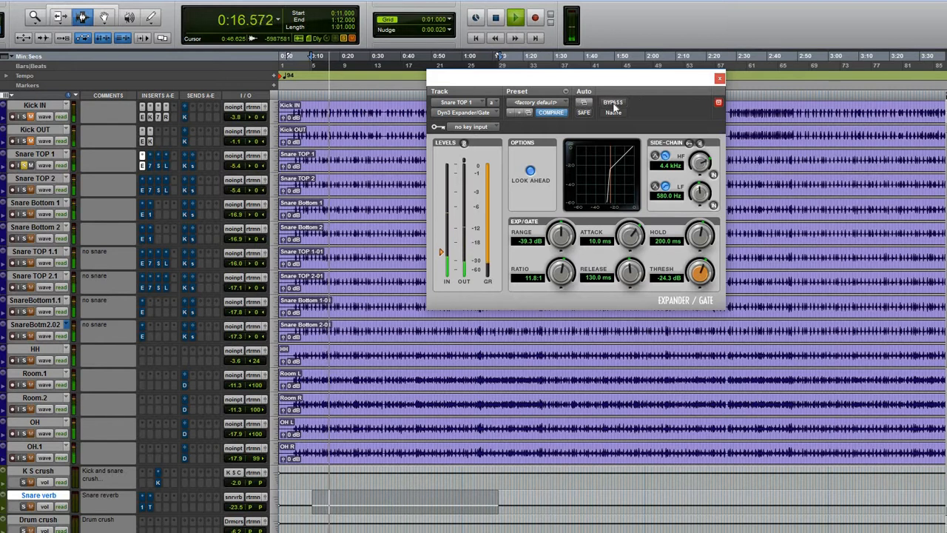
{"action": "left_click", "coordinate": [613, 102]}
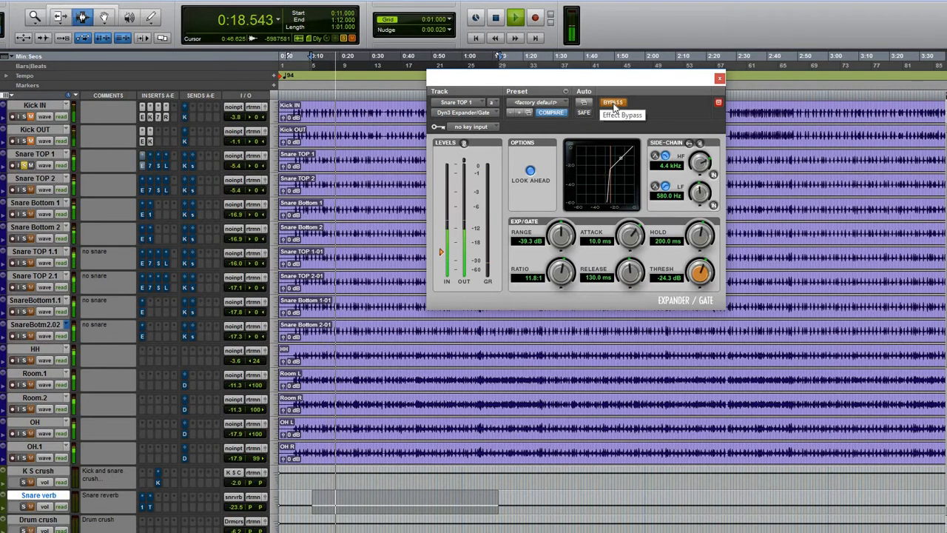
{"action": "left_click", "coordinate": [613, 102]}
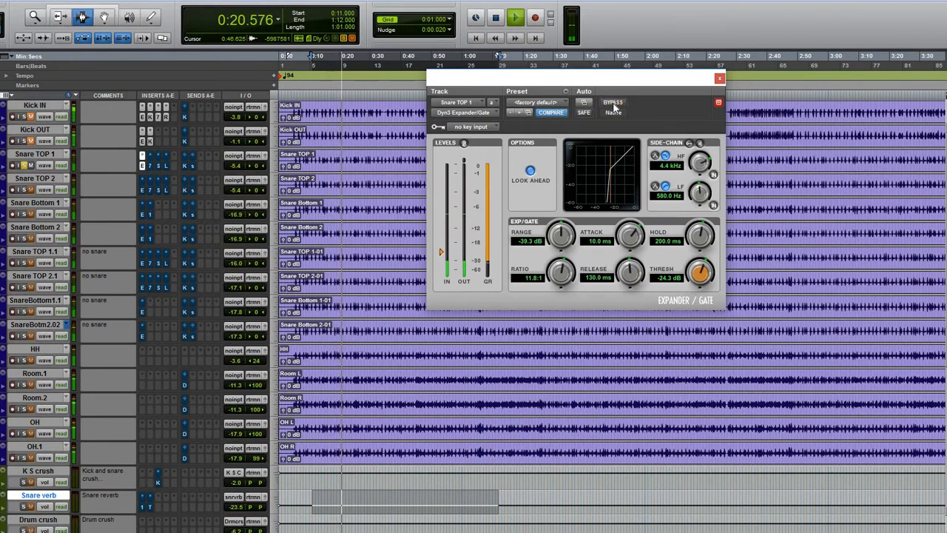
{"action": "left_click", "coordinate": [613, 102]}
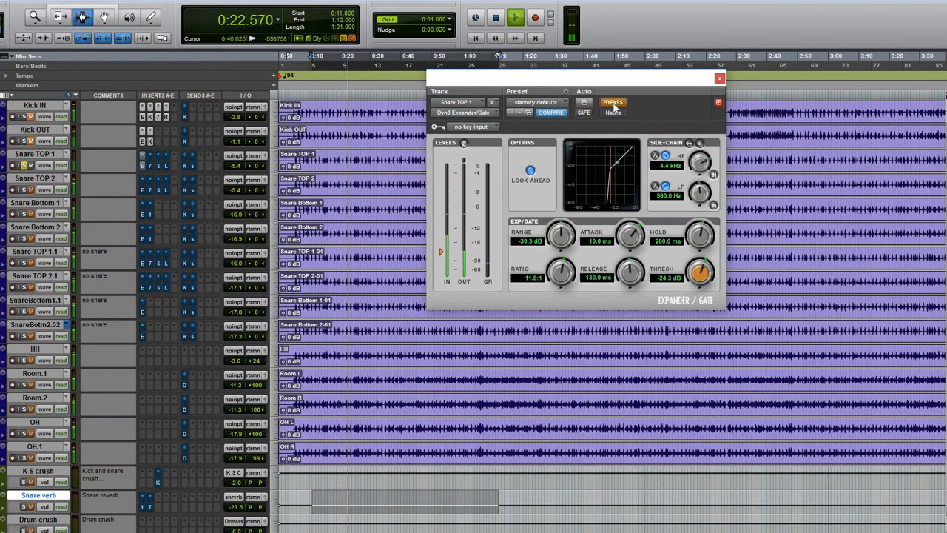
{"action": "left_click", "coordinate": [613, 102]}
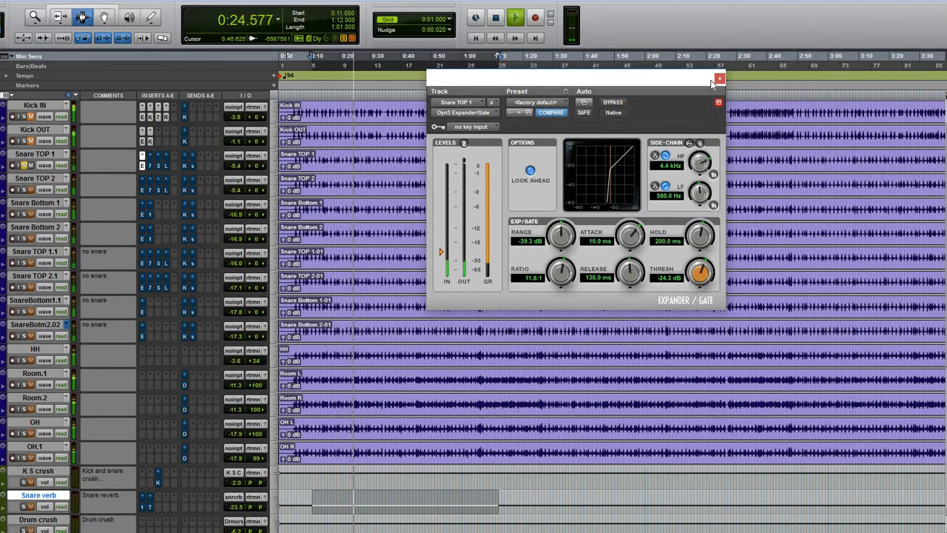
{"action": "left_click", "coordinate": [720, 78]}
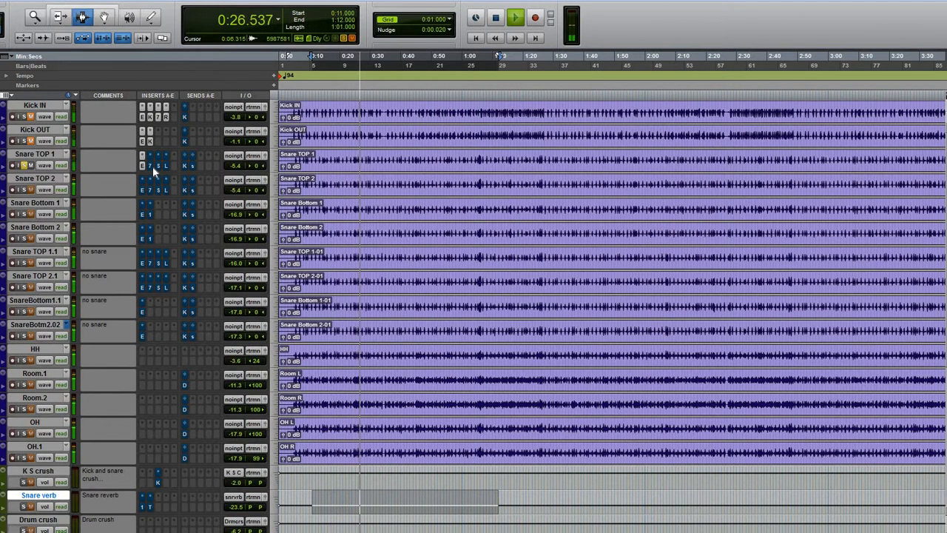
- Switch Snare TOP 1's EQ3 7-Band back on to hear the boost, then close it
{"action": "left_click", "coordinate": [142, 156]}
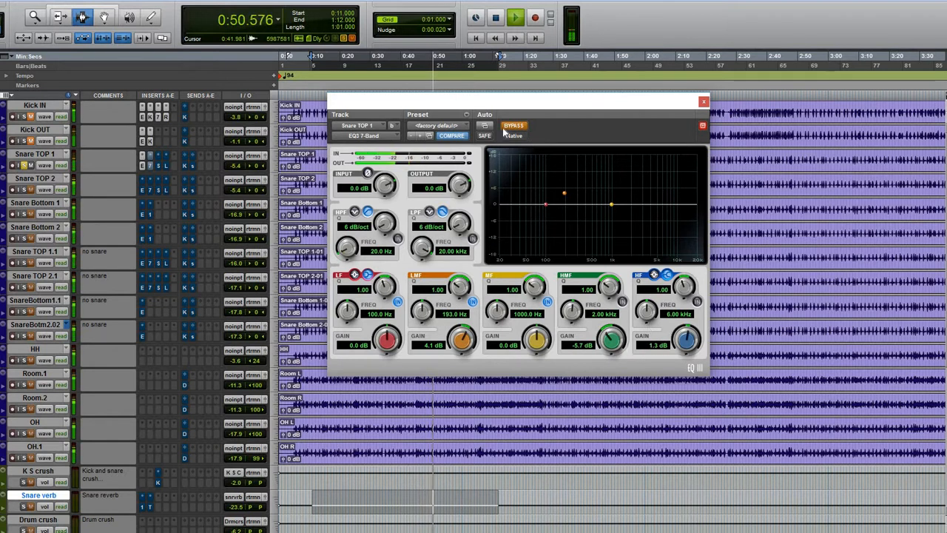
{"action": "left_click", "coordinate": [514, 124]}
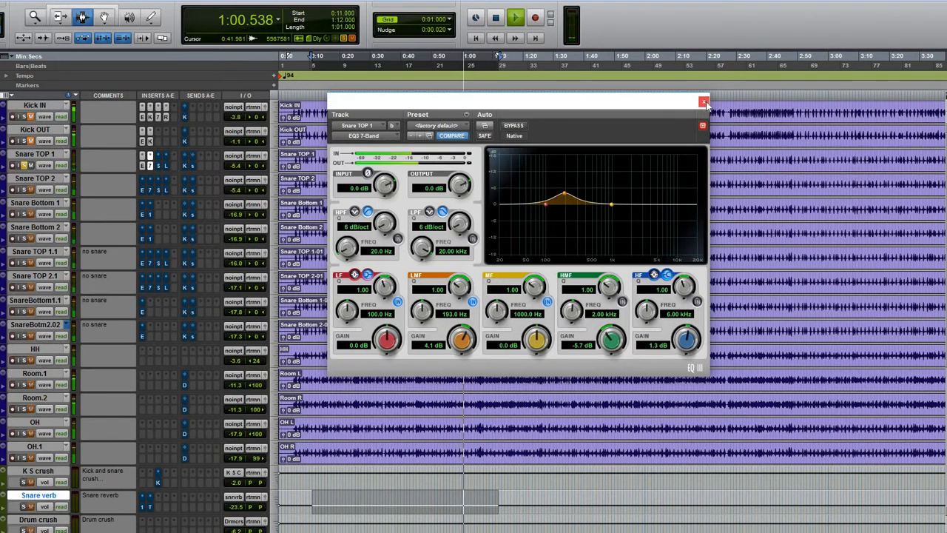
{"action": "left_click", "coordinate": [704, 102]}
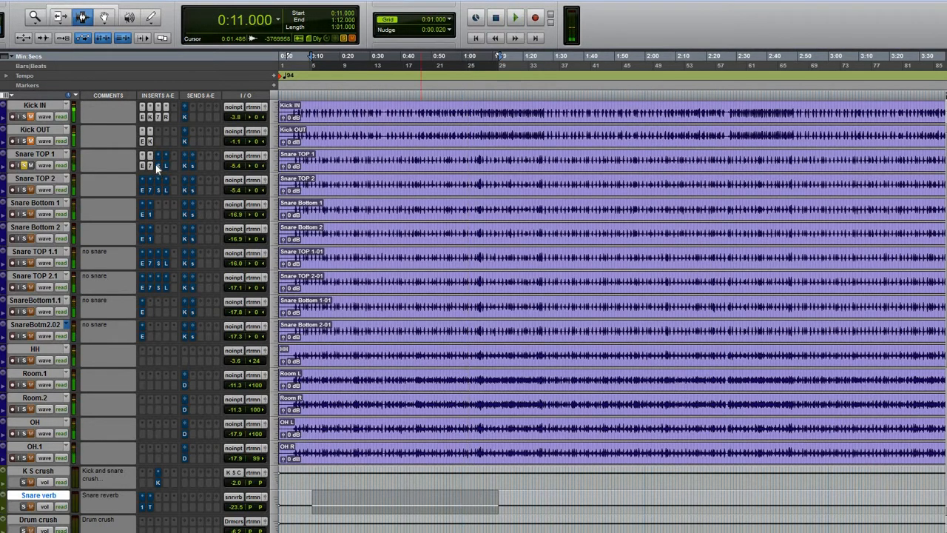
- Review Snare TOP 1's SSL E-Channel knobs and bypass its processing to compare
{"action": "left_click", "coordinate": [149, 165]}
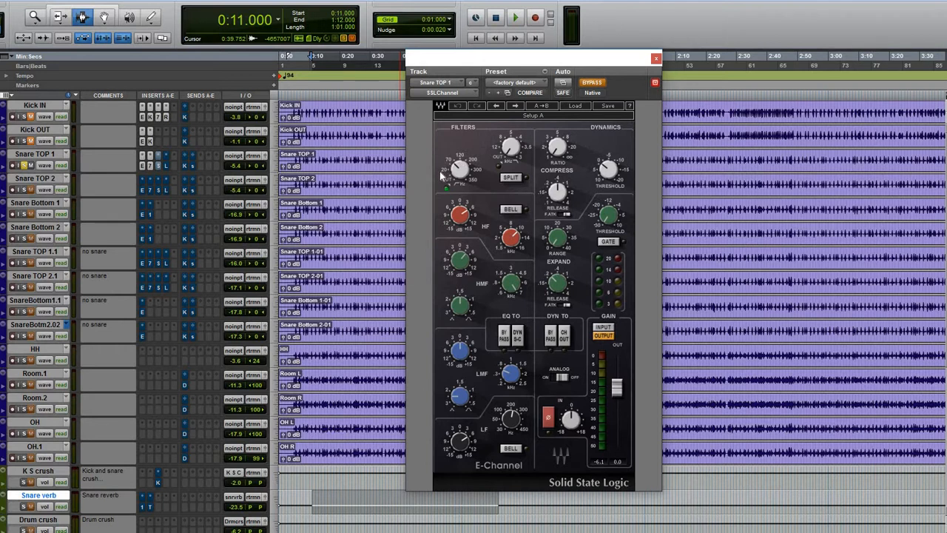
{"action": "mouse_move", "coordinate": [447, 198]}
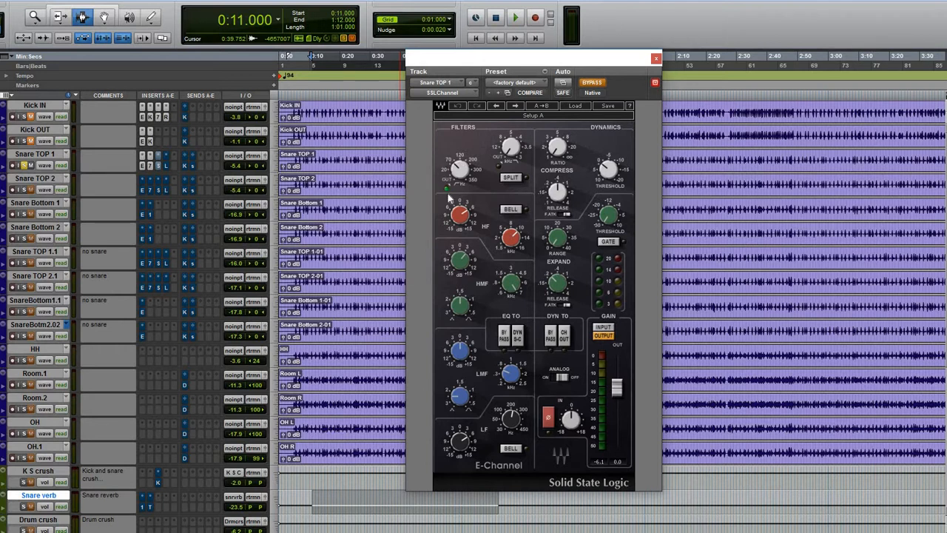
{"action": "mouse_move", "coordinate": [491, 234]}
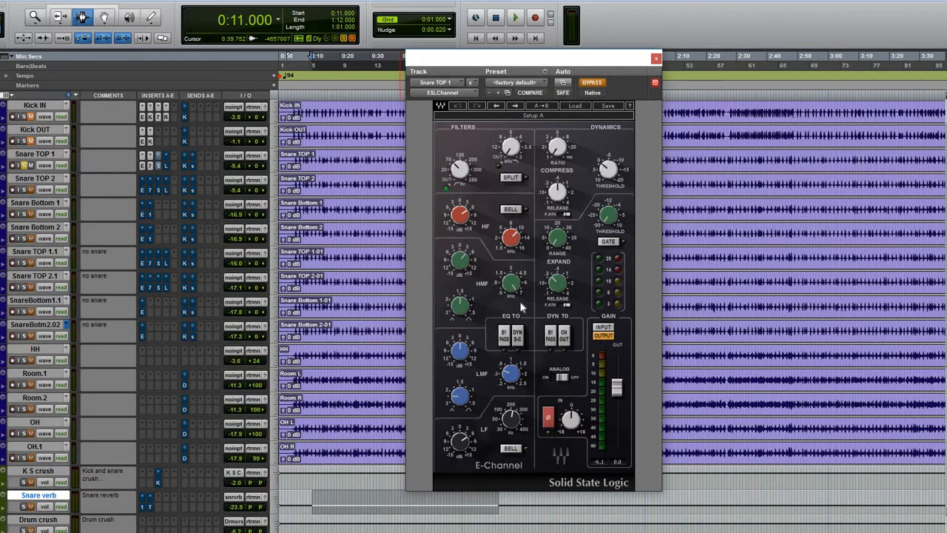
{"action": "mouse_move", "coordinate": [476, 318]}
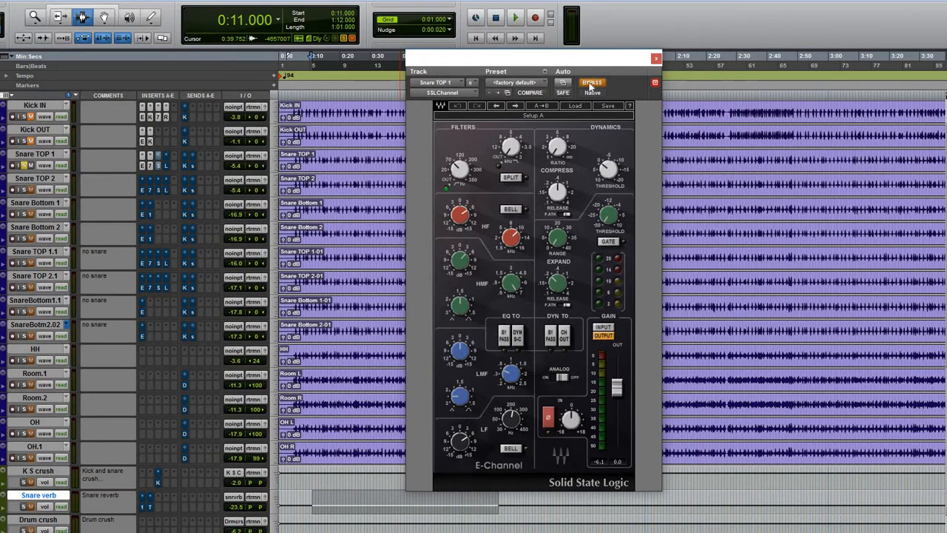
{"action": "left_click", "coordinate": [592, 83]}
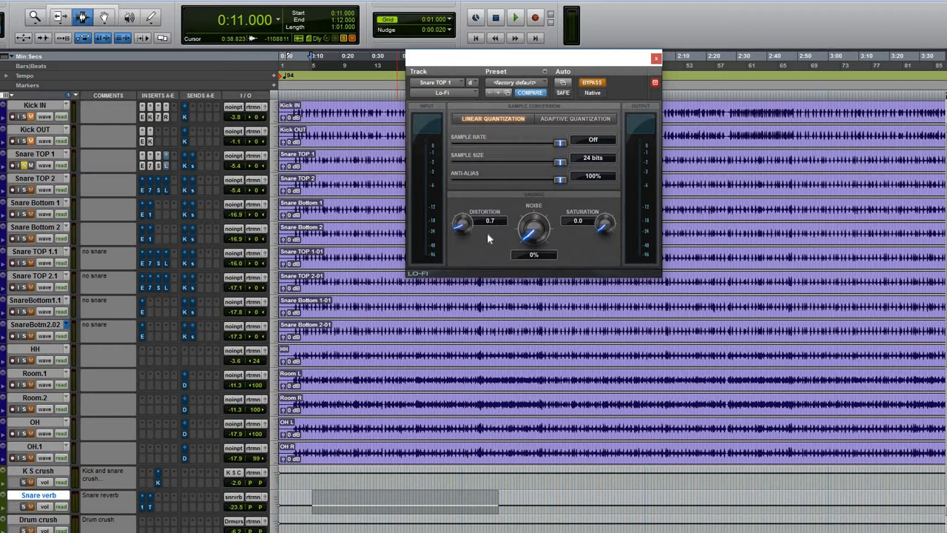
{"action": "mouse_move", "coordinate": [503, 252]}
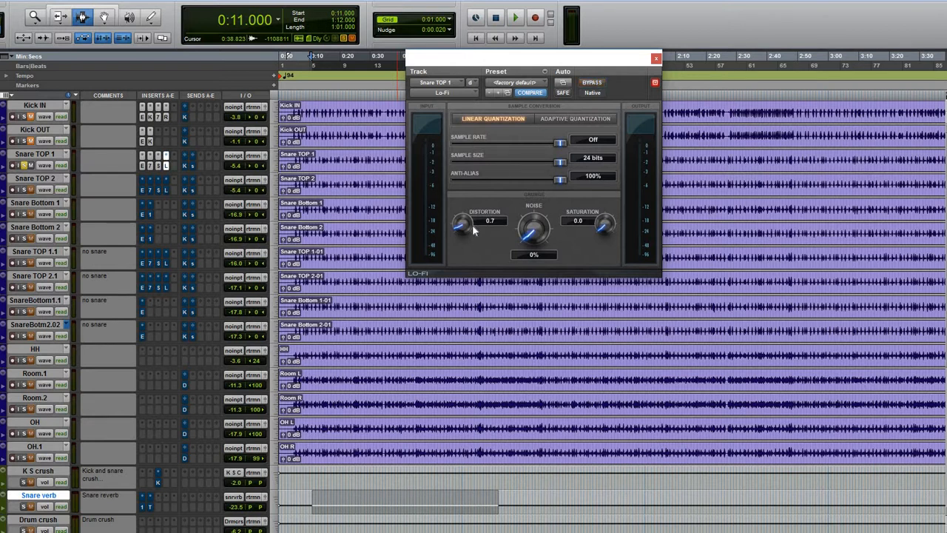
- Play the session while reviewing Lo-Fi on Snare TOP 1, then move to Snare TOP 2's gate
{"action": "left_click", "coordinate": [515, 18]}
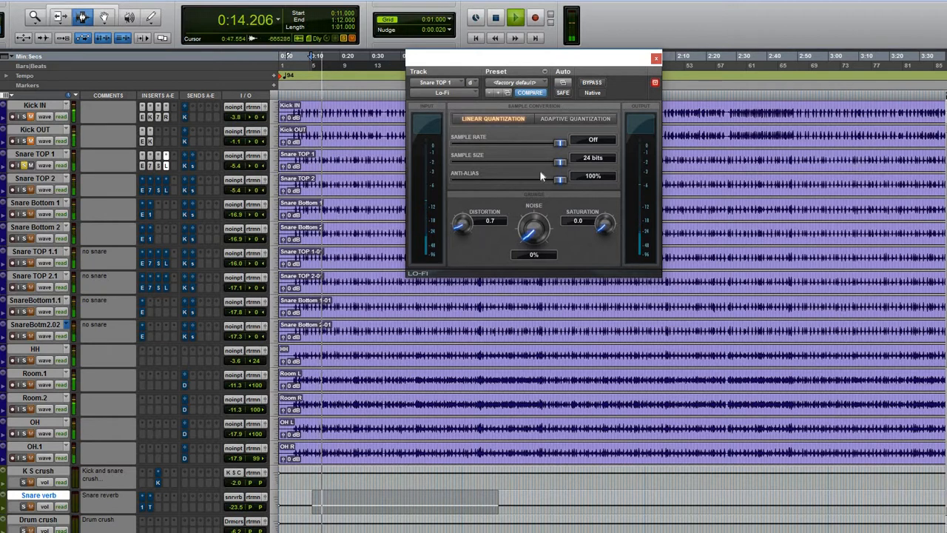
{"action": "left_click", "coordinate": [656, 58]}
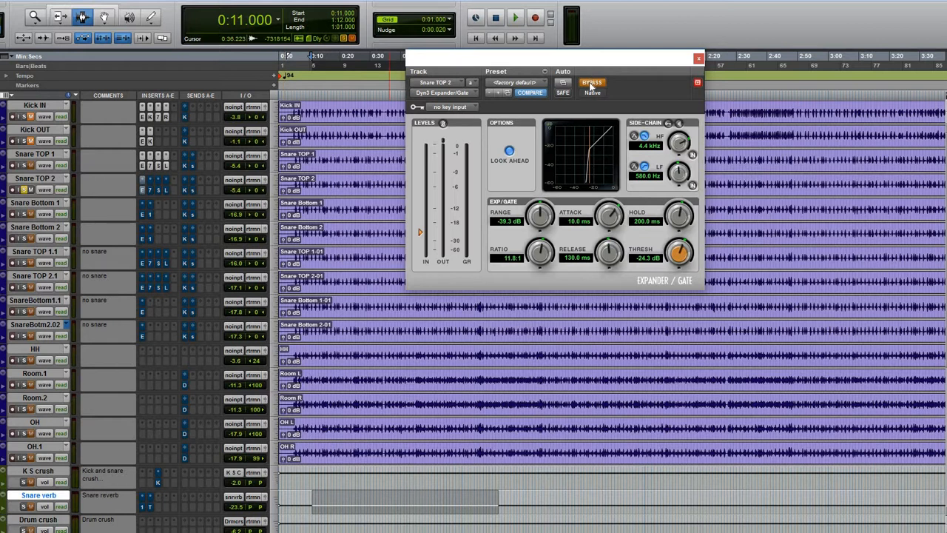
- Un-bypass the Snare TOP 2 gate, view its EQ3 7-Band and E-Channel, then close the window
{"action": "left_click", "coordinate": [515, 18]}
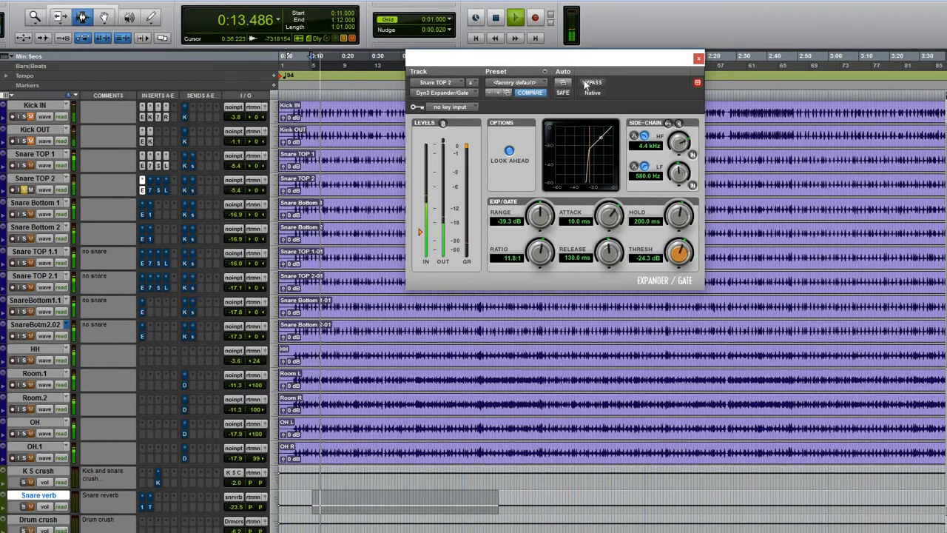
{"action": "left_click", "coordinate": [592, 82]}
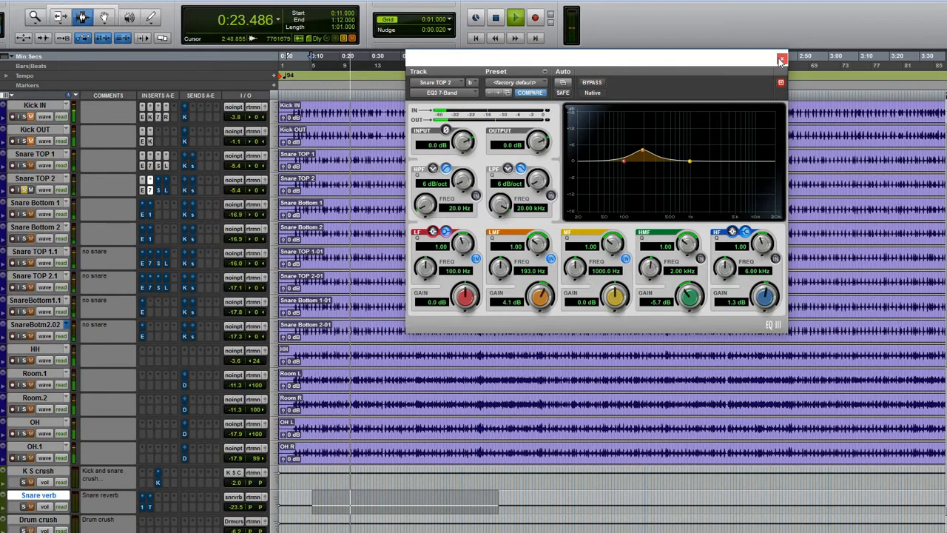
{"action": "left_click", "coordinate": [780, 59]}
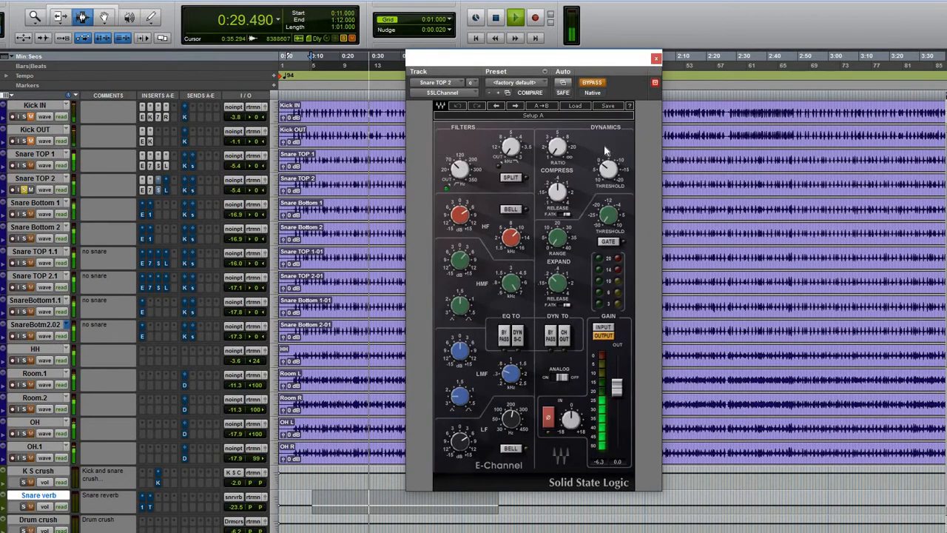
{"action": "left_click", "coordinate": [655, 59]}
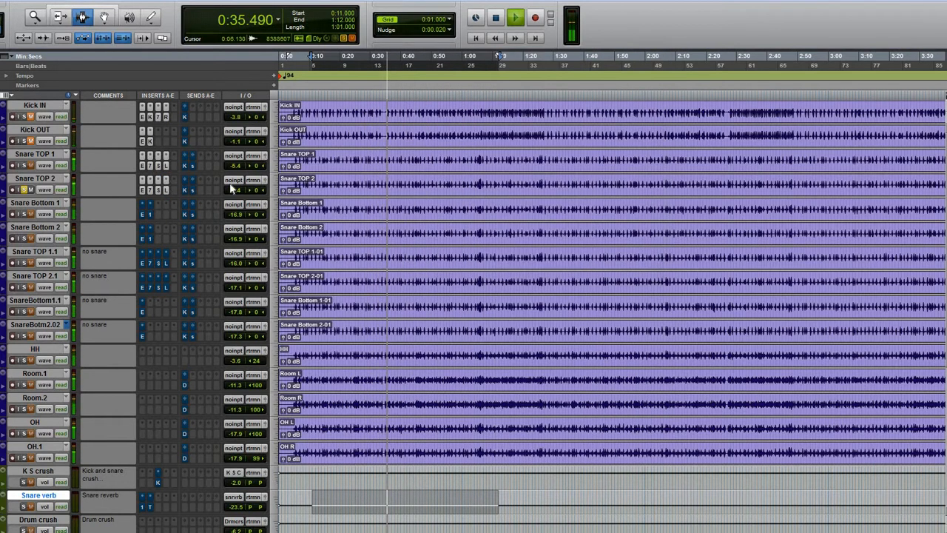
{"action": "left_click", "coordinate": [515, 18]}
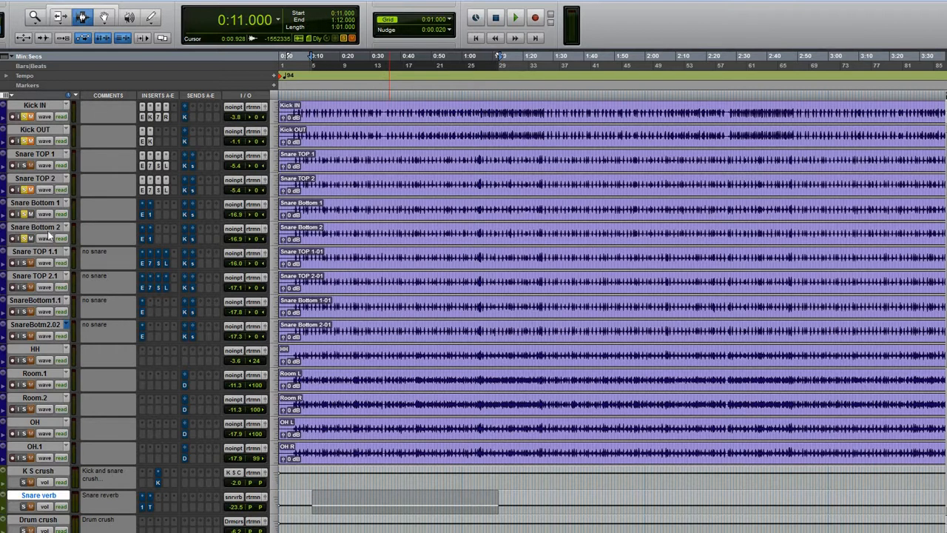
{"action": "mouse_move", "coordinate": [139, 219]}
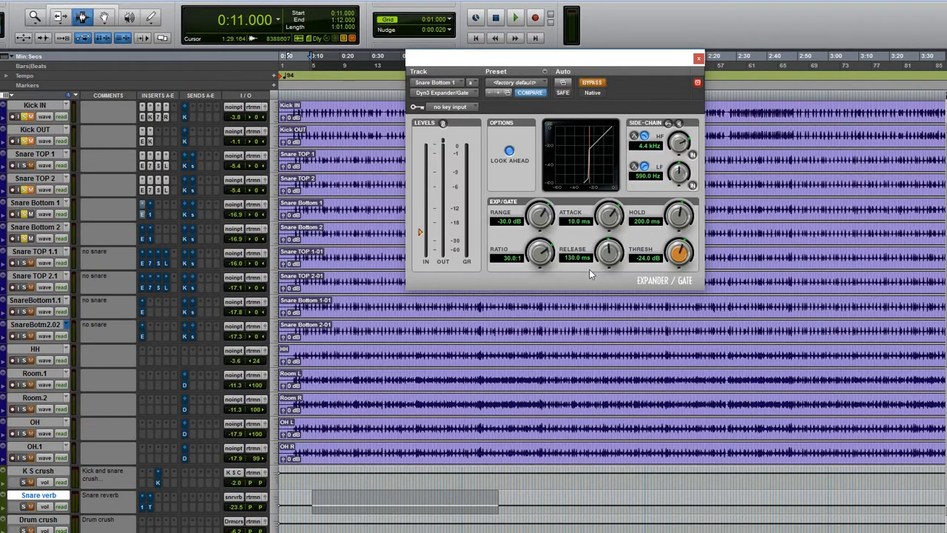
{"action": "mouse_move", "coordinate": [563, 269]}
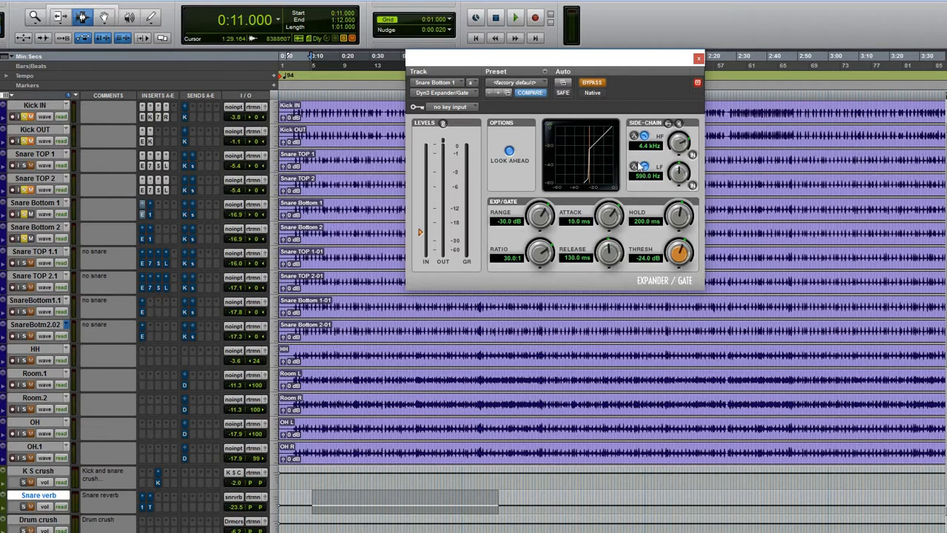
{"action": "mouse_move", "coordinate": [635, 183]}
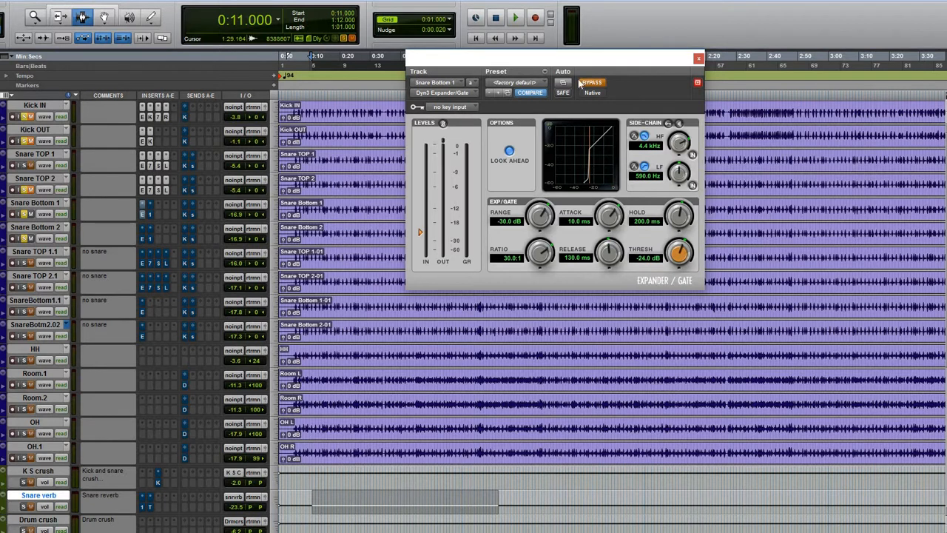
- Switch Snare Bottom 1's Expander/Gate on and bring up its EQ3 1-Band high-pass
{"action": "left_click", "coordinate": [592, 83]}
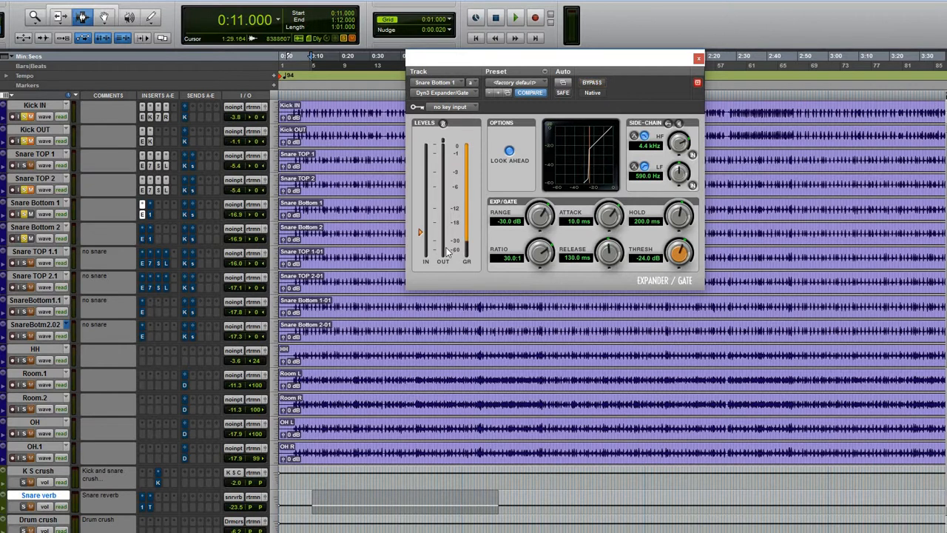
{"action": "left_click", "coordinate": [515, 18]}
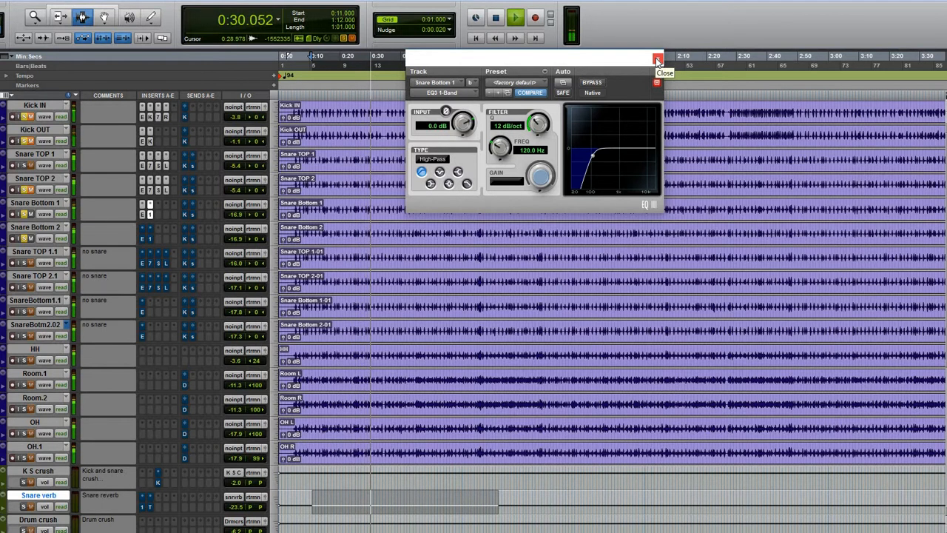
{"action": "left_click", "coordinate": [656, 59]}
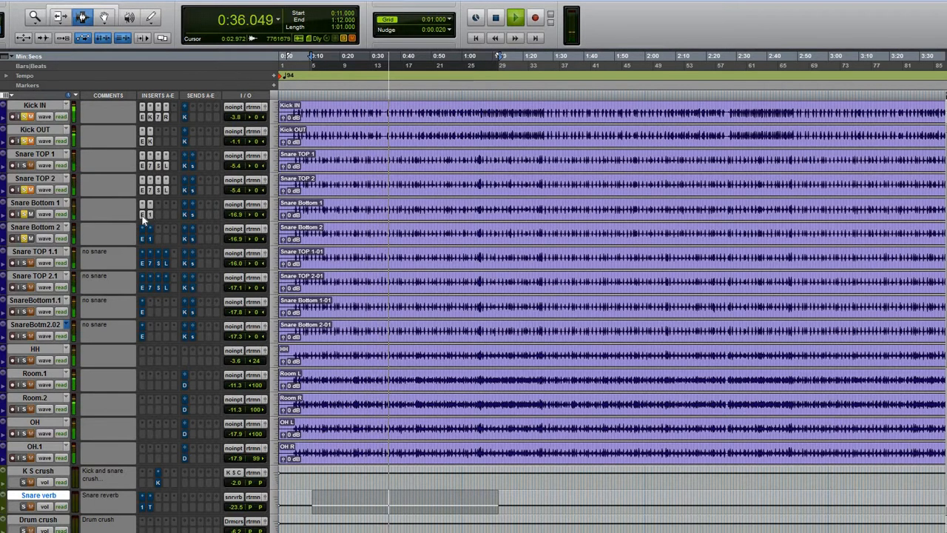
{"action": "left_click", "coordinate": [142, 215]}
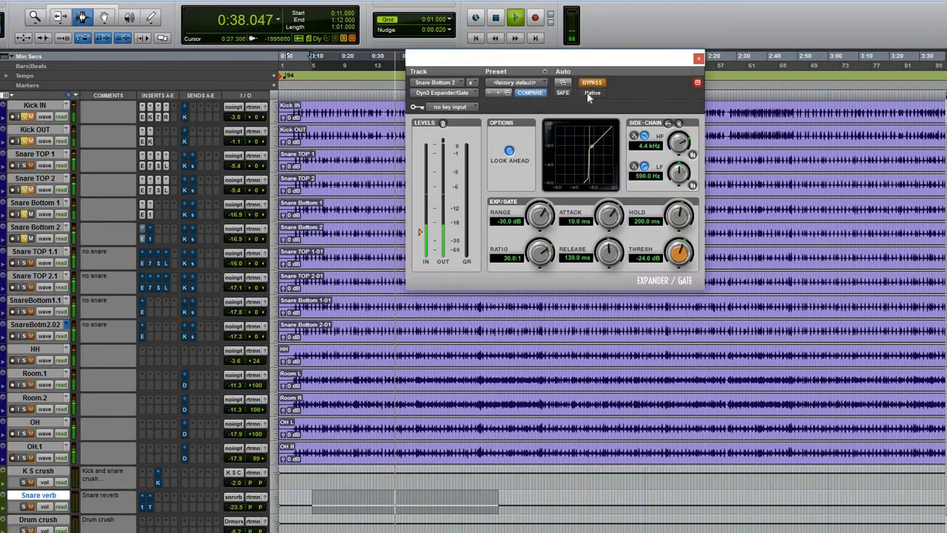
{"action": "left_click", "coordinate": [592, 83]}
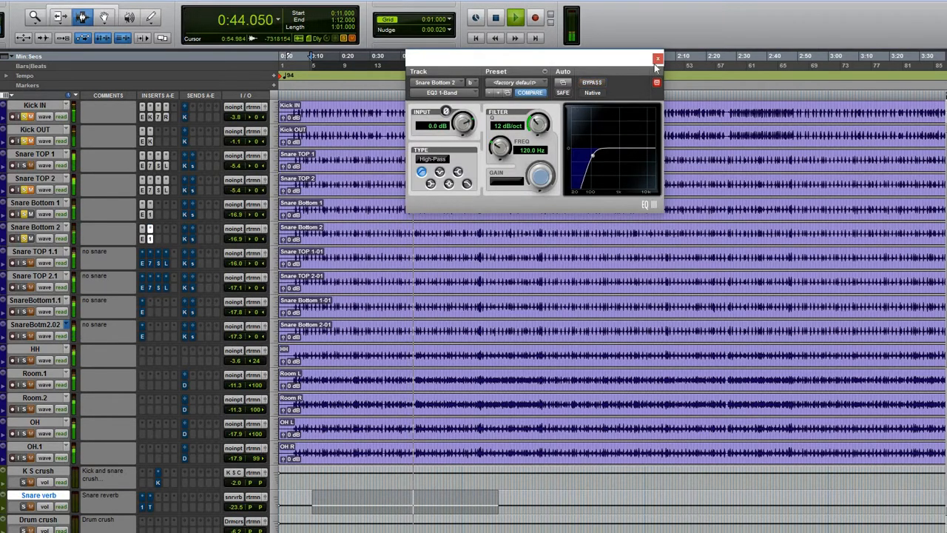
{"action": "left_click", "coordinate": [657, 60]}
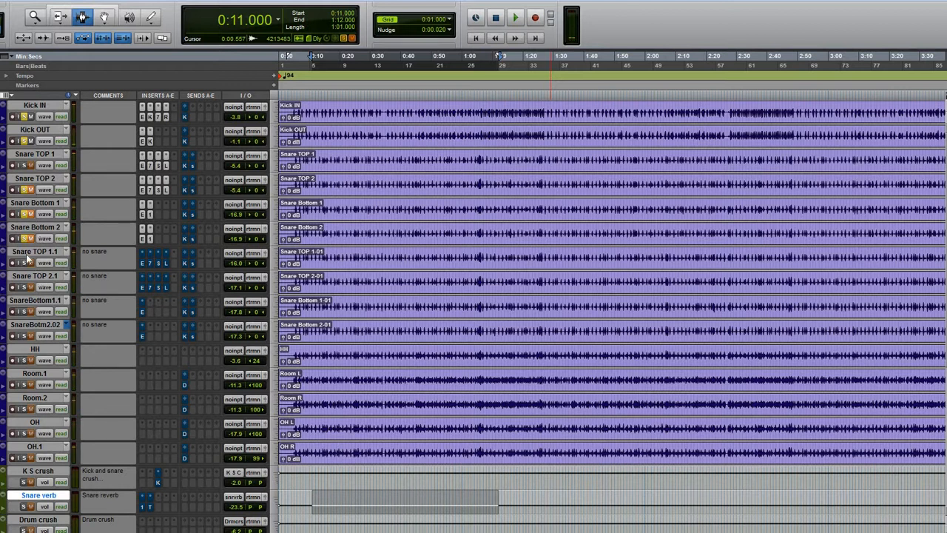
{"action": "mouse_move", "coordinate": [38, 190]}
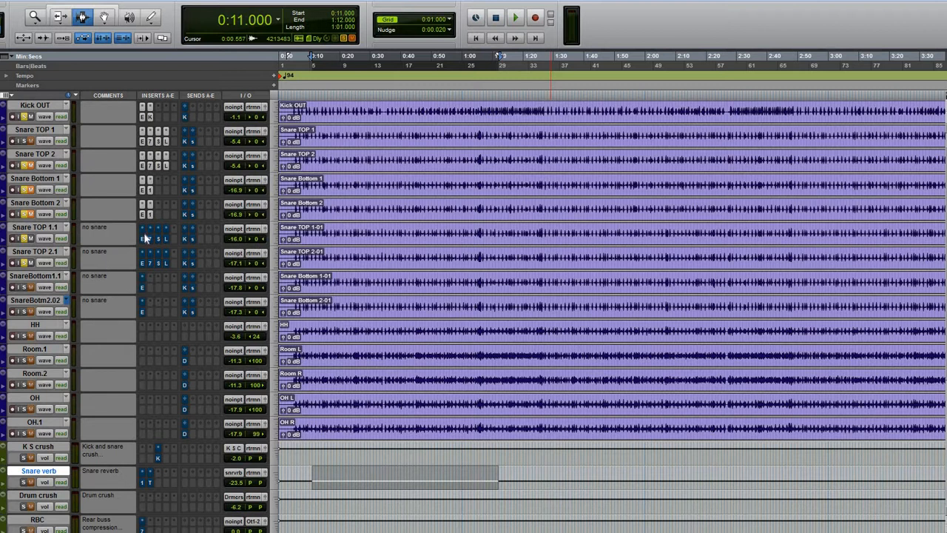
{"action": "left_click", "coordinate": [515, 17]}
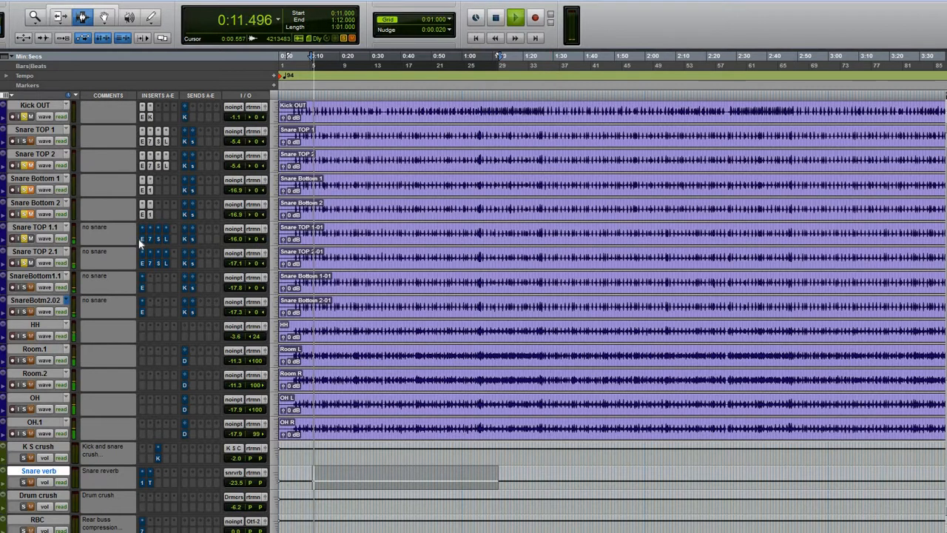
- Bring up Snare TOP 1.1's Dyn3 Expander/Gate and take it out of bypass during playback
{"action": "left_click", "coordinate": [515, 18]}
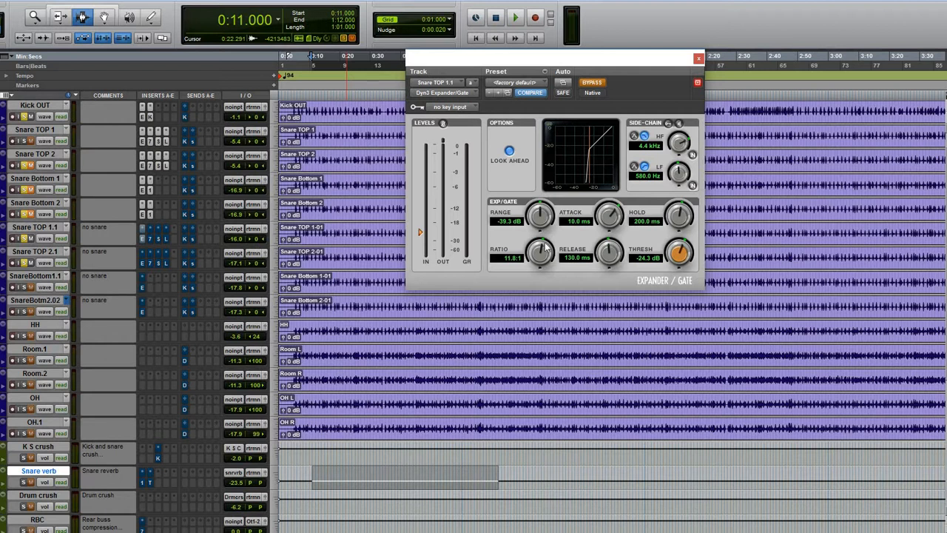
{"action": "mouse_move", "coordinate": [644, 228]}
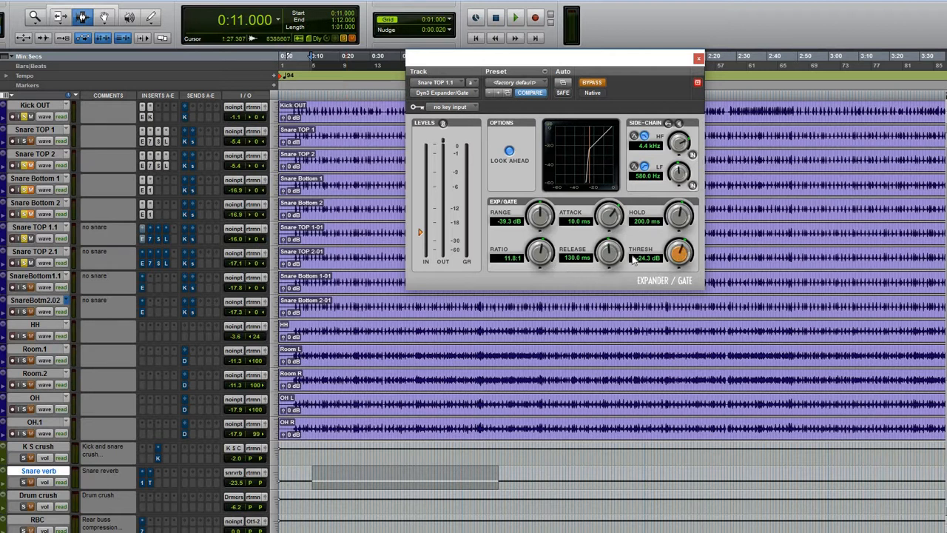
{"action": "mouse_move", "coordinate": [511, 244]}
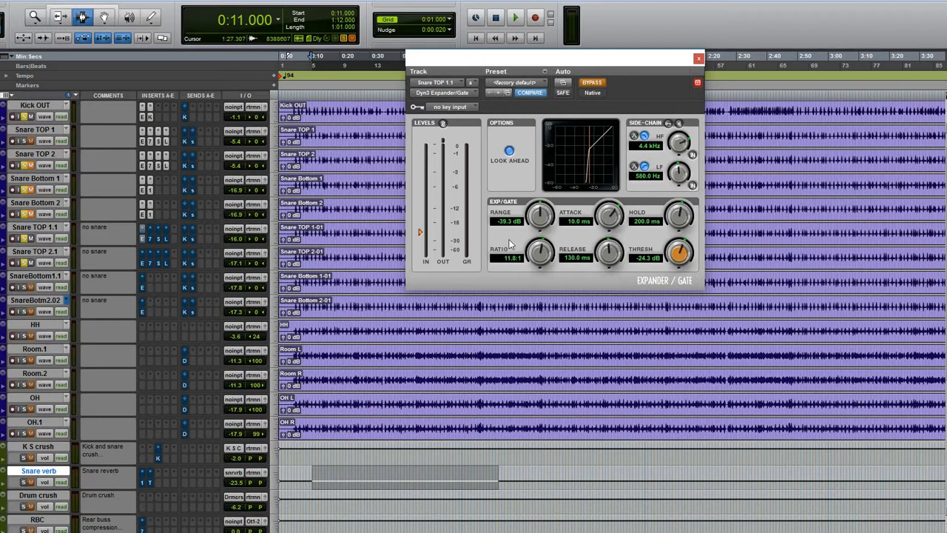
{"action": "mouse_move", "coordinate": [556, 242]}
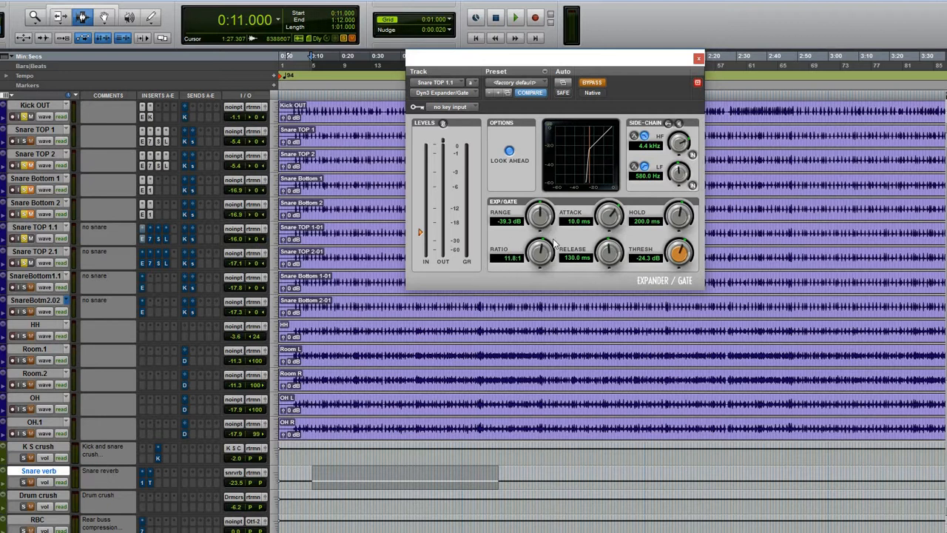
{"action": "mouse_move", "coordinate": [555, 249]}
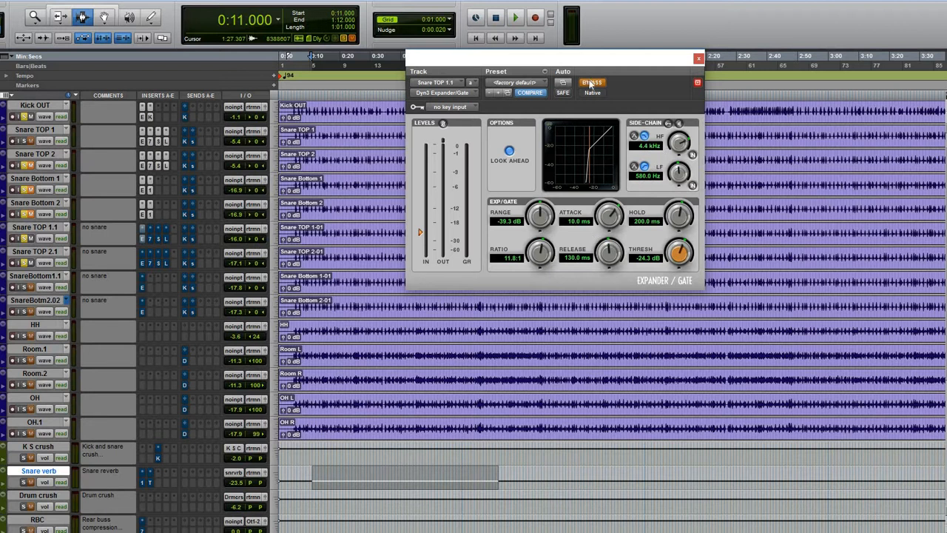
{"action": "left_click", "coordinate": [592, 83]}
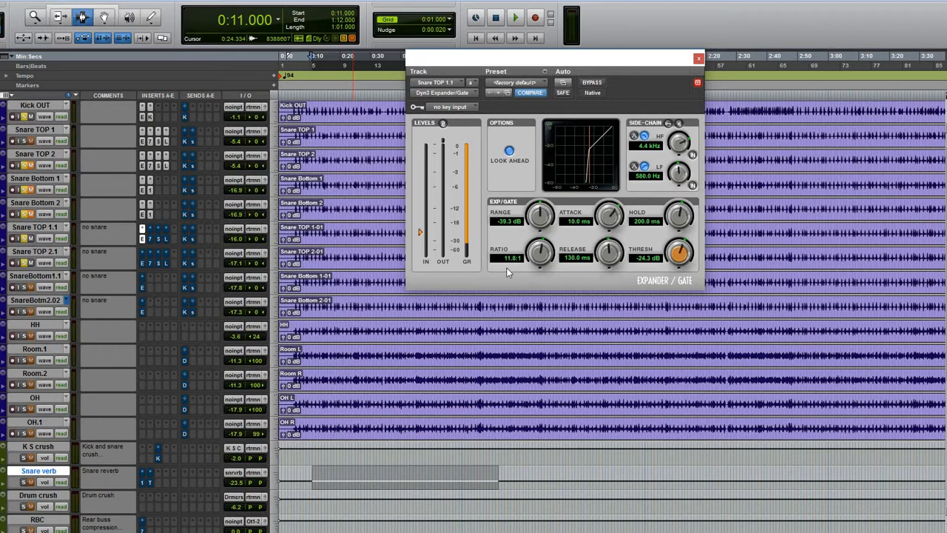
{"action": "left_click", "coordinate": [515, 17]}
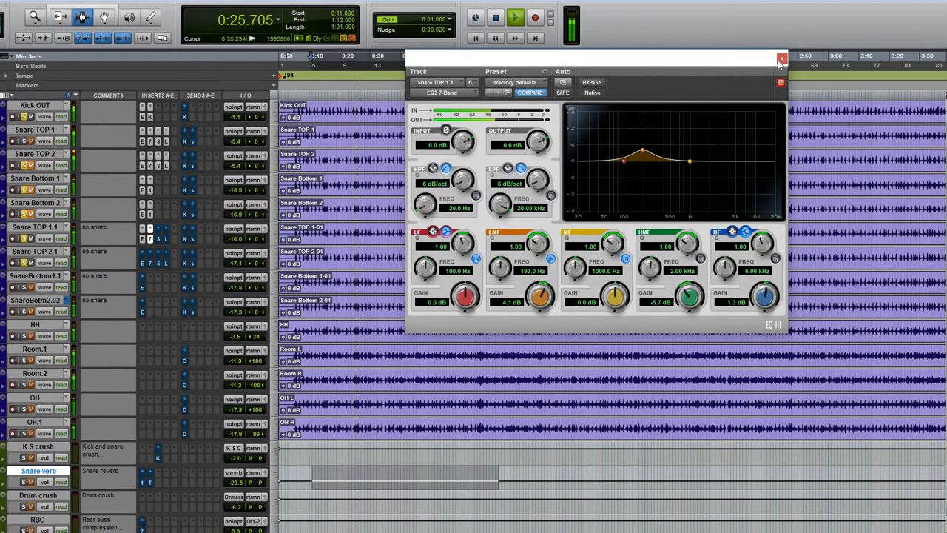
- Compare Snare TOP 1.1's E-Channel in and out of bypass, review Lo-Fi, then close the windows
{"action": "left_click", "coordinate": [781, 59]}
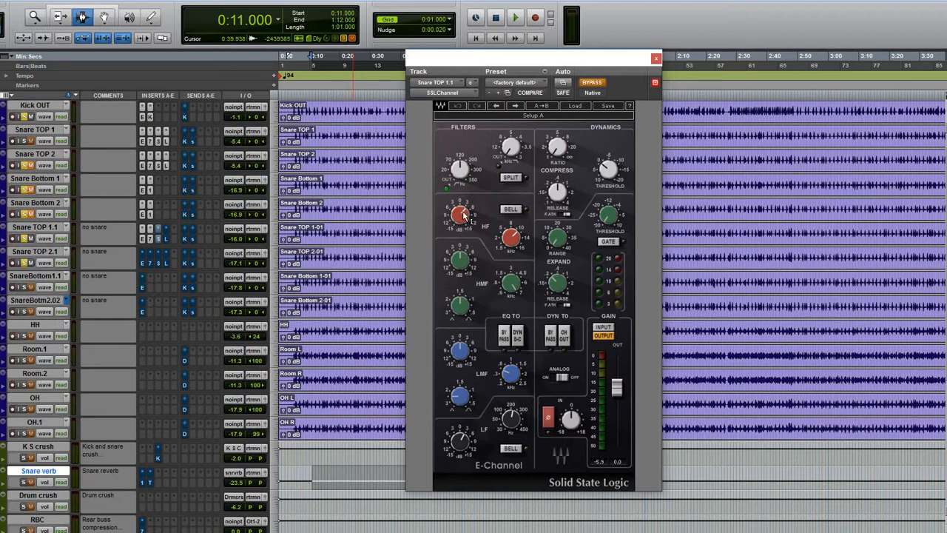
{"action": "mouse_move", "coordinate": [521, 299]}
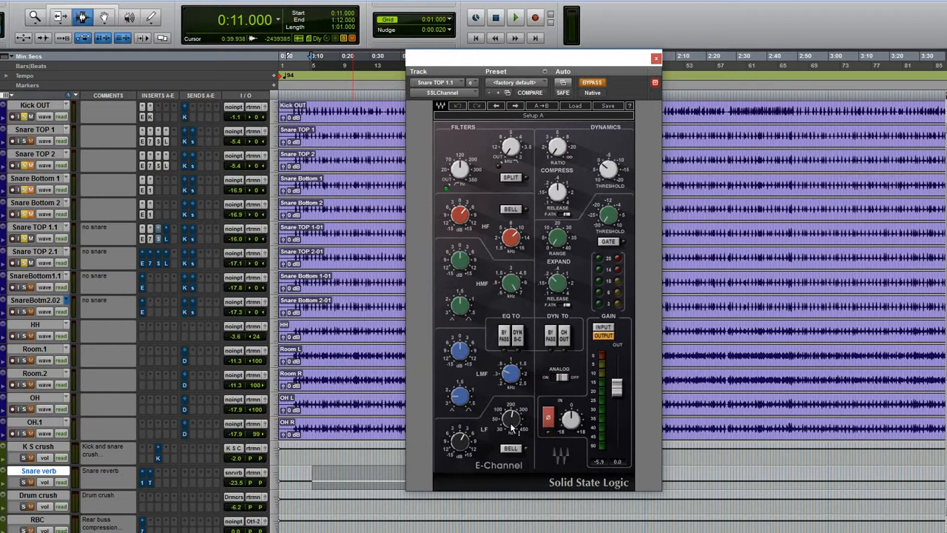
{"action": "mouse_move", "coordinate": [476, 405]}
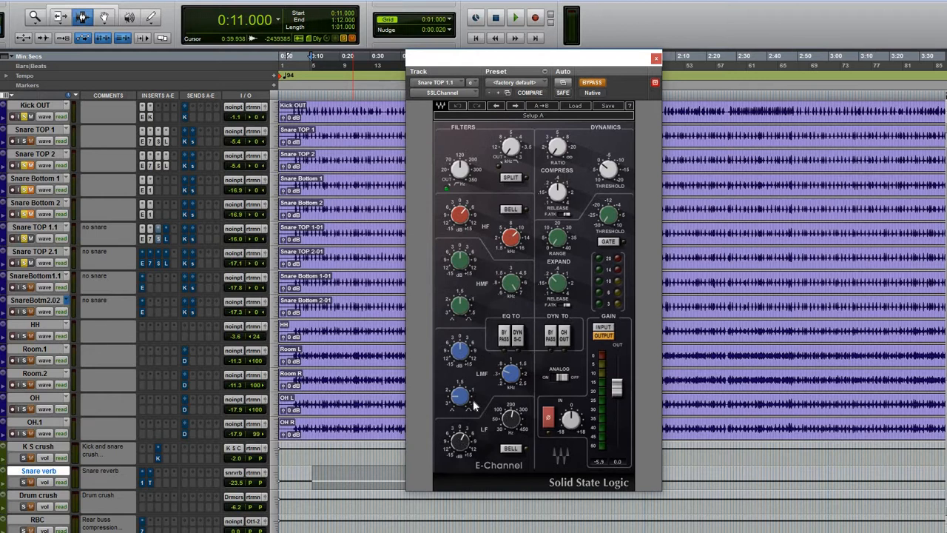
{"action": "mouse_move", "coordinate": [635, 77]}
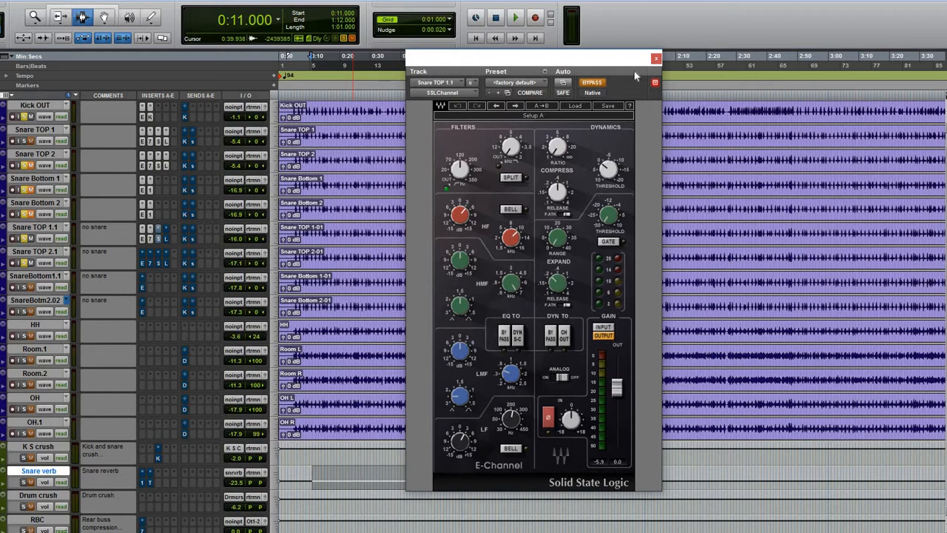
{"action": "left_click", "coordinate": [592, 83]}
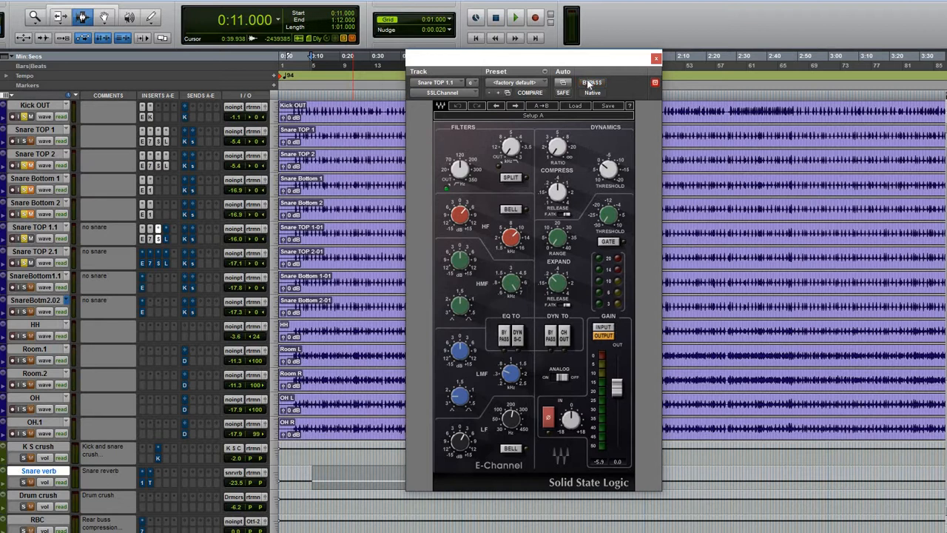
{"action": "left_click", "coordinate": [515, 18]}
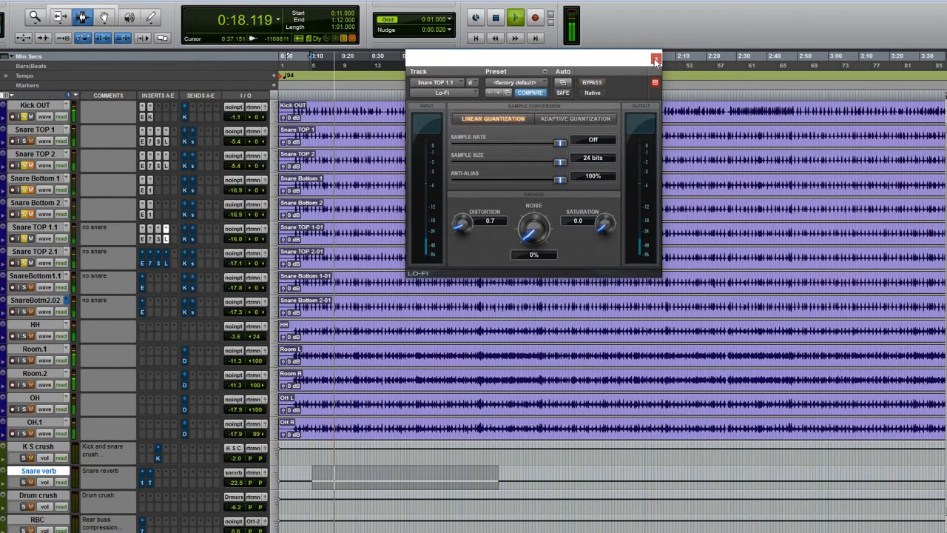
{"action": "left_click", "coordinate": [654, 59]}
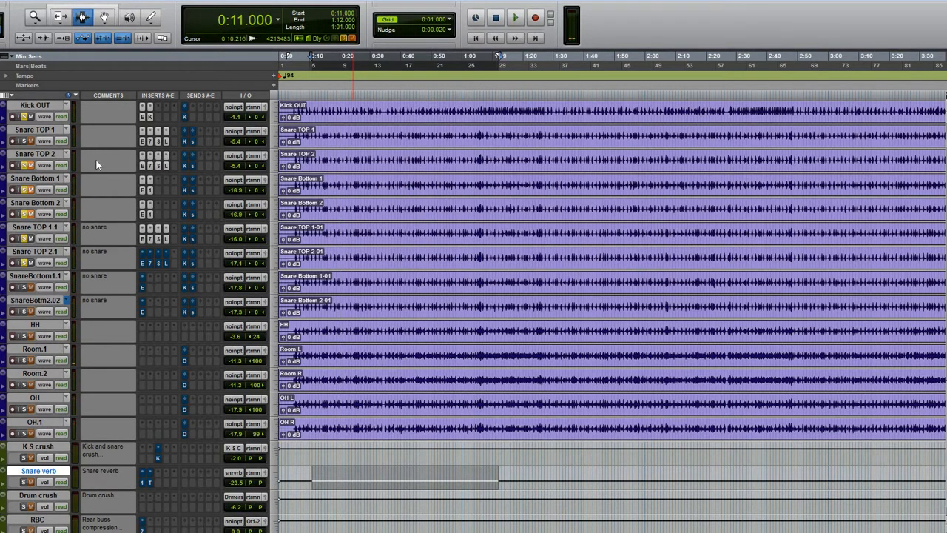
{"action": "mouse_move", "coordinate": [124, 260]}
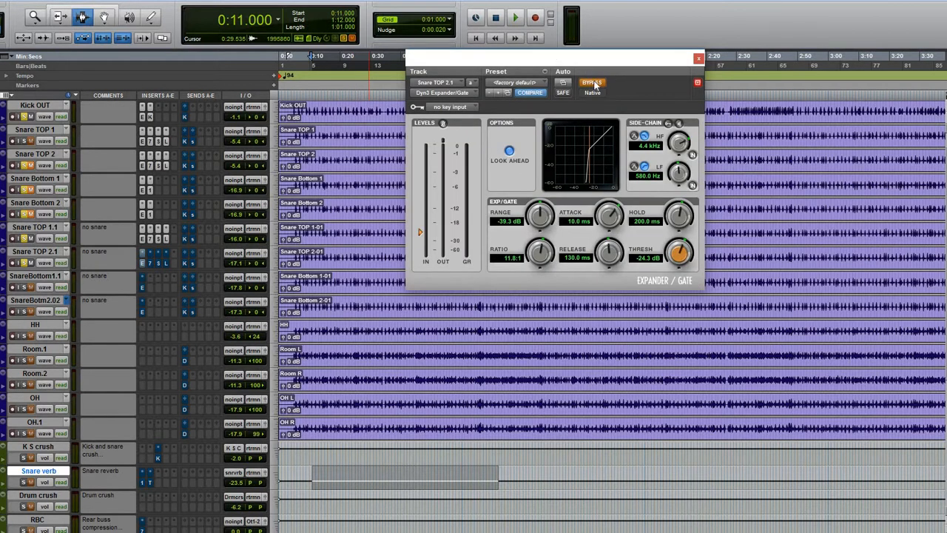
- Take Snare TOP 2.1's Expander/Gate and EQ3 out of bypass, closing each window
{"action": "left_click", "coordinate": [592, 83]}
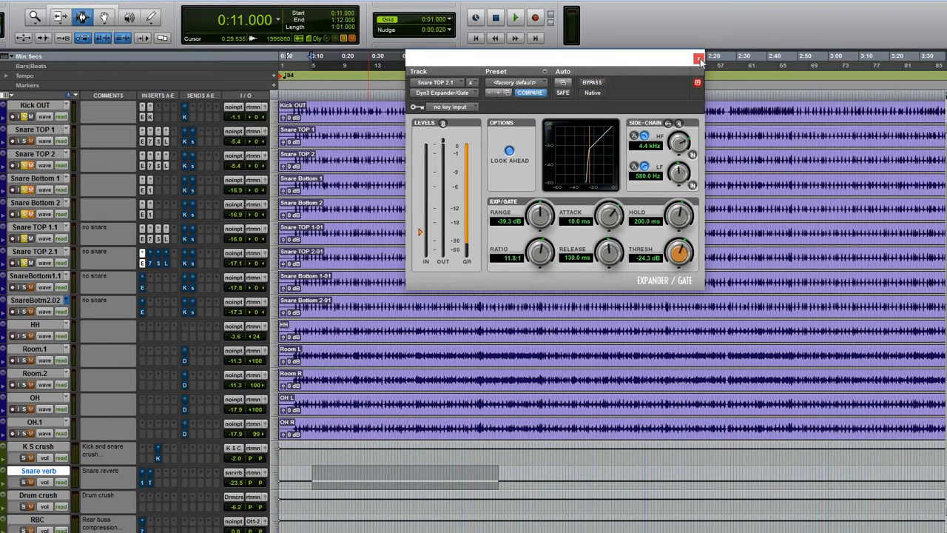
{"action": "left_click", "coordinate": [699, 58]}
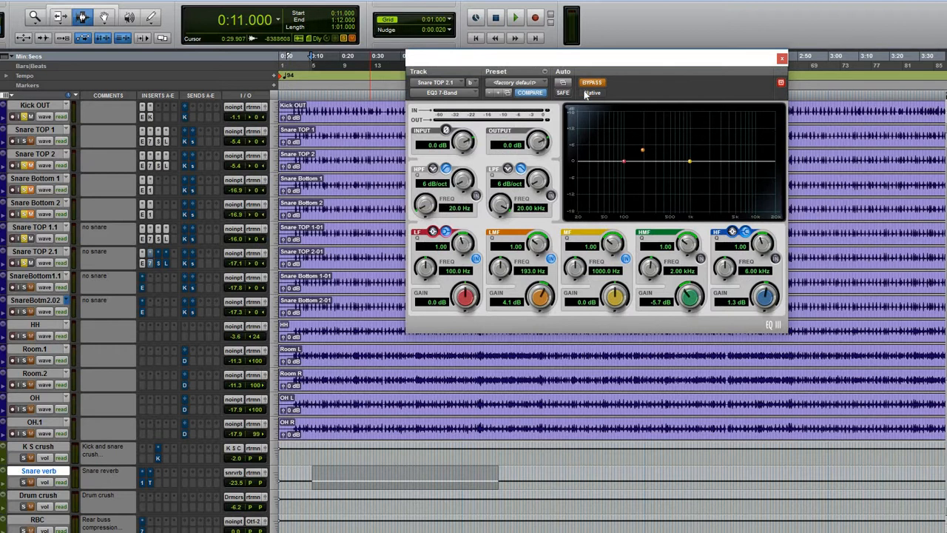
{"action": "left_click", "coordinate": [592, 83]}
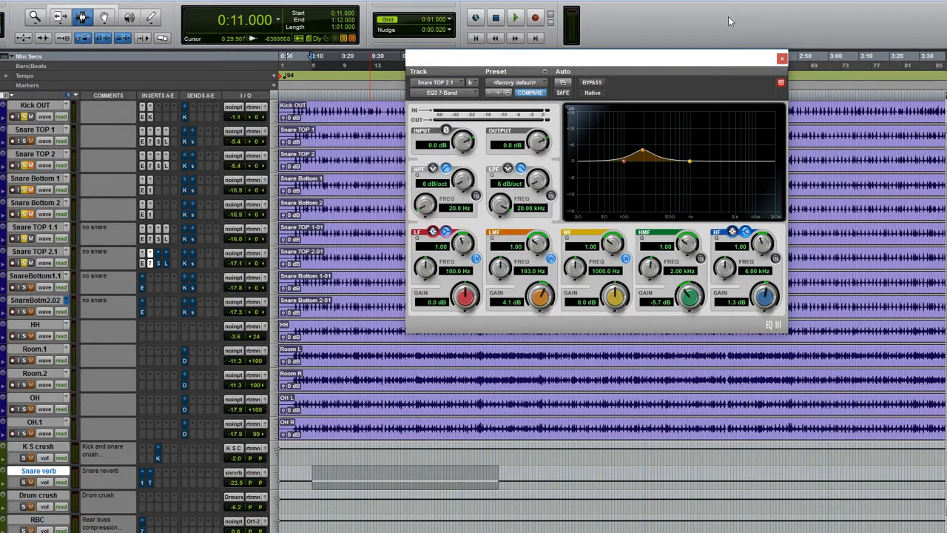
{"action": "left_click", "coordinate": [782, 60]}
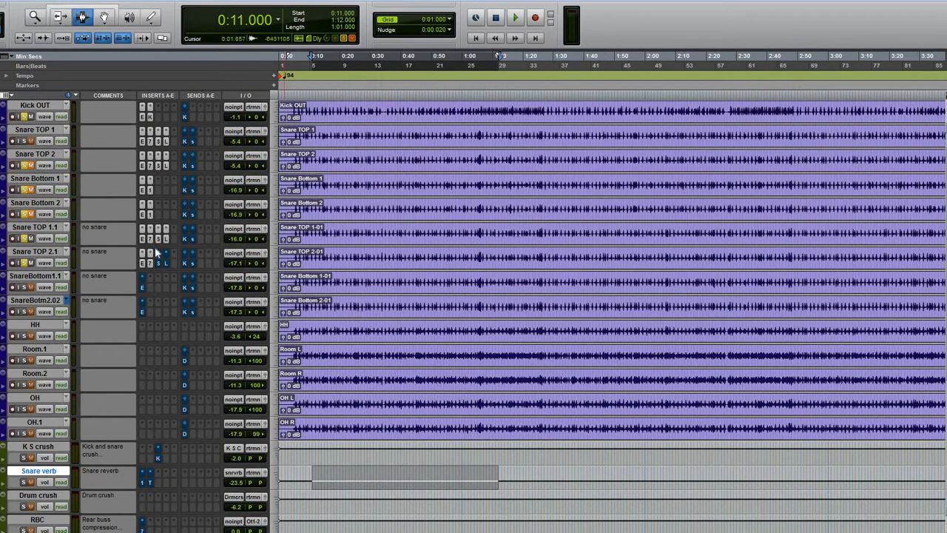
- View Snare TOP 2.1's E-Channel and Lo-Fi, then bring up Snare Bottom 1.1's gate
{"action": "left_click", "coordinate": [156, 252]}
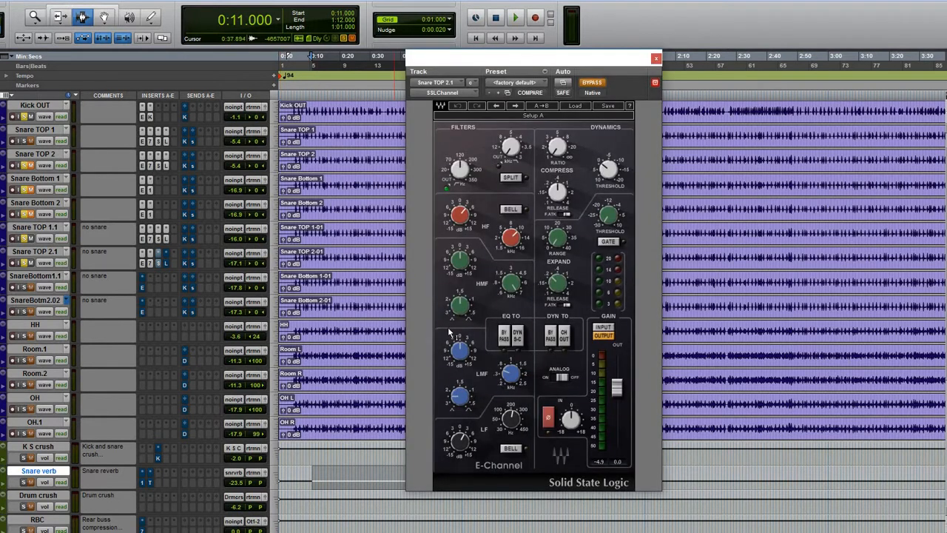
{"action": "mouse_move", "coordinate": [447, 151]}
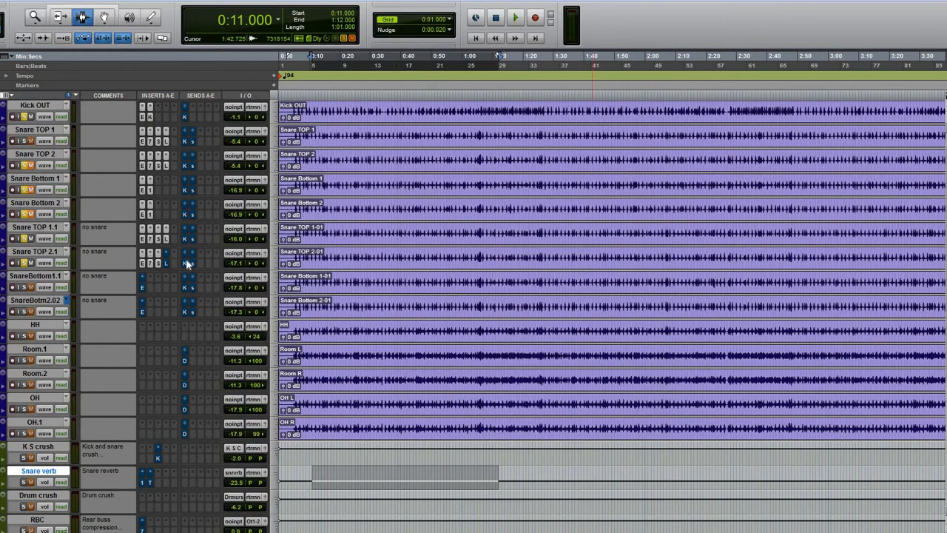
{"action": "left_click", "coordinate": [156, 263]}
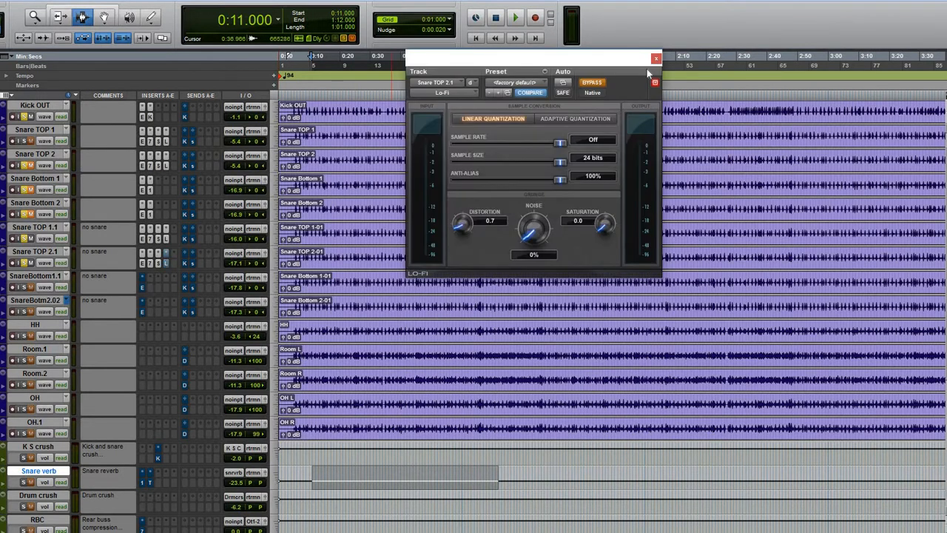
{"action": "left_click", "coordinate": [654, 60]}
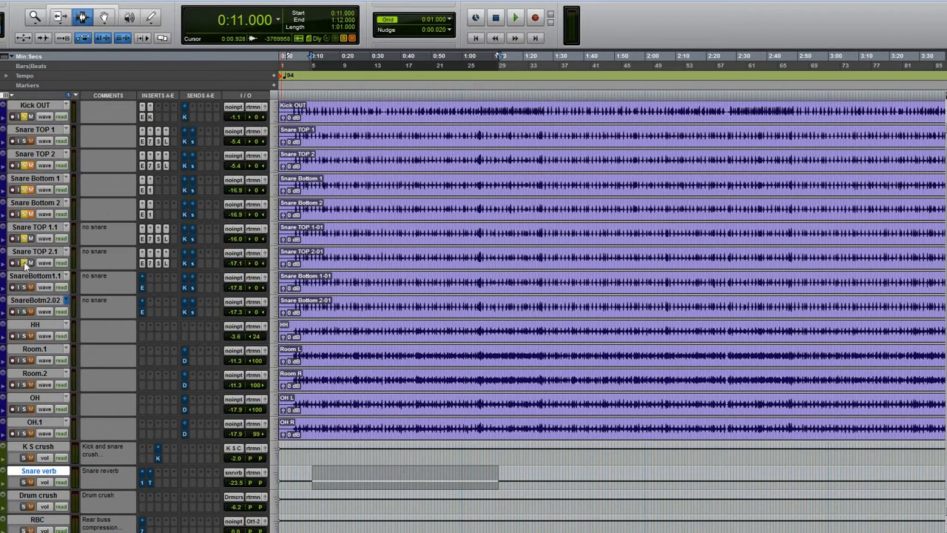
{"action": "mouse_move", "coordinate": [30, 237]}
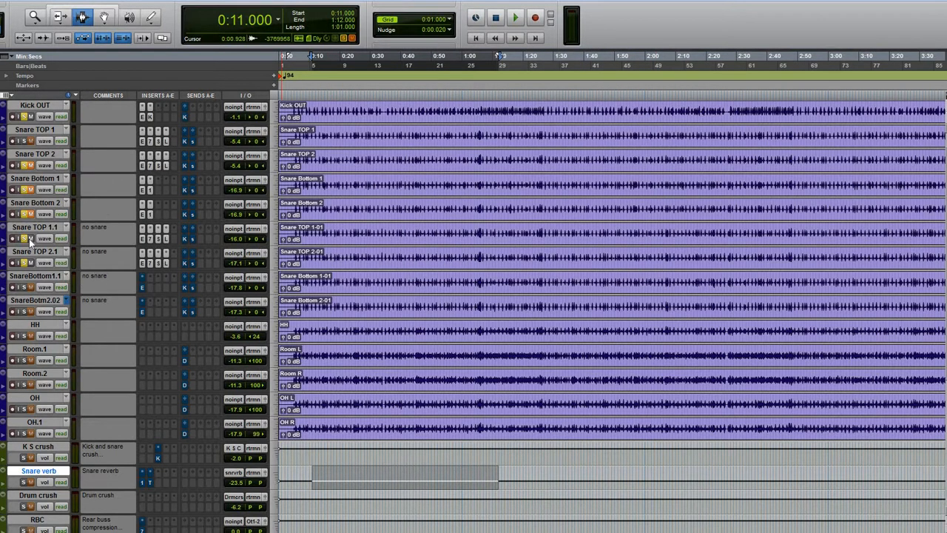
{"action": "left_click", "coordinate": [515, 17]}
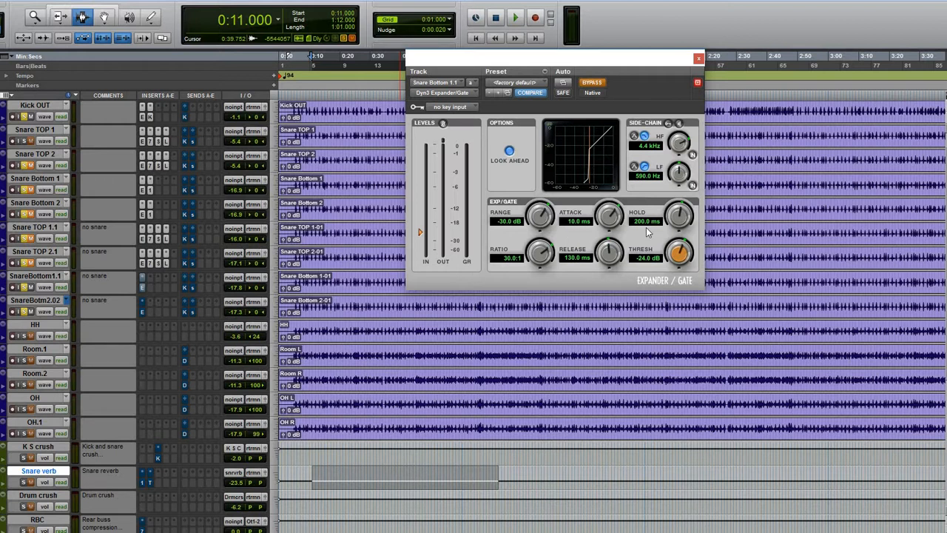
{"action": "mouse_move", "coordinate": [622, 266]}
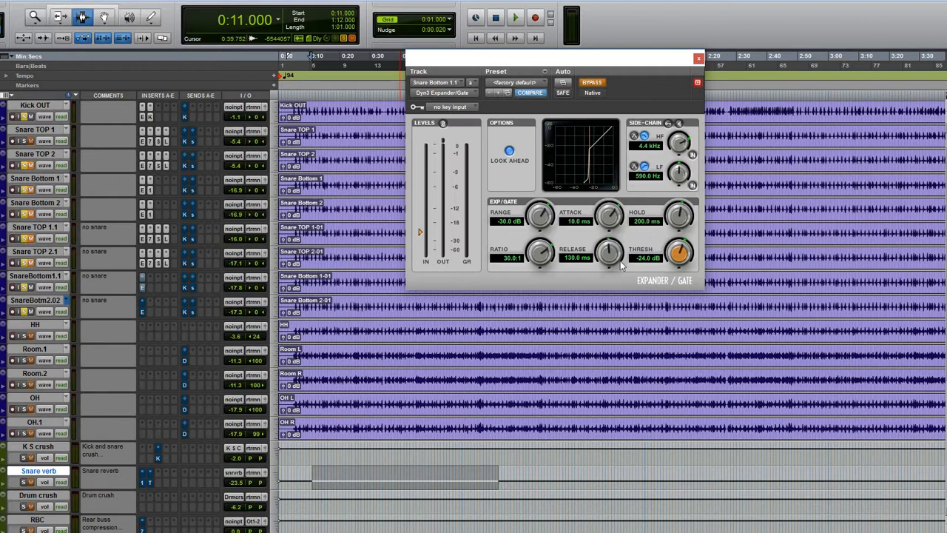
{"action": "mouse_move", "coordinate": [619, 254]}
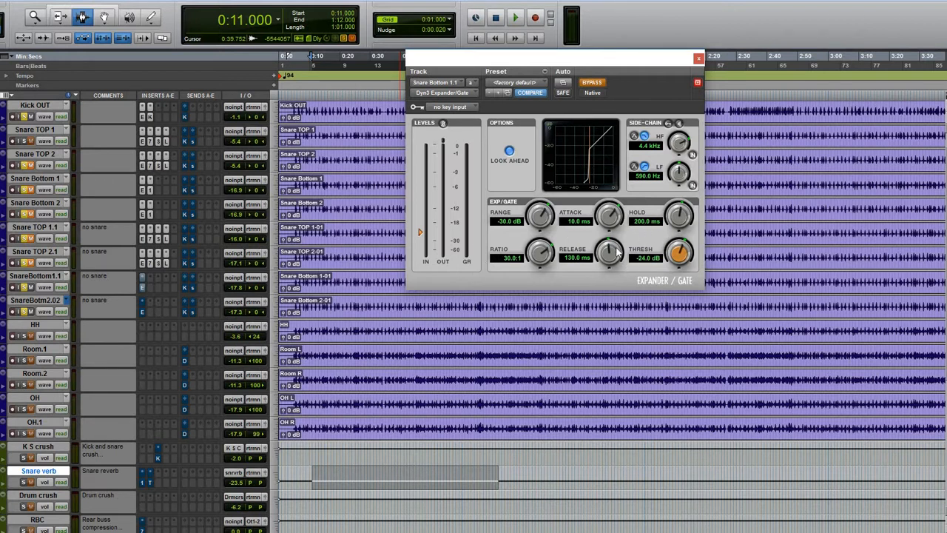
{"action": "mouse_move", "coordinate": [578, 267]}
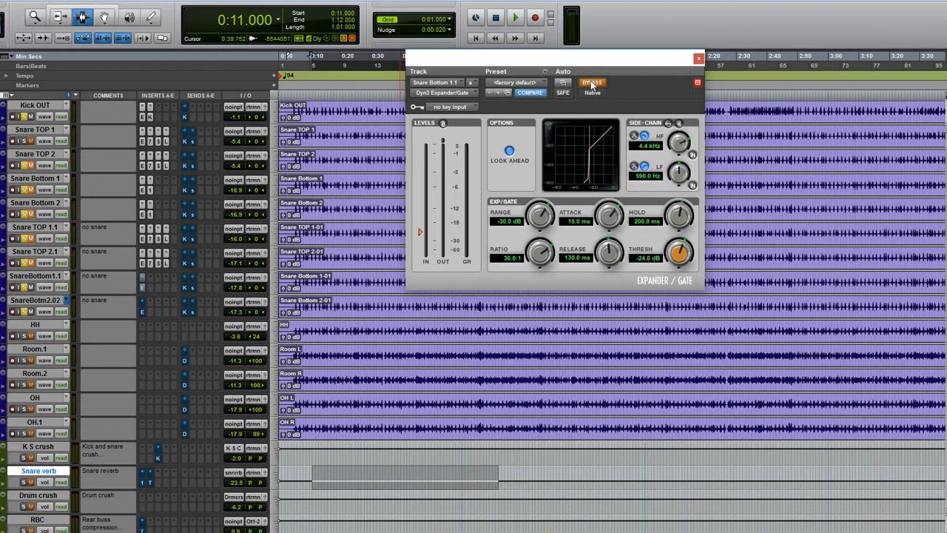
- Compare the snare bottom Expander/Gate bypassed and active during playback, leaving it active and closing its window
{"action": "left_click", "coordinate": [695, 59]}
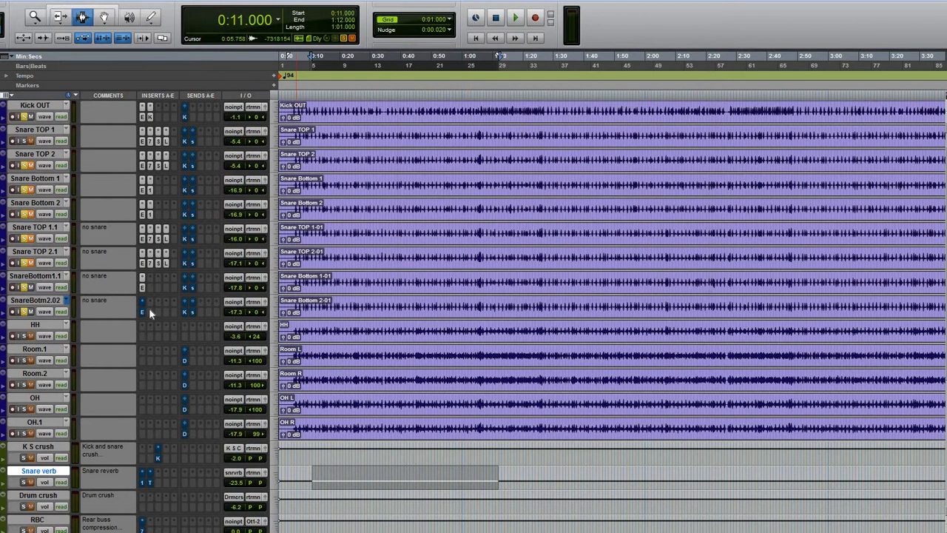
{"action": "left_click", "coordinate": [142, 306]}
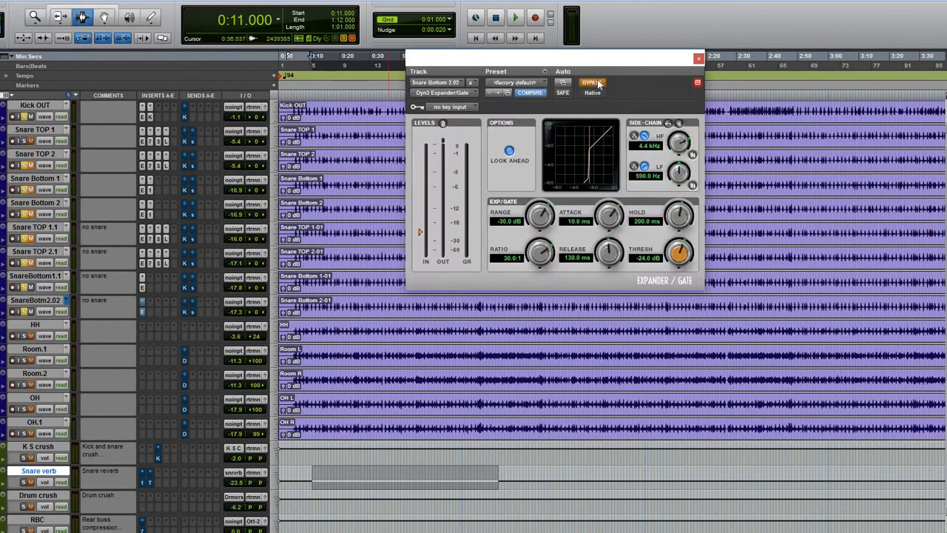
{"action": "left_click", "coordinate": [592, 82]}
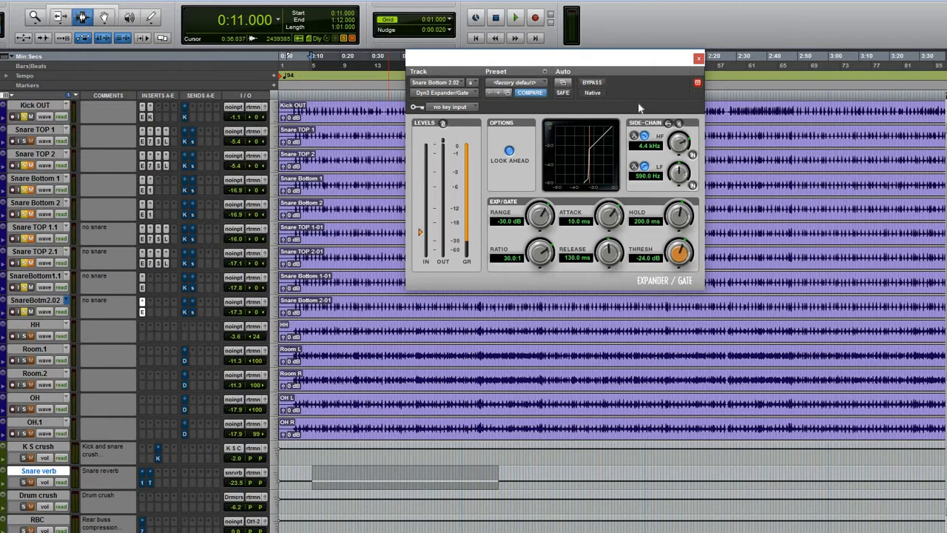
{"action": "left_click", "coordinate": [515, 18]}
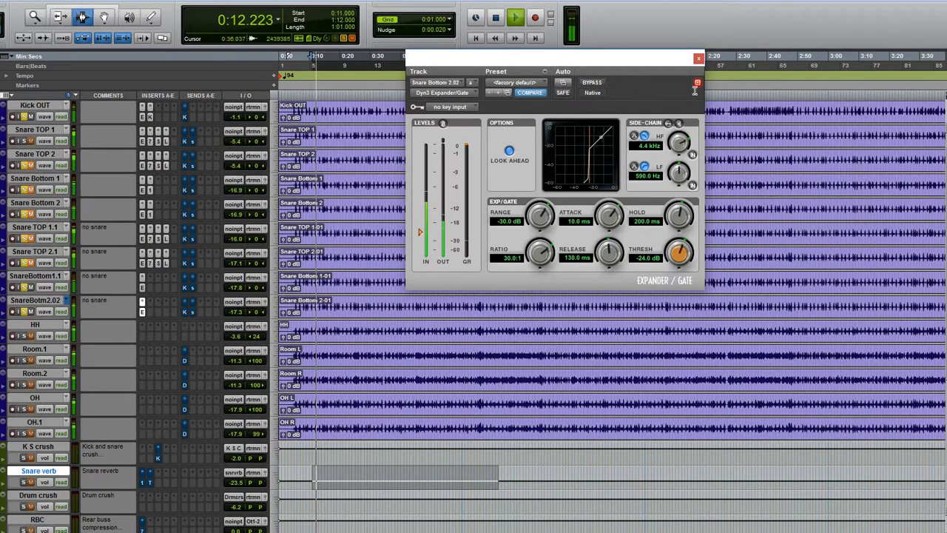
{"action": "left_click", "coordinate": [698, 58]}
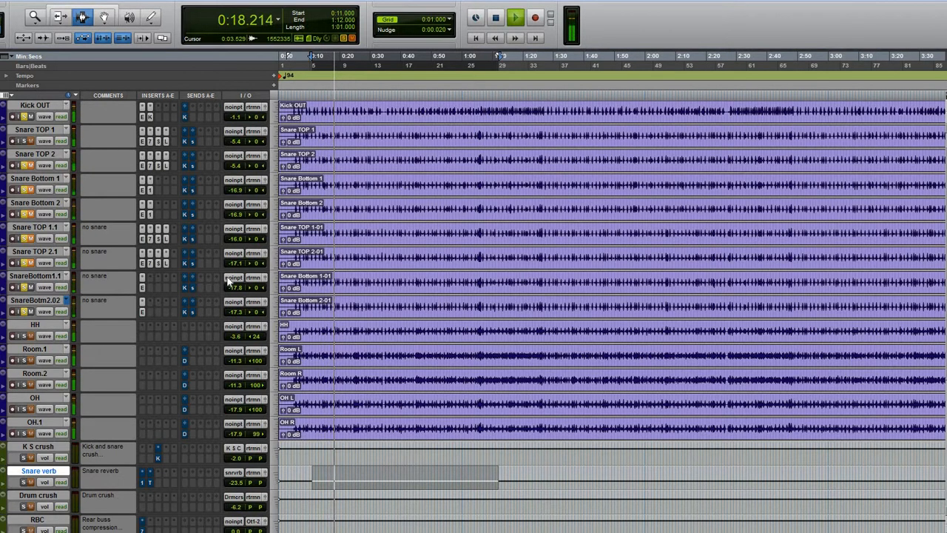
- Try input monitoring on a track and OK the 'could not be input monitored' alert
{"action": "left_click", "coordinate": [515, 18]}
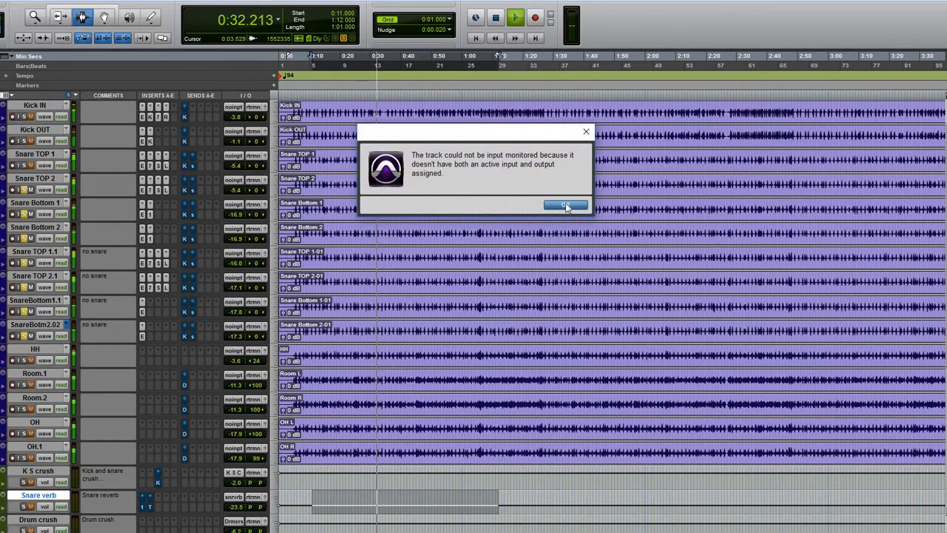
{"action": "left_click", "coordinate": [565, 204]}
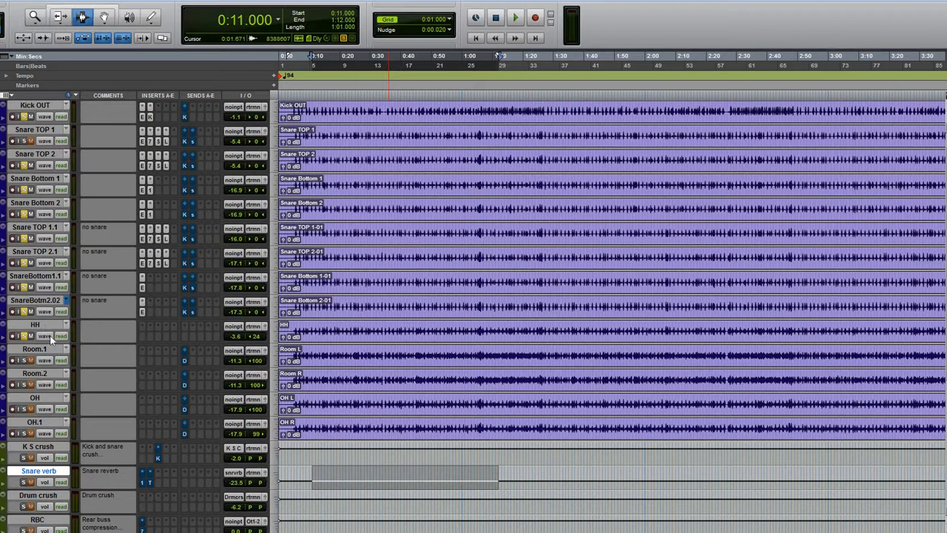
{"action": "mouse_move", "coordinate": [26, 338]}
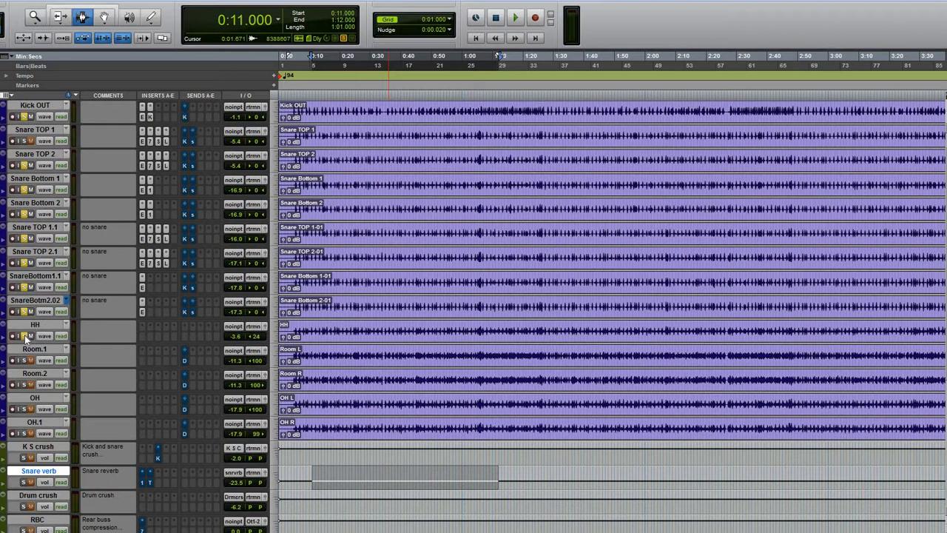
{"action": "left_click", "coordinate": [515, 18]}
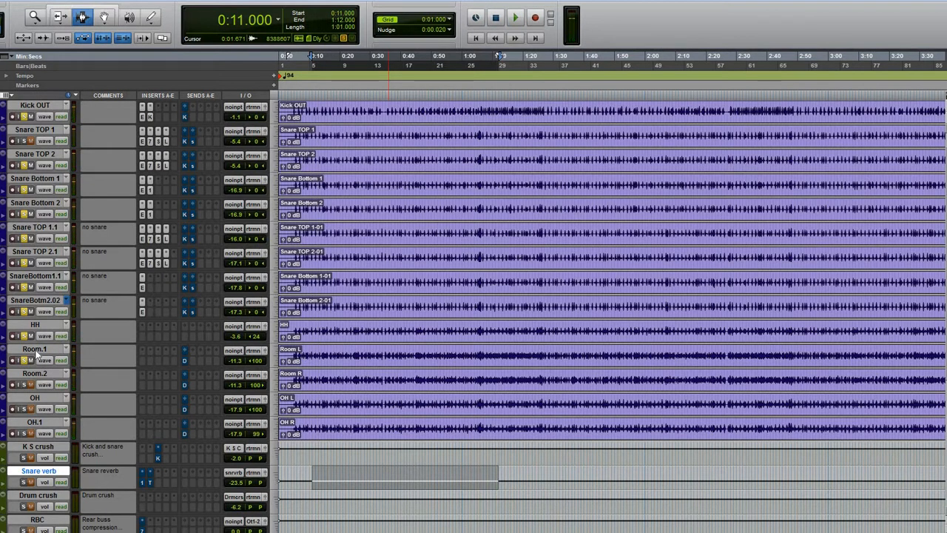
{"action": "mouse_move", "coordinate": [210, 364]}
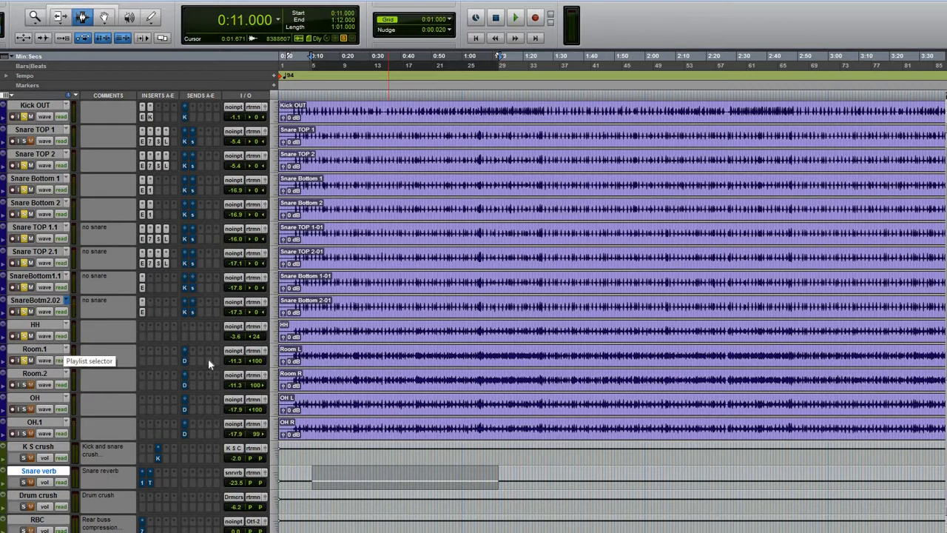
{"action": "mouse_move", "coordinate": [210, 355]}
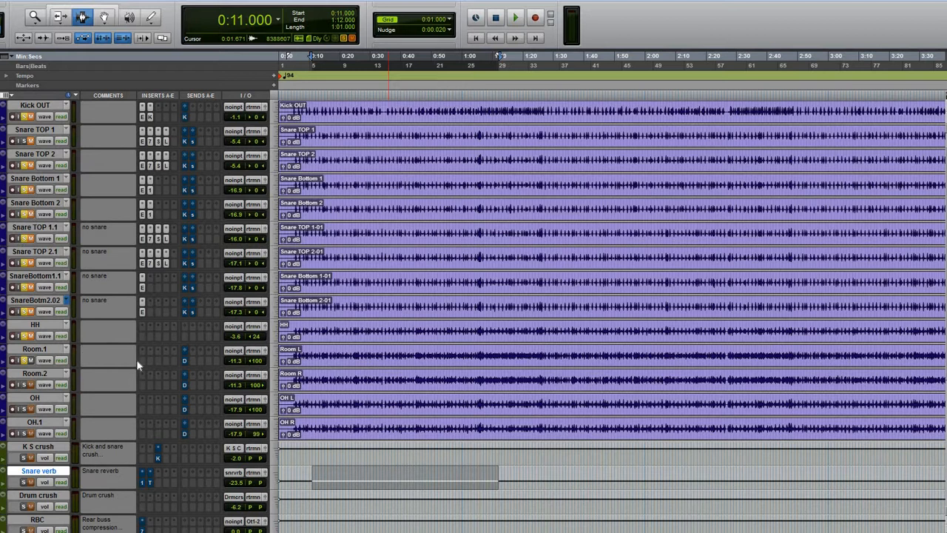
{"action": "left_click", "coordinate": [515, 18]}
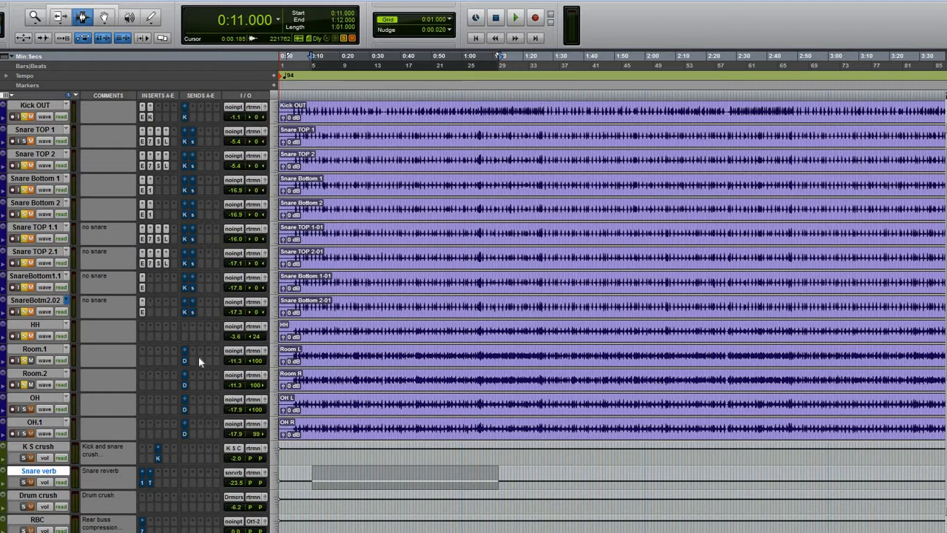
{"action": "left_click", "coordinate": [515, 18]}
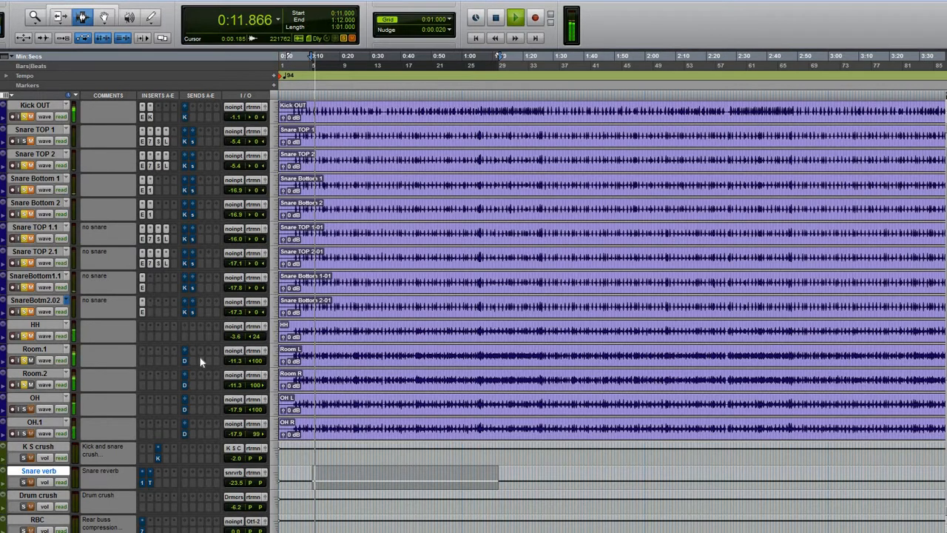
{"action": "left_click", "coordinate": [515, 17]}
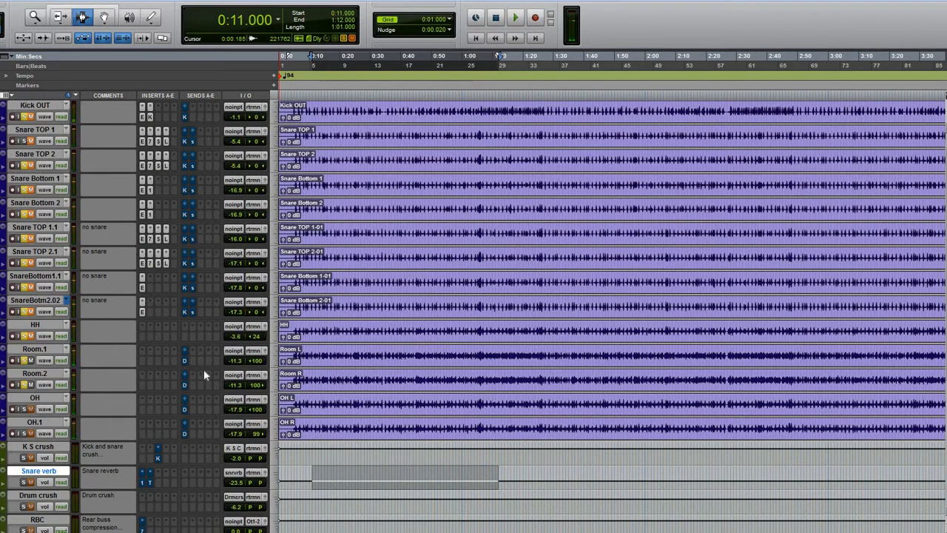
{"action": "mouse_move", "coordinate": [74, 376]}
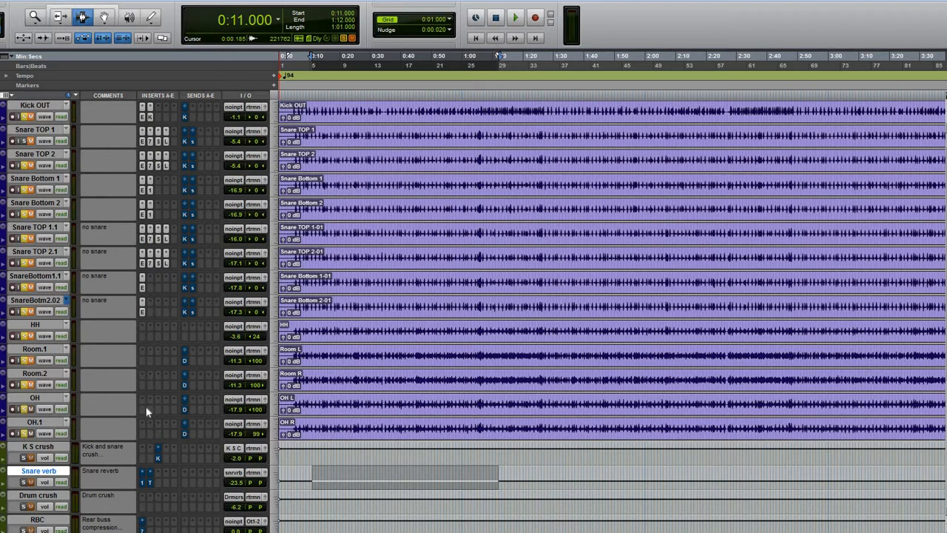
{"action": "left_click", "coordinate": [515, 18]}
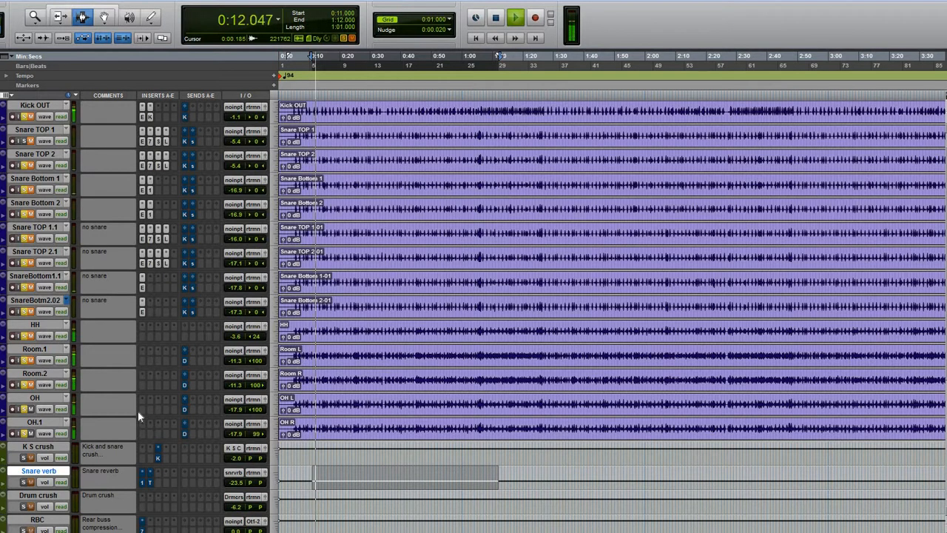
{"action": "left_click", "coordinate": [515, 17]}
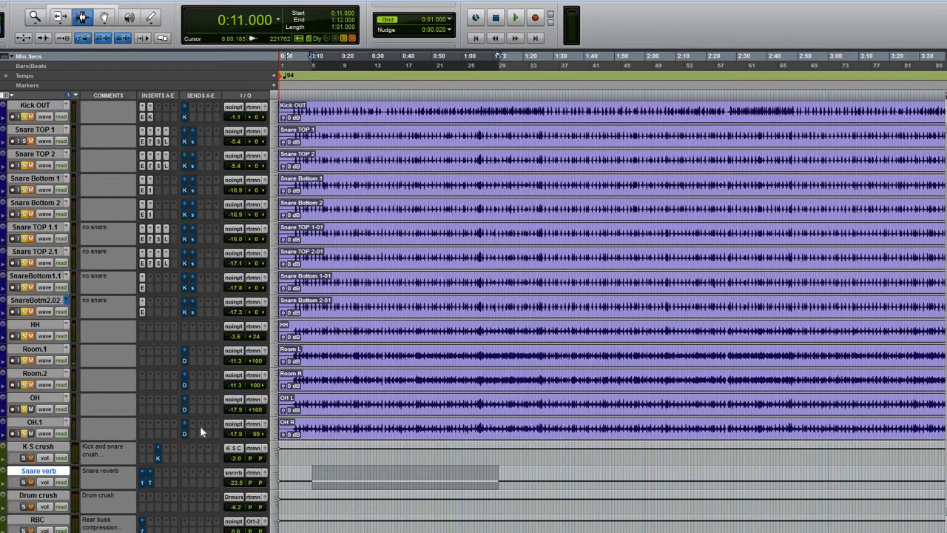
{"action": "mouse_move", "coordinate": [183, 432]}
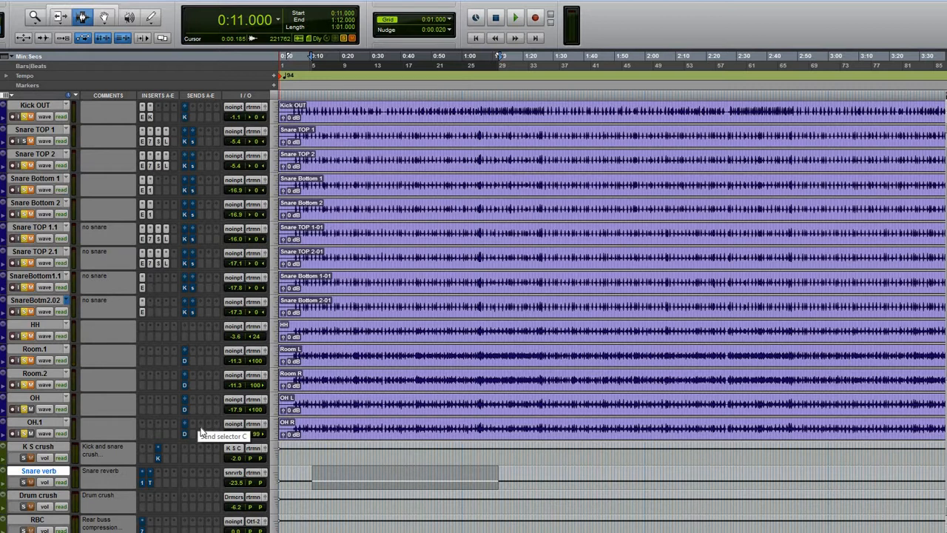
{"action": "mouse_move", "coordinate": [29, 409]}
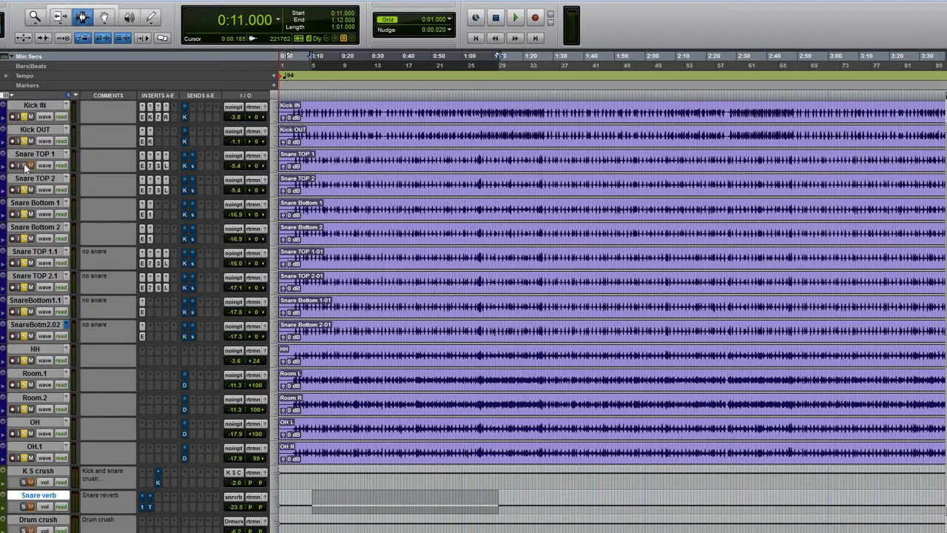
- Play and stop the drum mix, then scroll down to the Master 1, router and Master final tracks
{"action": "left_click", "coordinate": [515, 17]}
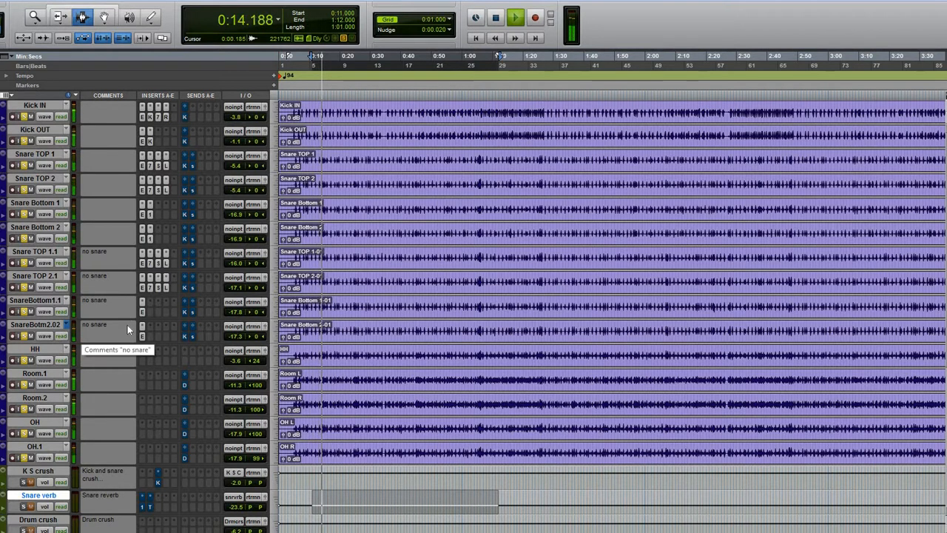
{"action": "left_click", "coordinate": [515, 18]}
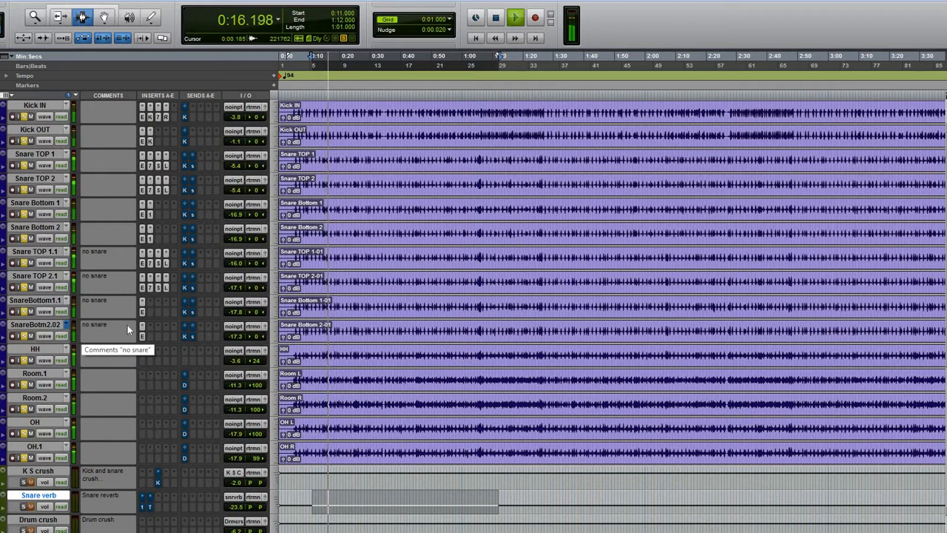
{"action": "left_click", "coordinate": [515, 17]}
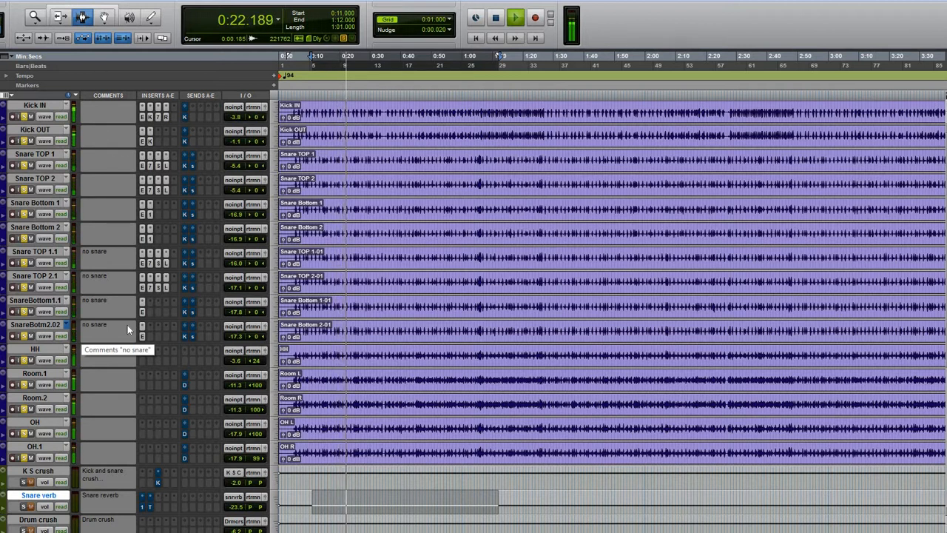
{"action": "left_click", "coordinate": [515, 16]}
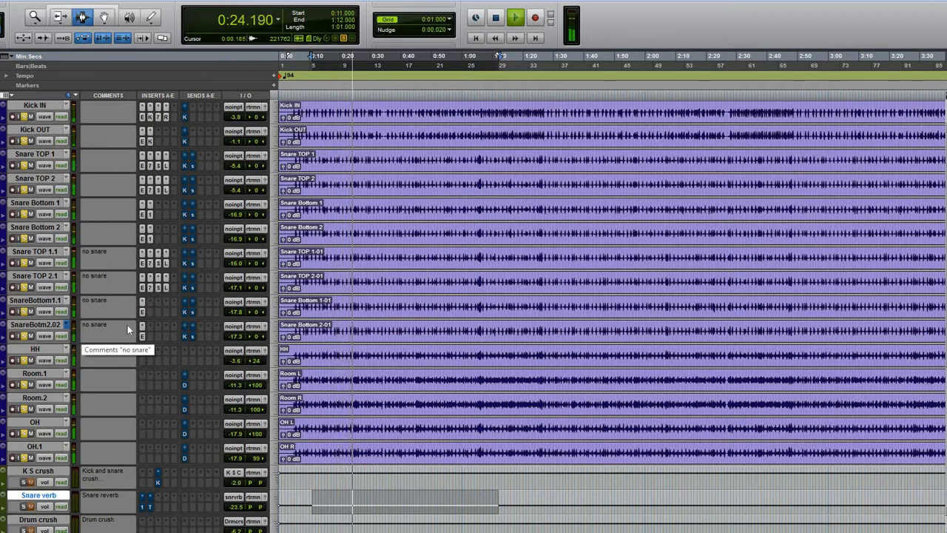
{"action": "left_click", "coordinate": [515, 18]}
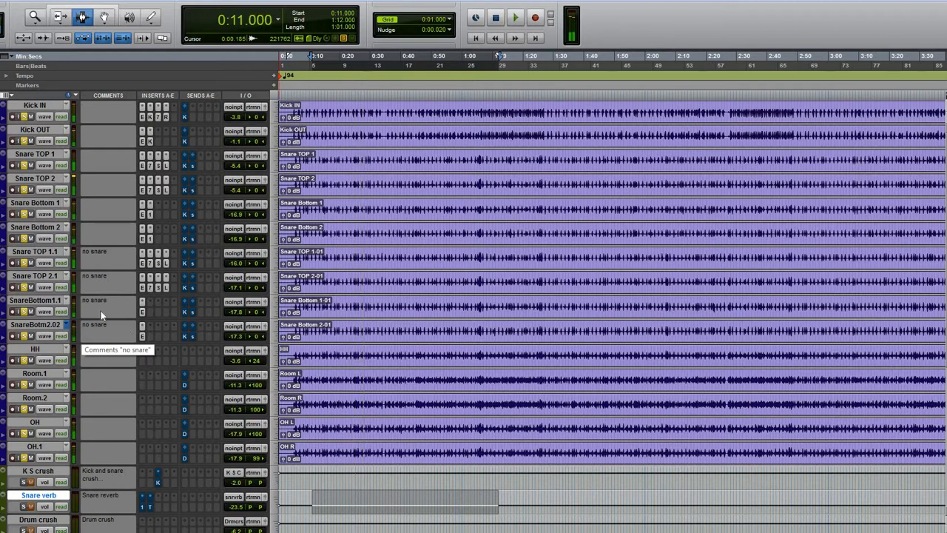
{"action": "scroll", "scroll_direction": "down", "scroll_amount": 3}
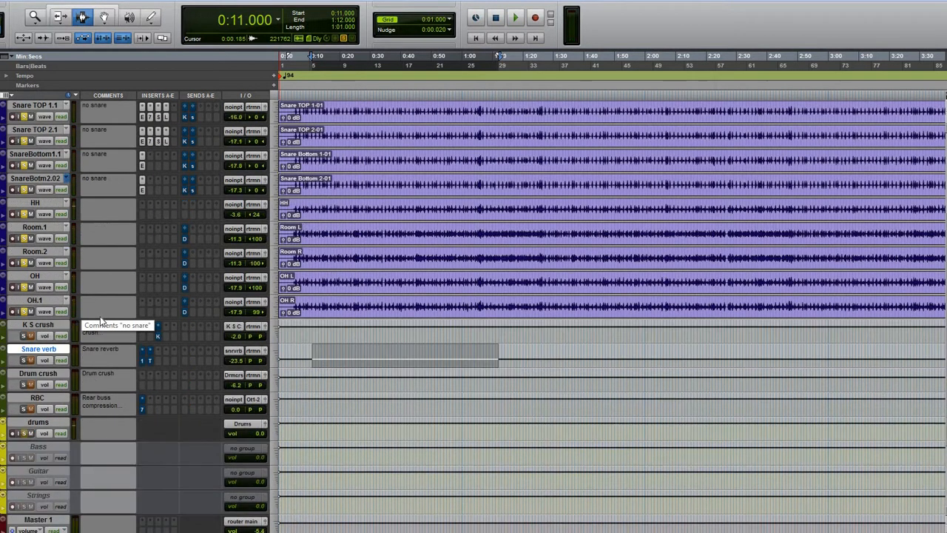
{"action": "mouse_move", "coordinate": [3, 326]}
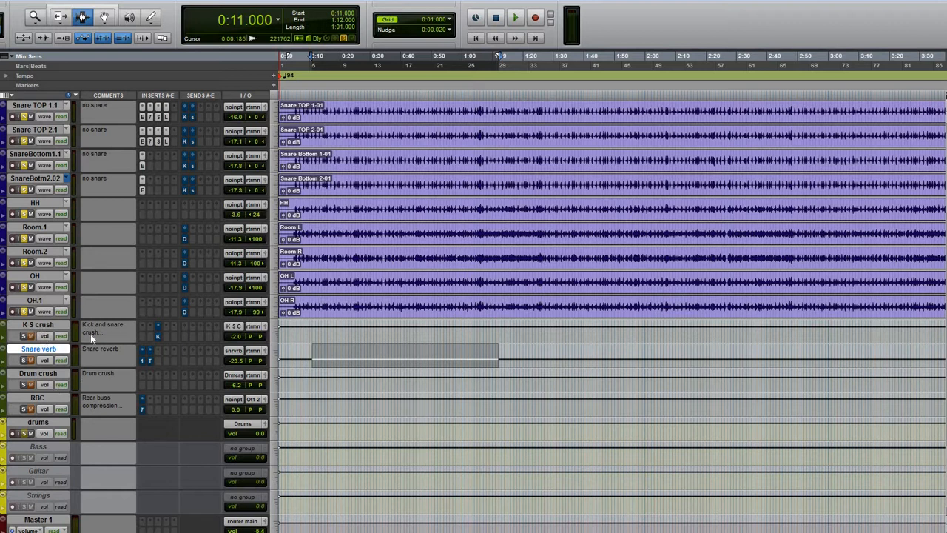
{"action": "mouse_move", "coordinate": [116, 333]}
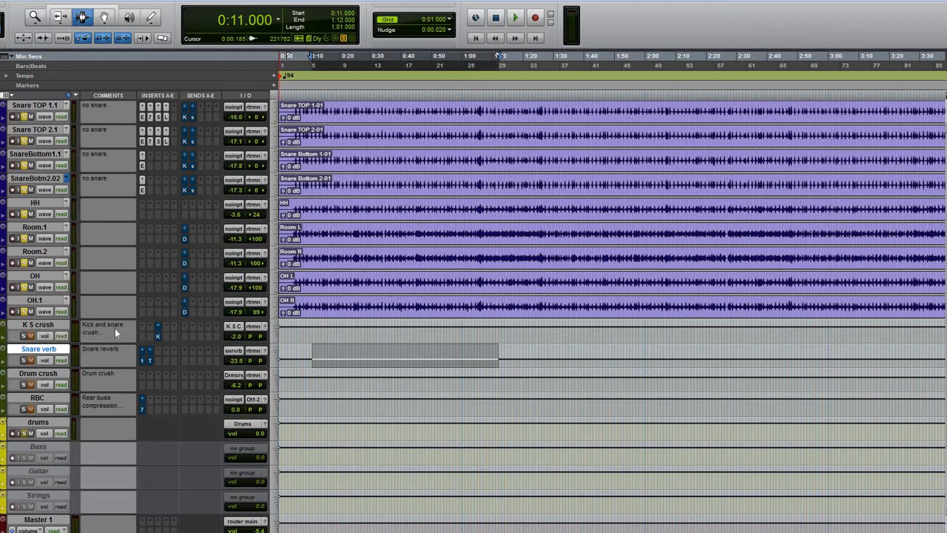
{"action": "mouse_move", "coordinate": [240, 343]}
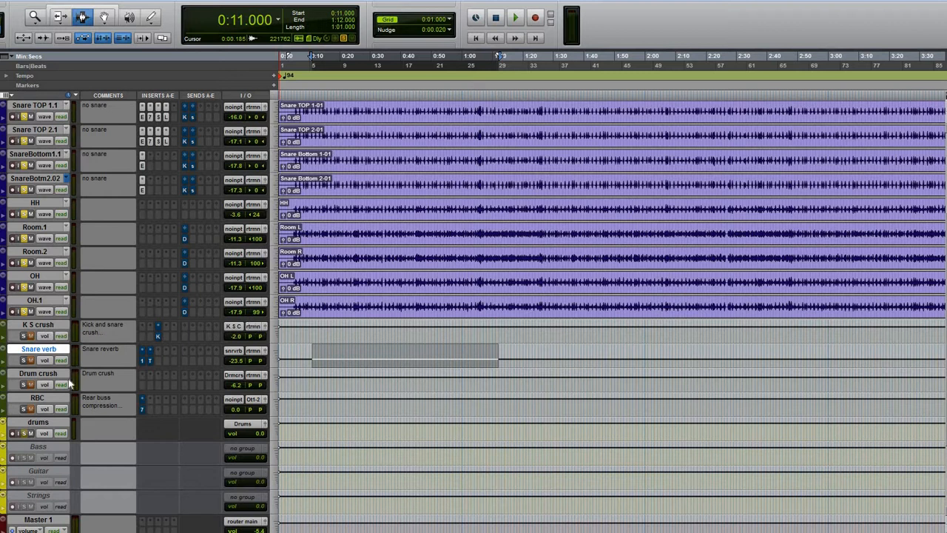
{"action": "scroll", "scroll_direction": "down", "scroll_amount": 3}
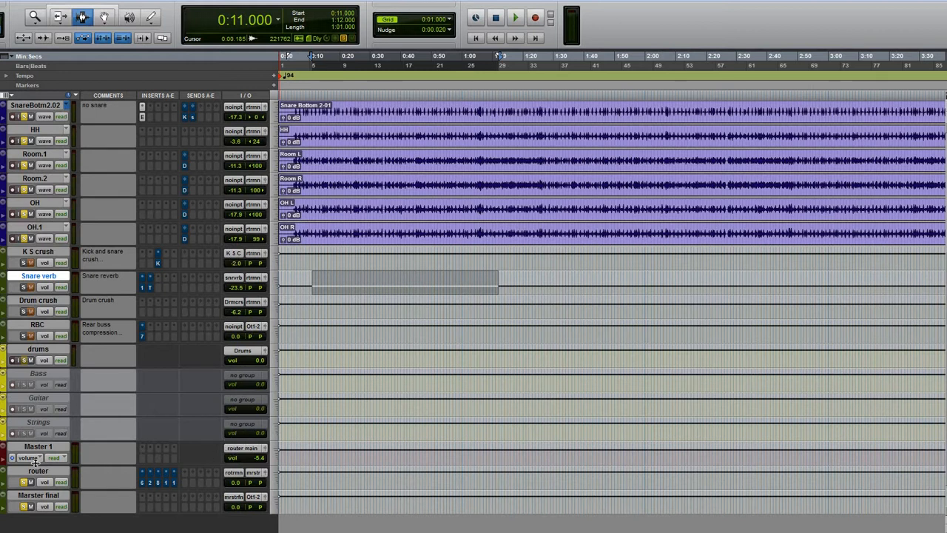
{"action": "mouse_move", "coordinate": [166, 452]}
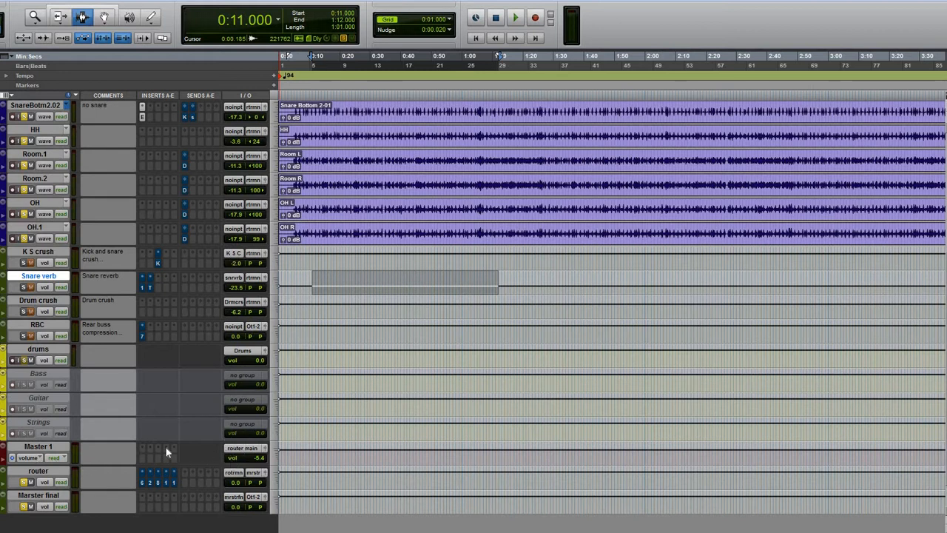
{"action": "mouse_move", "coordinate": [163, 453]}
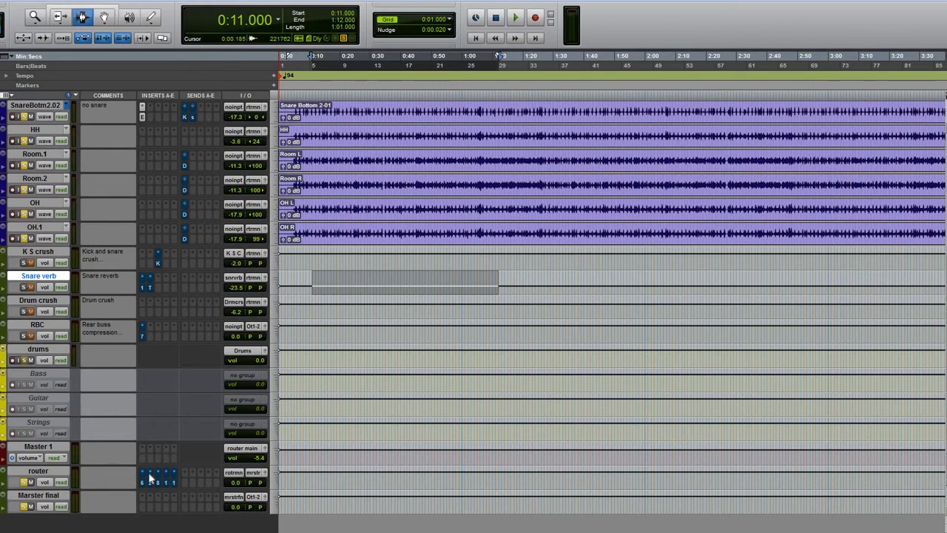
{"action": "mouse_move", "coordinate": [191, 465]}
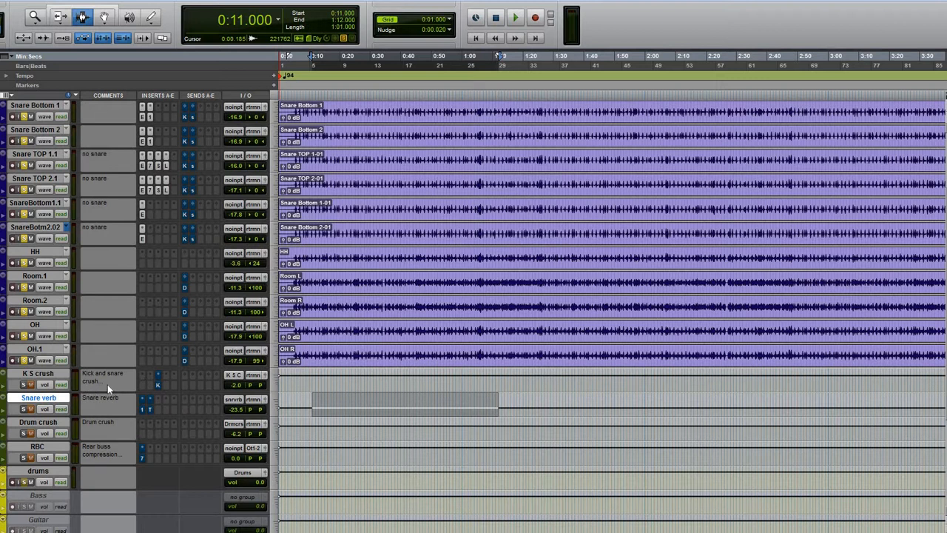
{"action": "mouse_move", "coordinate": [104, 379]}
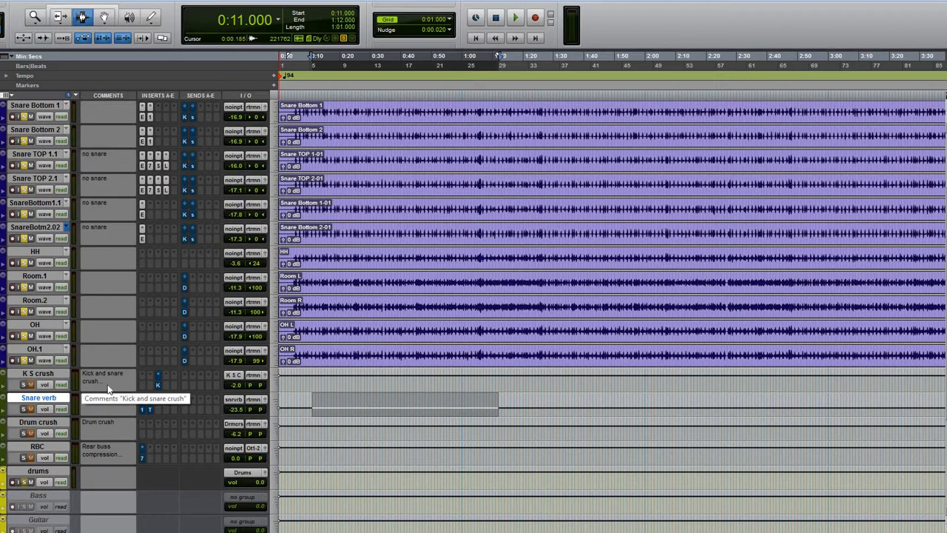
{"action": "mouse_move", "coordinate": [225, 385]}
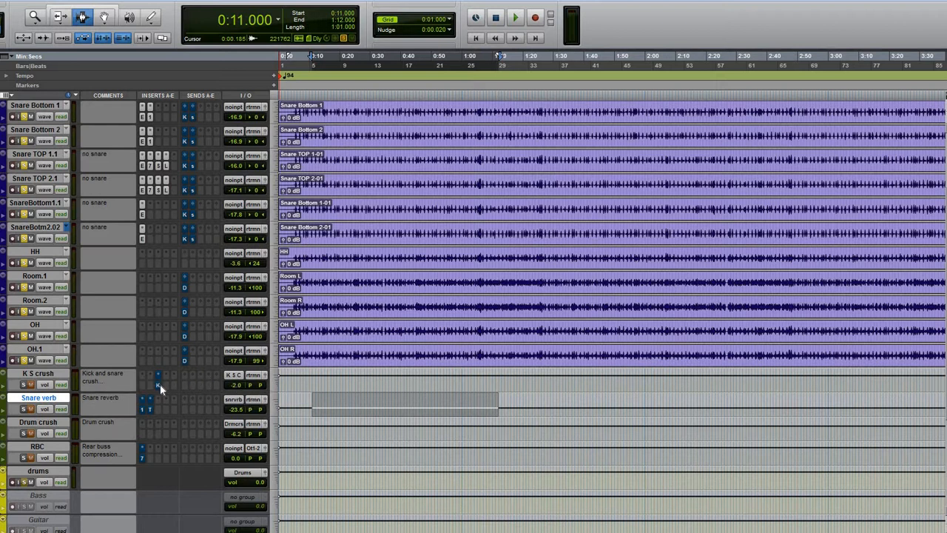
{"action": "mouse_move", "coordinate": [158, 383]}
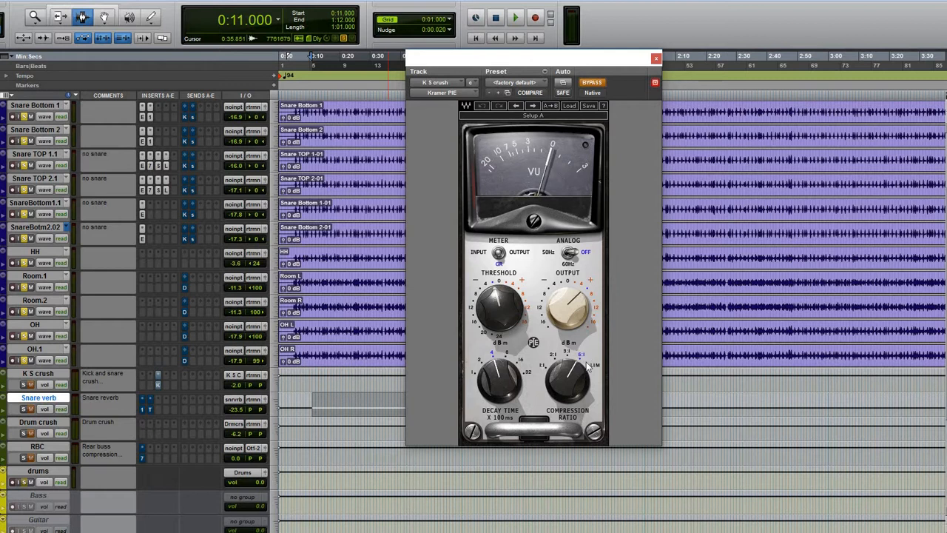
{"action": "mouse_move", "coordinate": [488, 337]}
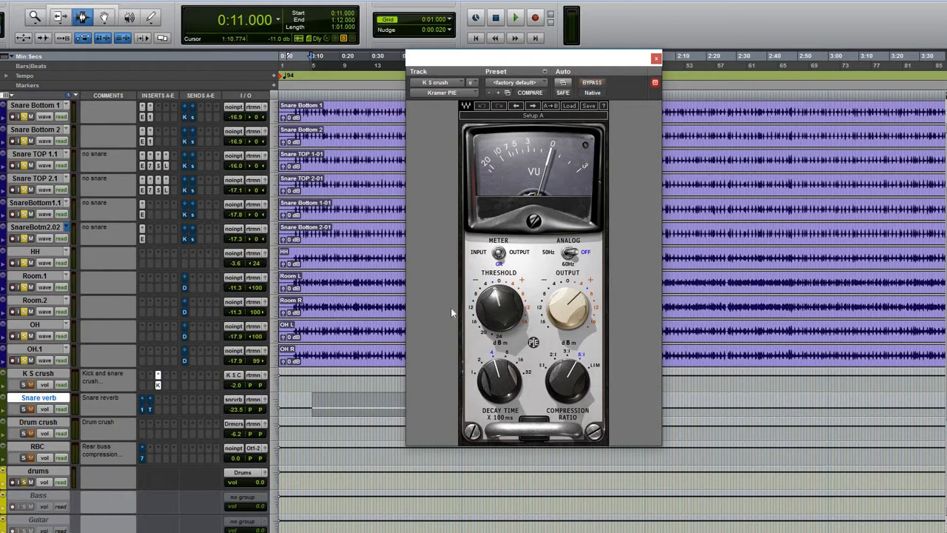
{"action": "left_click", "coordinate": [515, 18]}
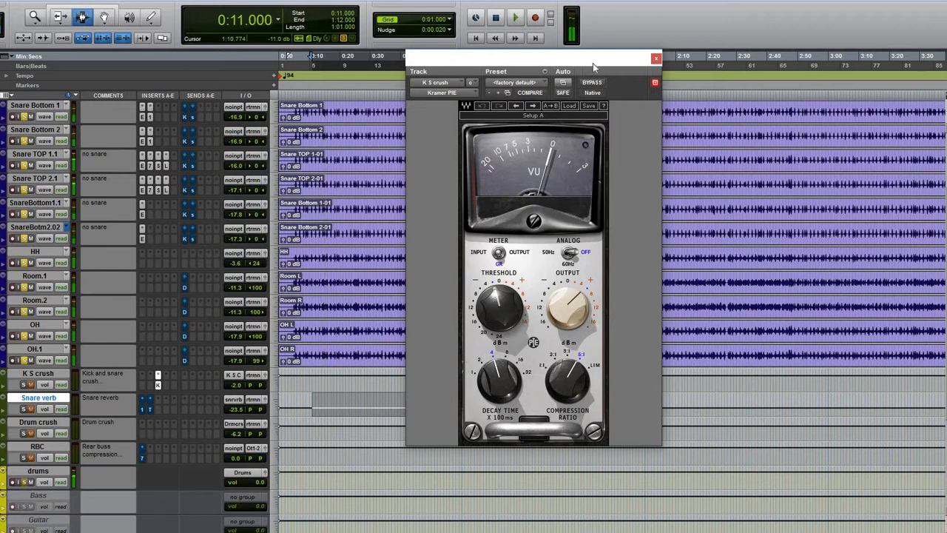
{"action": "left_click", "coordinate": [656, 58]}
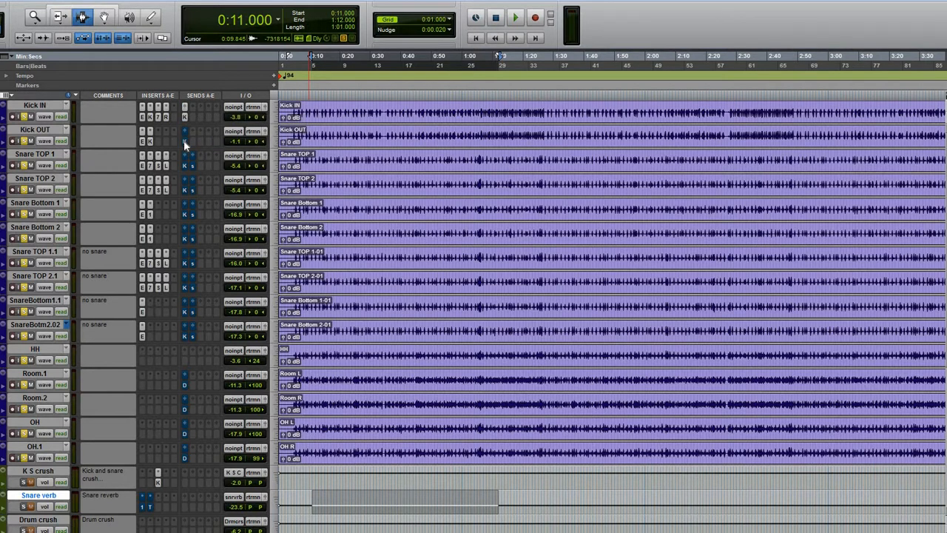
{"action": "right_click", "coordinate": [184, 155]}
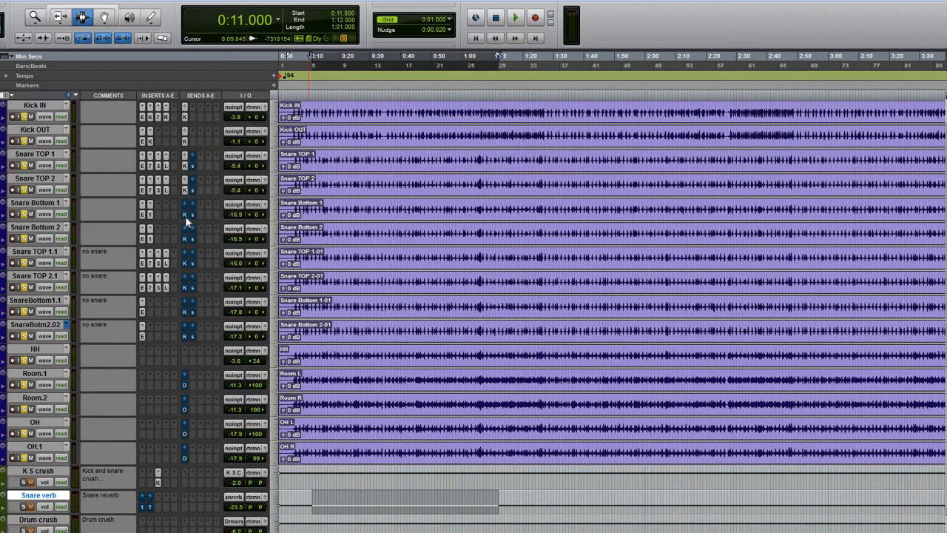
{"action": "right_click", "coordinate": [185, 228]}
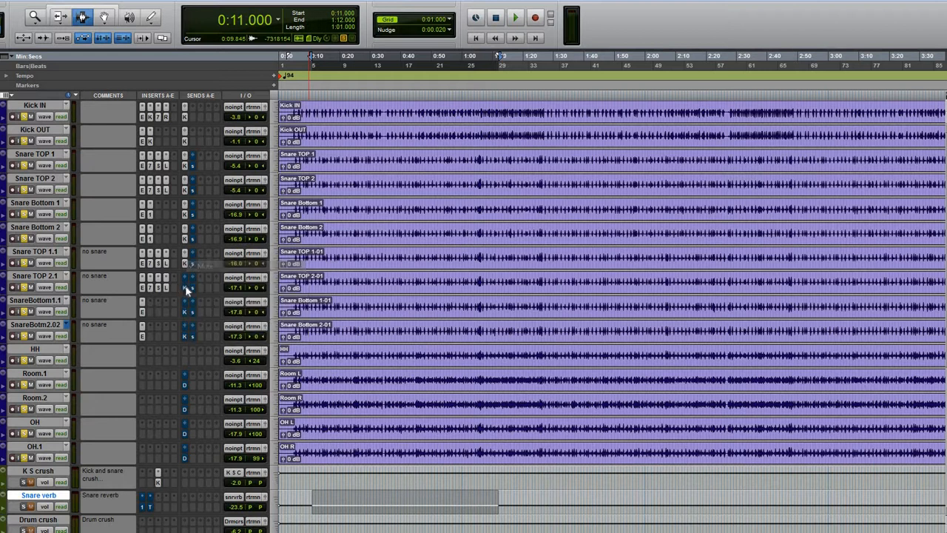
{"action": "right_click", "coordinate": [185, 310]}
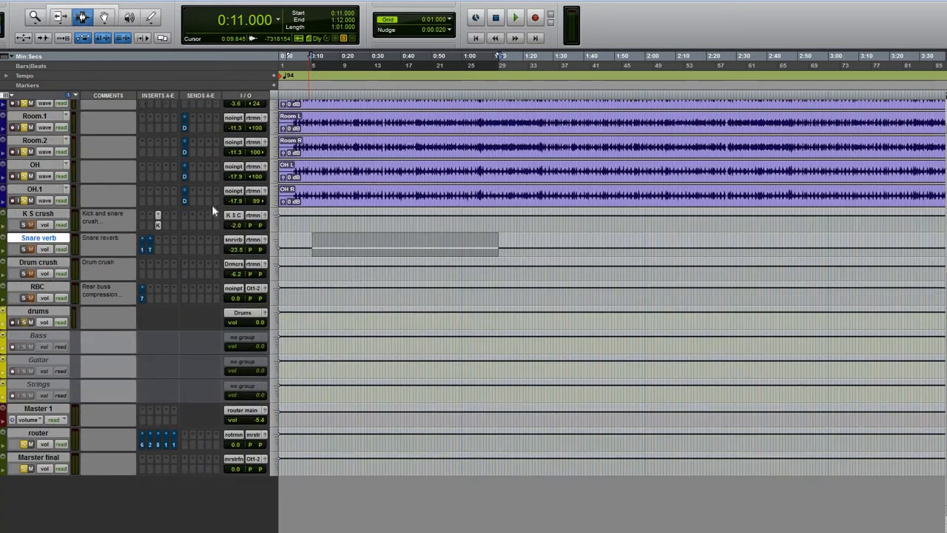
{"action": "scroll", "scroll_direction": "up", "scroll_amount": 3}
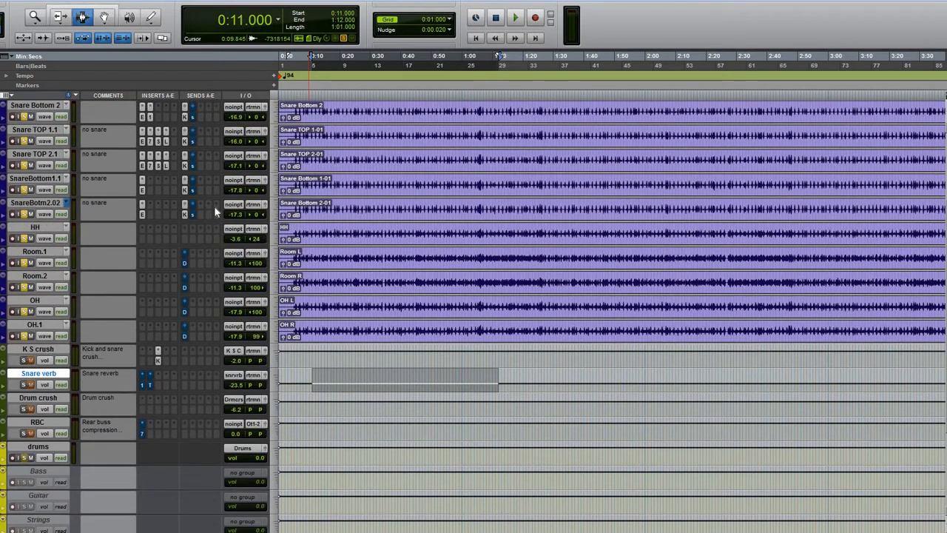
{"action": "mouse_move", "coordinate": [215, 213]}
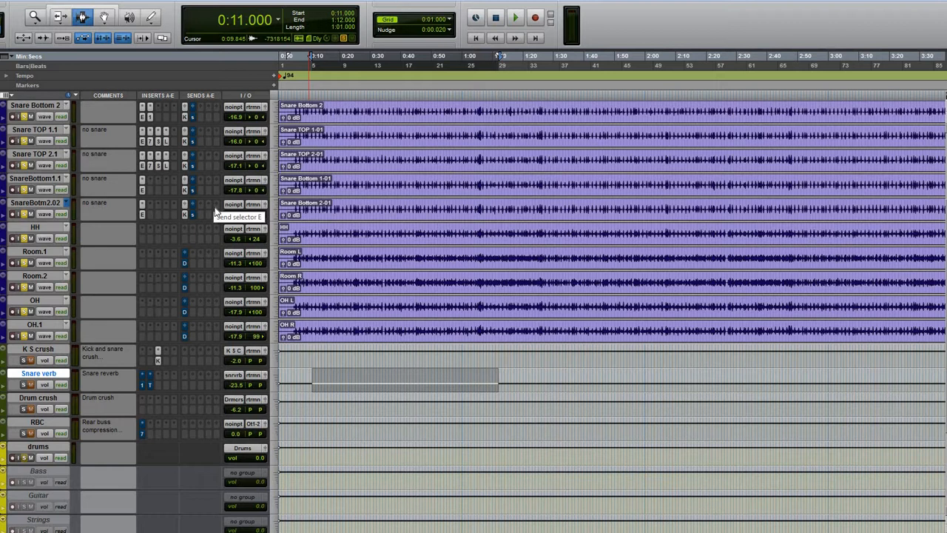
{"action": "scroll", "scroll_direction": "up", "scroll_amount": 3}
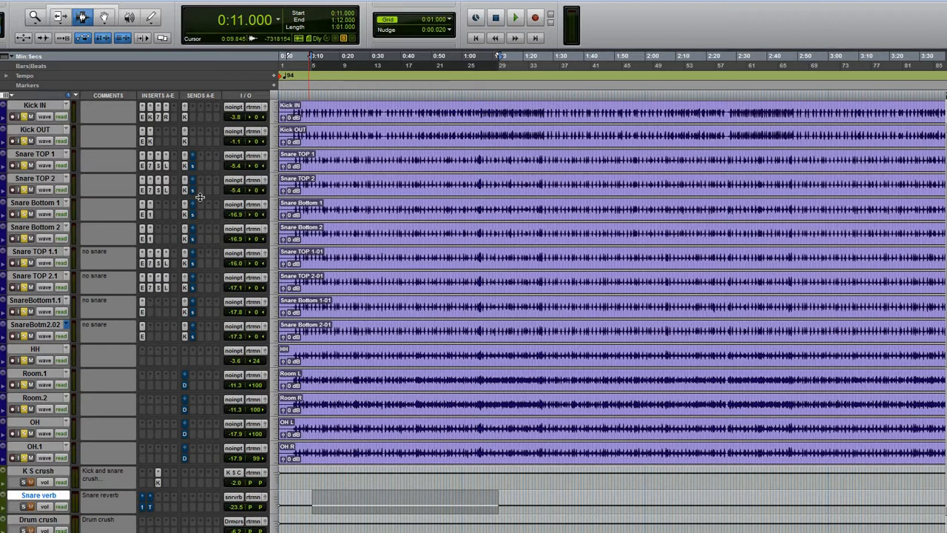
{"action": "scroll", "scroll_direction": "down", "scroll_amount": 3}
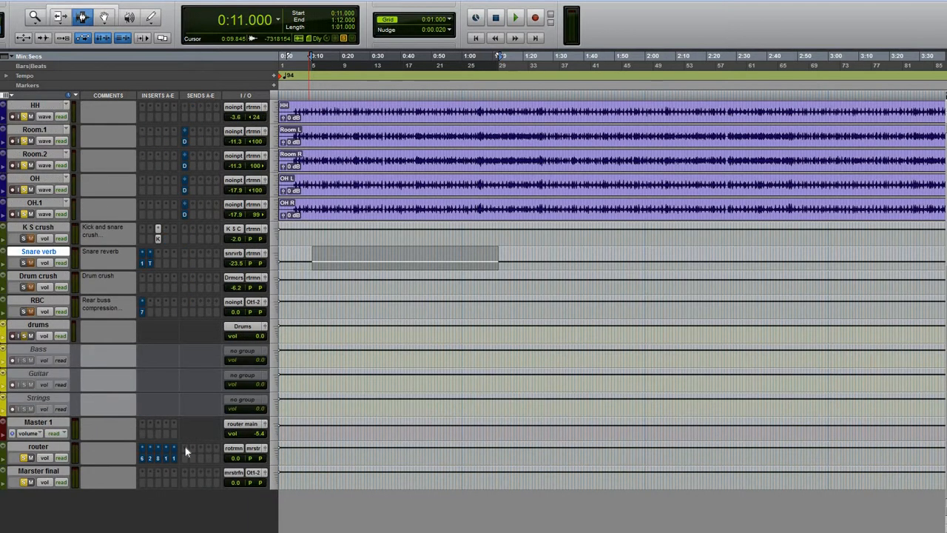
{"action": "mouse_move", "coordinate": [240, 426]}
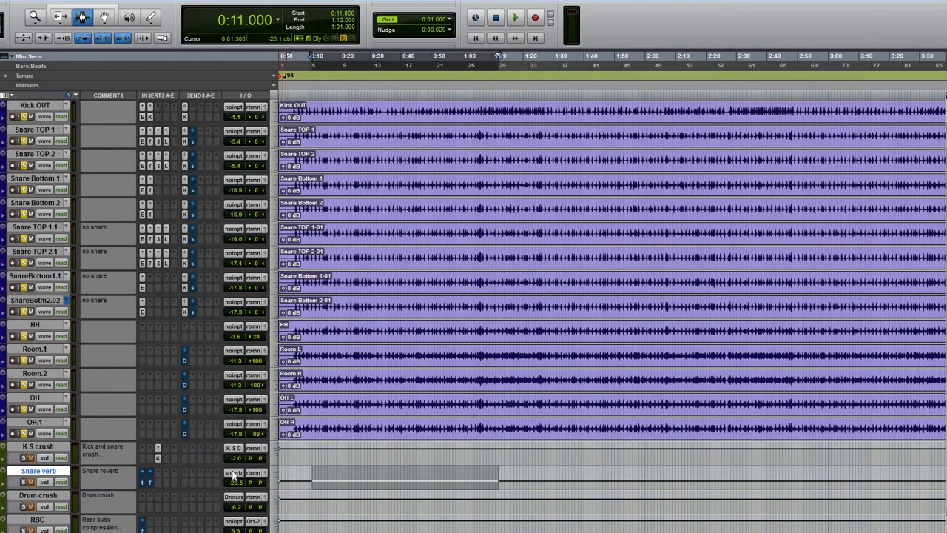
{"action": "scroll", "scroll_direction": "down", "scroll_amount": 3}
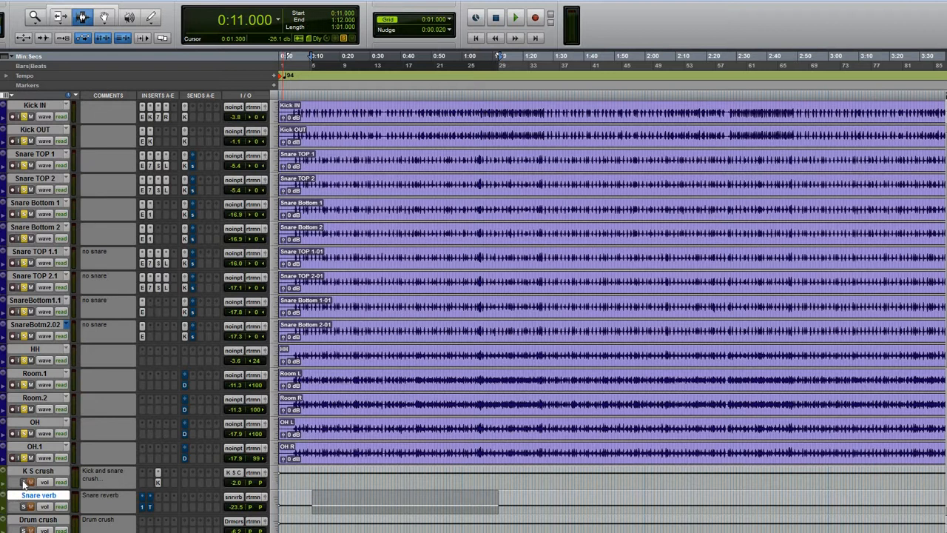
{"action": "left_click", "coordinate": [515, 18]}
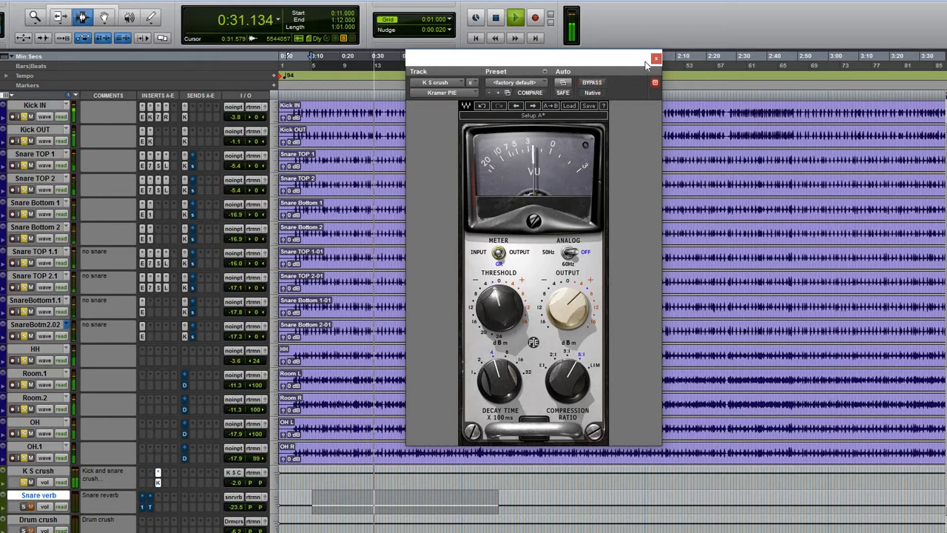
{"action": "left_click", "coordinate": [655, 60]}
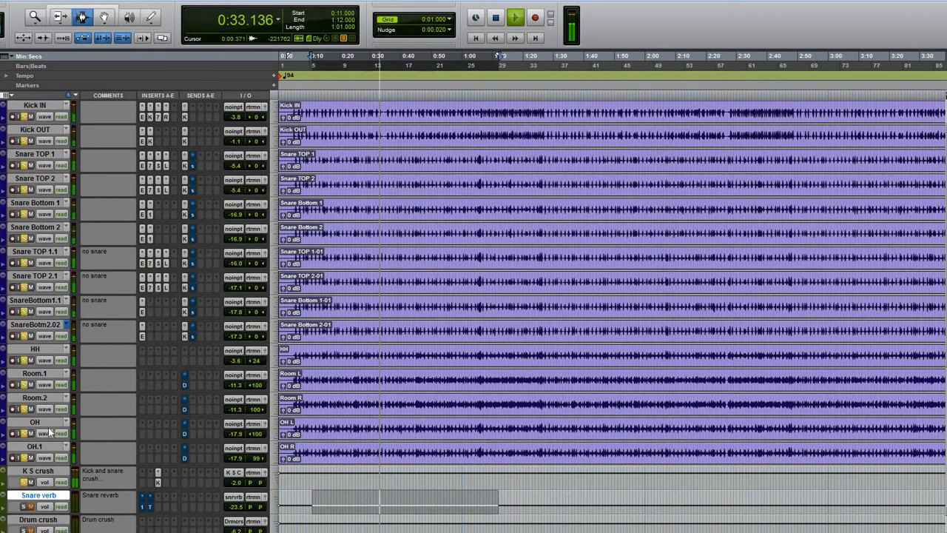
{"action": "left_click", "coordinate": [515, 16]}
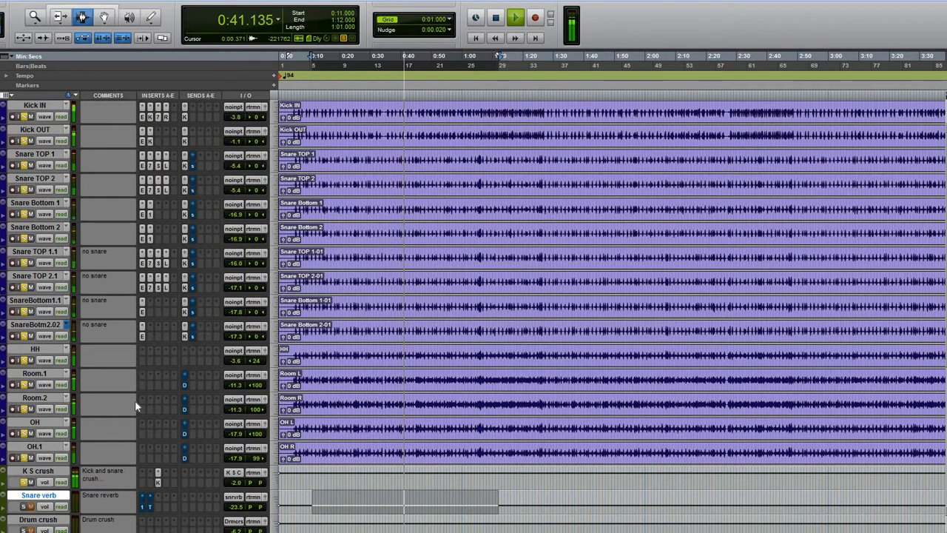
{"action": "left_click", "coordinate": [515, 18]}
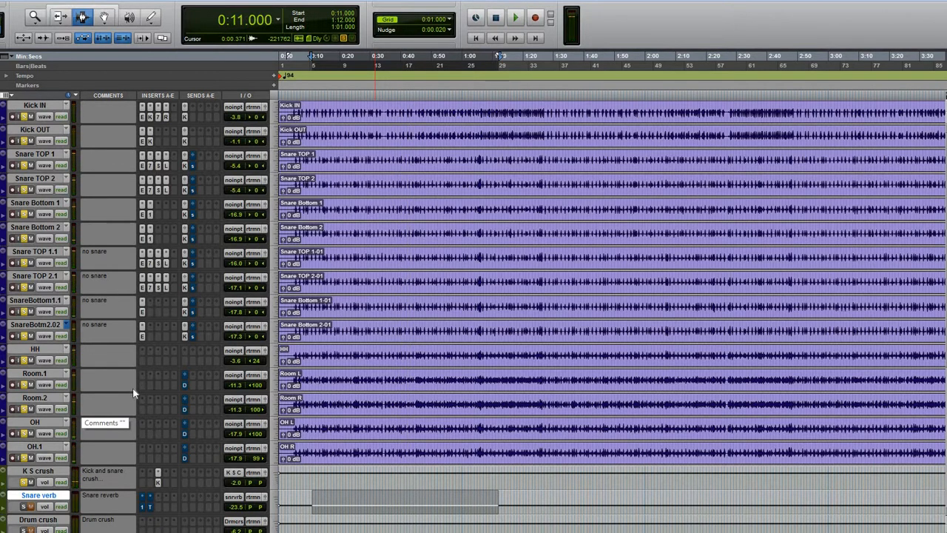
{"action": "scroll", "scroll_direction": "down", "scroll_amount": 3}
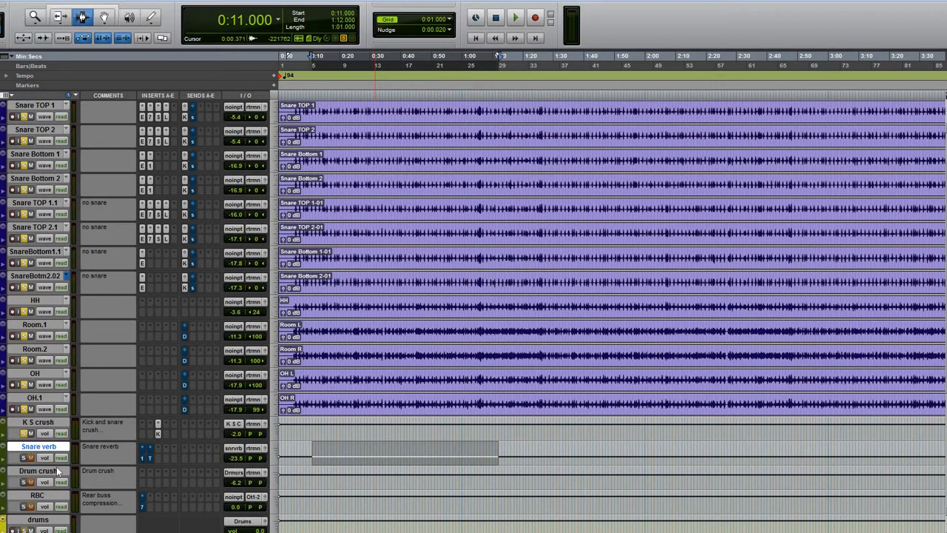
{"action": "mouse_move", "coordinate": [62, 447]}
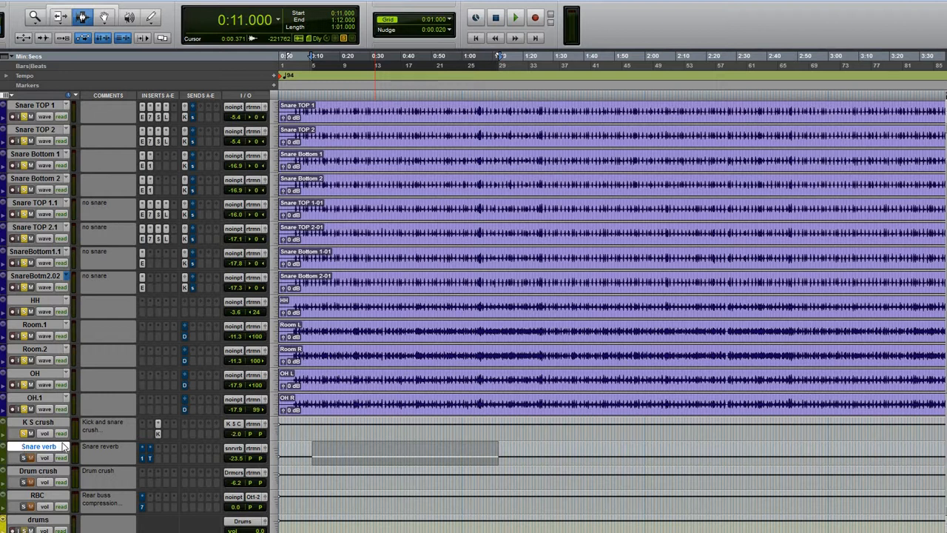
{"action": "mouse_move", "coordinate": [169, 462]}
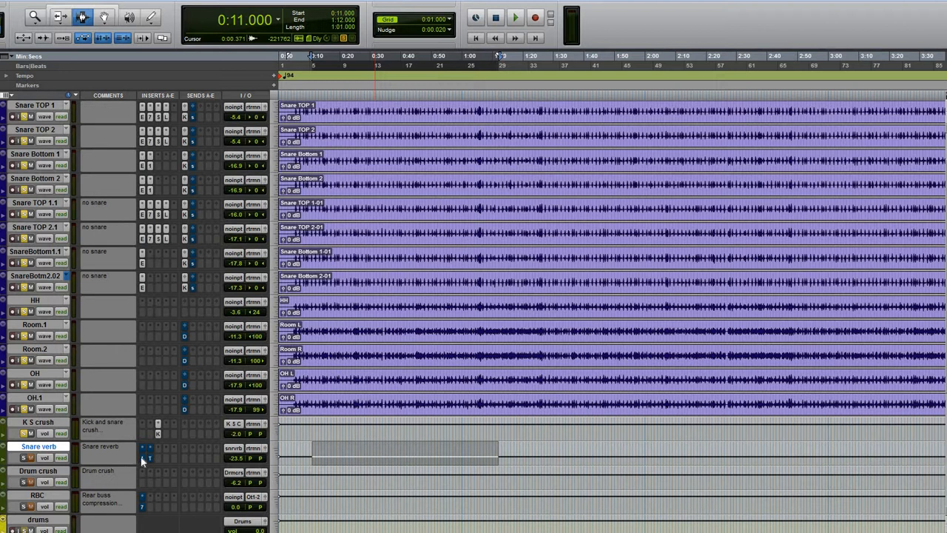
{"action": "mouse_move", "coordinate": [142, 453]}
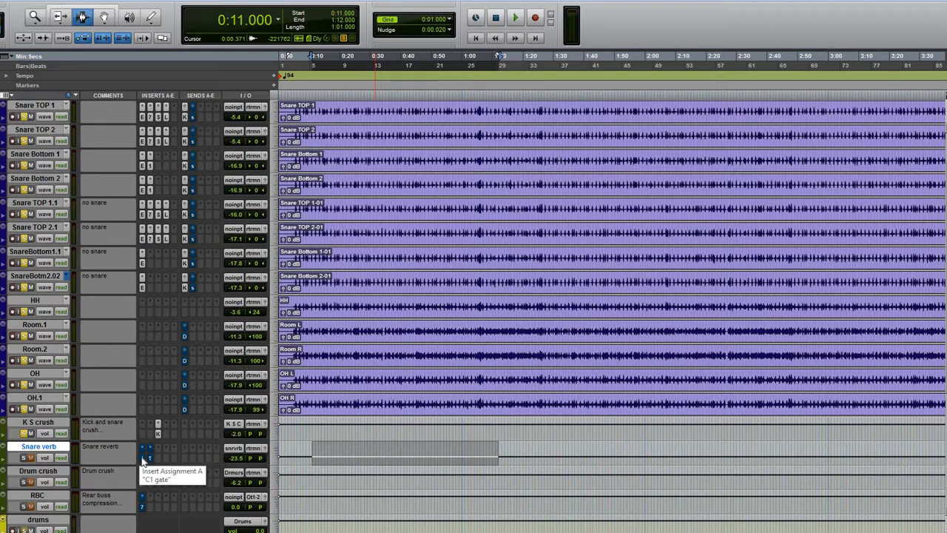
{"action": "left_click", "coordinate": [142, 447]}
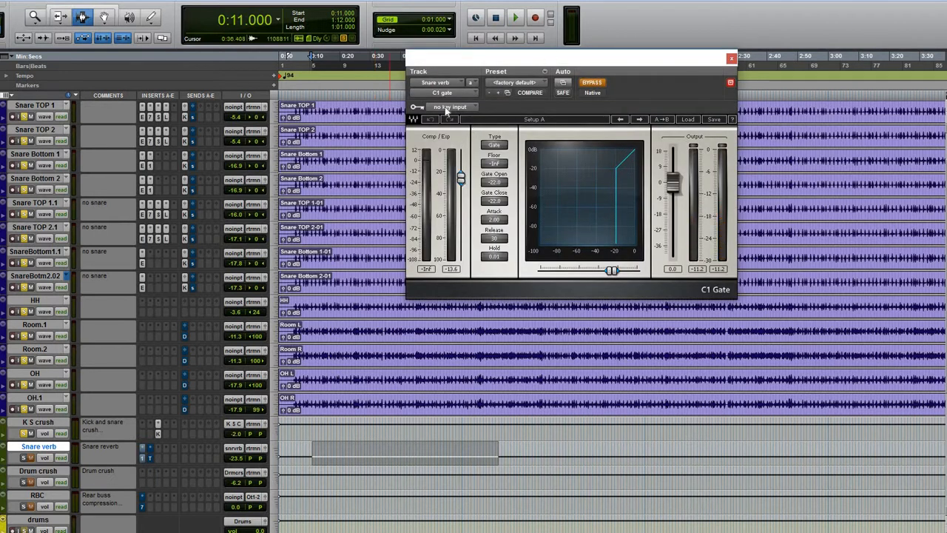
{"action": "left_click_drag", "start_coordinate": [570, 58], "coordinate": [422, 127]}
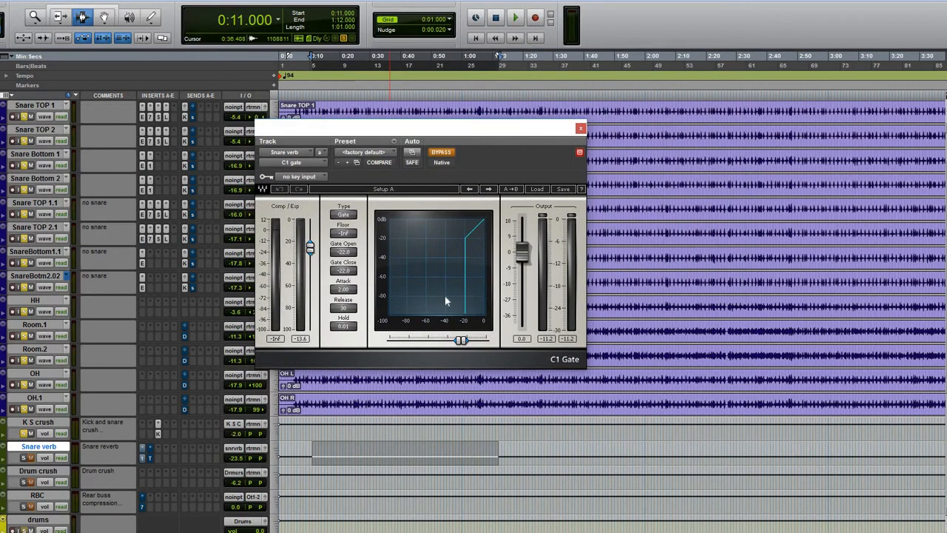
{"action": "mouse_move", "coordinate": [353, 259]}
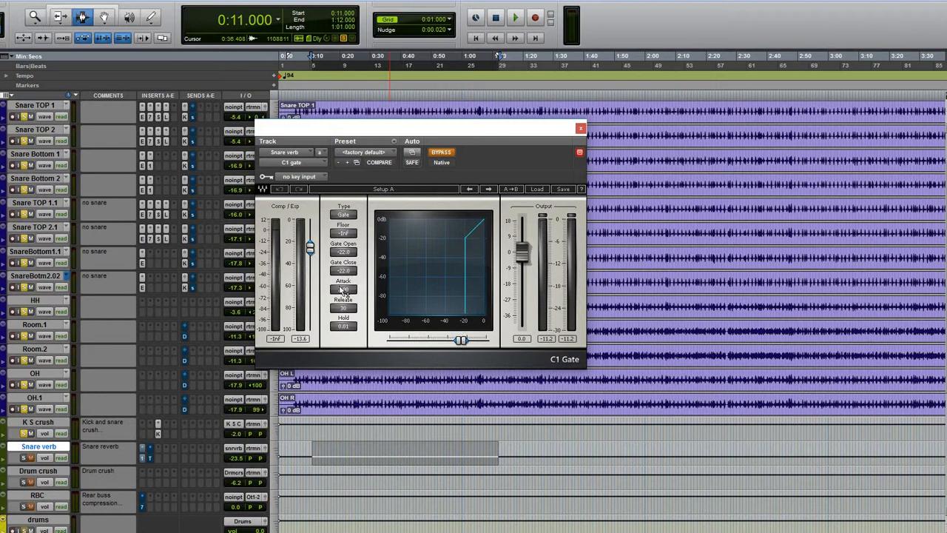
{"action": "mouse_move", "coordinate": [391, 279]}
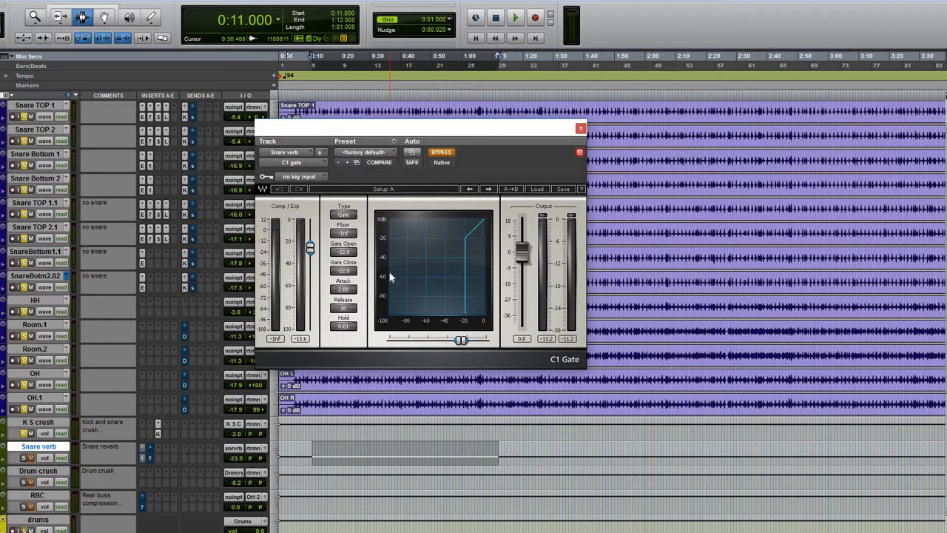
{"action": "left_click", "coordinate": [441, 153]}
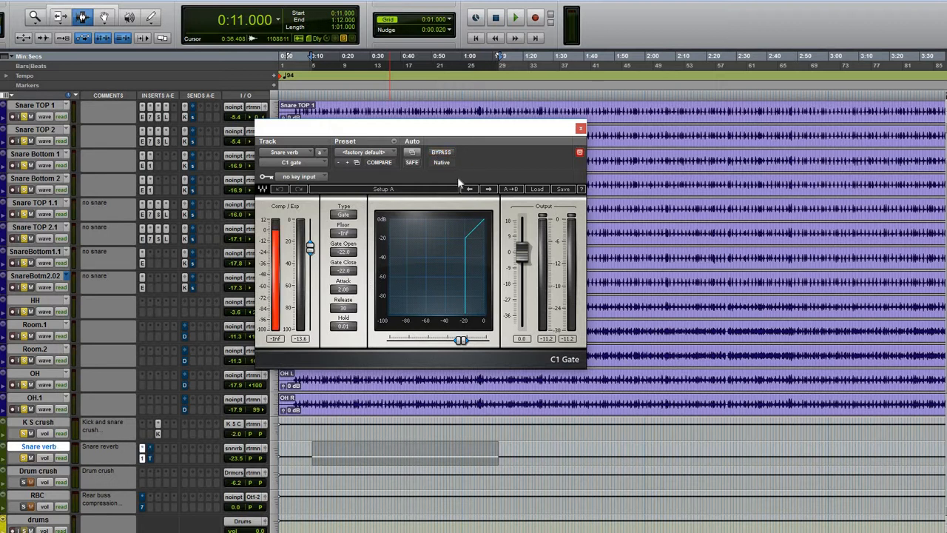
{"action": "left_click", "coordinate": [515, 18]}
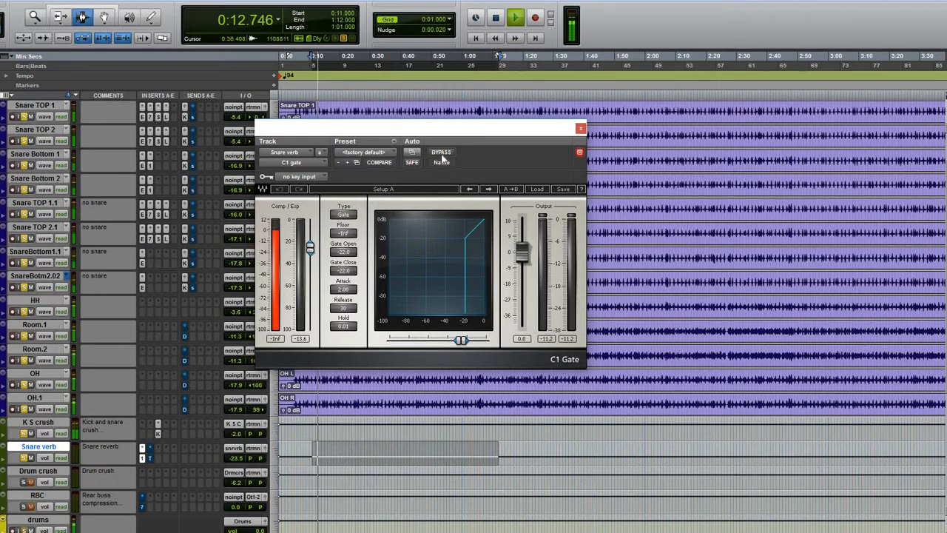
{"action": "left_click", "coordinate": [581, 127]}
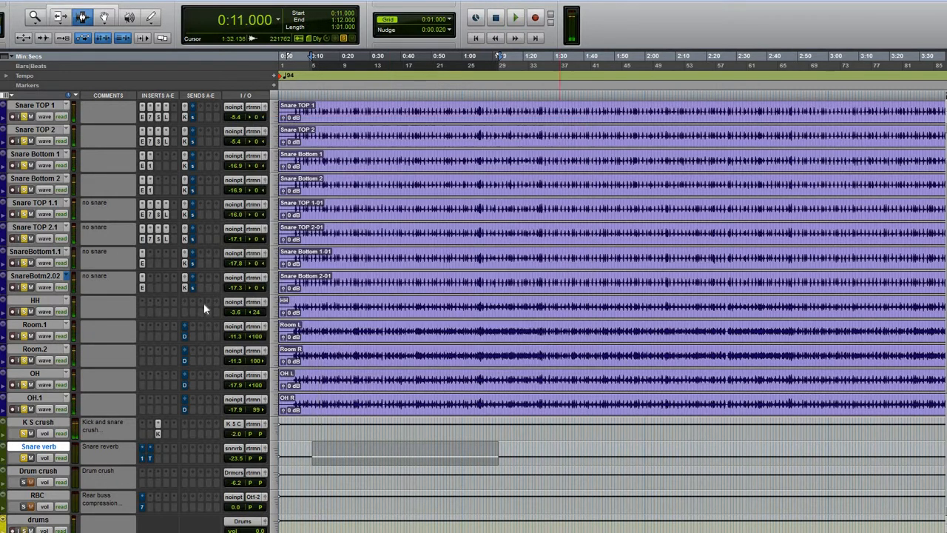
- Dismiss the snare verb send menu, bring up the Snare verb C1 Gate, play the drums and move to TrueVerb
{"action": "scroll", "scroll_direction": "up", "scroll_amount": 3}
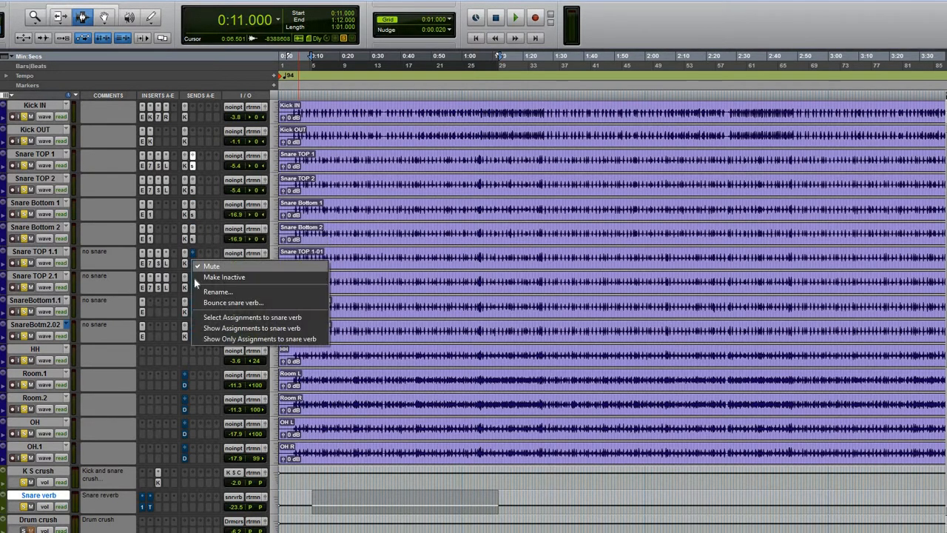
{"action": "left_click", "coordinate": [225, 276]}
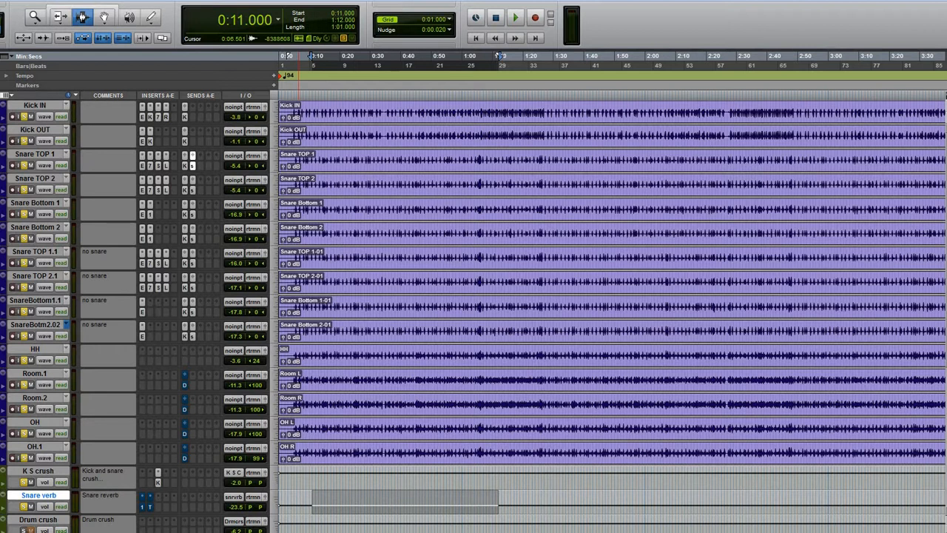
{"action": "mouse_move", "coordinate": [27, 165]}
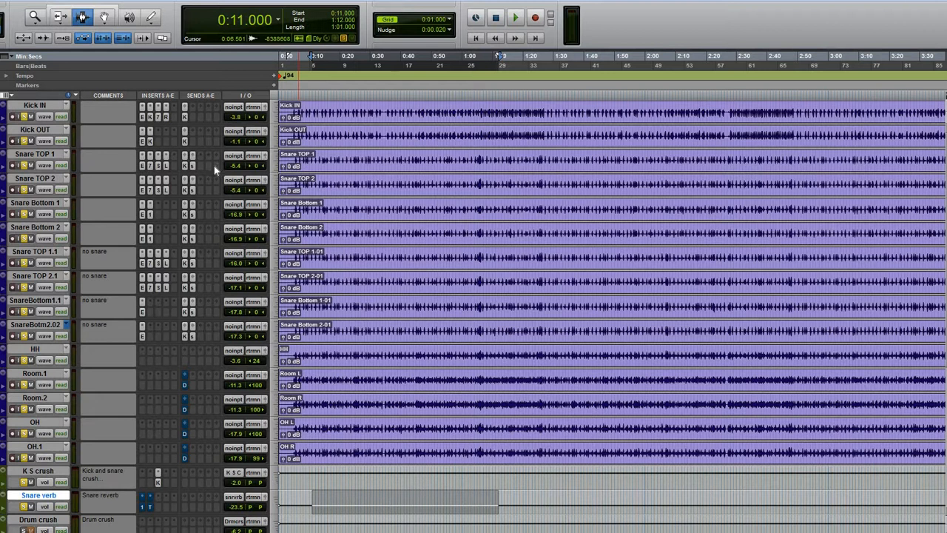
{"action": "scroll", "scroll_direction": "down", "scroll_amount": 3}
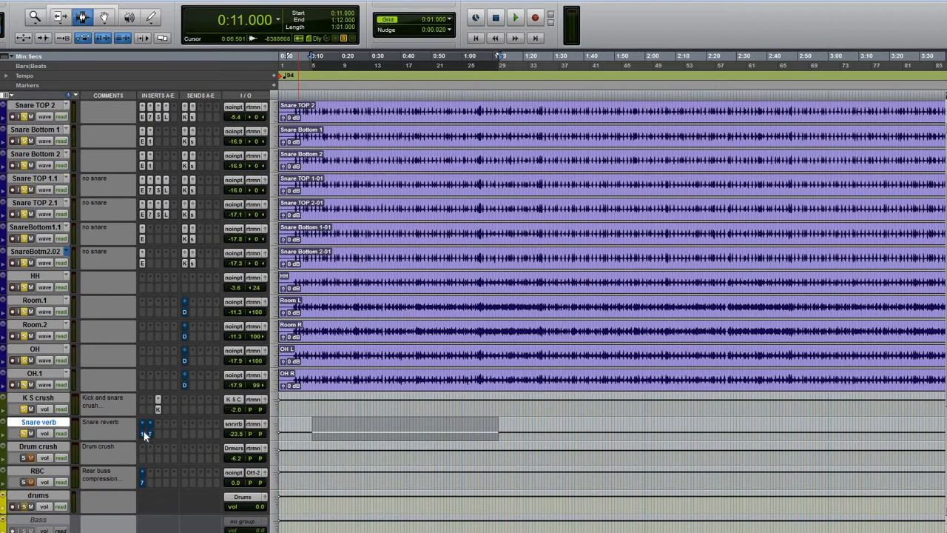
{"action": "left_click", "coordinate": [145, 434]}
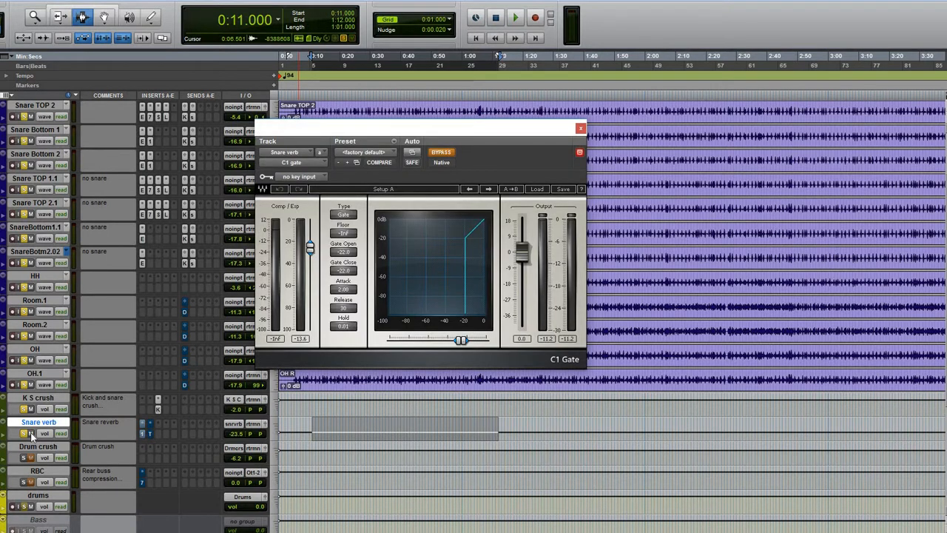
{"action": "left_click", "coordinate": [515, 18]}
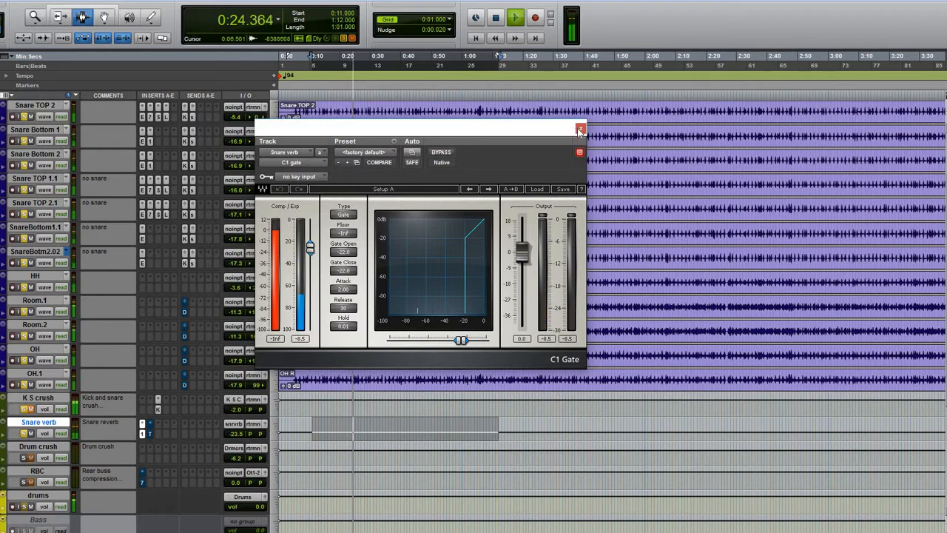
{"action": "left_click", "coordinate": [581, 127]}
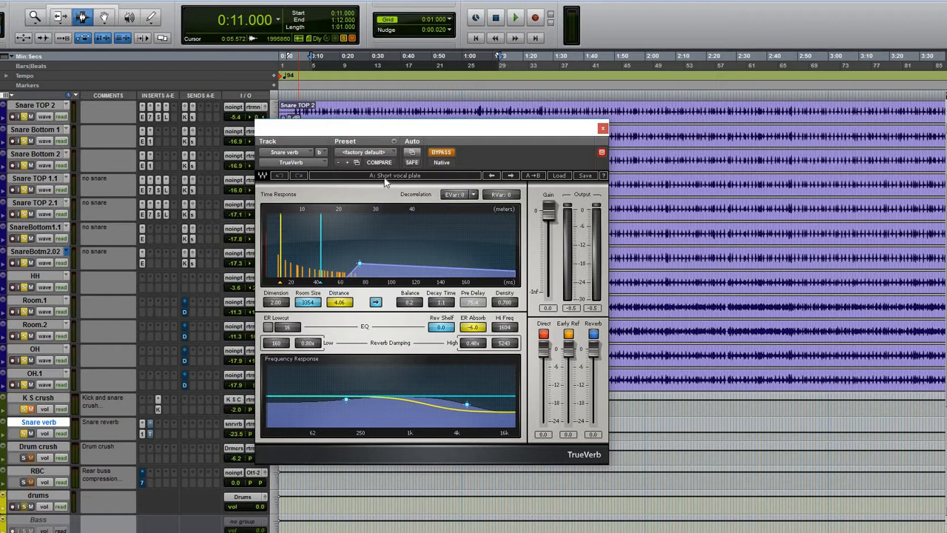
- Load the Short vocal plate preset on the Snare verb TrueVerb, audition it, and close the window
{"action": "left_click", "coordinate": [533, 175]}
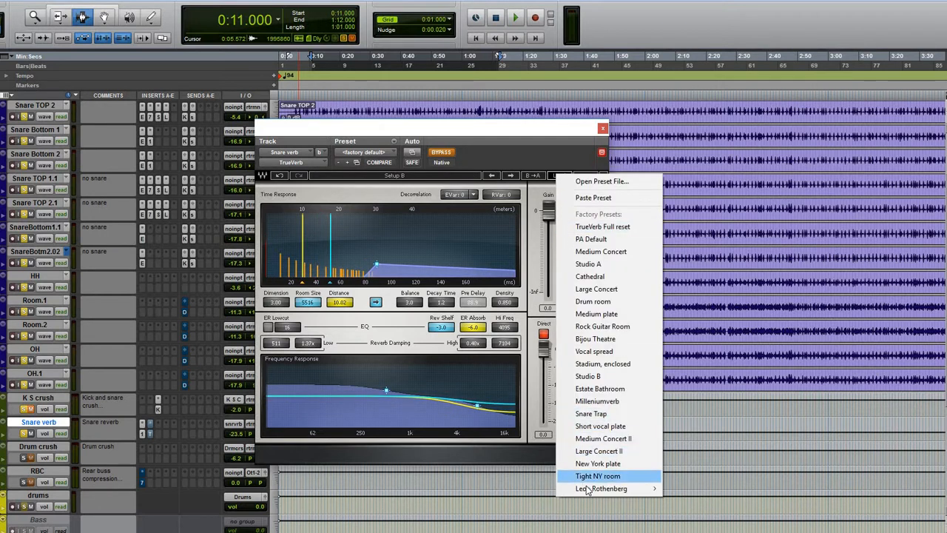
{"action": "mouse_move", "coordinate": [584, 426]}
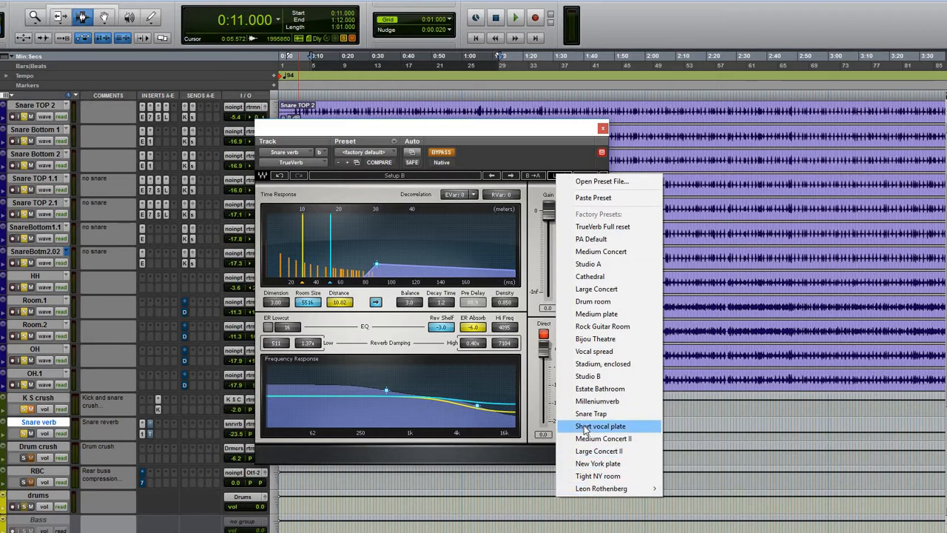
{"action": "left_click", "coordinate": [601, 426]}
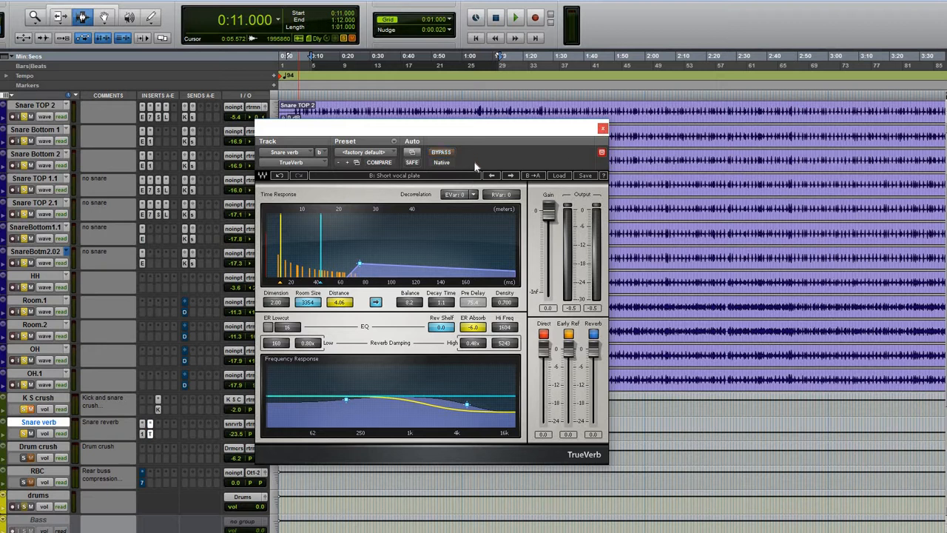
{"action": "left_click", "coordinate": [515, 18]}
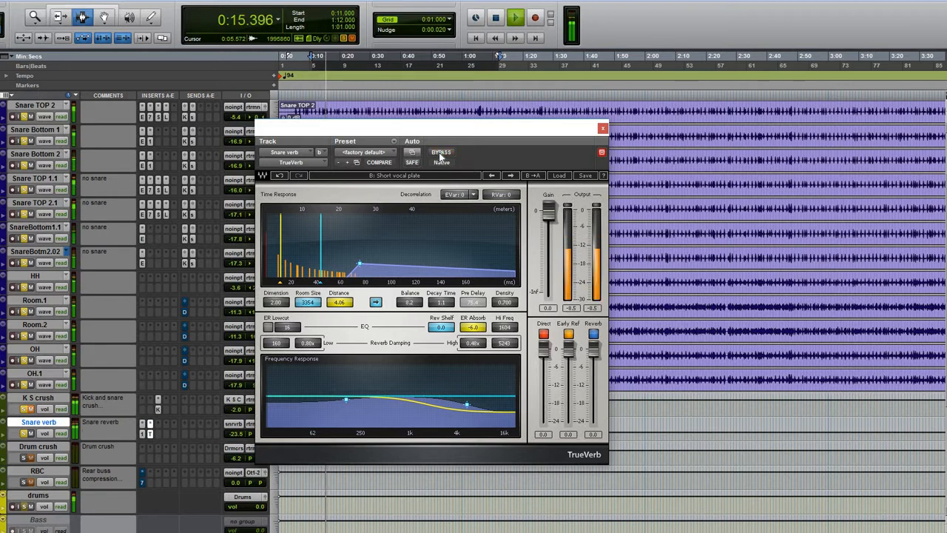
{"action": "left_click", "coordinate": [441, 152]}
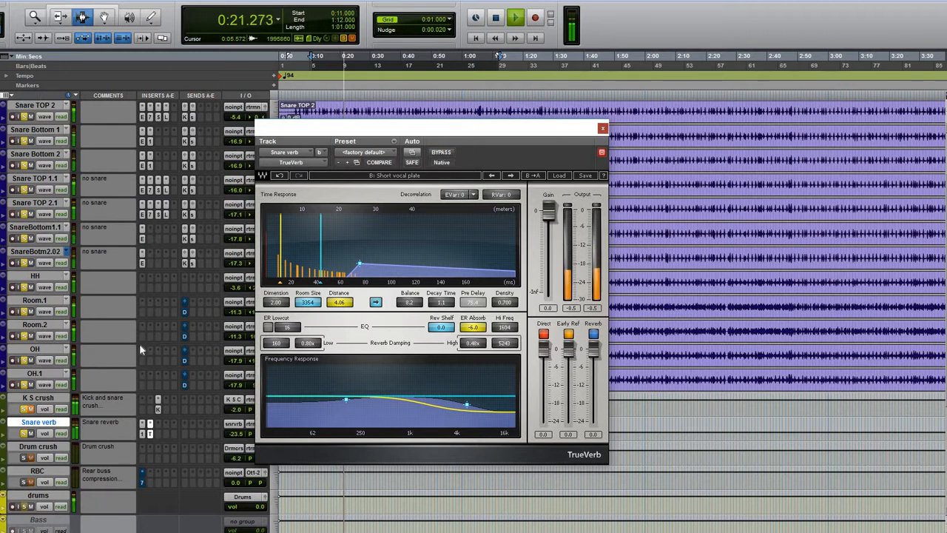
{"action": "left_click", "coordinate": [603, 128]}
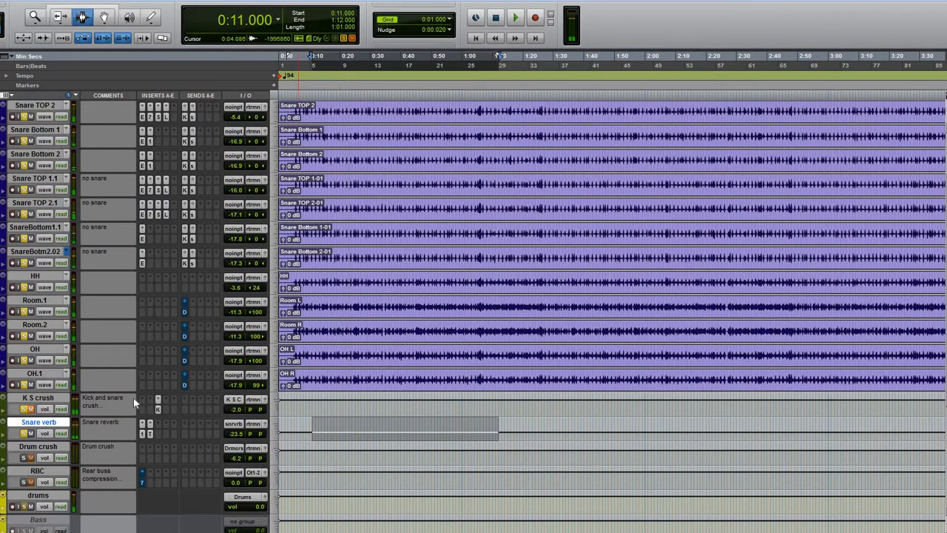
{"action": "mouse_move", "coordinate": [134, 403]}
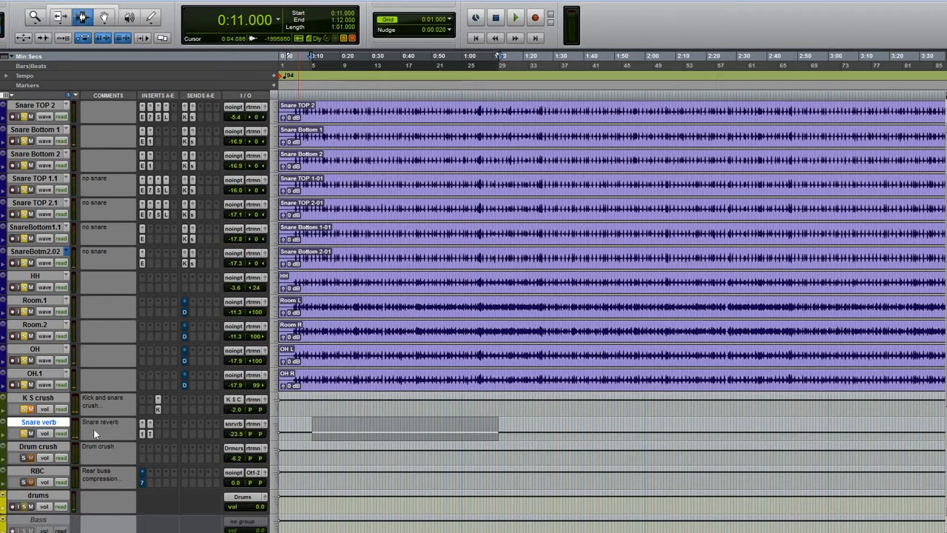
{"action": "mouse_move", "coordinate": [101, 428]}
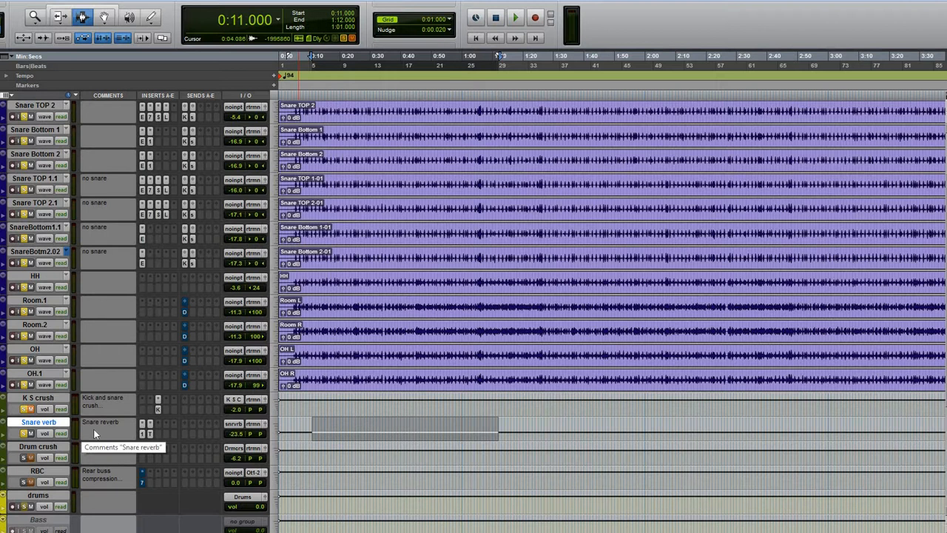
{"action": "mouse_move", "coordinate": [145, 434]}
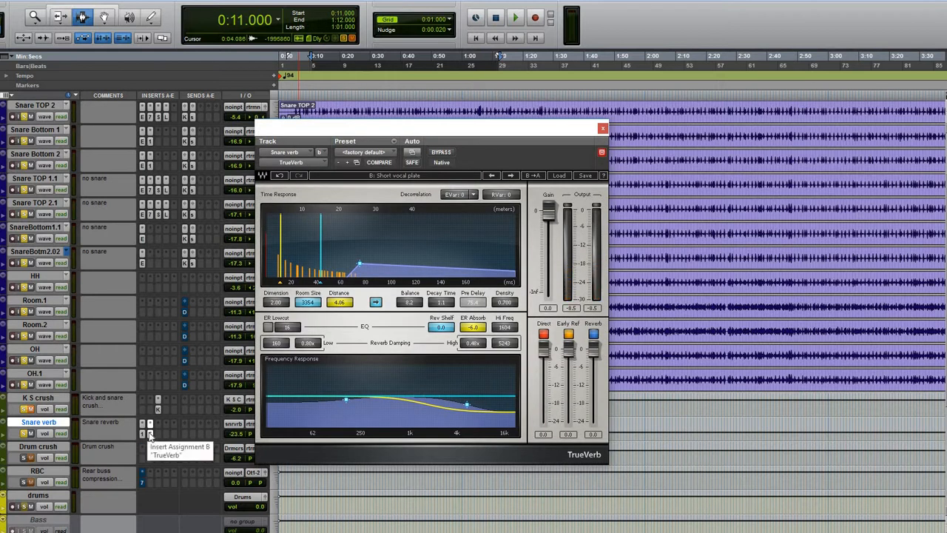
{"action": "mouse_move", "coordinate": [435, 244]}
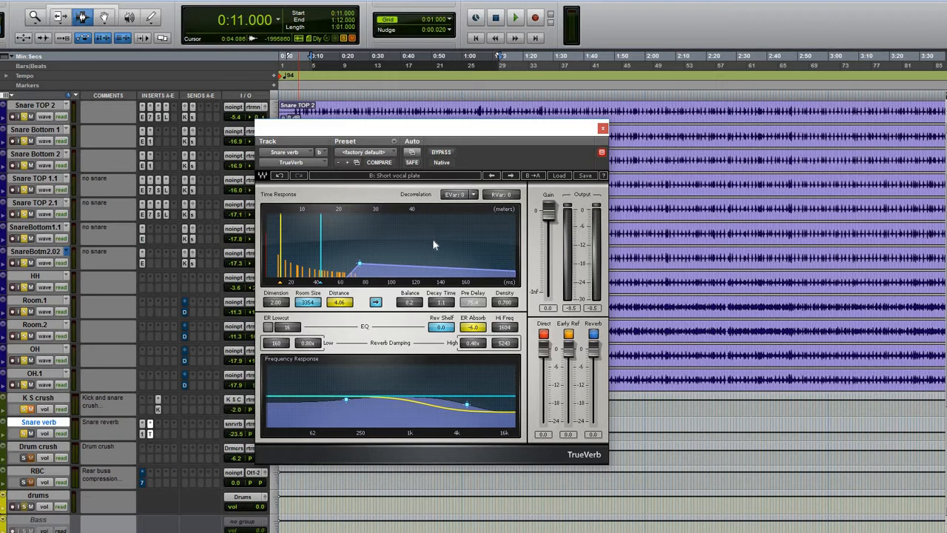
{"action": "left_click", "coordinate": [603, 127]}
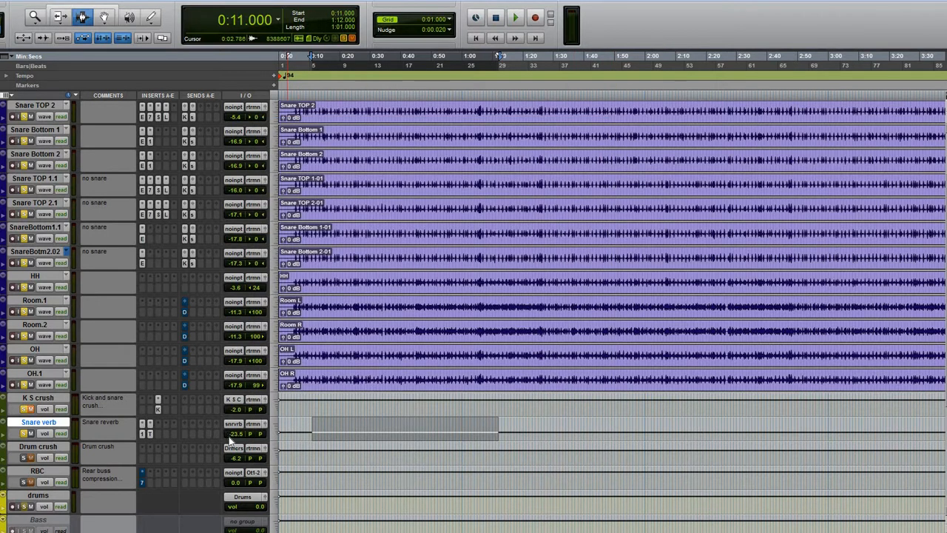
{"action": "mouse_move", "coordinate": [235, 433]}
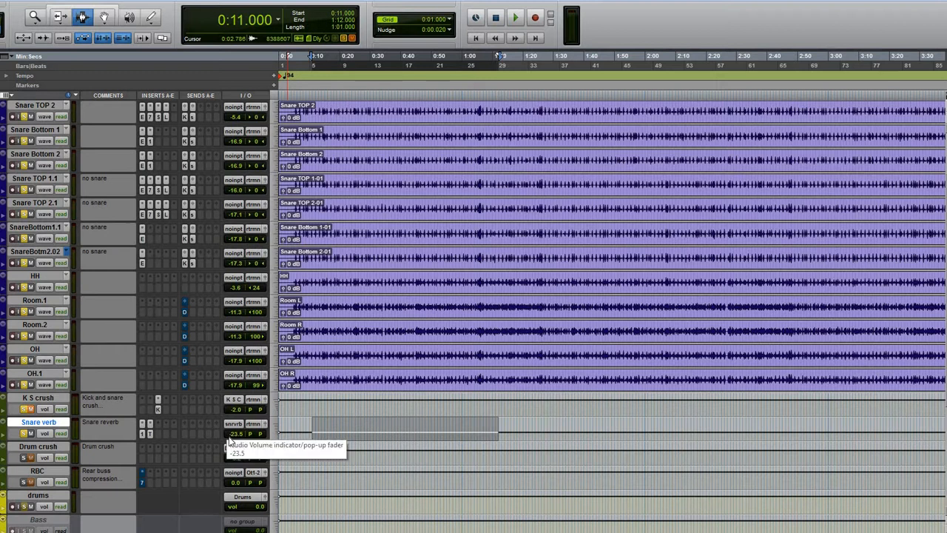
{"action": "mouse_move", "coordinate": [103, 403]}
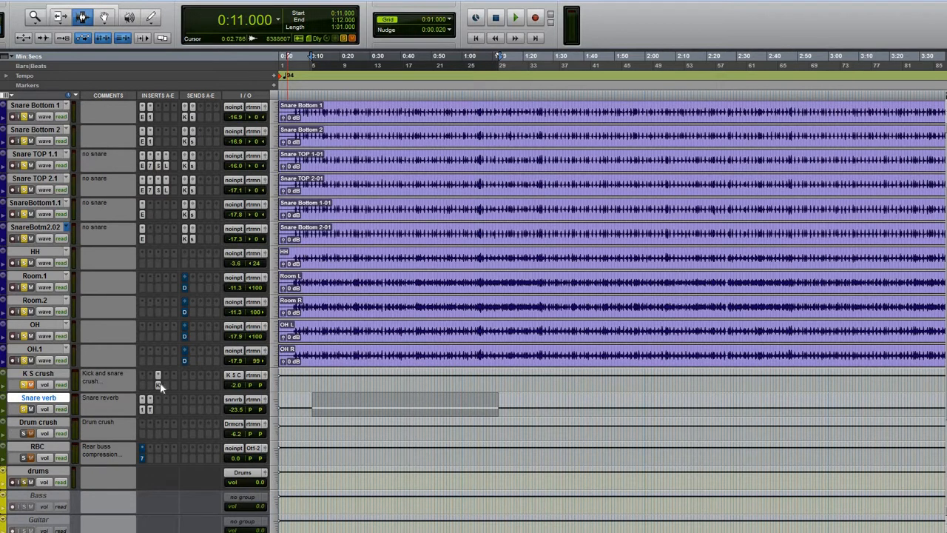
{"action": "mouse_move", "coordinate": [192, 359]}
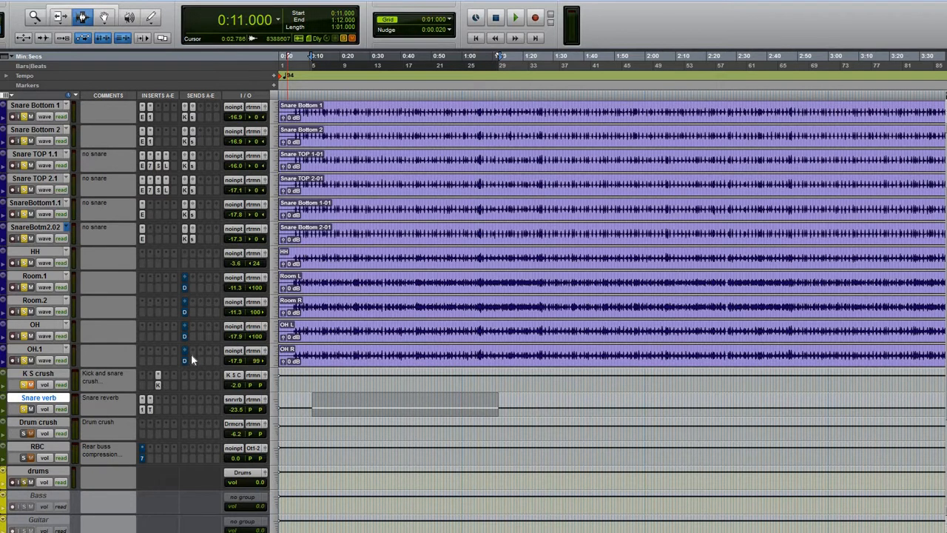
{"action": "mouse_move", "coordinate": [99, 432]}
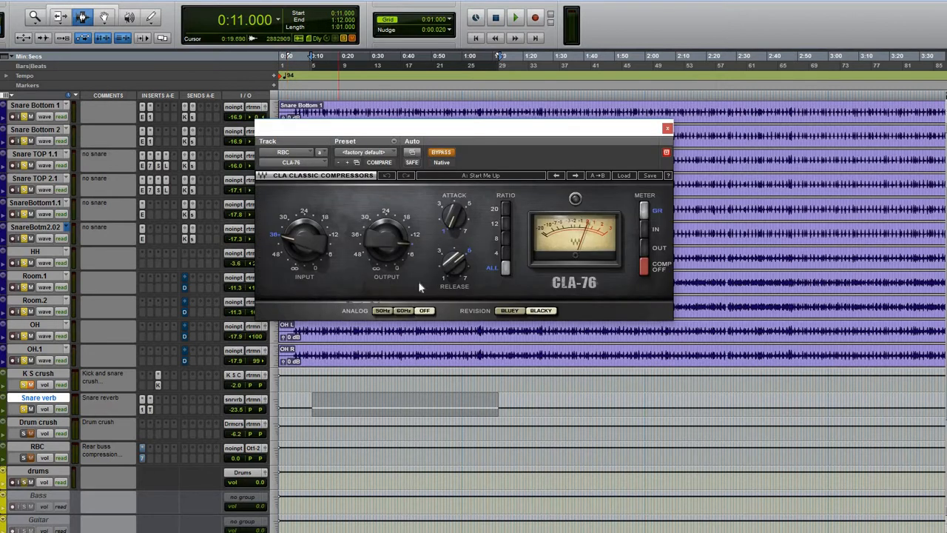
{"action": "mouse_move", "coordinate": [471, 297]}
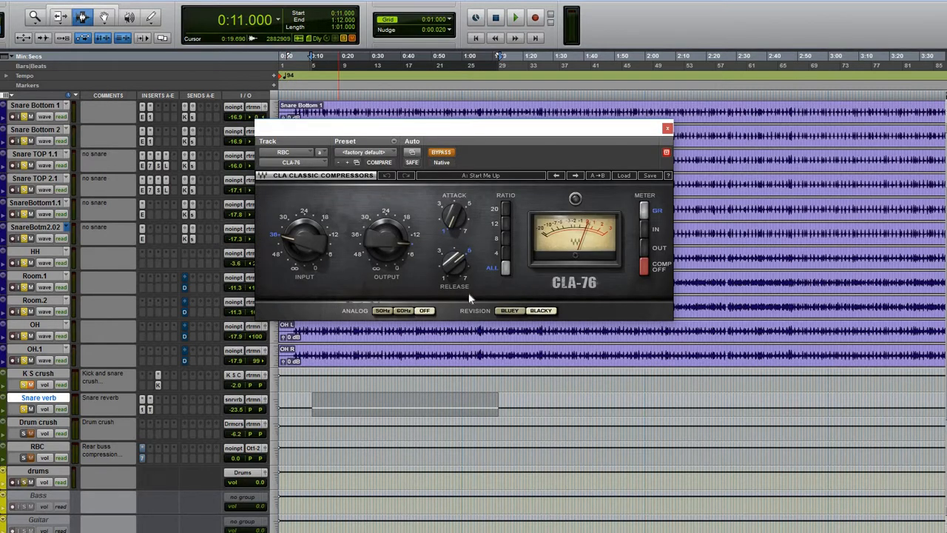
{"action": "mouse_move", "coordinate": [507, 273]}
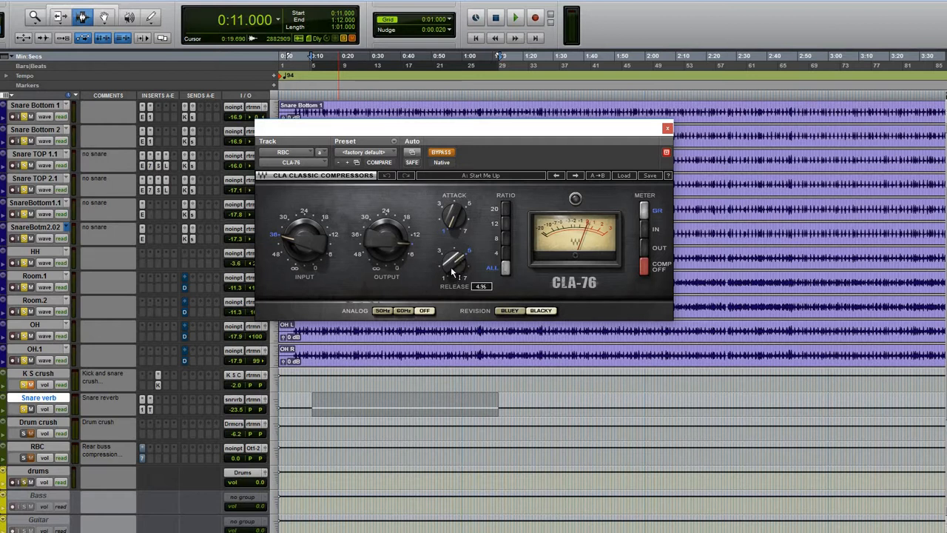
- Nudge the CLA-76 Release and Output knobs on the RBC rear buss compressor
{"action": "left_click_drag", "start_coordinate": [453, 263], "coordinate": [459, 259]}
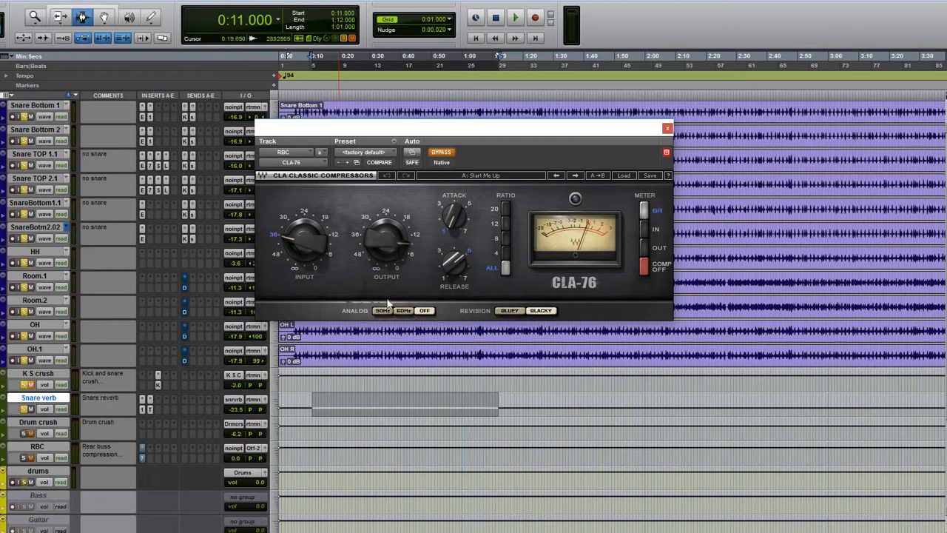
{"action": "left_click_drag", "start_coordinate": [305, 237], "coordinate": [305, 240]}
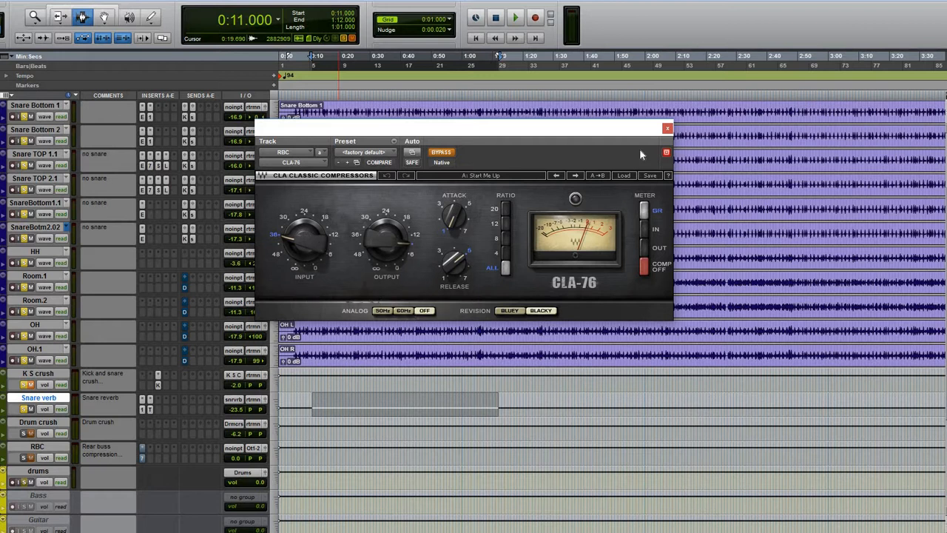
{"action": "left_click", "coordinate": [666, 127]}
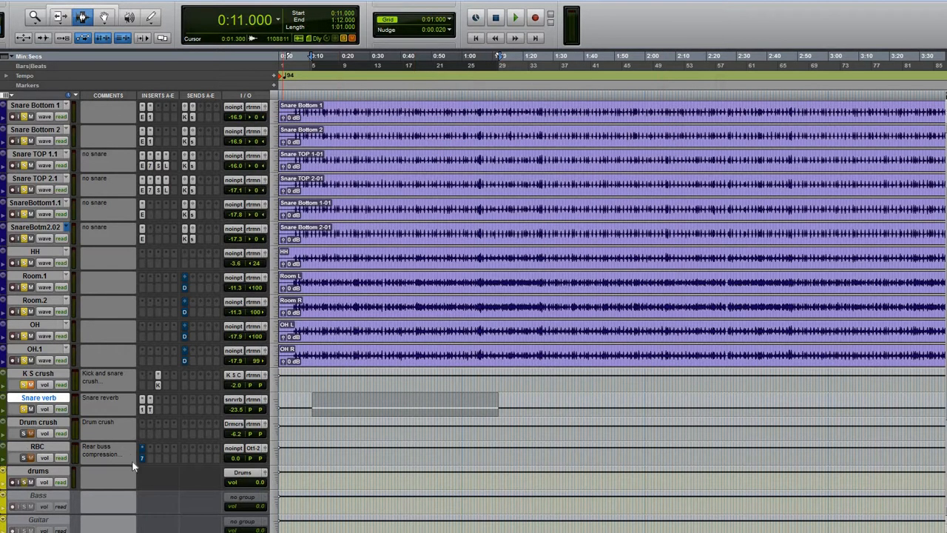
{"action": "mouse_move", "coordinate": [157, 450]}
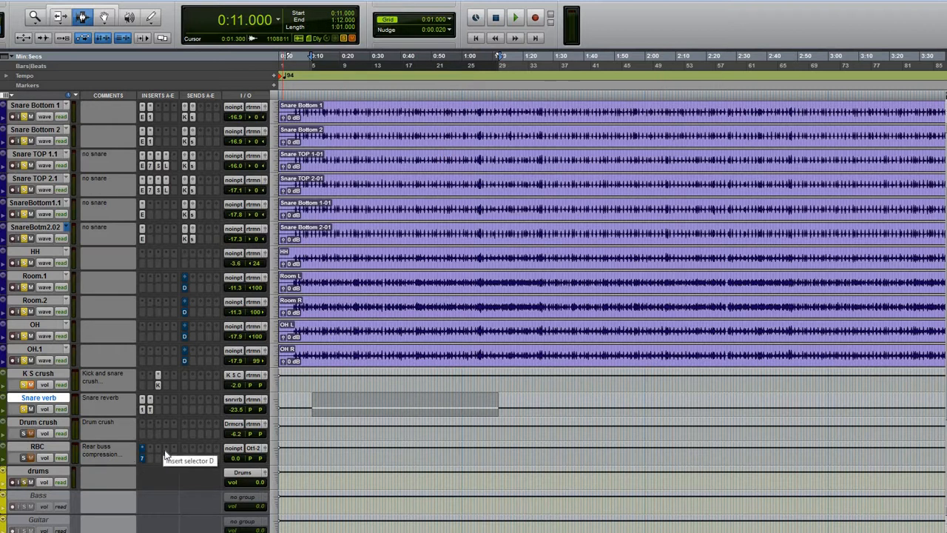
{"action": "mouse_move", "coordinate": [162, 438]}
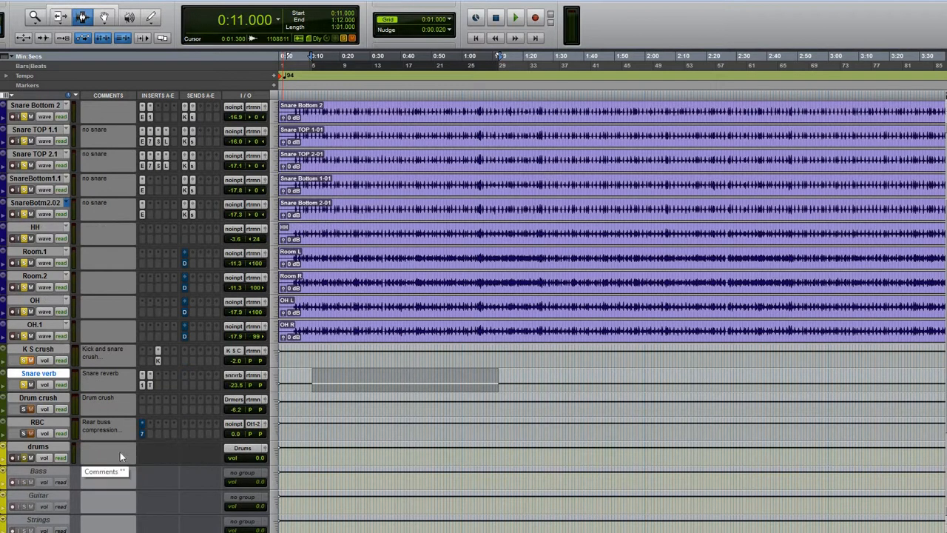
{"action": "scroll", "scroll_direction": "down", "scroll_amount": 3}
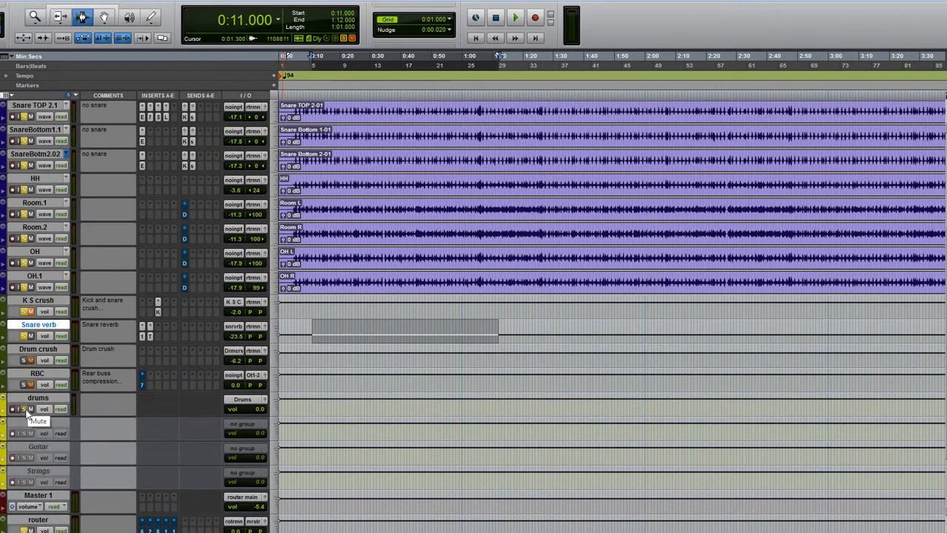
{"action": "mouse_move", "coordinate": [125, 403]}
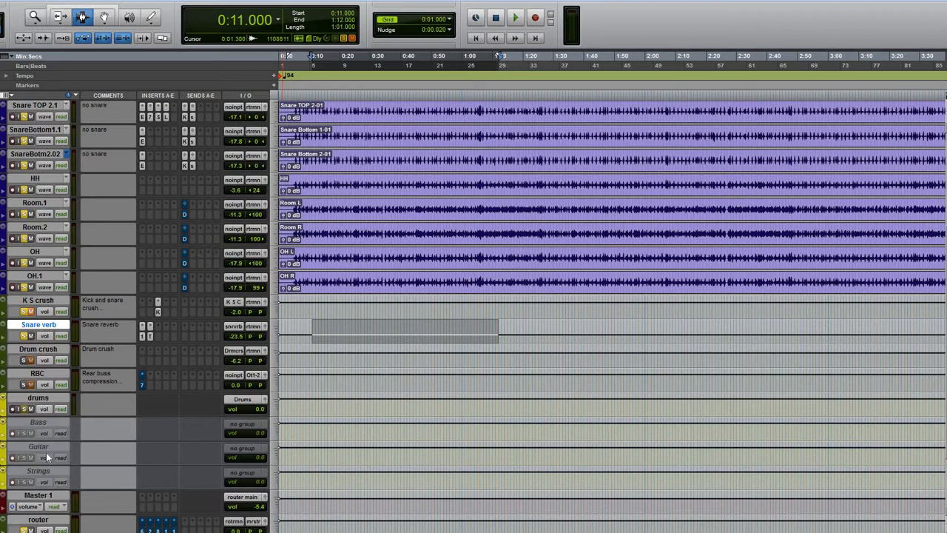
{"action": "scroll", "scroll_direction": "down", "scroll_amount": 3}
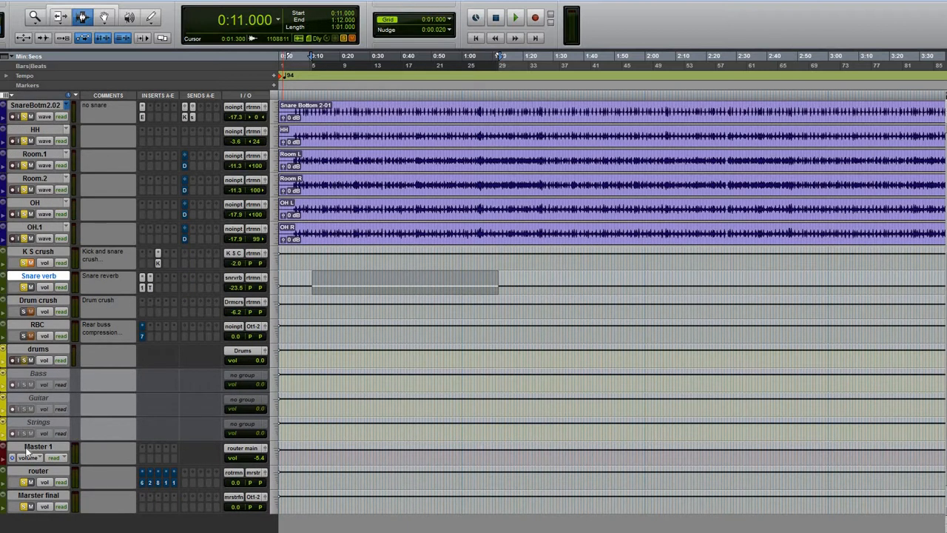
{"action": "mouse_move", "coordinate": [126, 453]}
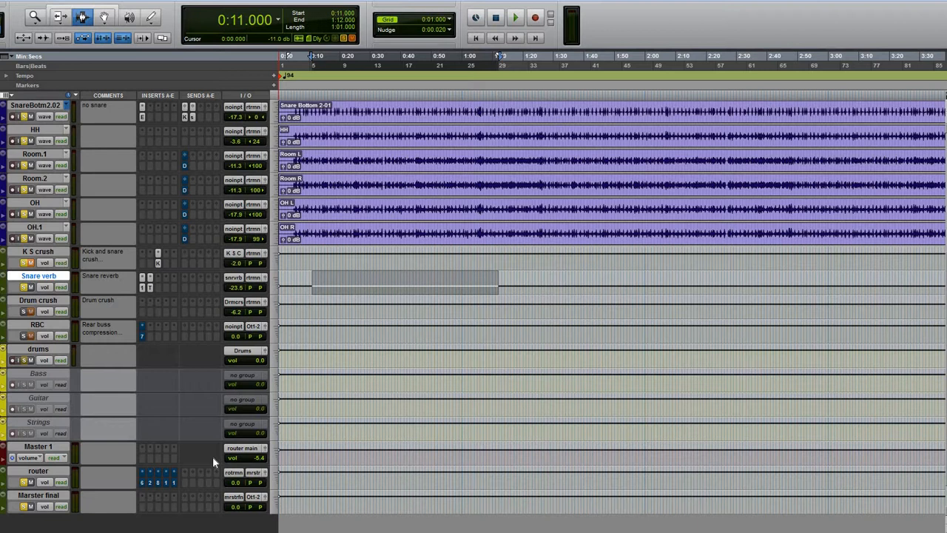
{"action": "mouse_move", "coordinate": [205, 462]}
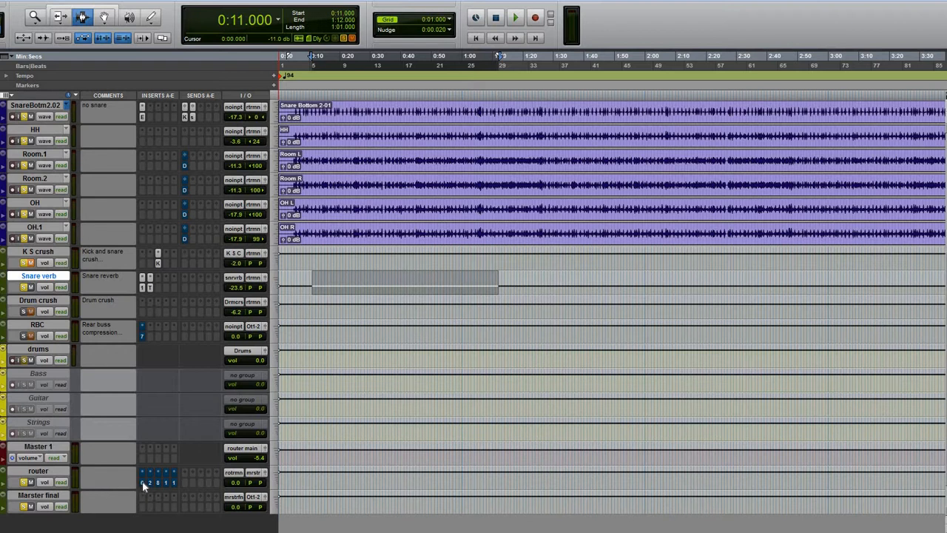
{"action": "mouse_move", "coordinate": [171, 483]}
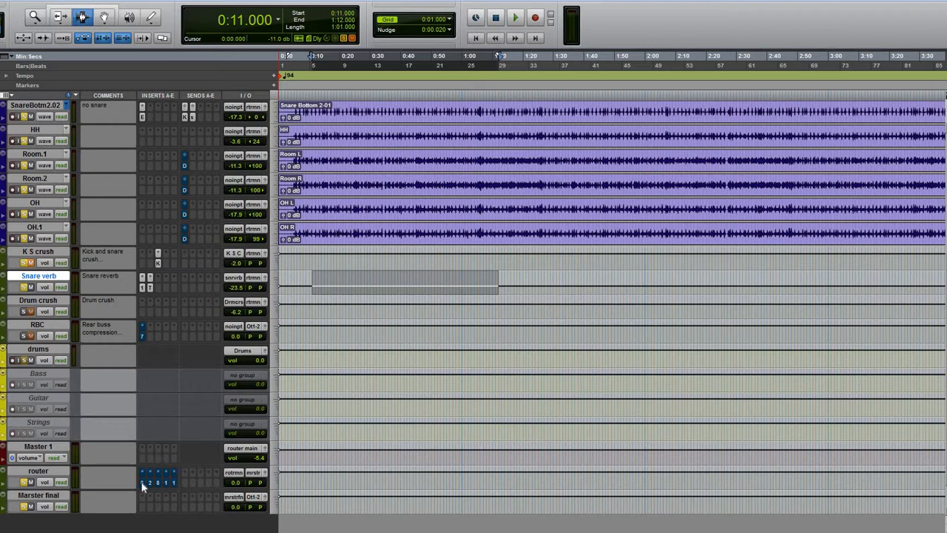
{"action": "mouse_move", "coordinate": [142, 482]}
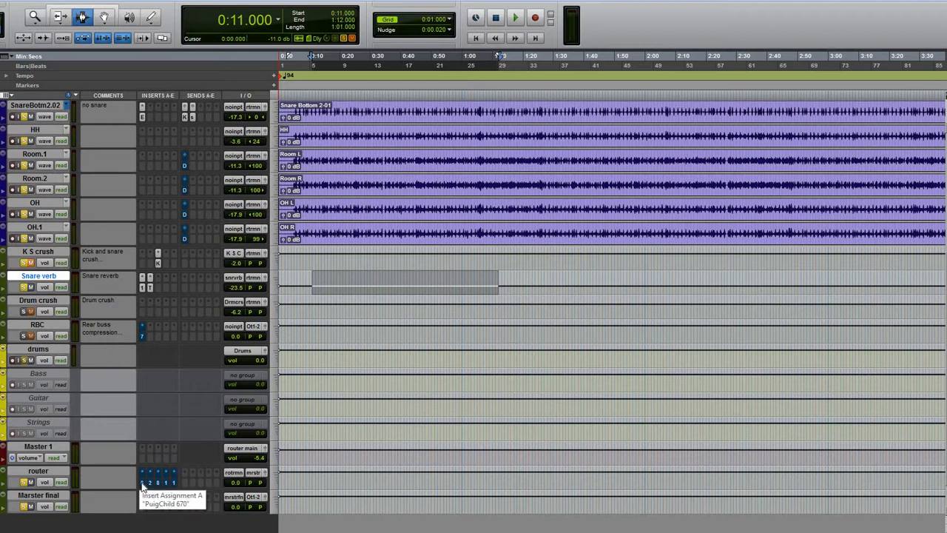
{"action": "mouse_move", "coordinate": [37, 406]}
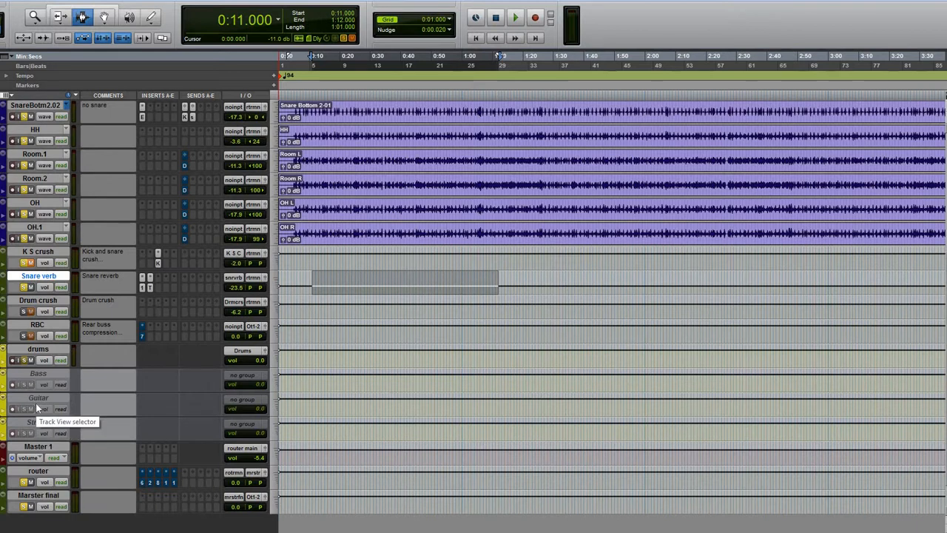
{"action": "scroll", "scroll_direction": "up", "scroll_amount": 3}
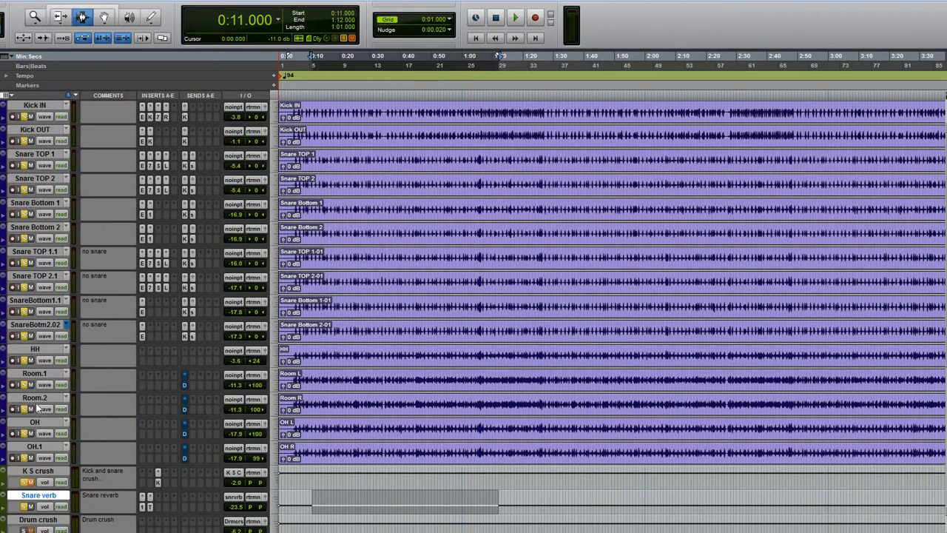
{"action": "scroll", "scroll_direction": "down", "scroll_amount": 3}
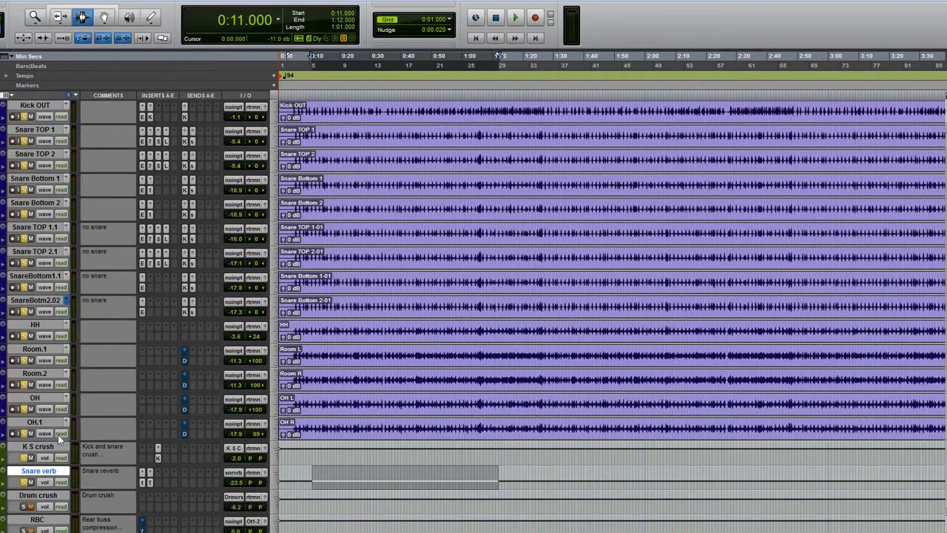
{"action": "scroll", "scroll_direction": "down", "scroll_amount": 3}
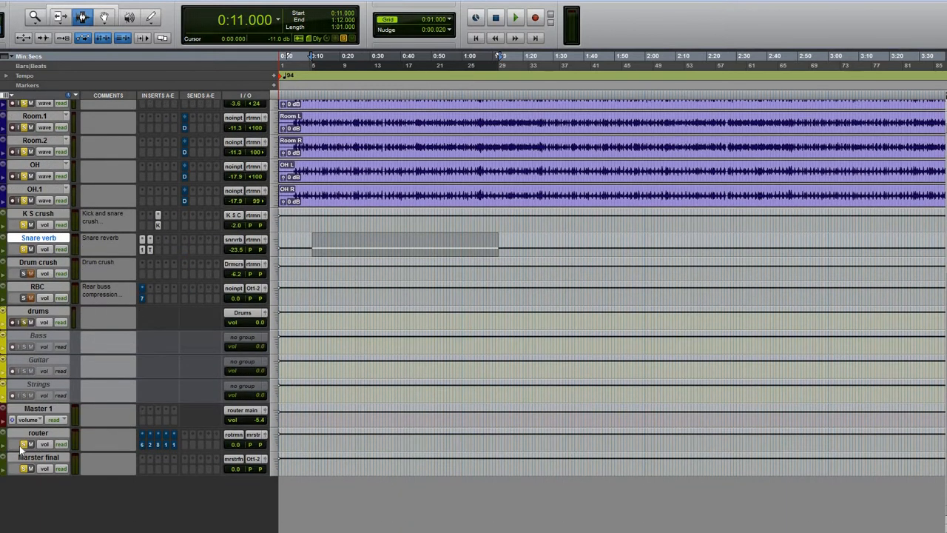
{"action": "left_click", "coordinate": [515, 18]}
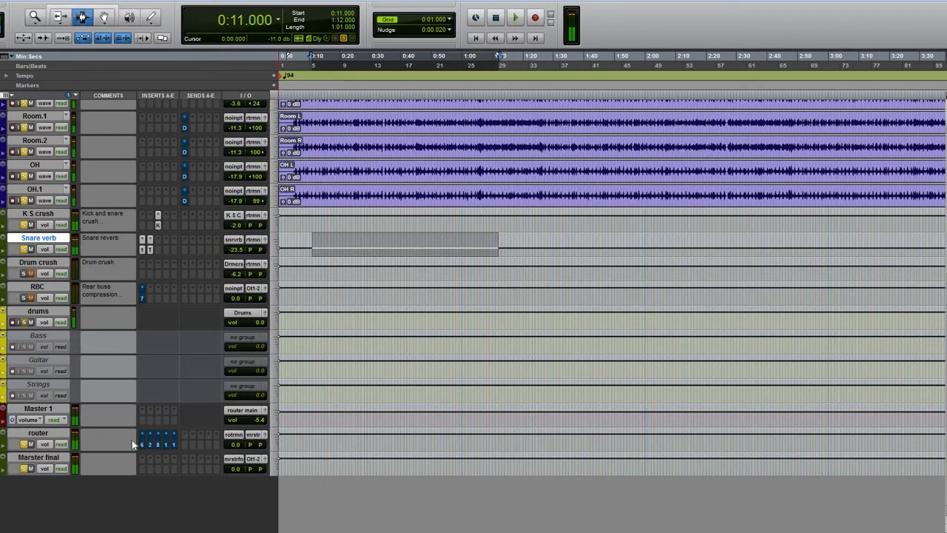
- Open the router track's PuigChild 670 and browse its factory presets
{"action": "left_click", "coordinate": [515, 18]}
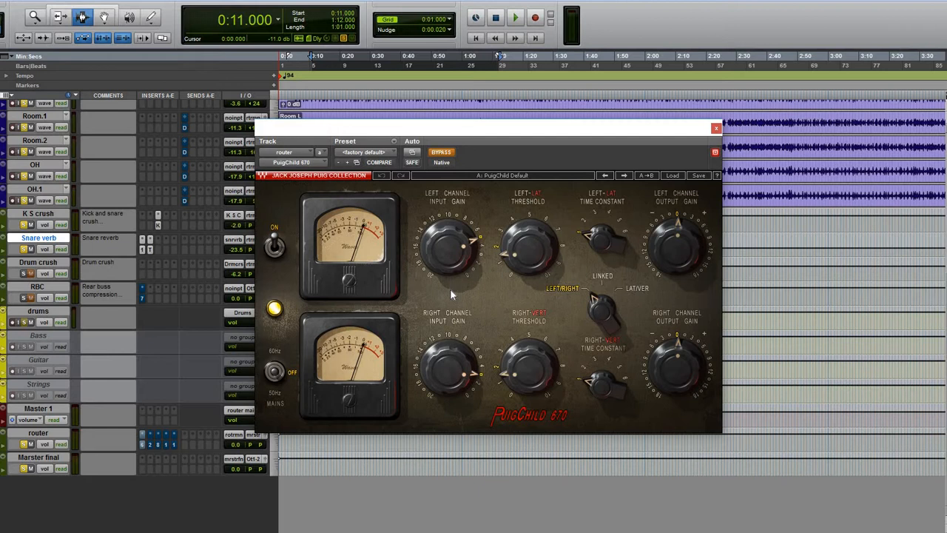
{"action": "mouse_move", "coordinate": [475, 311]}
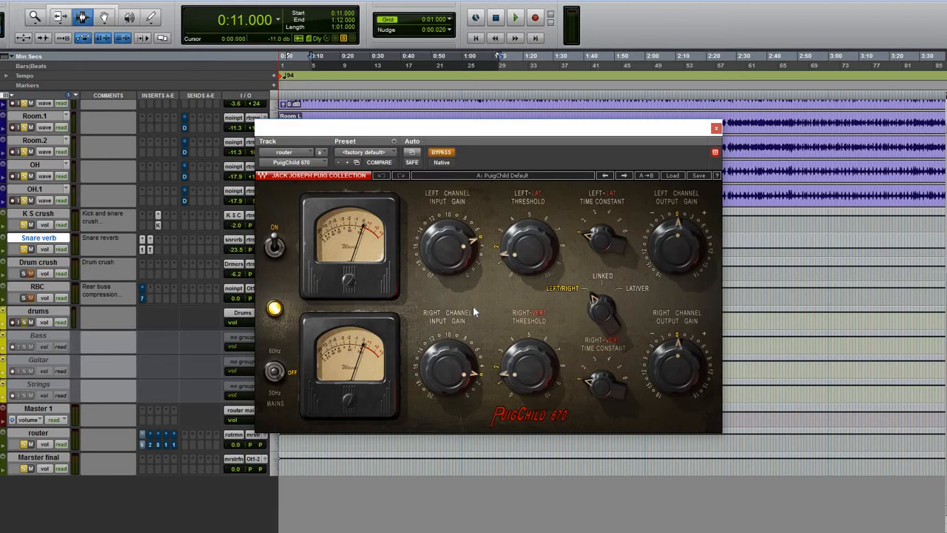
{"action": "mouse_move", "coordinate": [476, 225]}
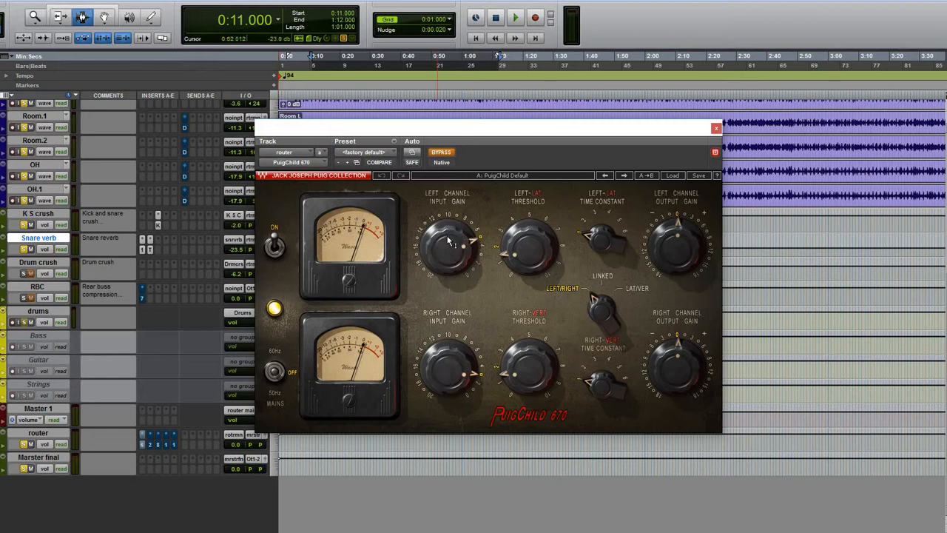
{"action": "mouse_move", "coordinate": [487, 284]}
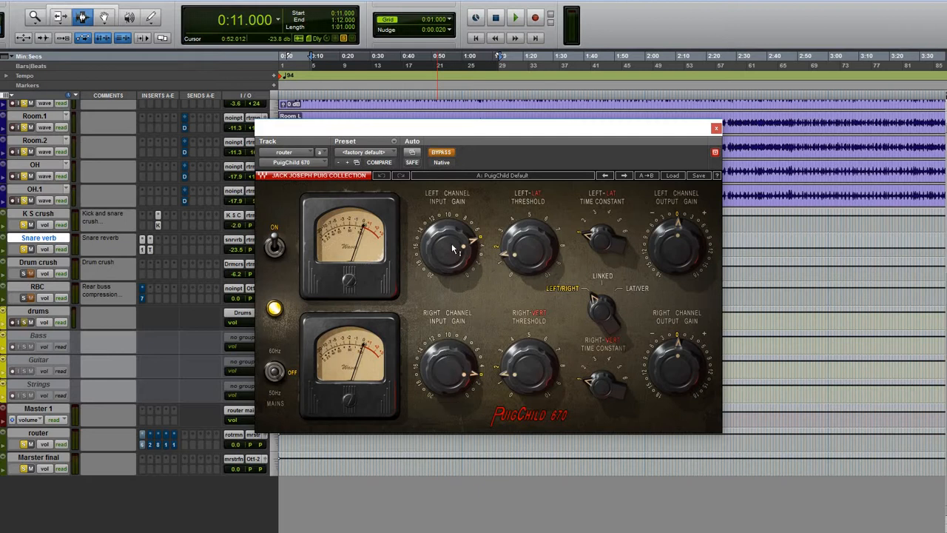
{"action": "mouse_move", "coordinate": [458, 372]}
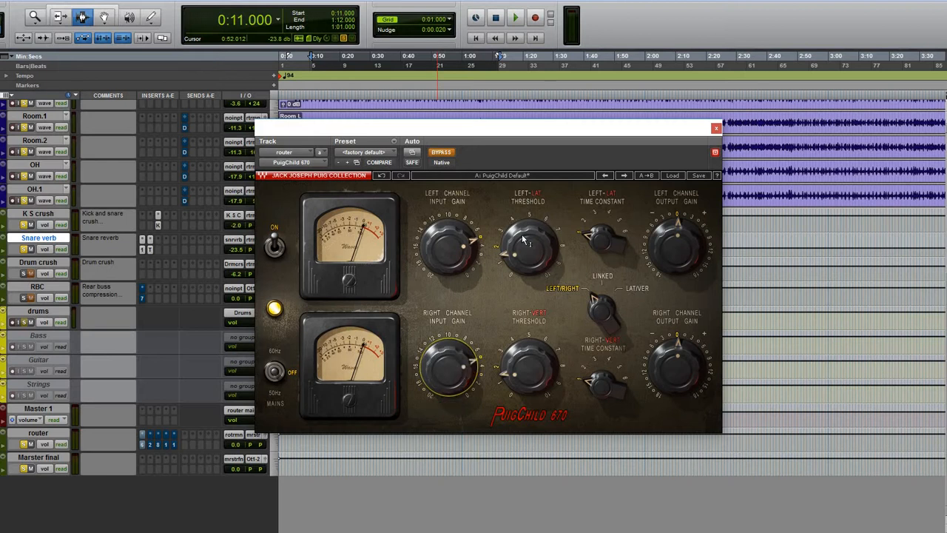
{"action": "mouse_move", "coordinate": [531, 377]}
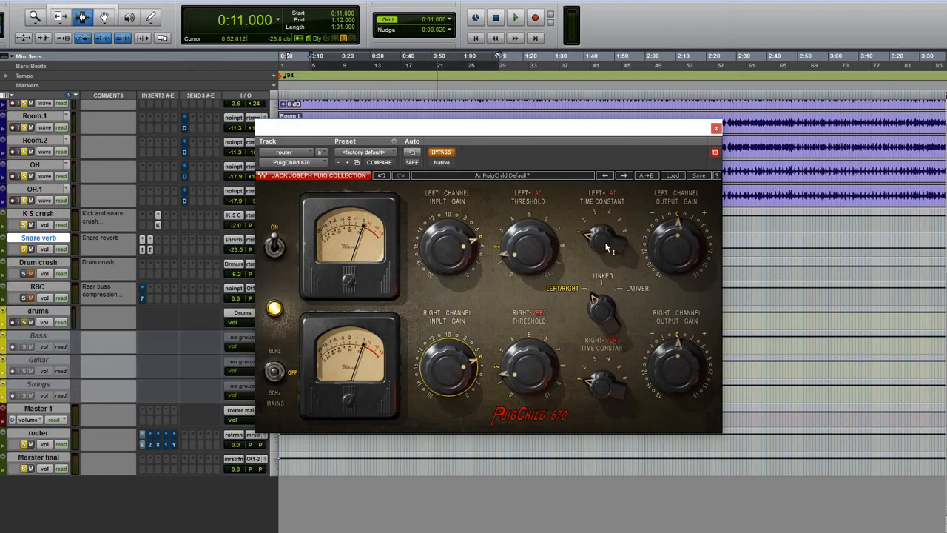
{"action": "mouse_move", "coordinate": [612, 328]}
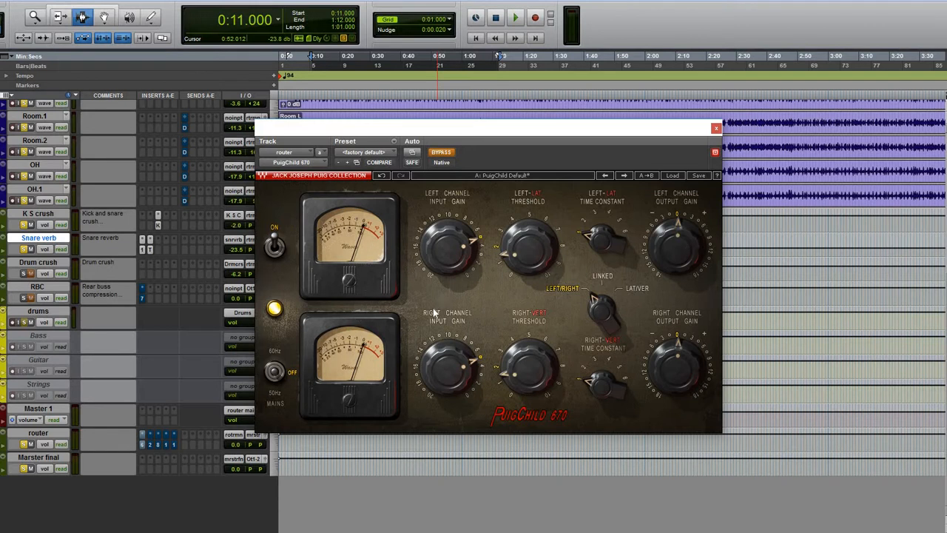
{"action": "mouse_move", "coordinate": [427, 254]}
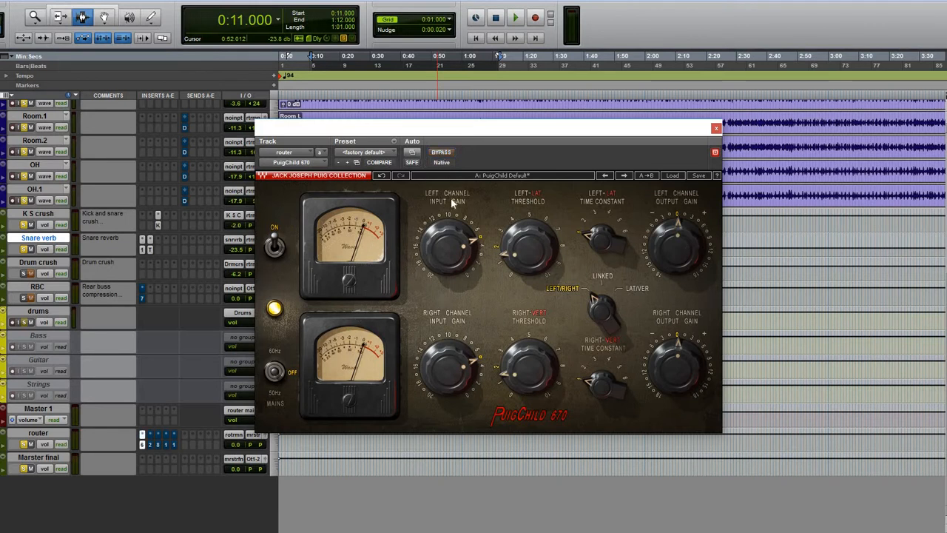
{"action": "left_click", "coordinate": [515, 18]}
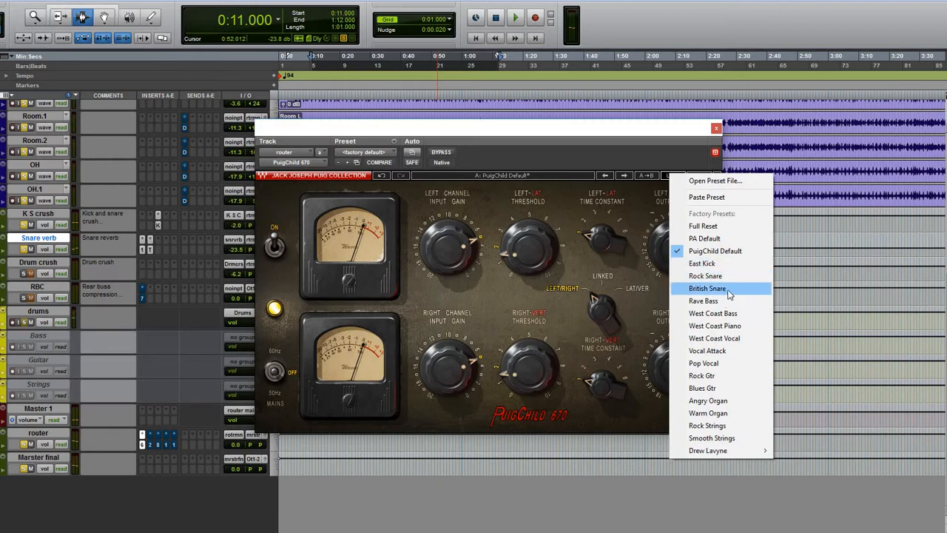
{"action": "mouse_move", "coordinate": [713, 314]}
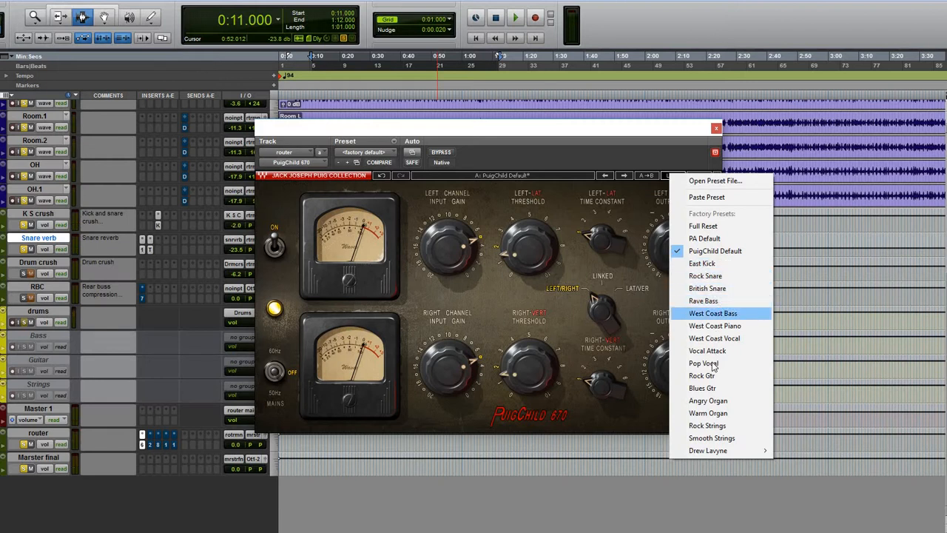
{"action": "mouse_move", "coordinate": [707, 450]}
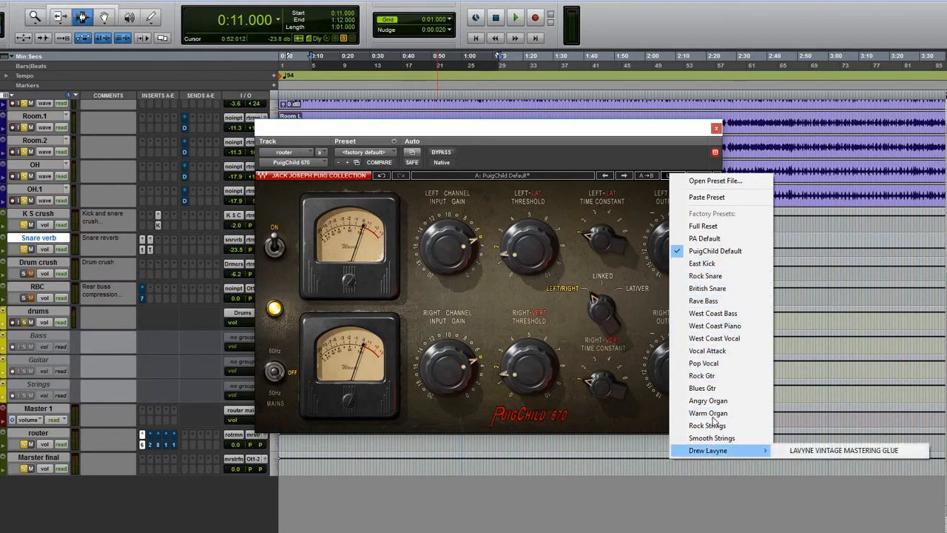
{"action": "mouse_move", "coordinate": [713, 314]}
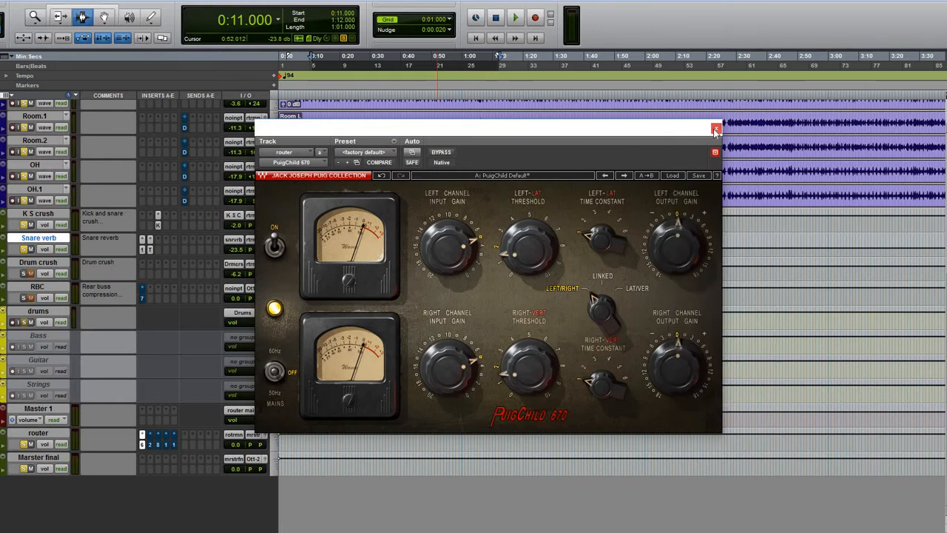
{"action": "mouse_move", "coordinate": [716, 130]}
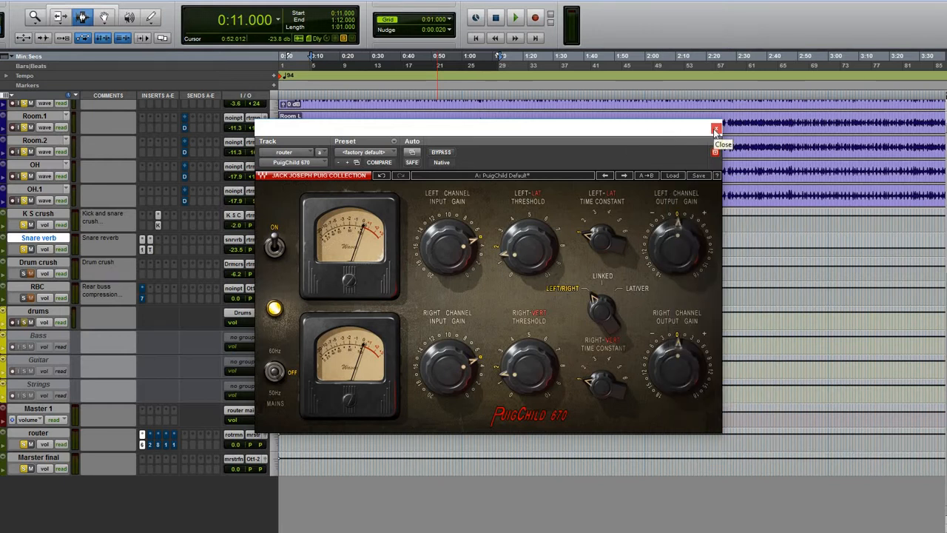
- Close the PuigChild 670 and review the router track's API 2500 compressor
{"action": "left_click", "coordinate": [722, 145]}
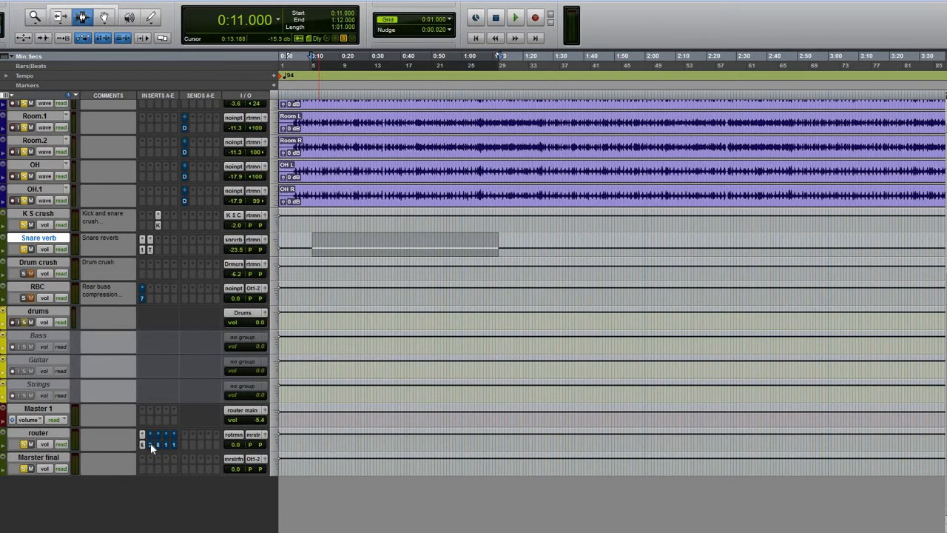
{"action": "mouse_move", "coordinate": [151, 444]}
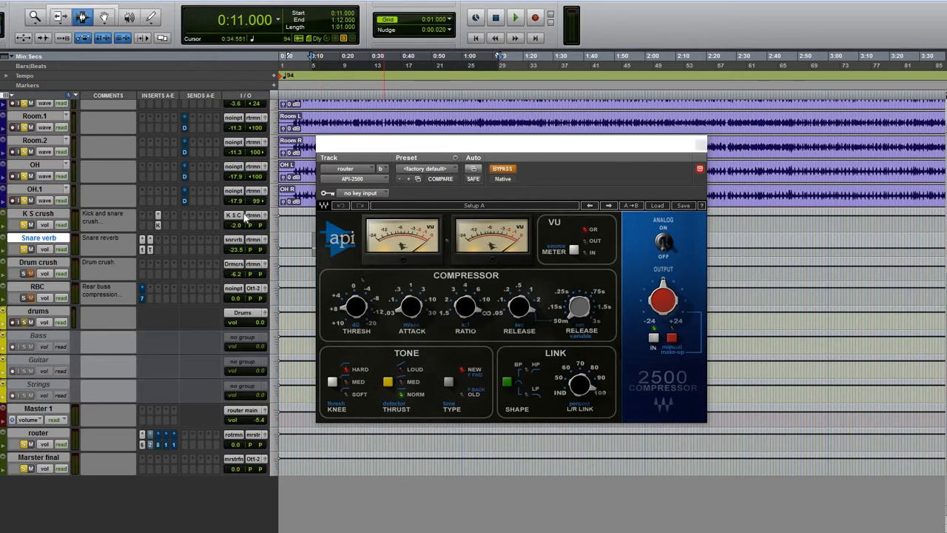
{"action": "mouse_move", "coordinate": [244, 215]}
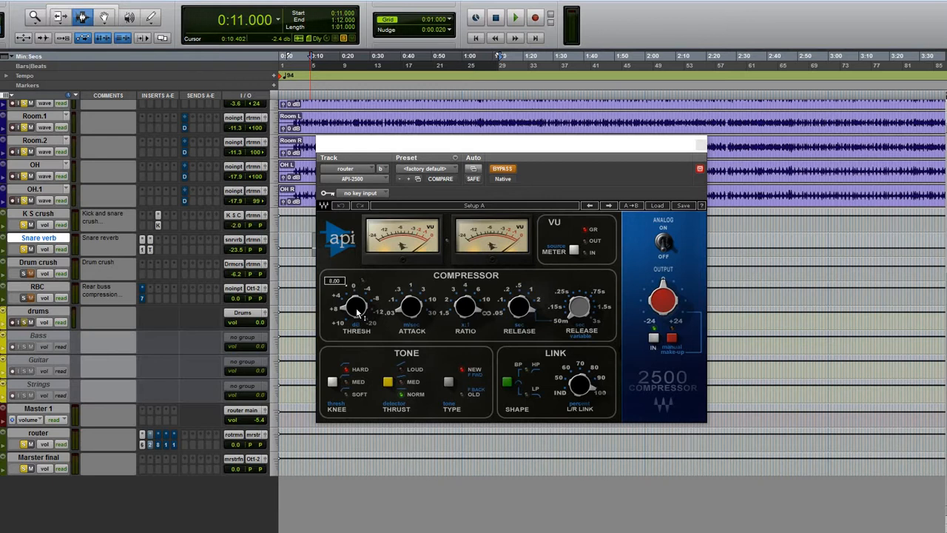
{"action": "mouse_move", "coordinate": [413, 311]}
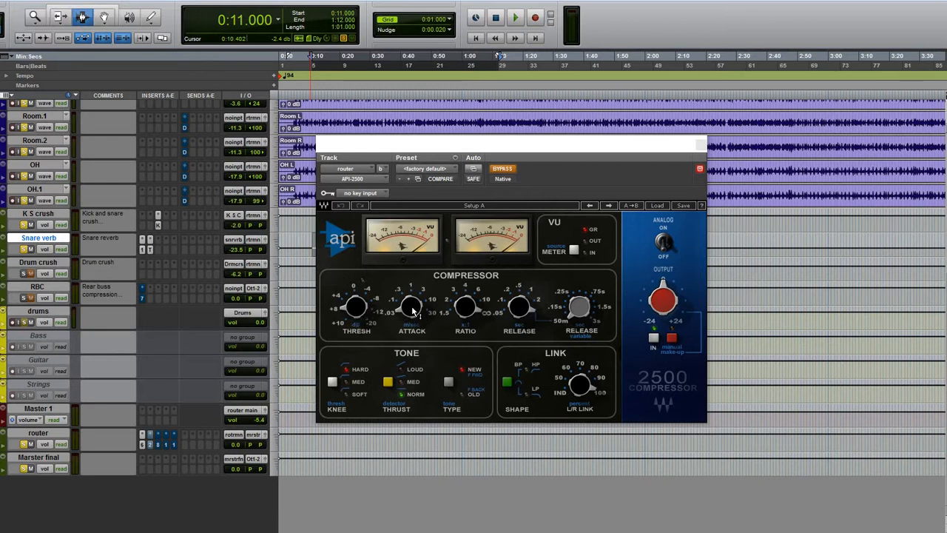
{"action": "mouse_move", "coordinate": [466, 309]}
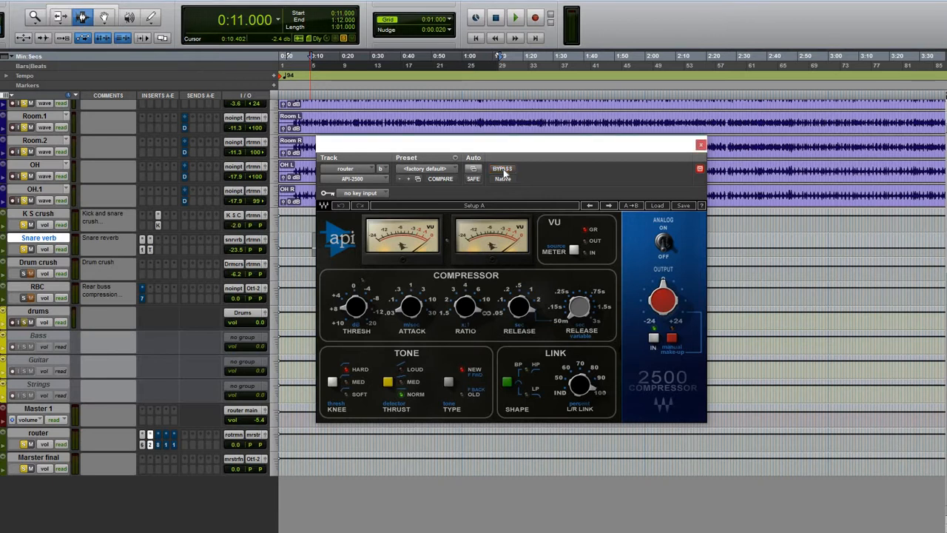
{"action": "left_click", "coordinate": [515, 18]}
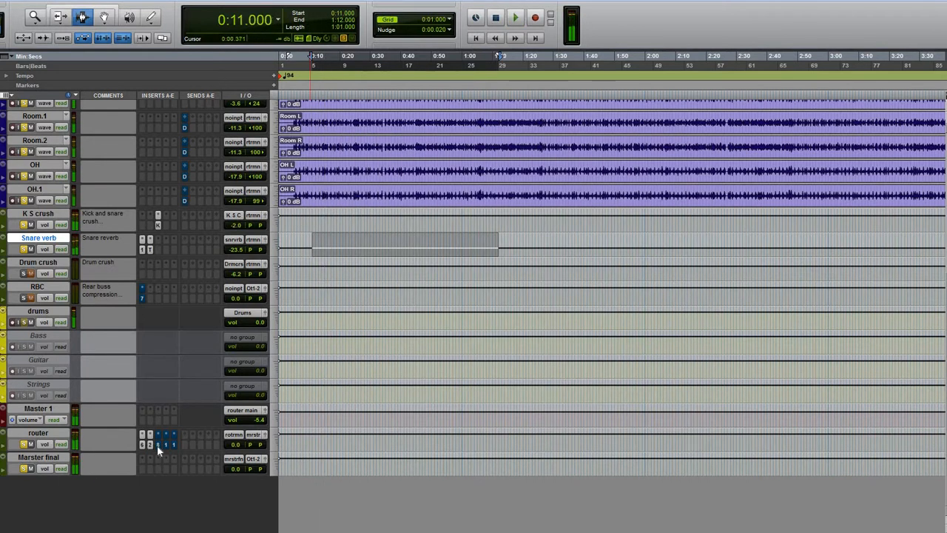
{"action": "mouse_move", "coordinate": [159, 444]}
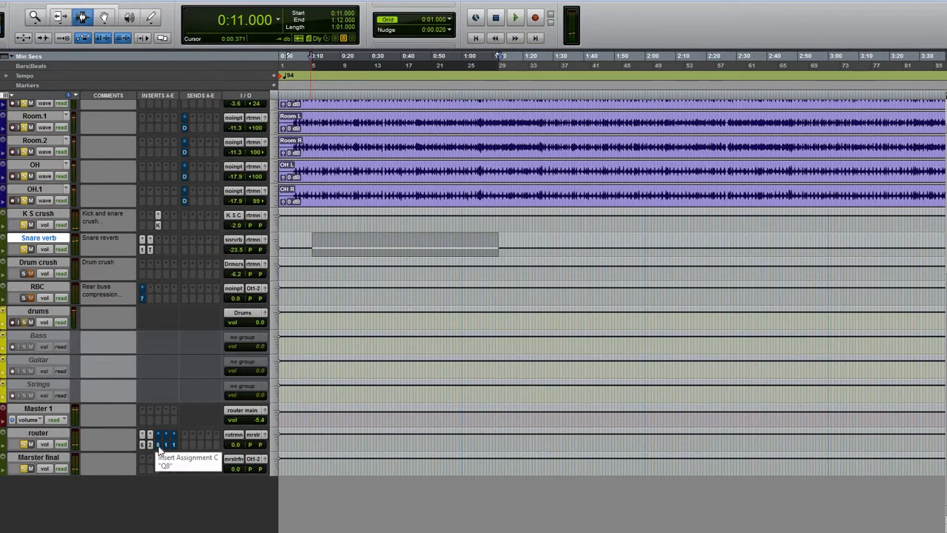
- Compare the router's Q8 equalizer bypassed and active, then inspect its highest band
{"action": "left_click", "coordinate": [157, 435]}
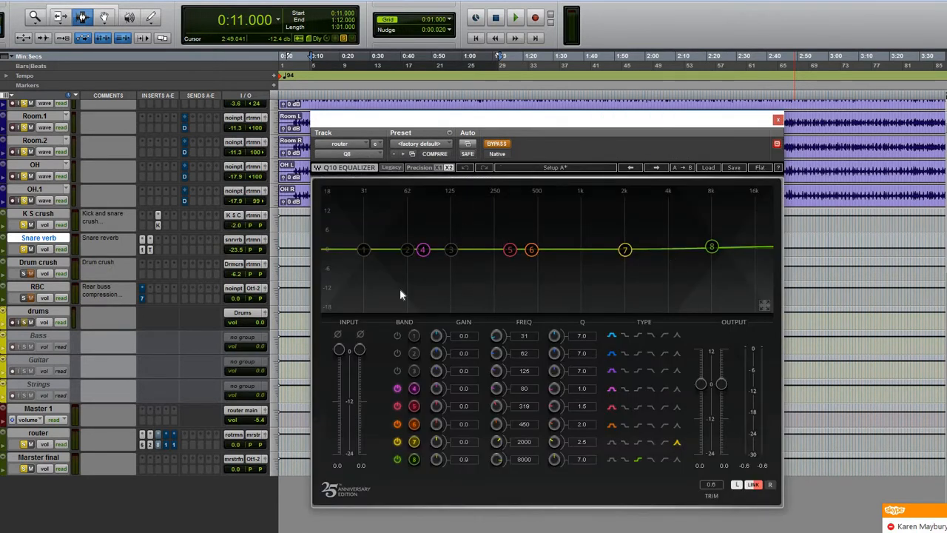
{"action": "mouse_move", "coordinate": [684, 261]}
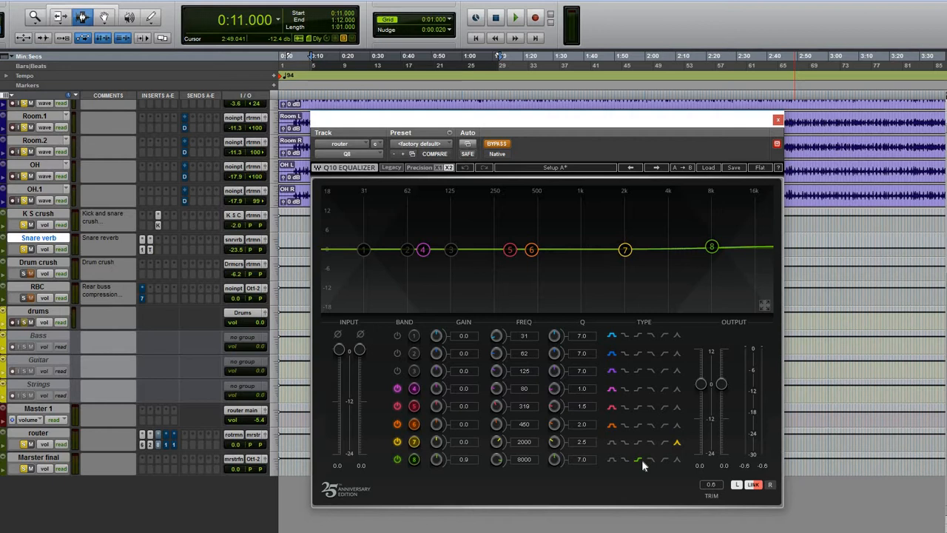
{"action": "left_click", "coordinate": [496, 144]}
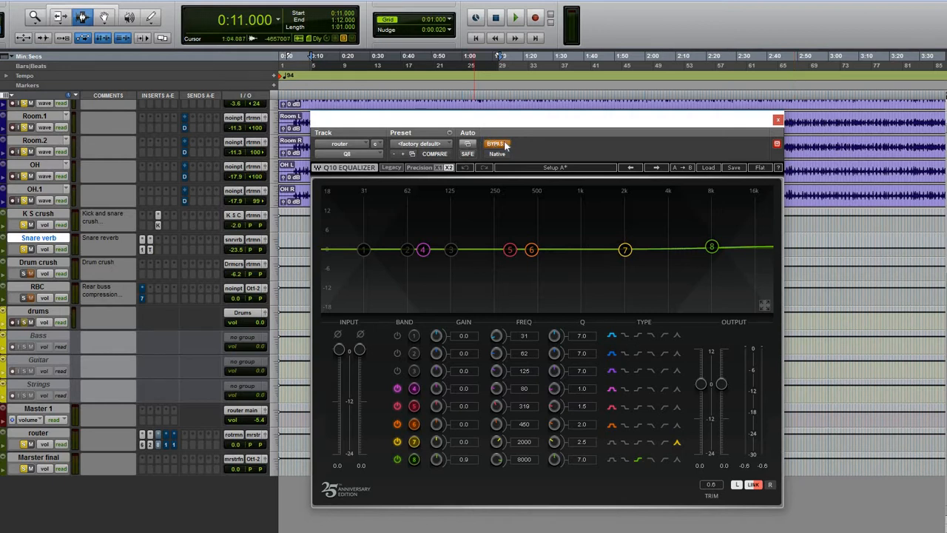
{"action": "left_click", "coordinate": [496, 143]}
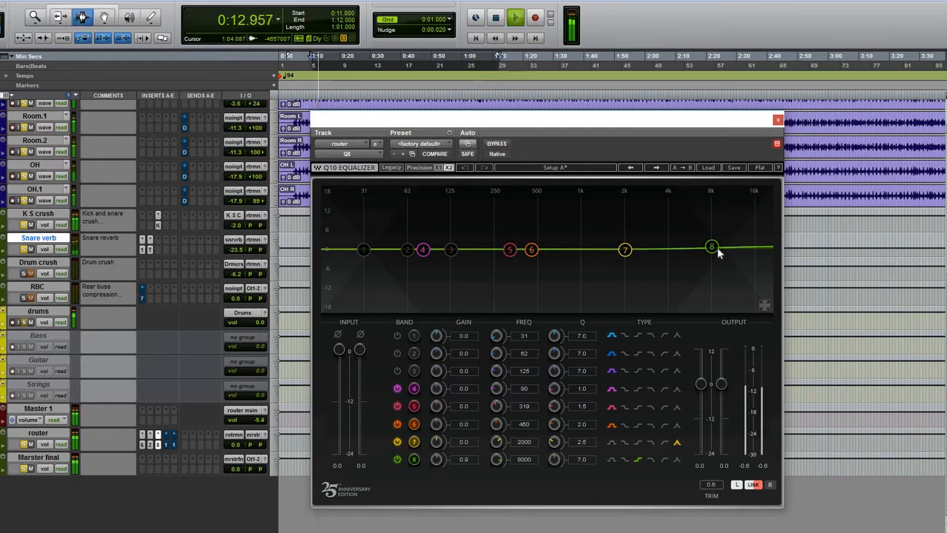
{"action": "left_click", "coordinate": [497, 143]}
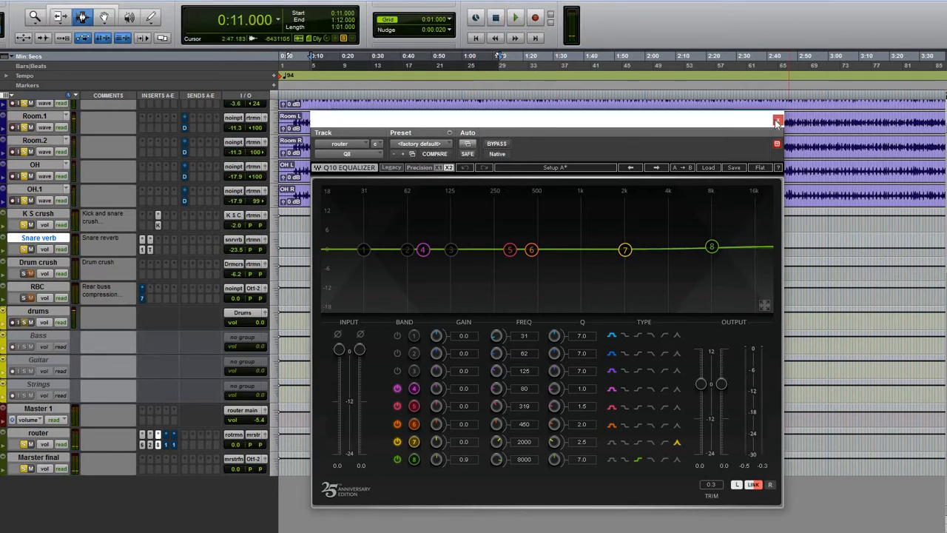
- Close the Q8, compare the router's PuigTec EQP1A bypassed and active, then close it
{"action": "left_click", "coordinate": [779, 121]}
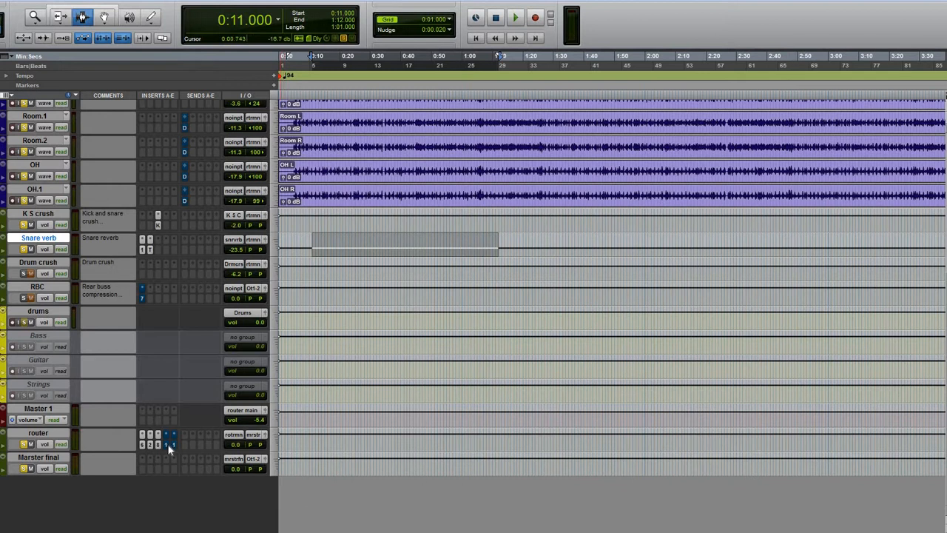
{"action": "mouse_move", "coordinate": [170, 444]}
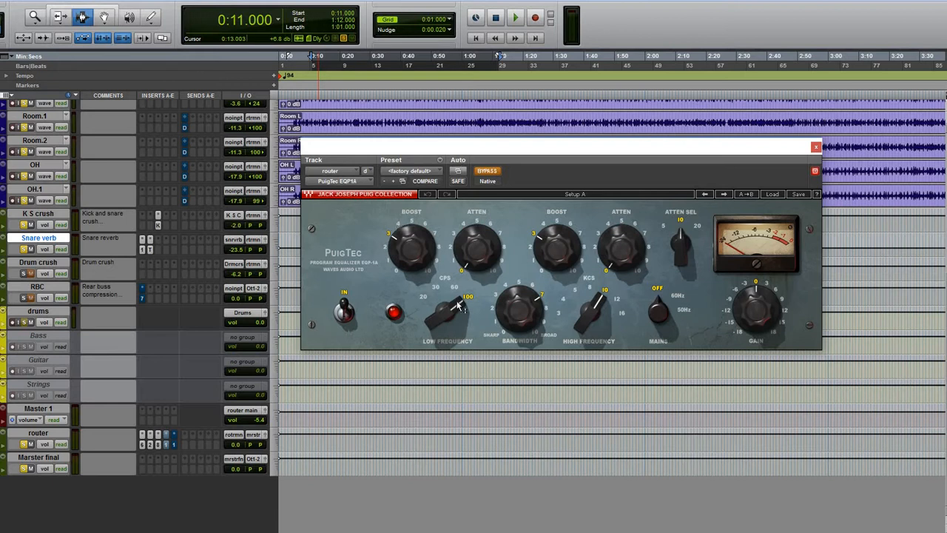
{"action": "mouse_move", "coordinate": [392, 239]}
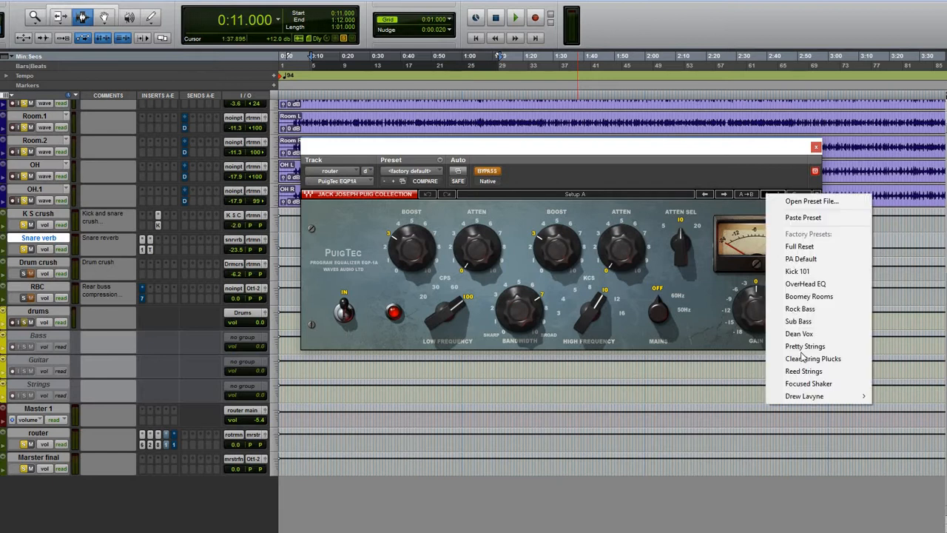
{"action": "mouse_move", "coordinate": [805, 397]}
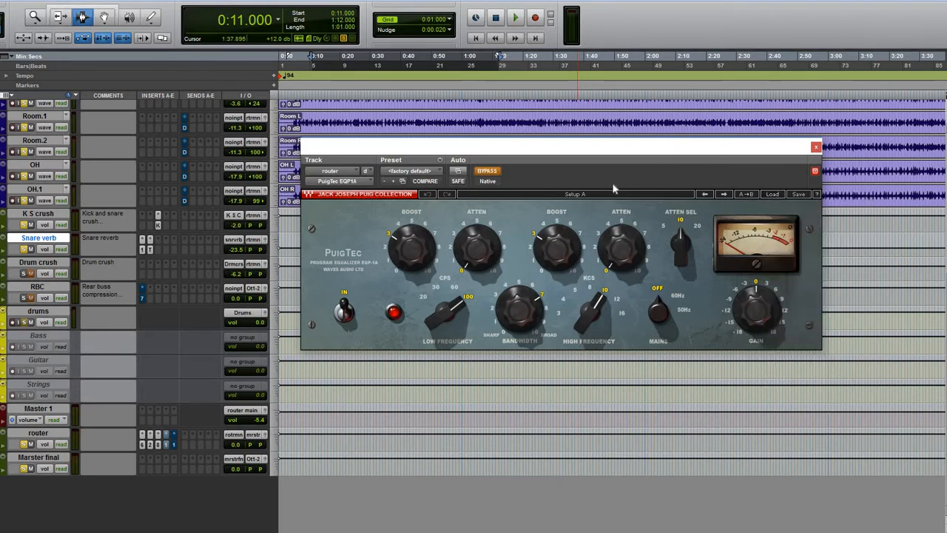
{"action": "mouse_move", "coordinate": [481, 272]}
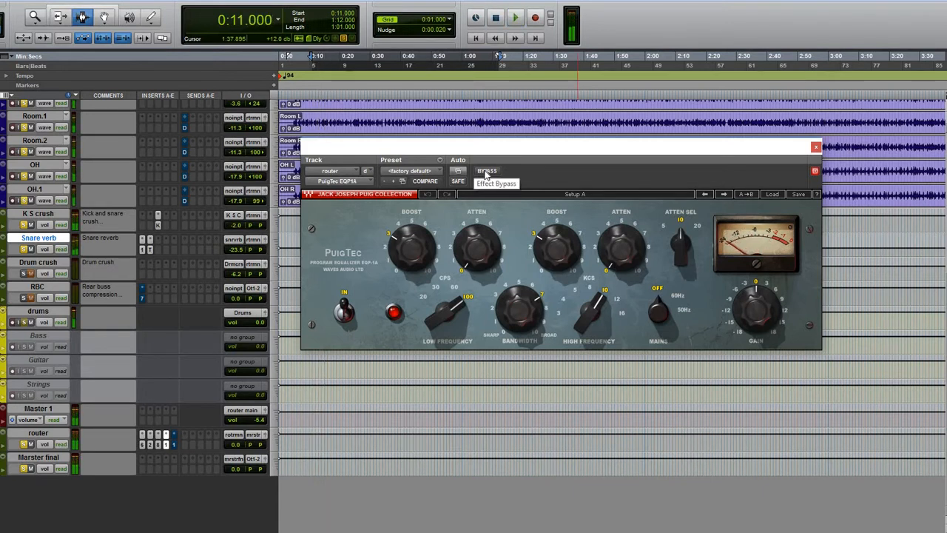
{"action": "left_click", "coordinate": [515, 16]}
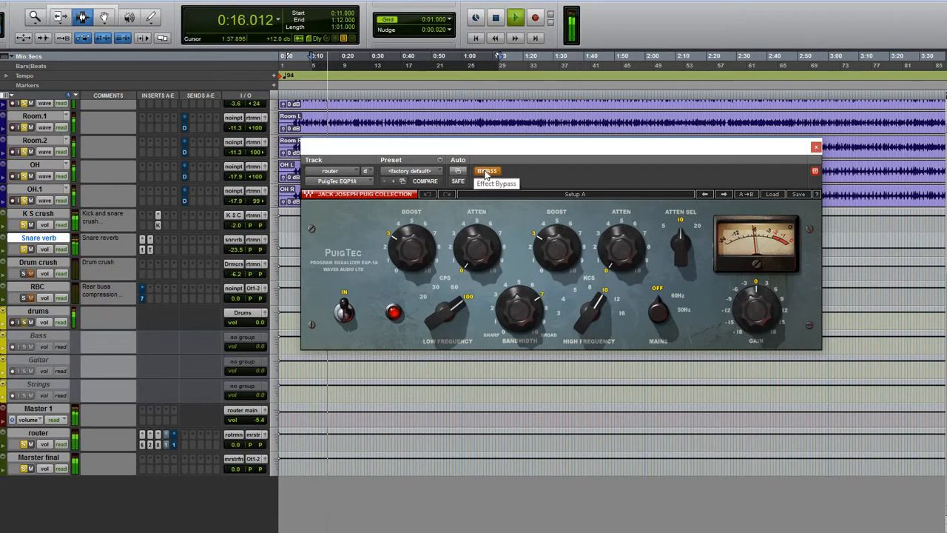
{"action": "left_click", "coordinate": [487, 171]}
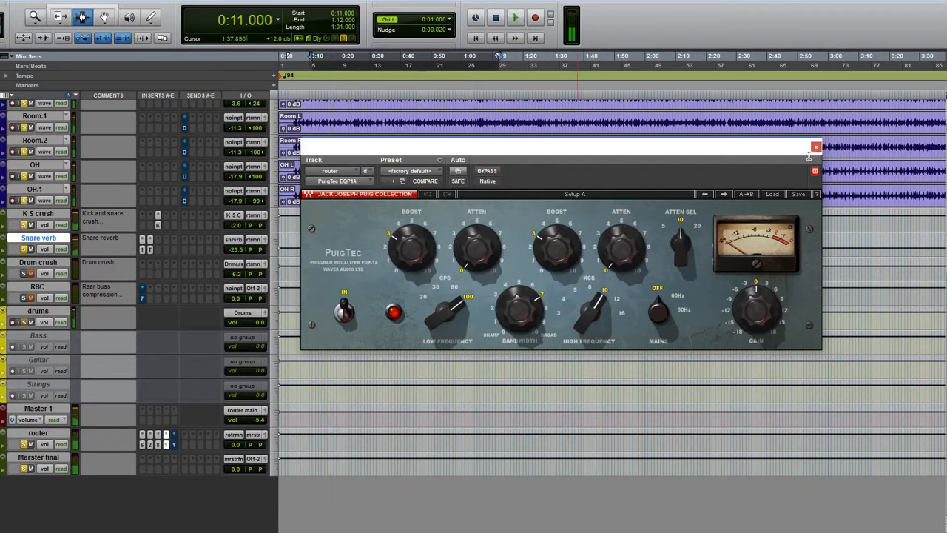
{"action": "left_click", "coordinate": [817, 147]}
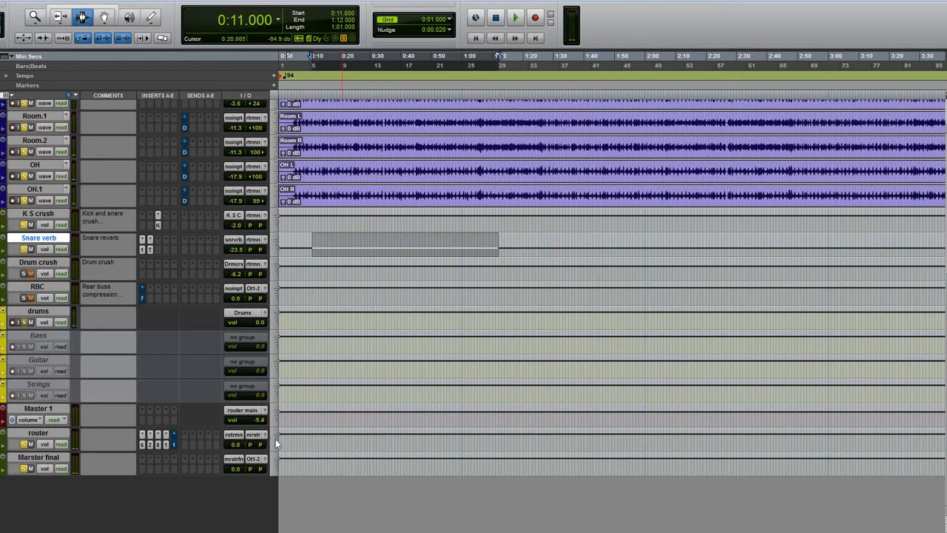
{"action": "left_click", "coordinate": [515, 18]}
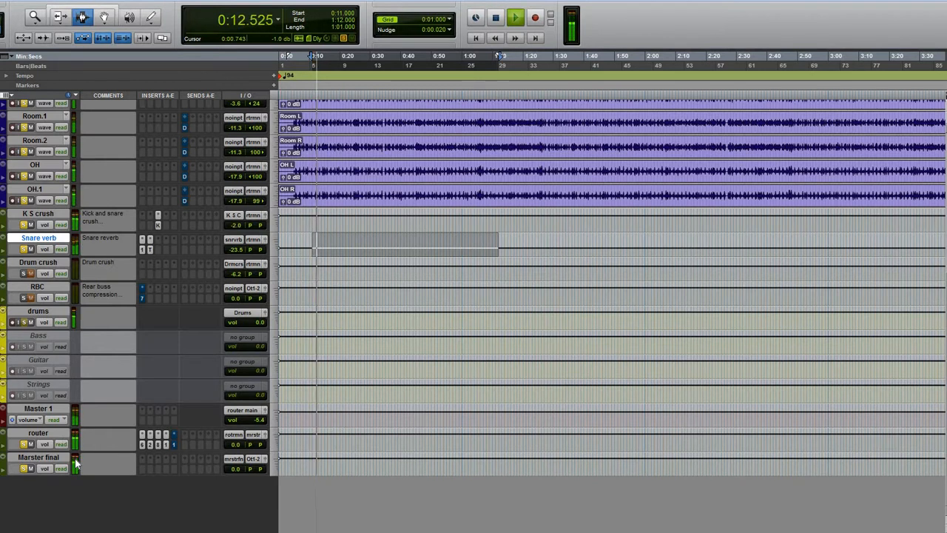
{"action": "left_click", "coordinate": [515, 18]}
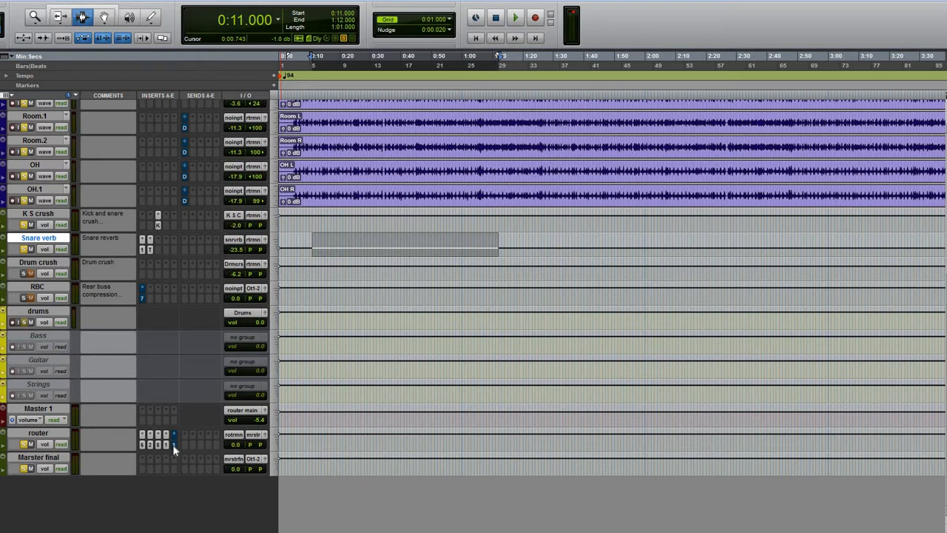
- Compare the router's L1 limiter bypassed and active, then close its window
{"action": "left_click", "coordinate": [173, 434]}
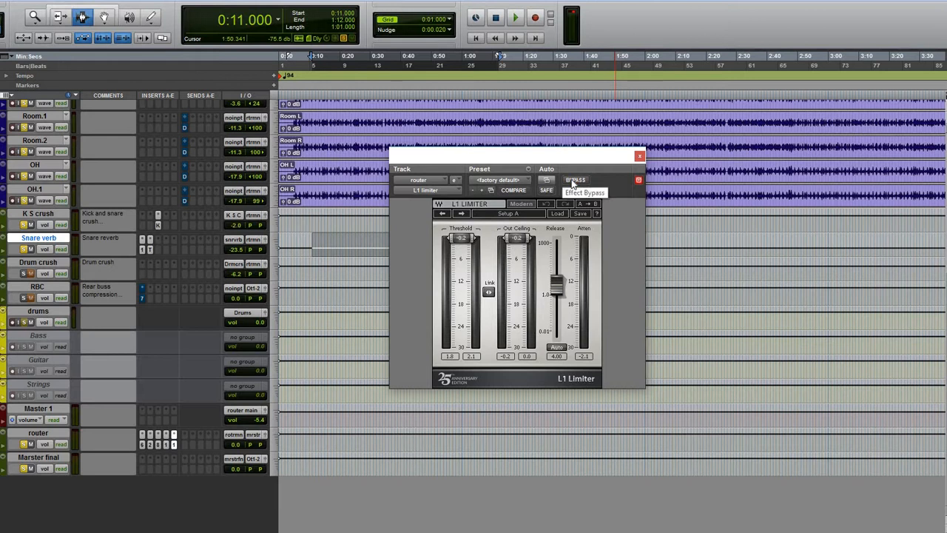
{"action": "left_click", "coordinate": [515, 18]}
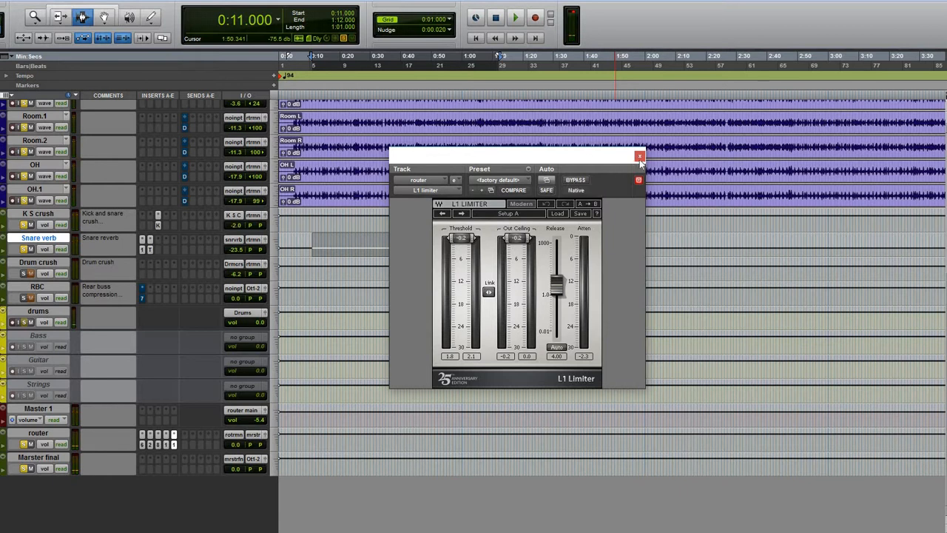
{"action": "left_click", "coordinate": [639, 157]}
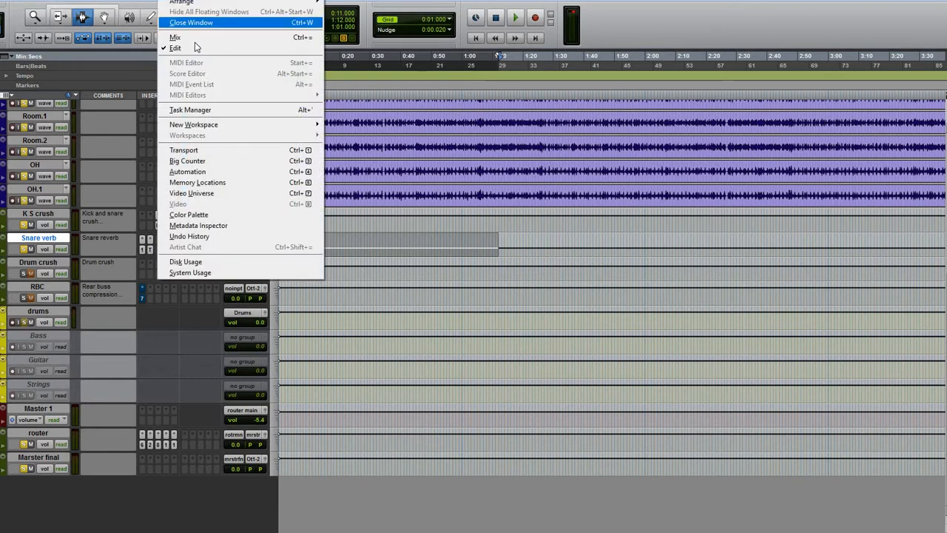
{"action": "left_click", "coordinate": [175, 37]}
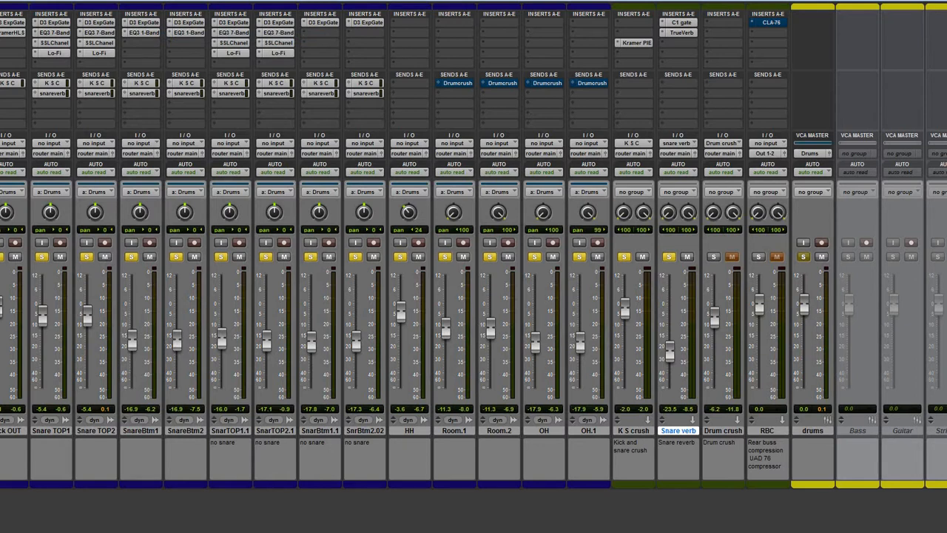
{"action": "scroll", "scroll_direction": "right", "scroll_amount": 3}
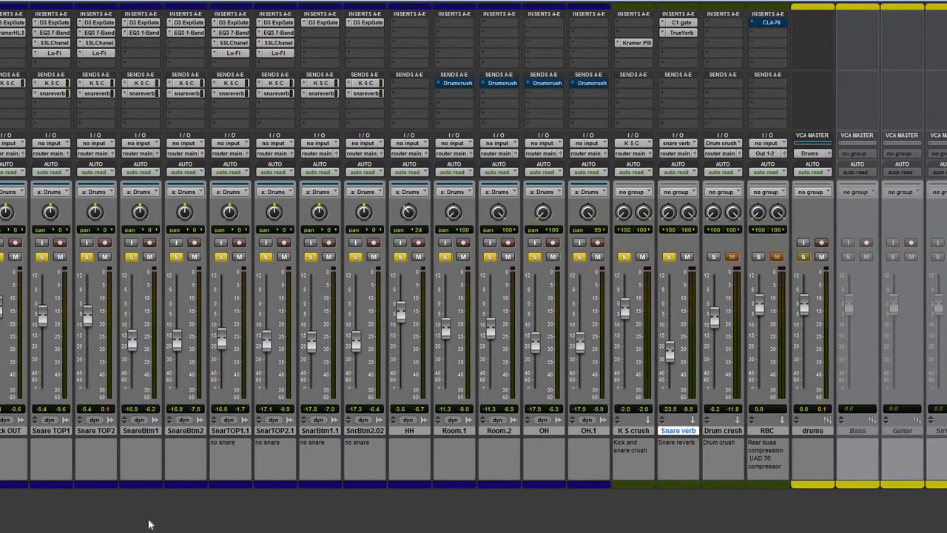
{"action": "mouse_move", "coordinate": [273, 527]}
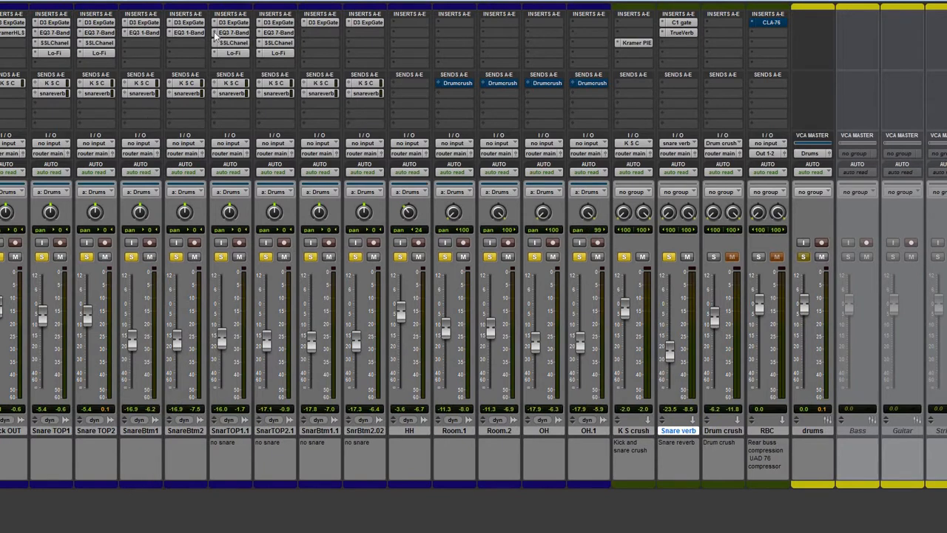
{"action": "mouse_move", "coordinate": [914, 18]}
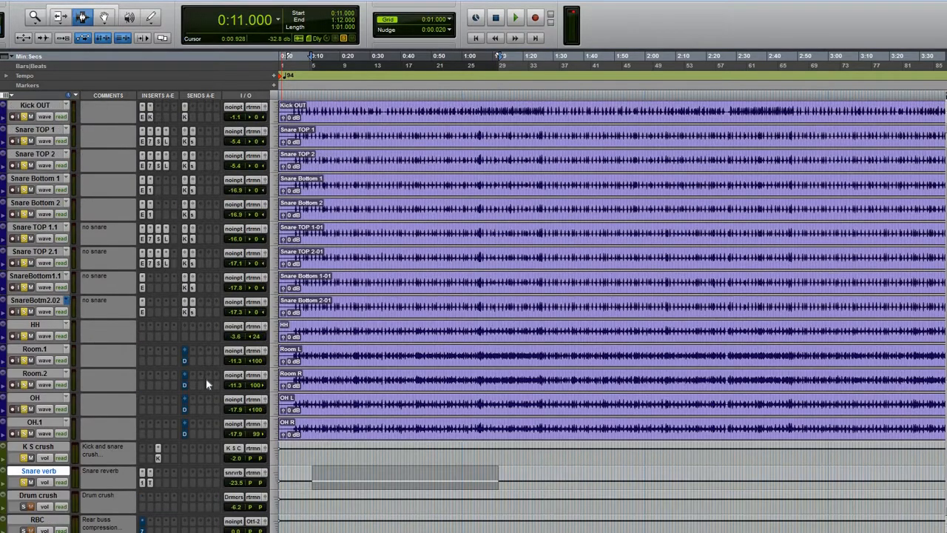
{"action": "scroll", "scroll_direction": "down", "scroll_amount": 3}
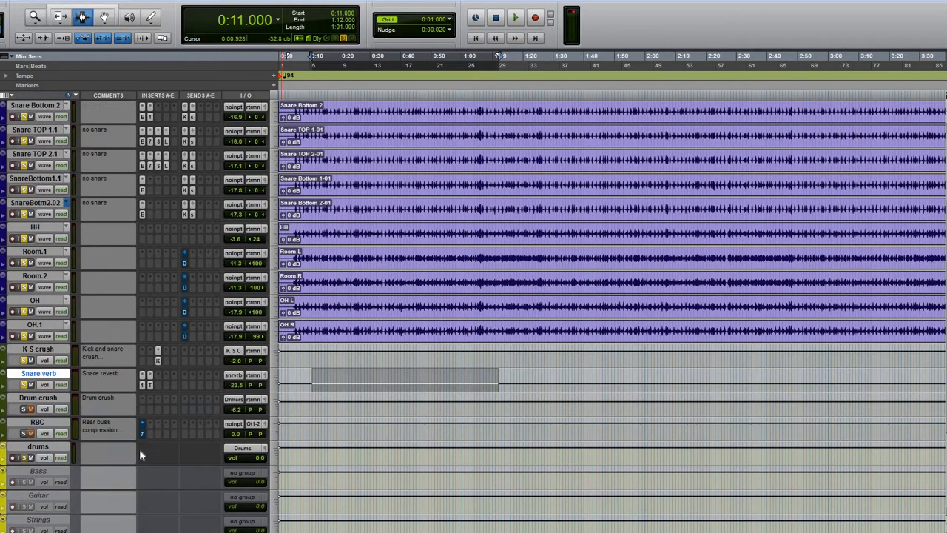
{"action": "scroll", "scroll_direction": "up", "scroll_amount": 3}
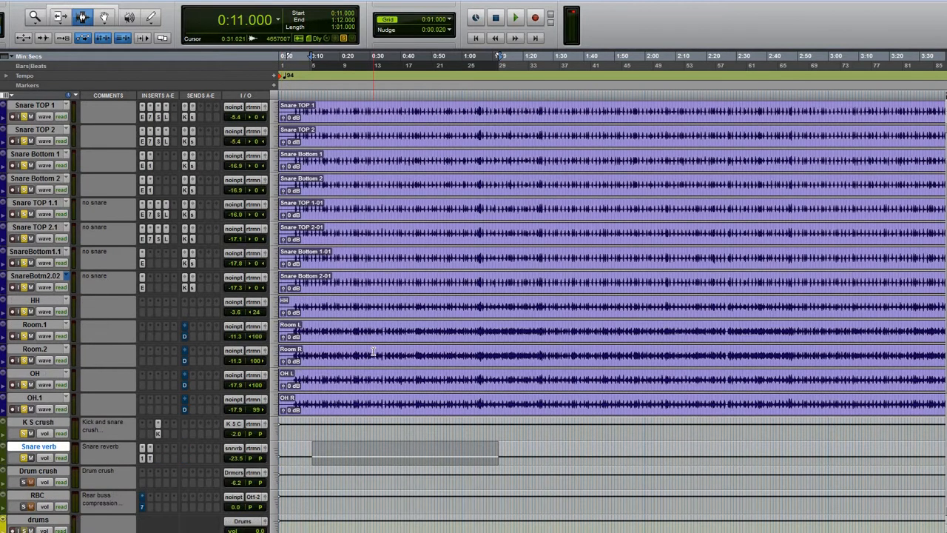
{"action": "scroll", "scroll_direction": "up", "scroll_amount": 3}
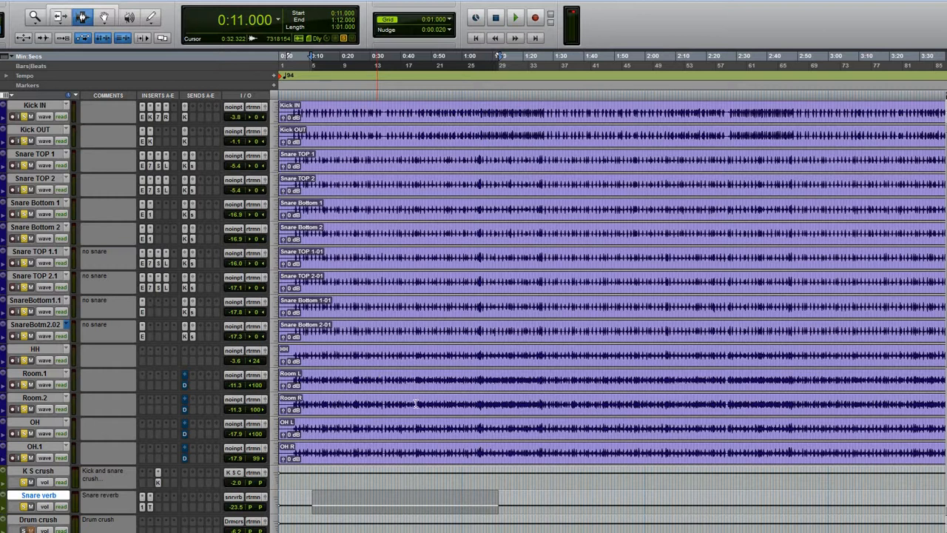
{"action": "scroll", "scroll_direction": "down", "scroll_amount": 3}
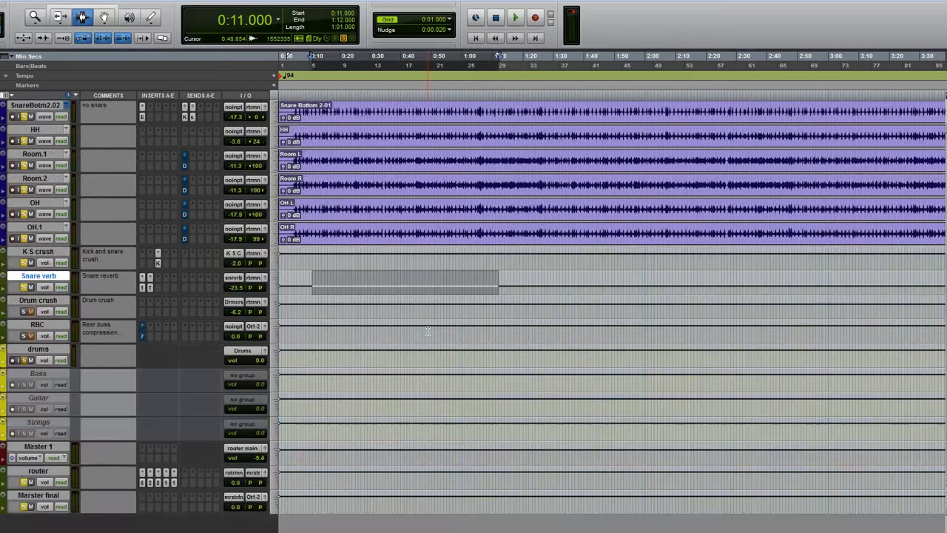
{"action": "scroll", "scroll_direction": "up", "scroll_amount": 3}
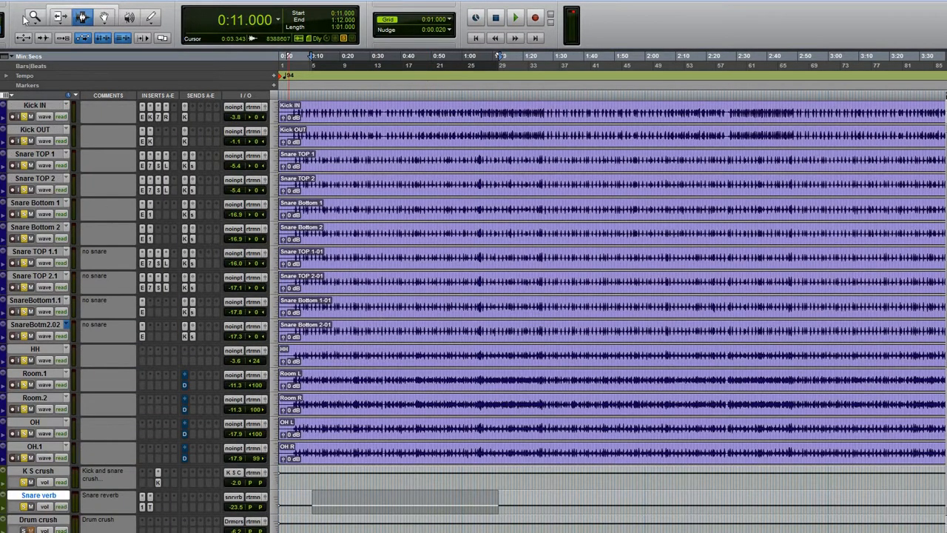